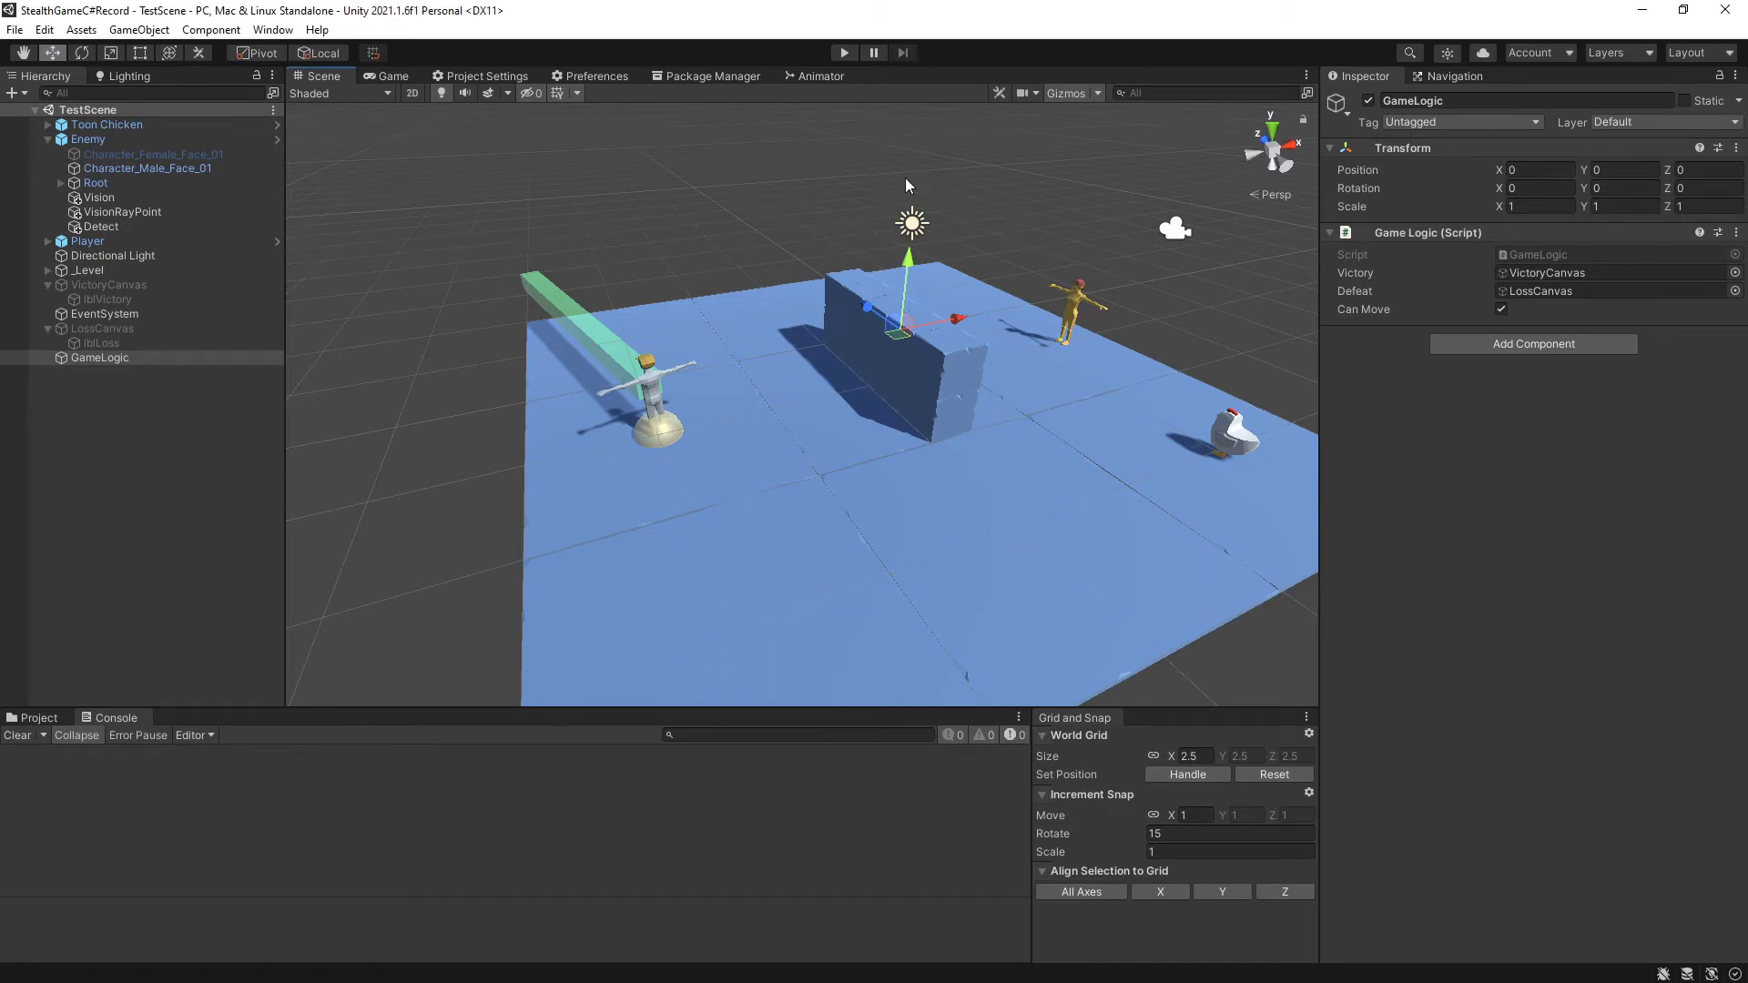
pyautogui.moveTo(912, 360)
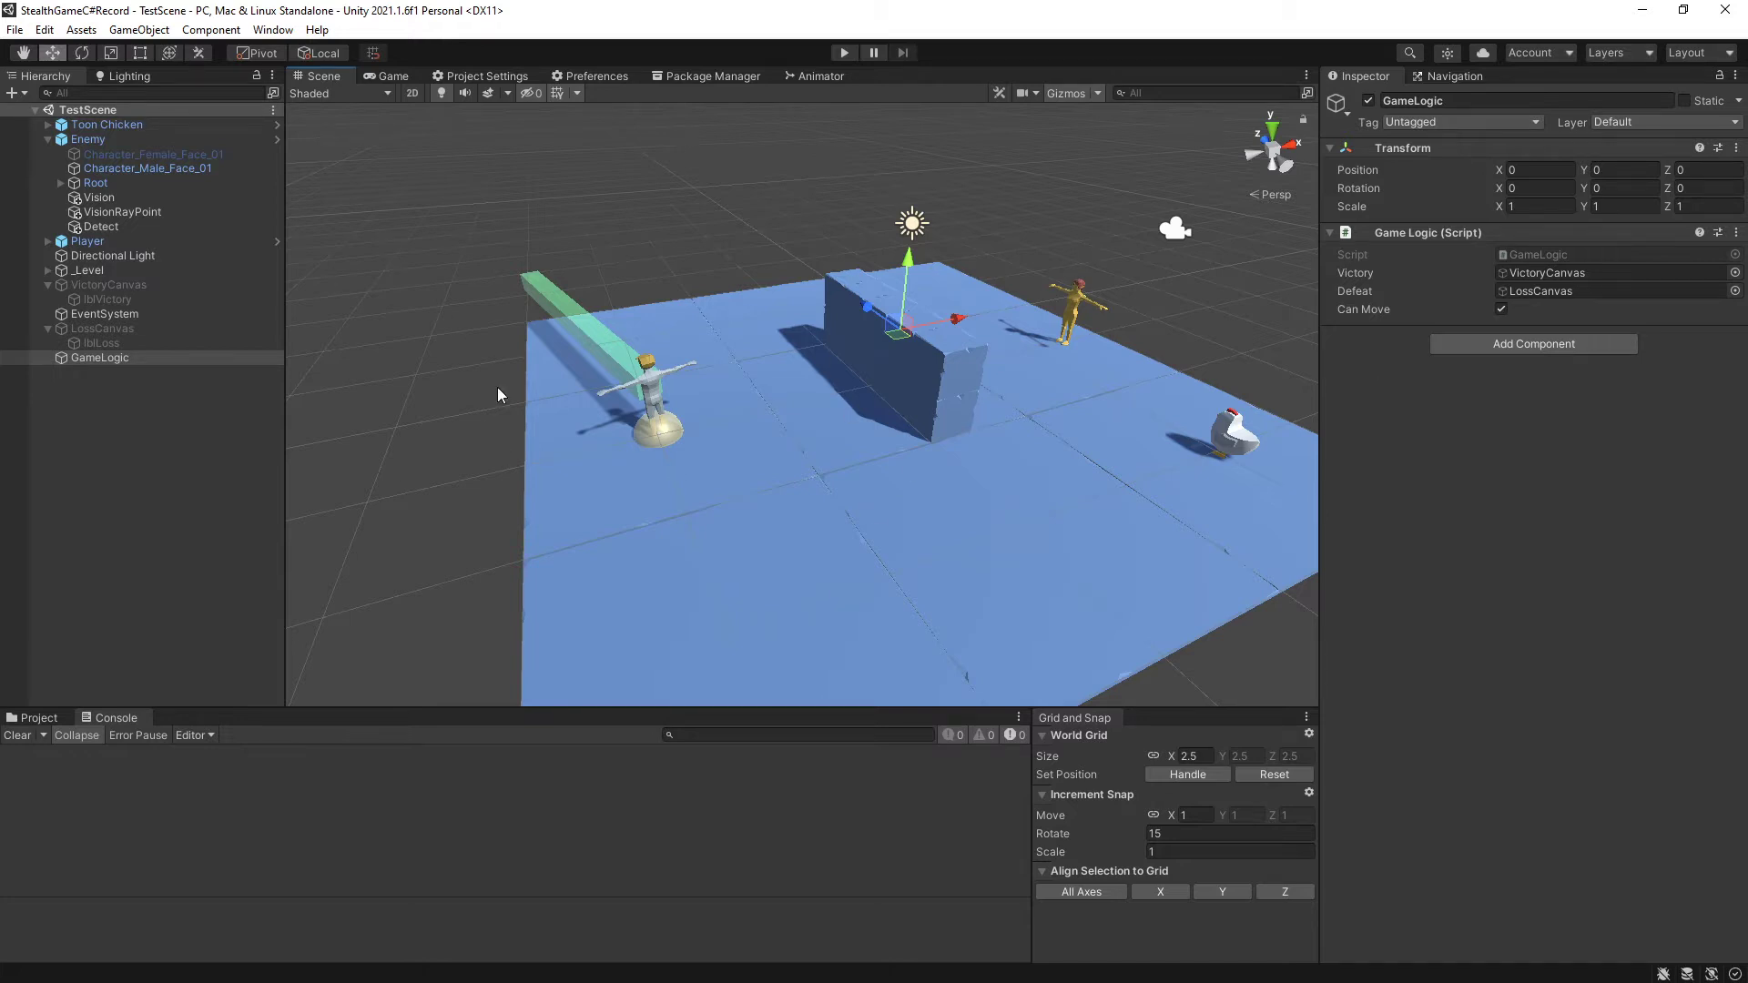
pyautogui.moveTo(898, 674)
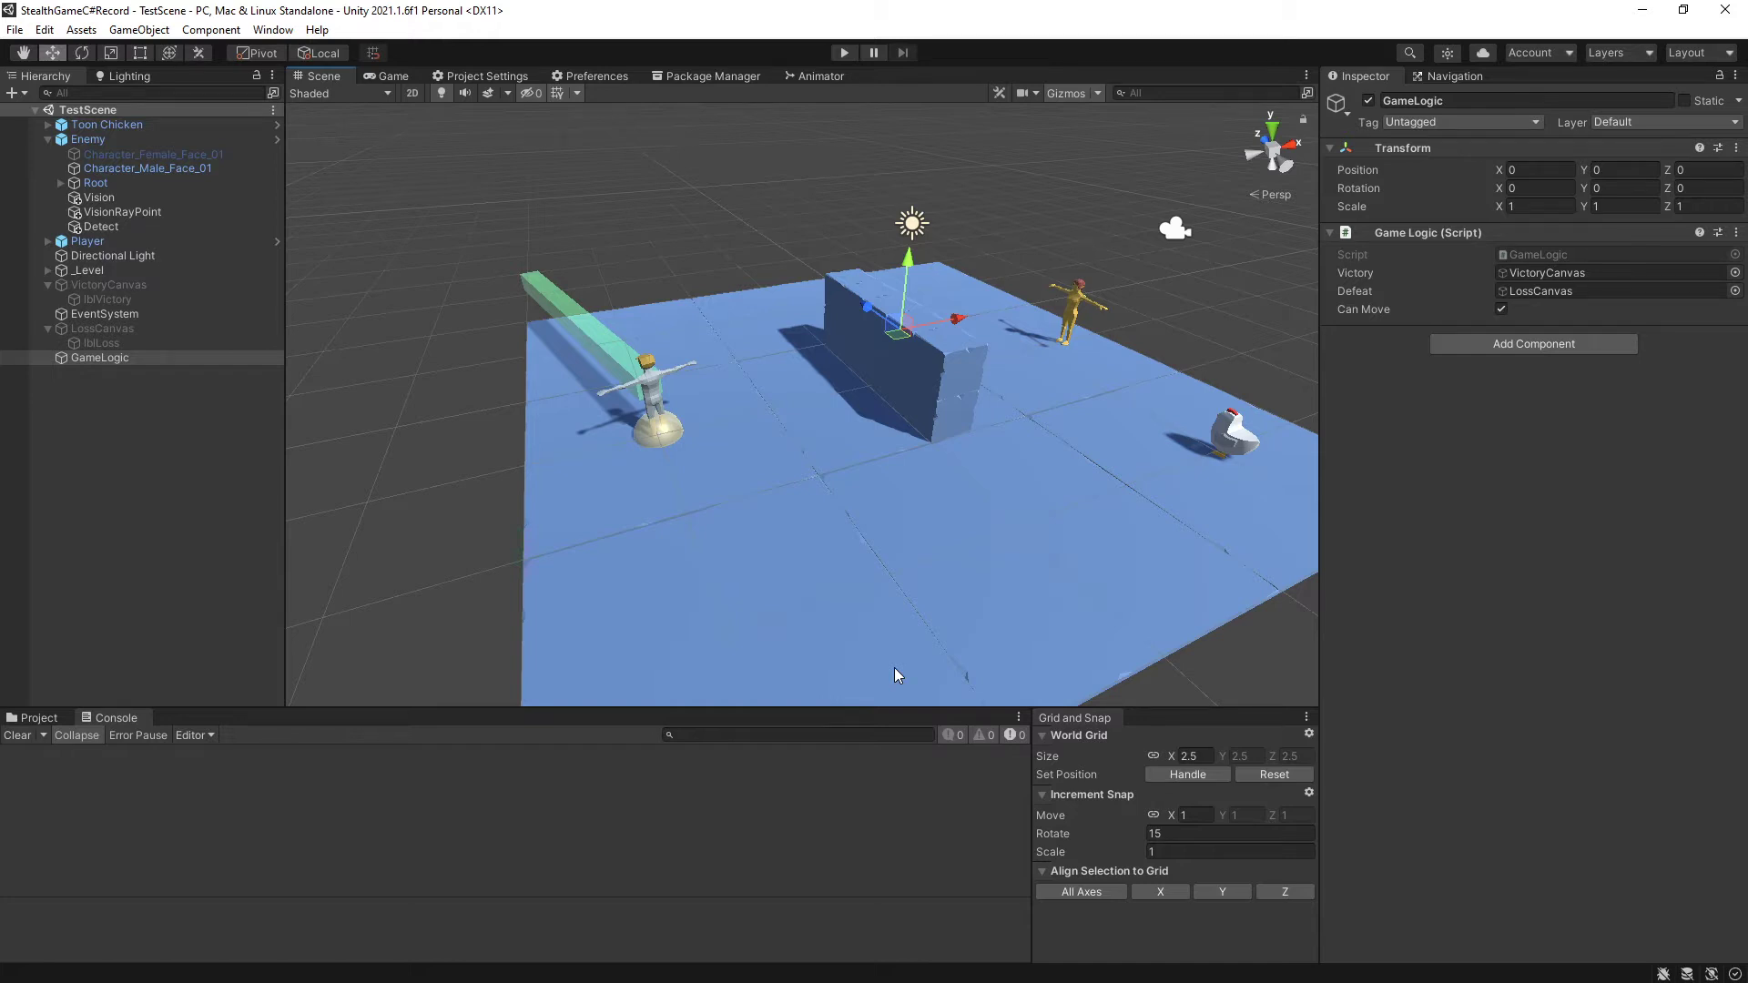
pyautogui.moveTo(971, 167)
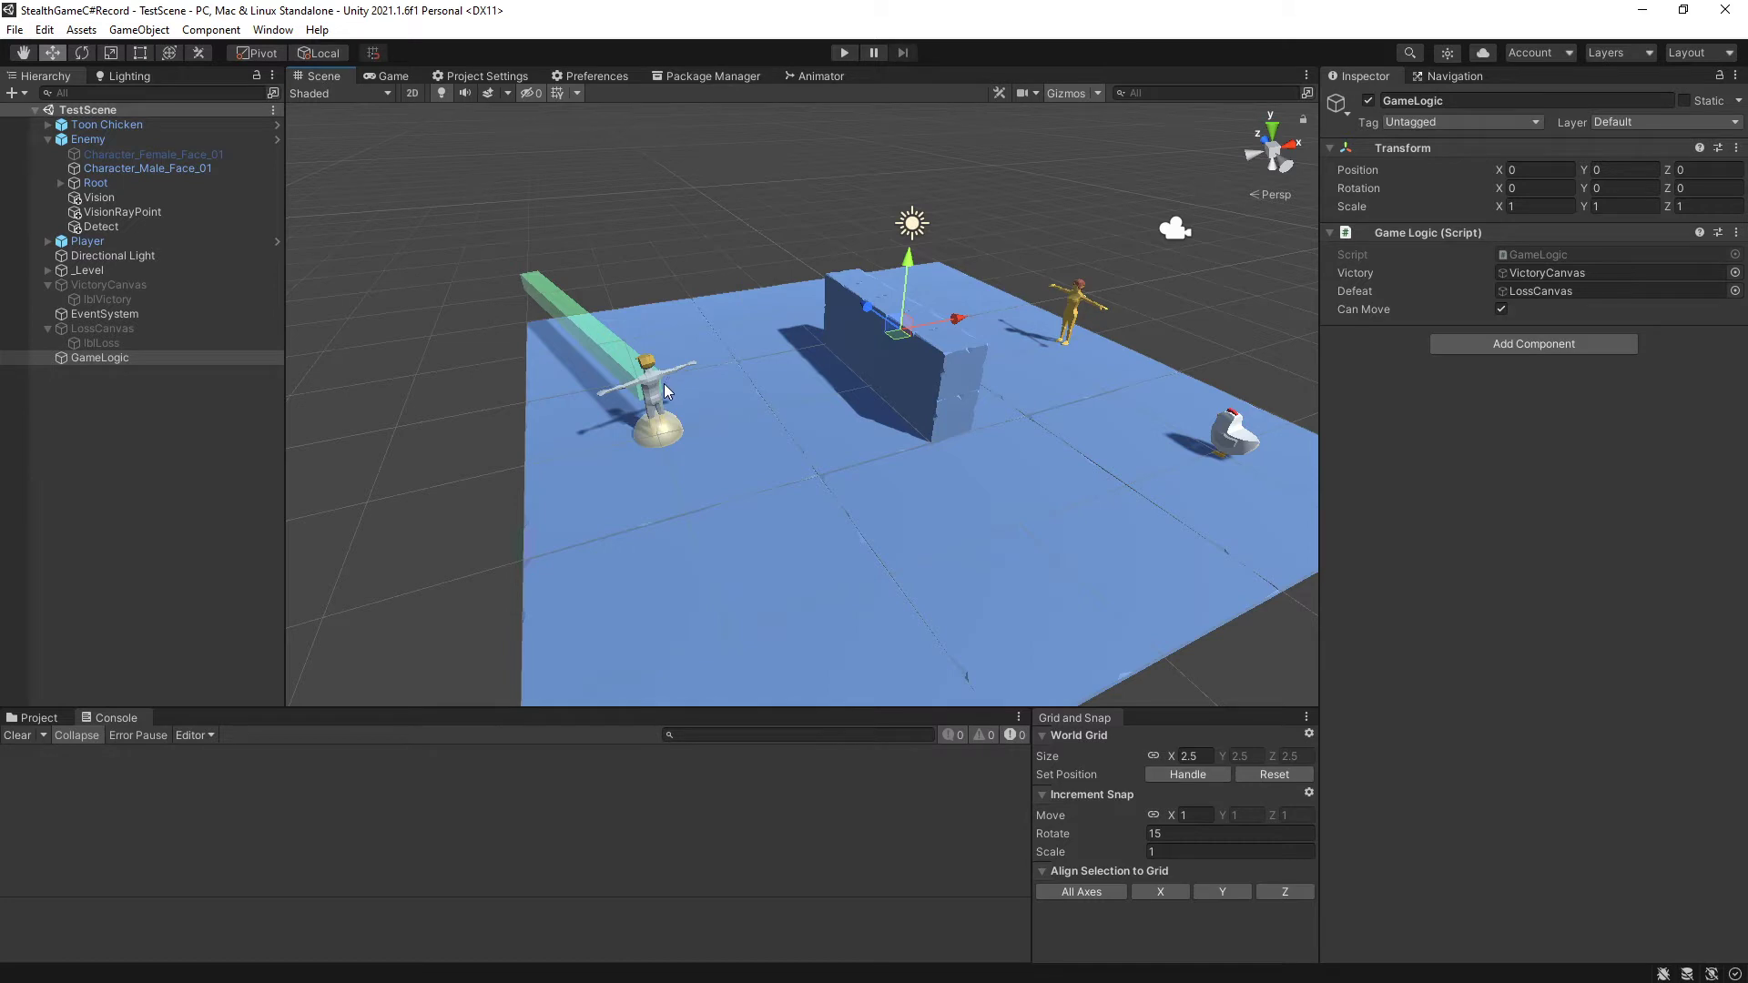
pyautogui.moveTo(658, 427)
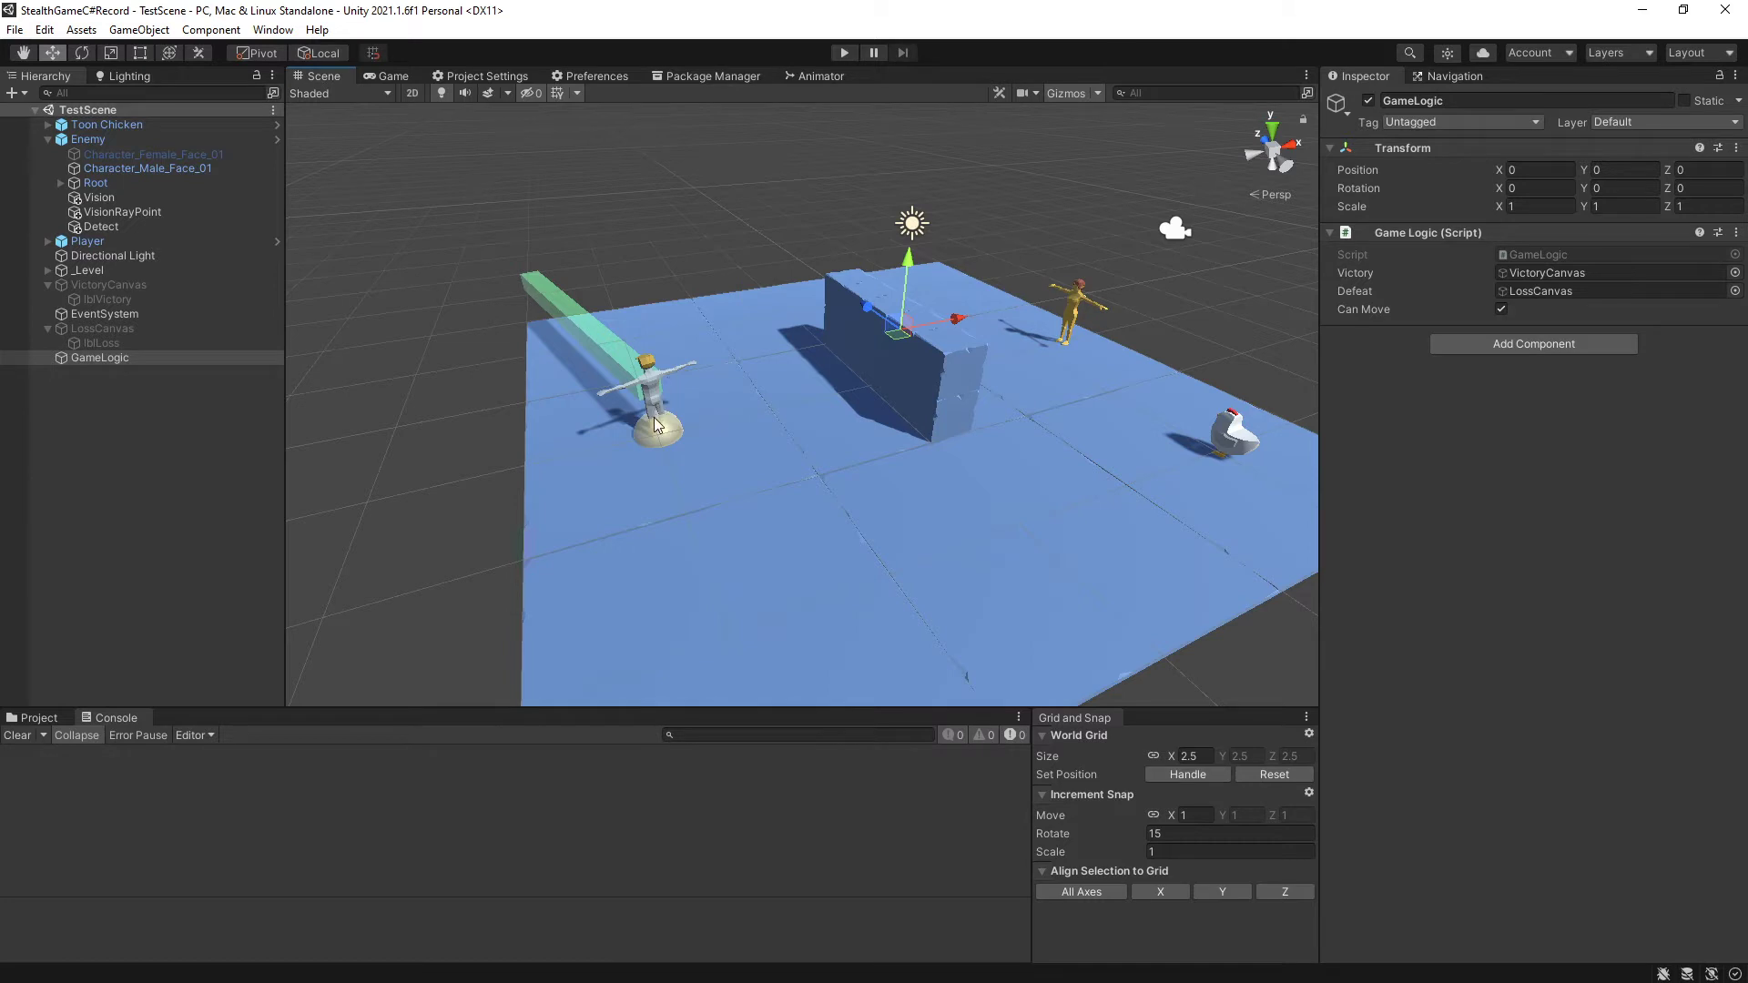
pyautogui.moveTo(658, 431)
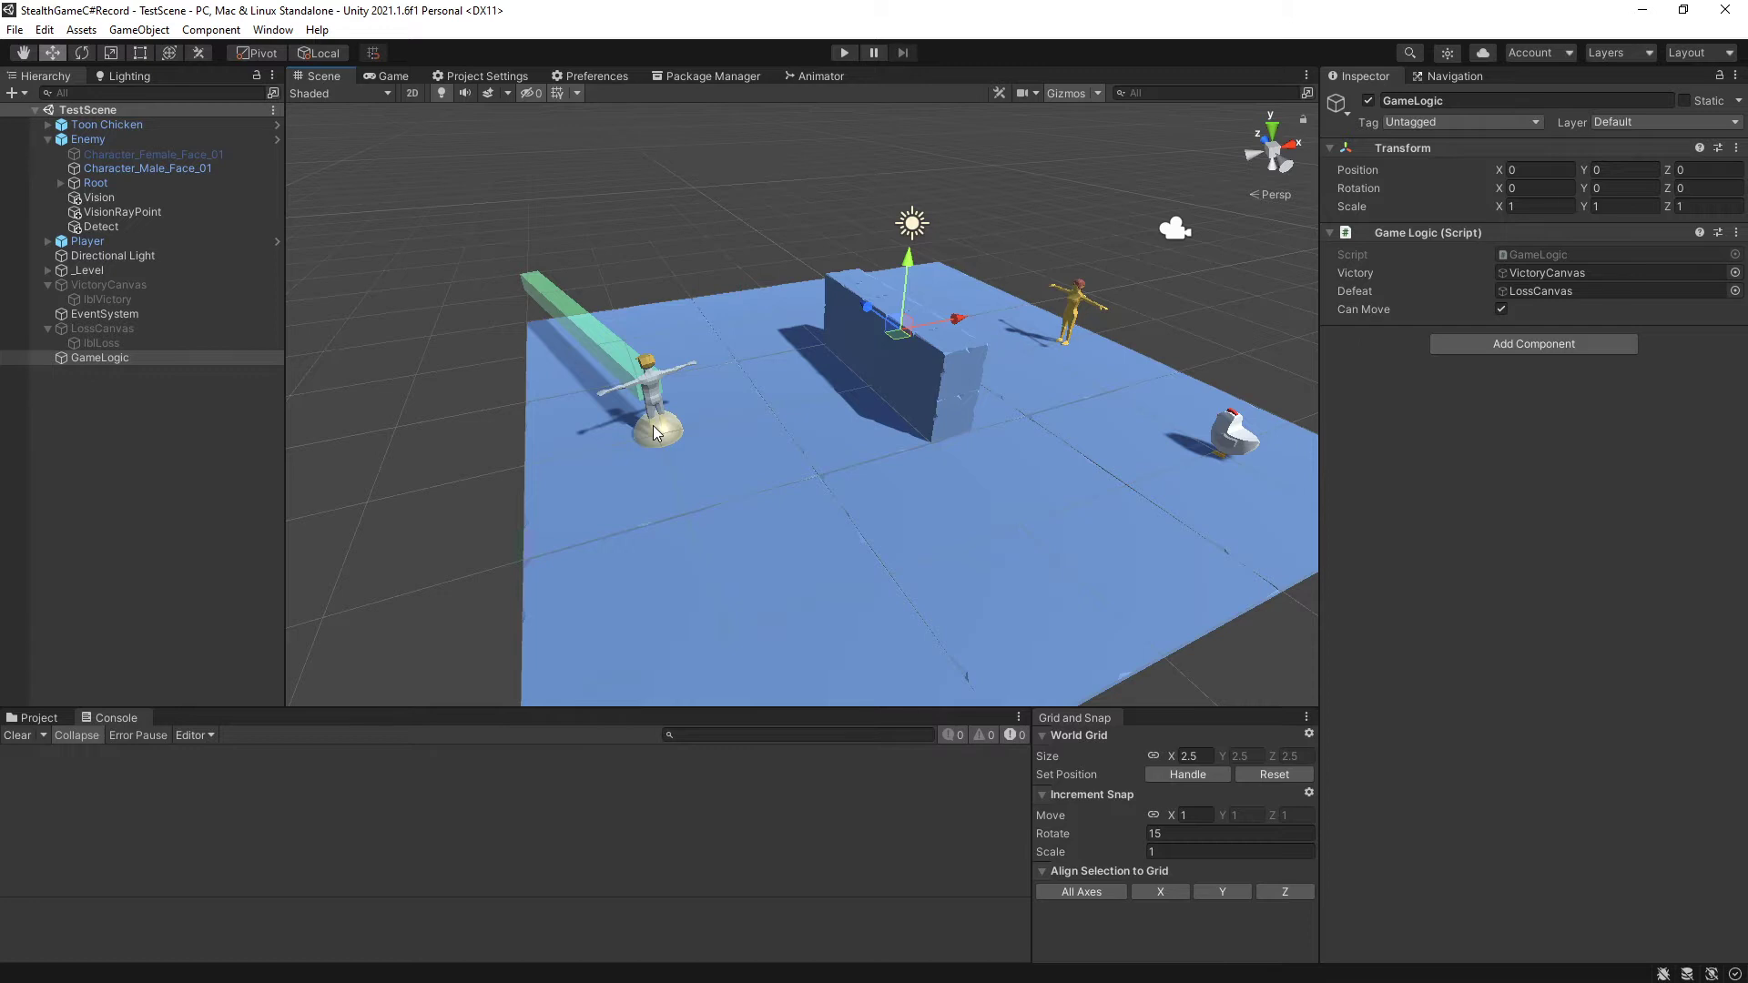
pyautogui.moveTo(605, 515)
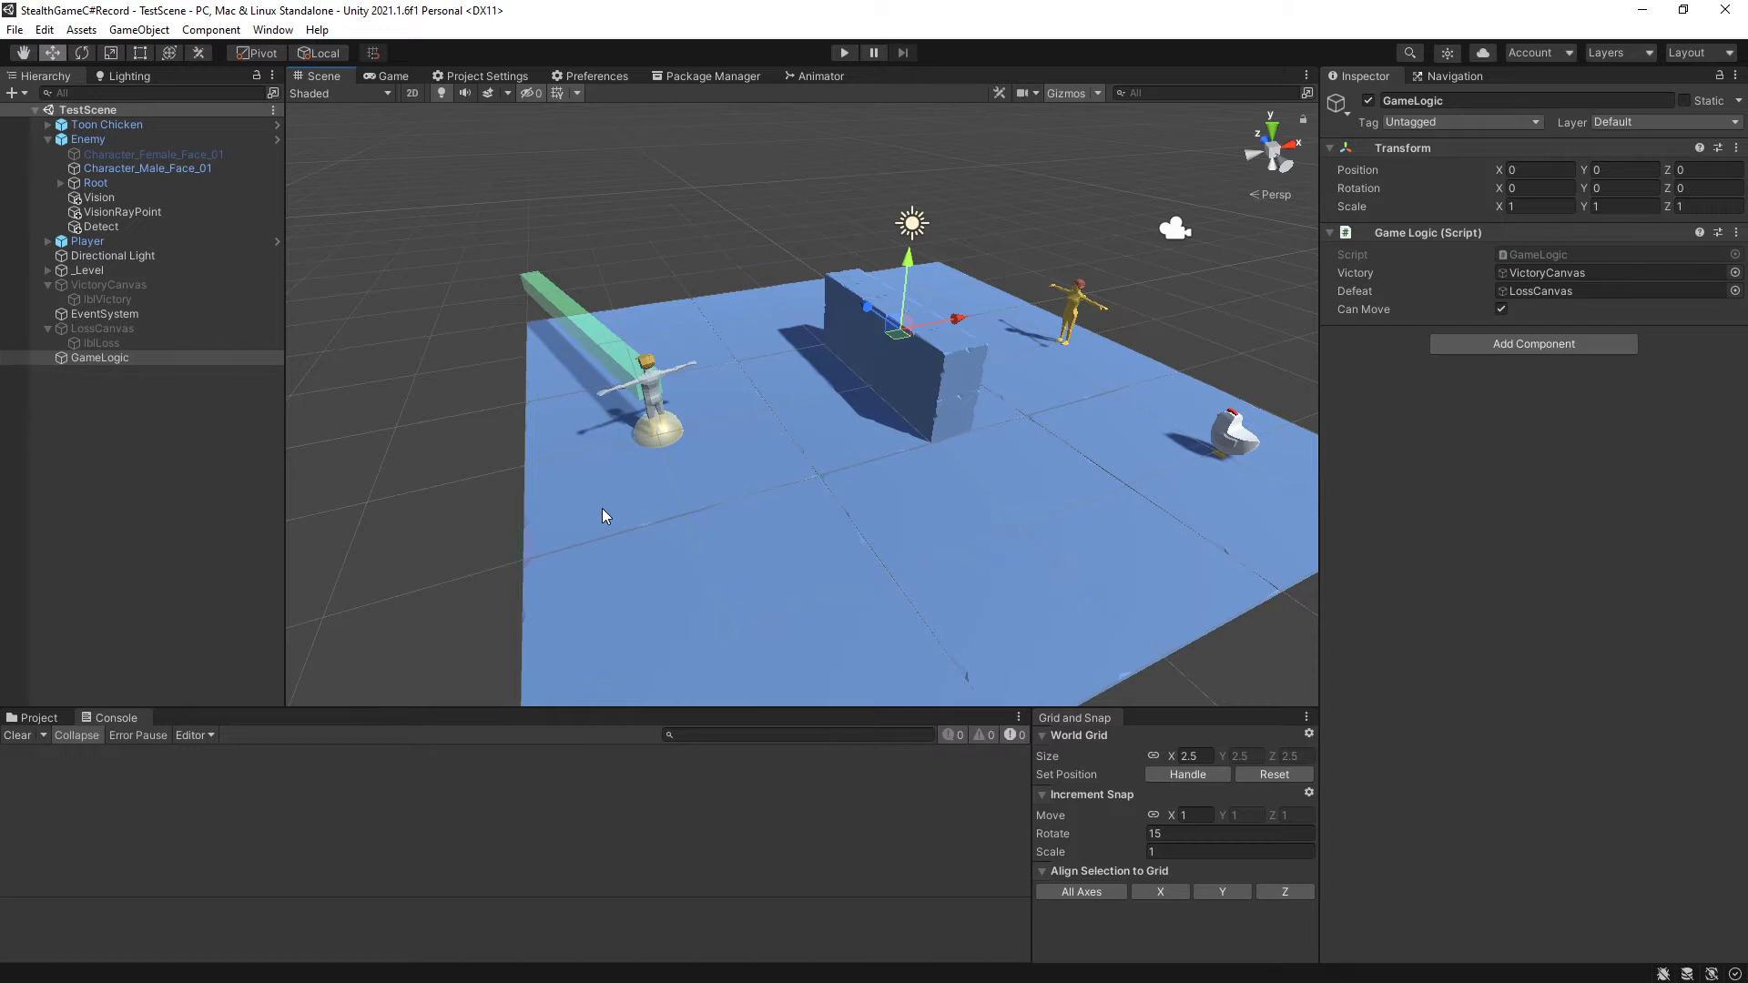
pyautogui.moveTo(650, 389)
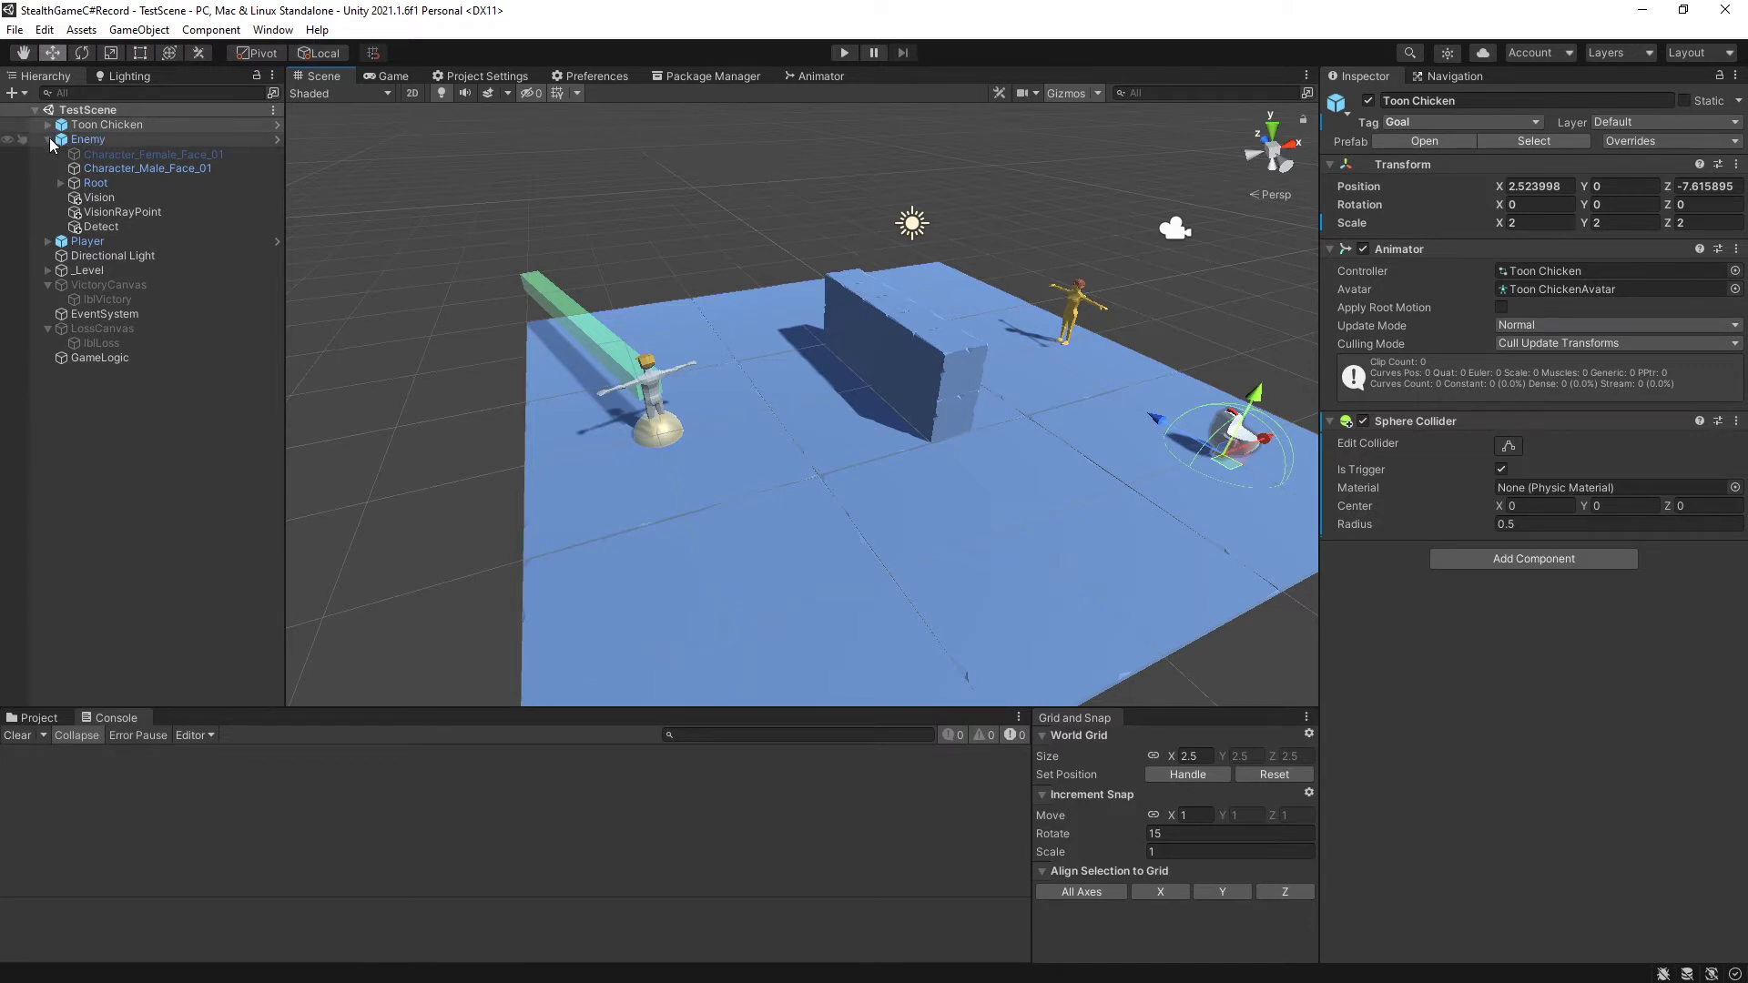
# Select the Player object and show the empty Prefabs folder under Assets in the Project window.
pyautogui.click(86, 241)
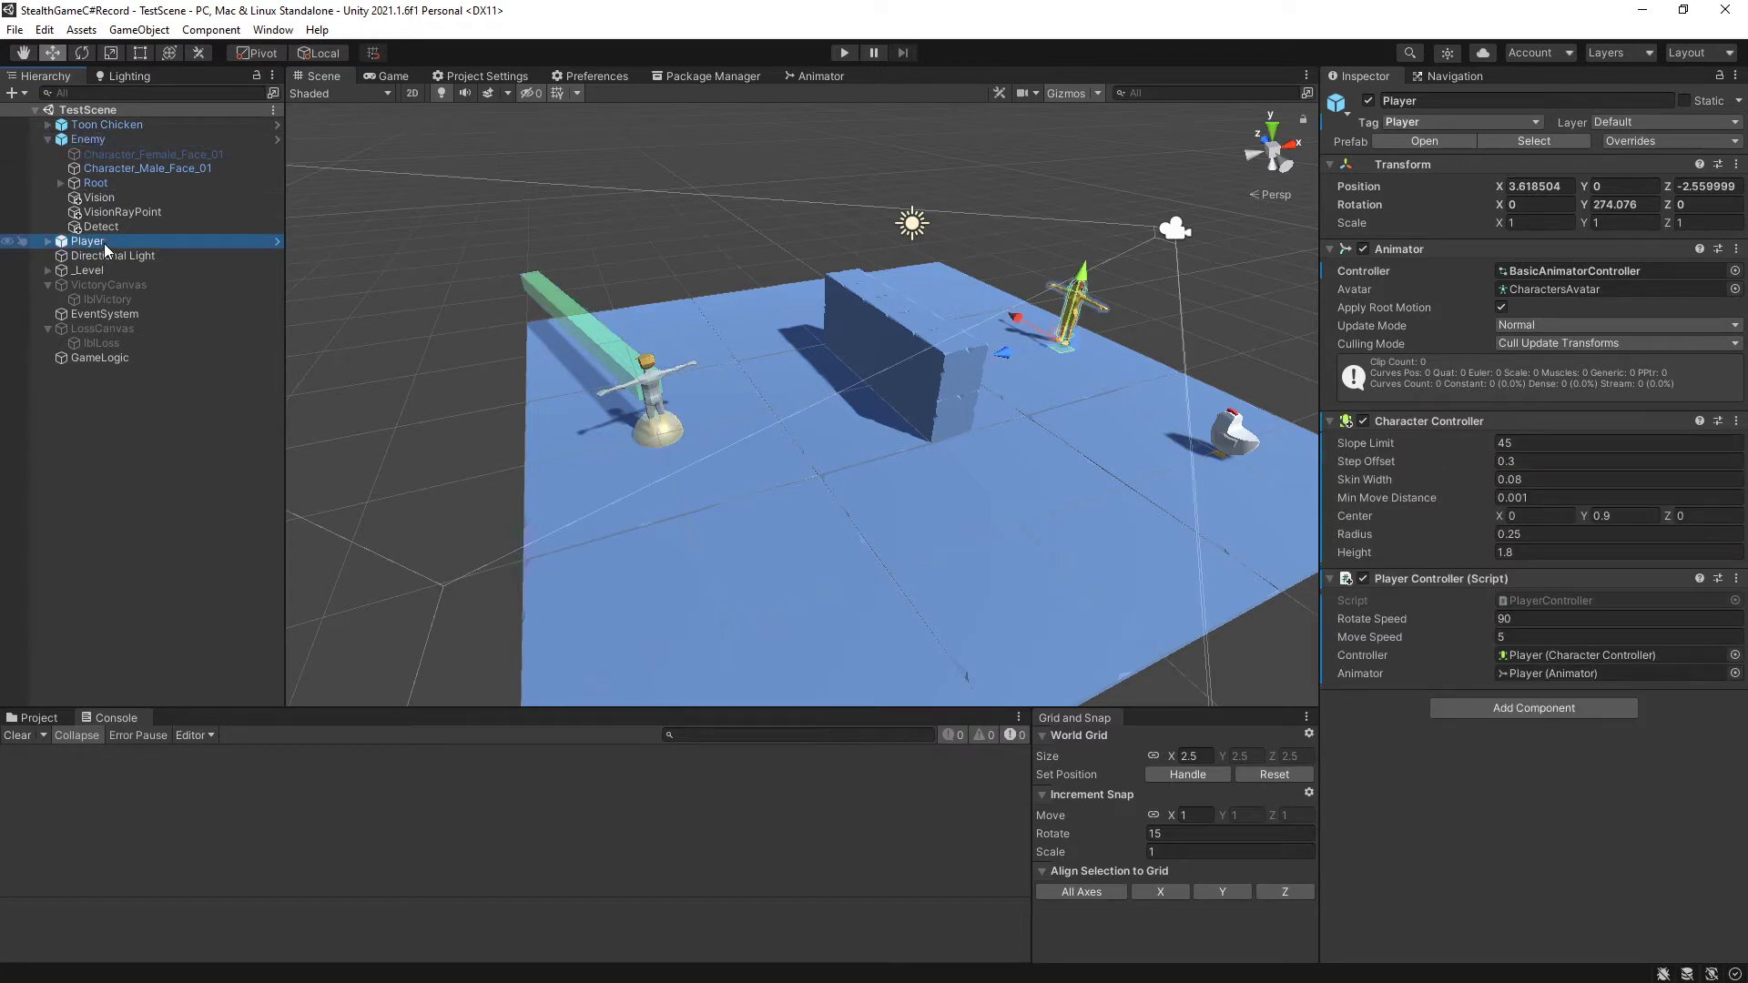
pyautogui.click(38, 717)
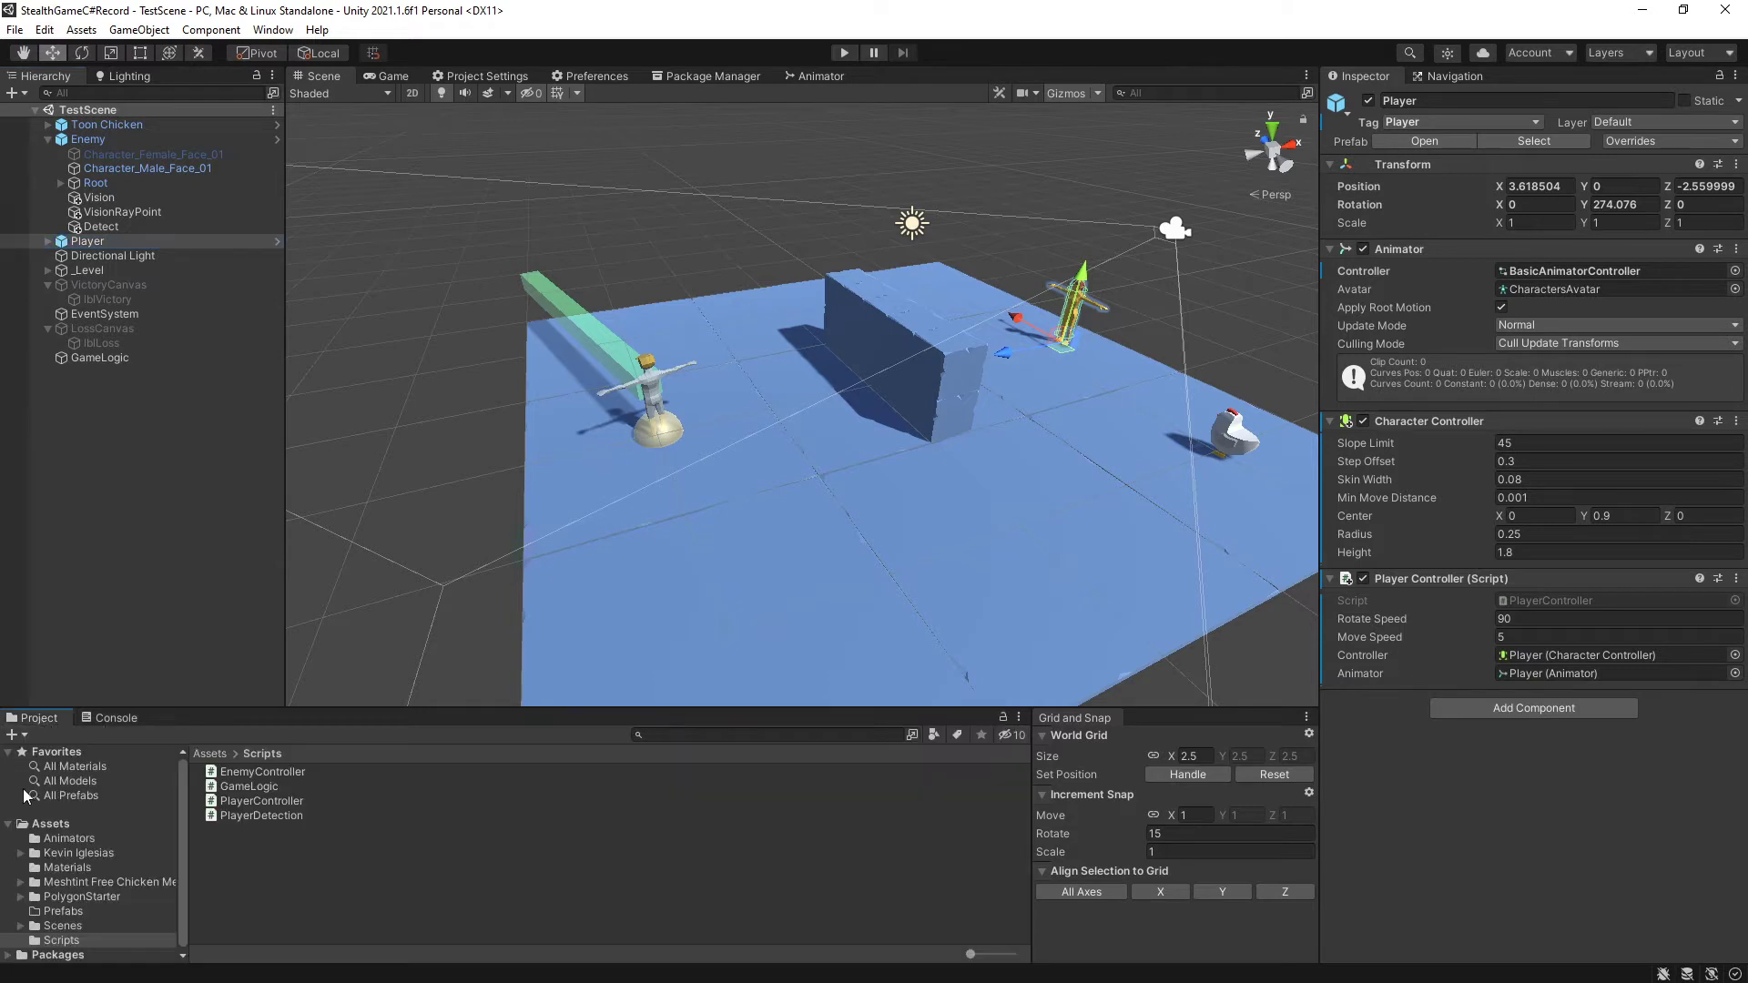
pyautogui.click(64, 911)
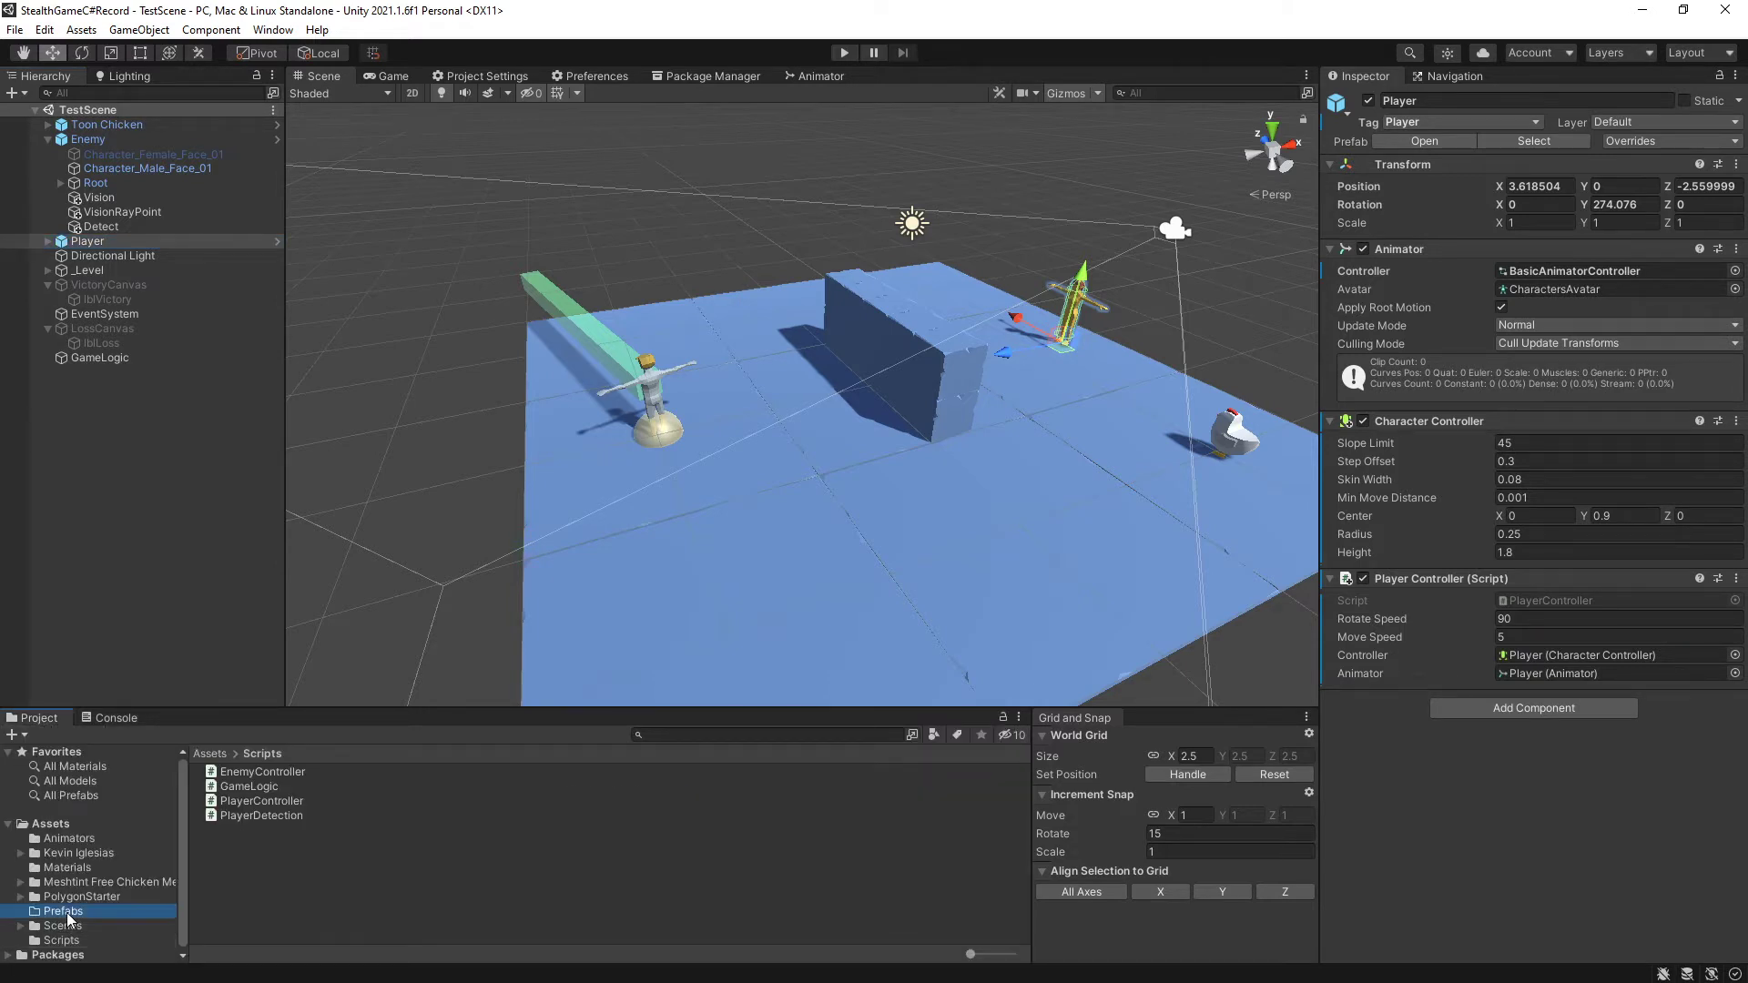
pyautogui.click(64, 910)
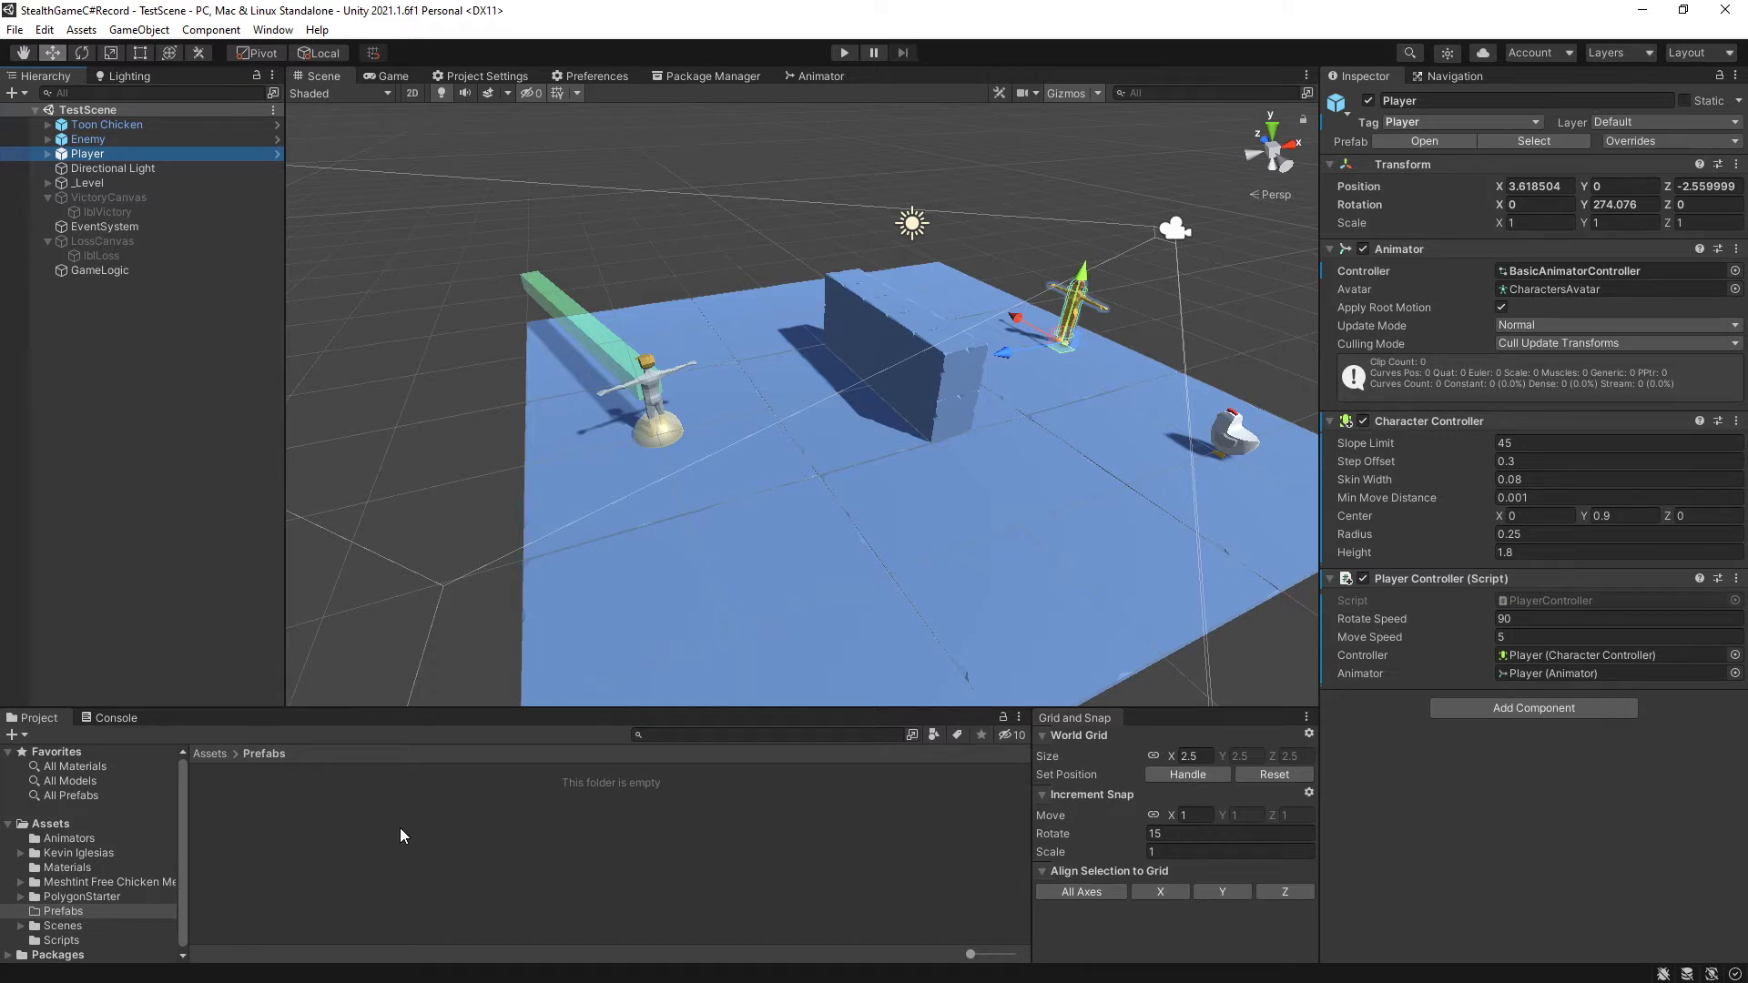
pyautogui.moveTo(435, 163)
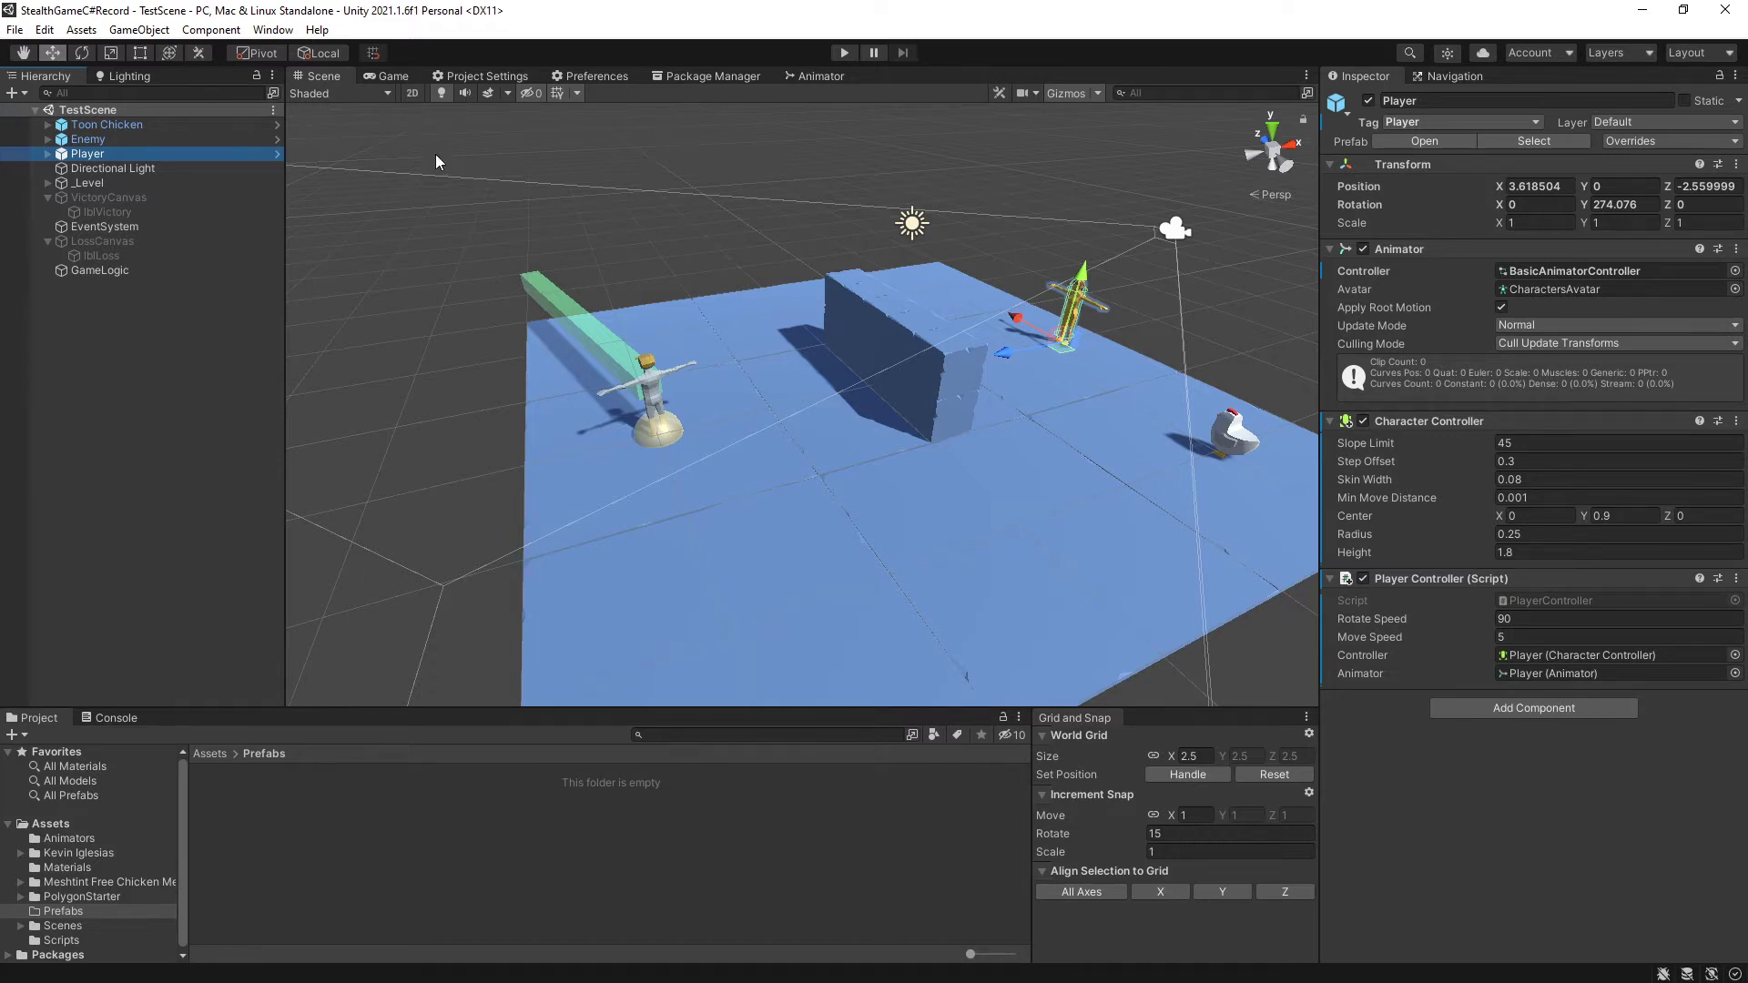
# Fully unpack the Toon Chicken prefab so it becomes a standalone Goal object ready for the Prefabs folder.
pyautogui.click(106, 124)
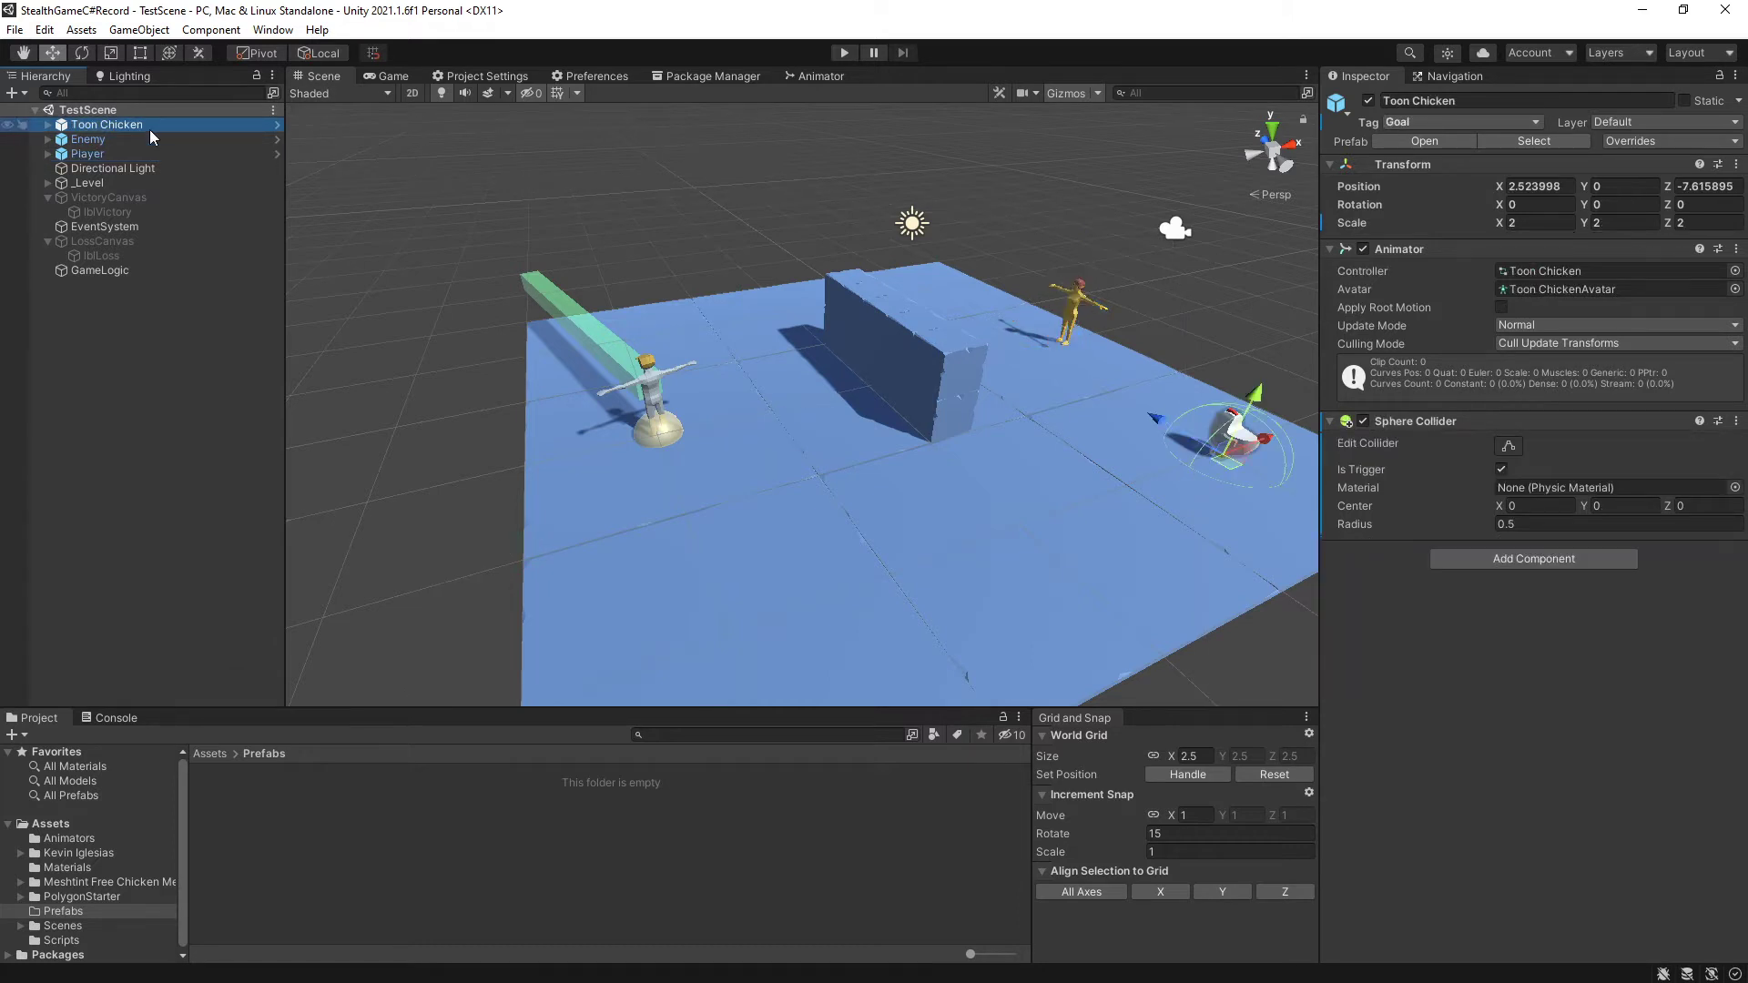
pyautogui.rightClick(105, 123)
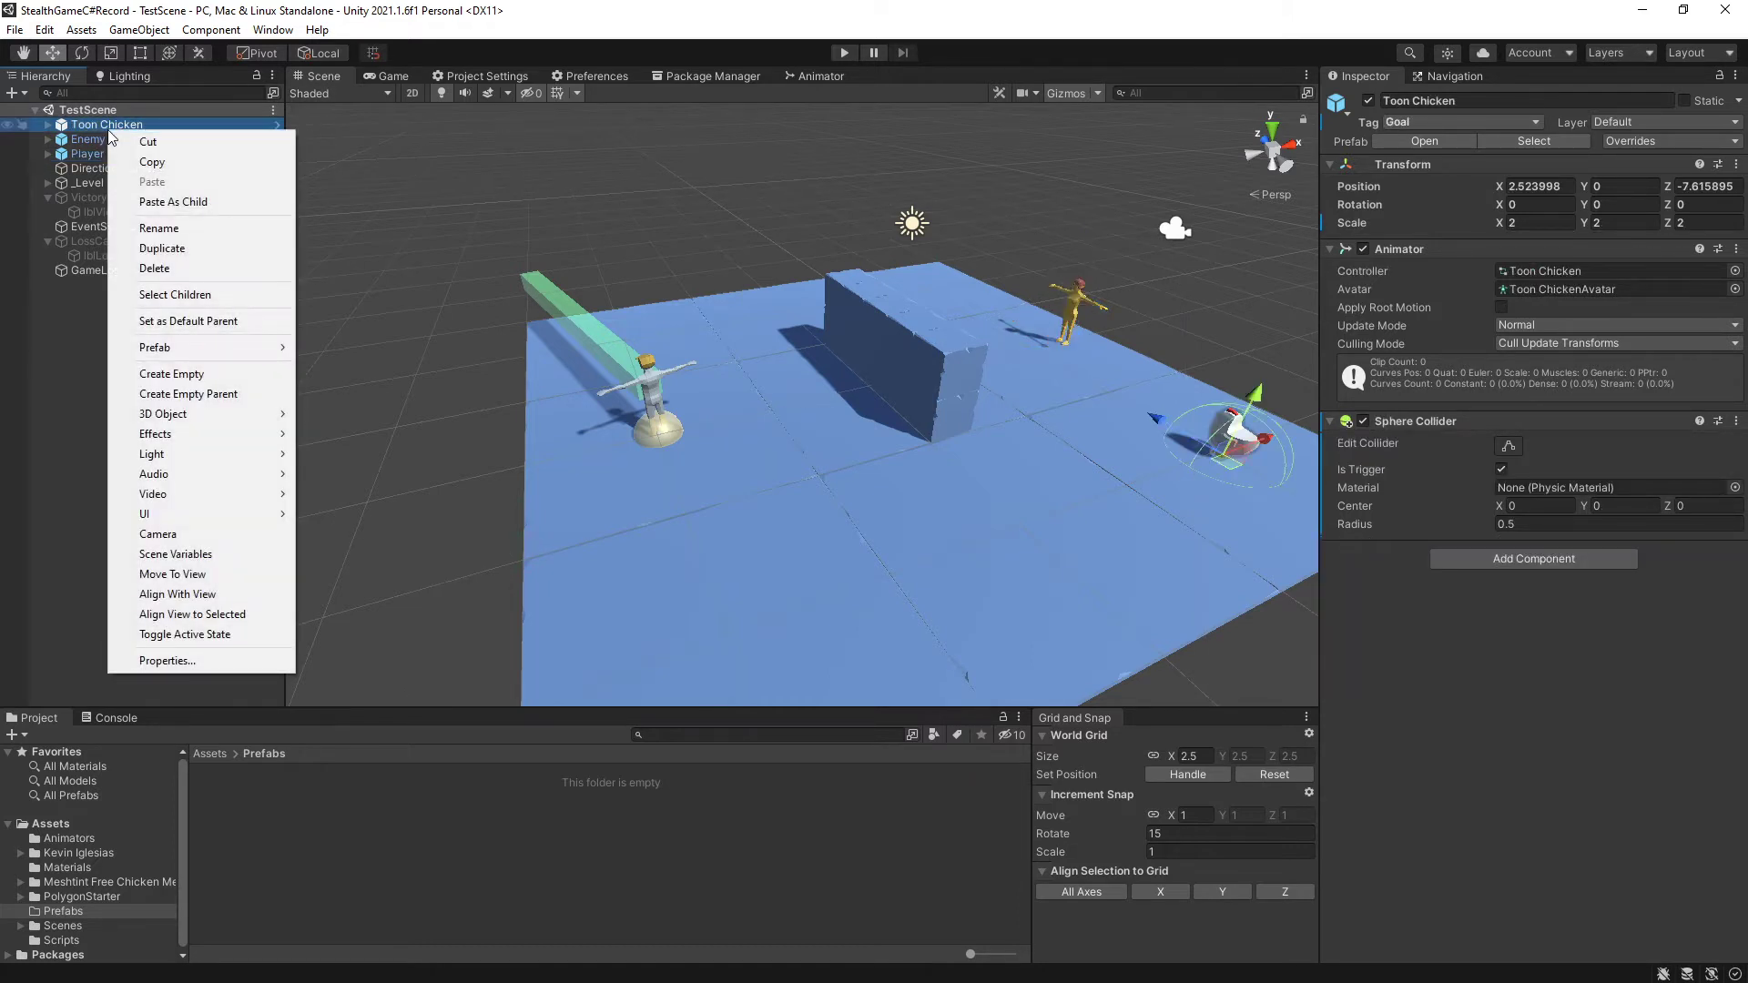
pyautogui.moveTo(173, 346)
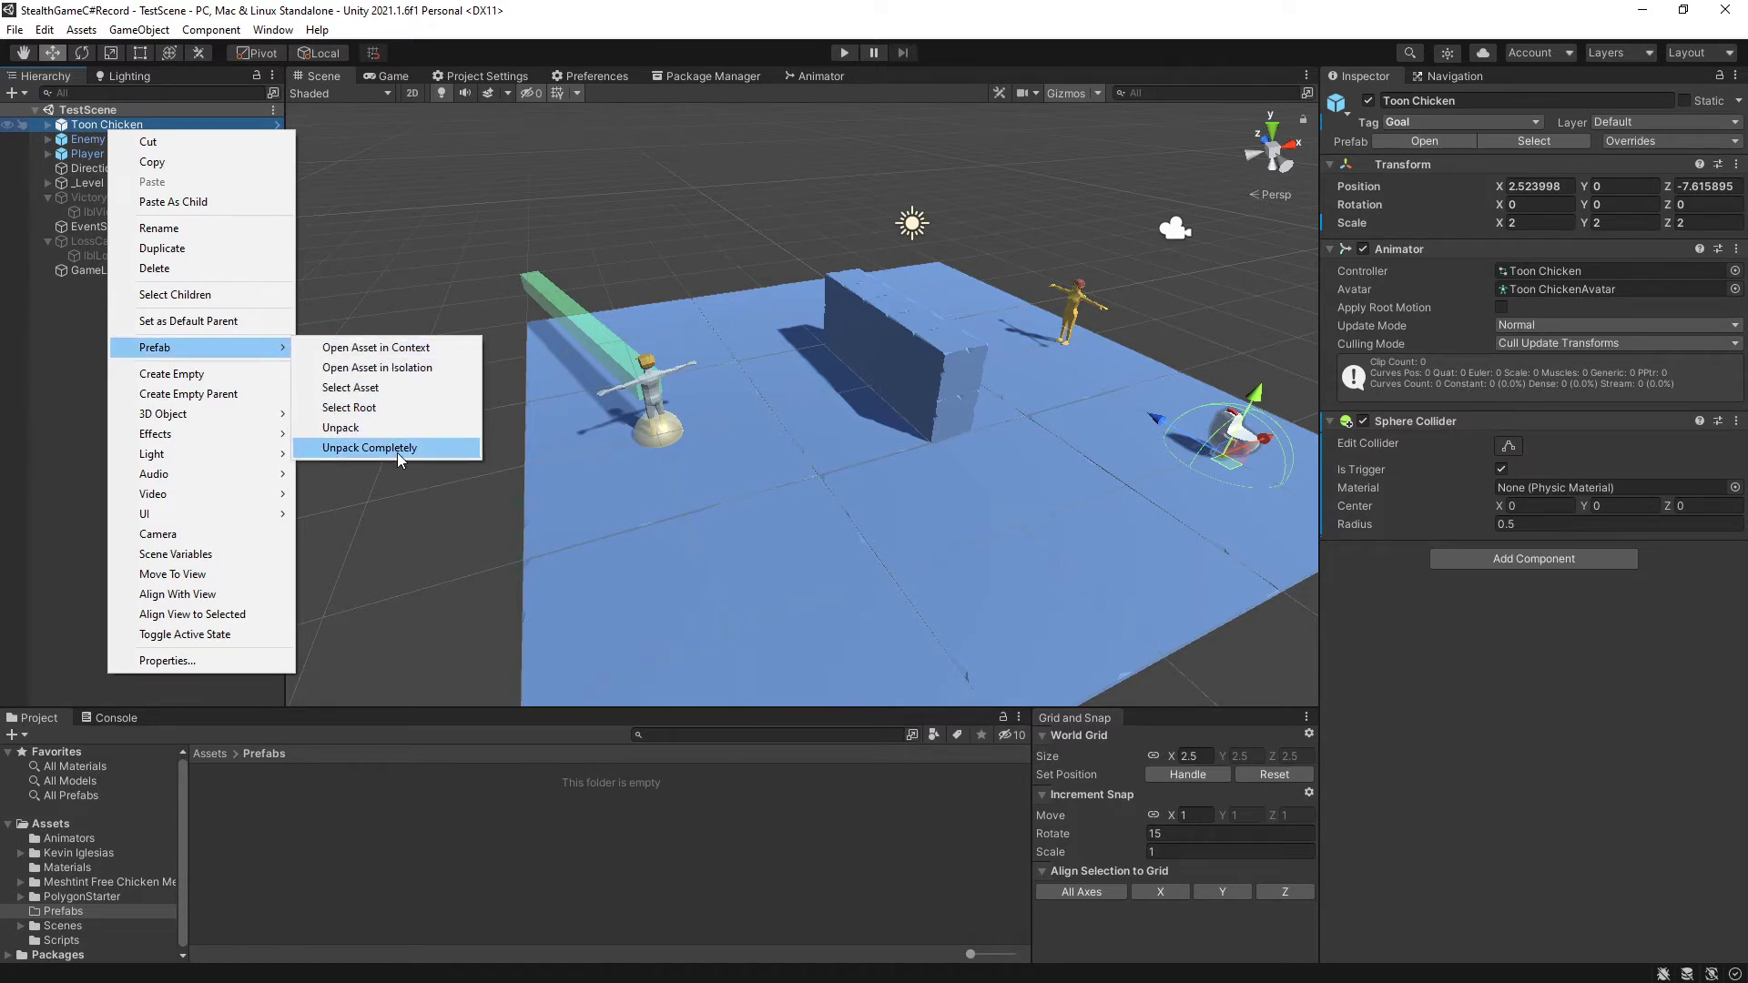
pyautogui.click(368, 448)
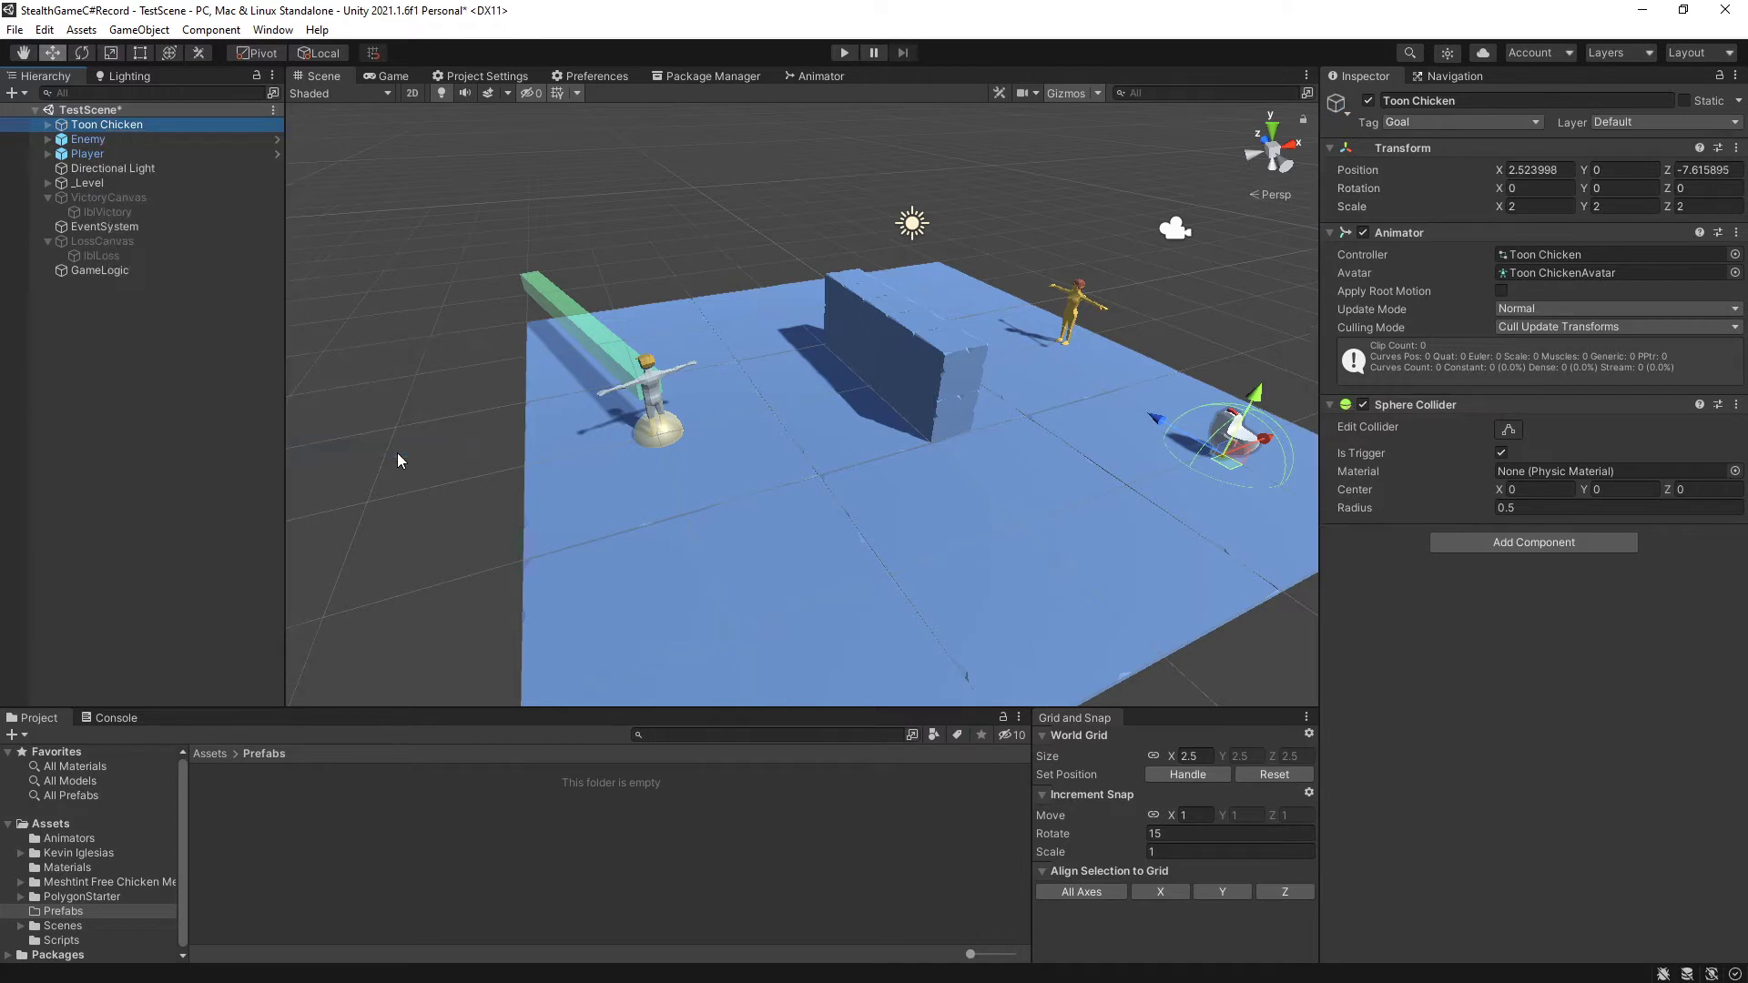
pyautogui.click(47, 124)
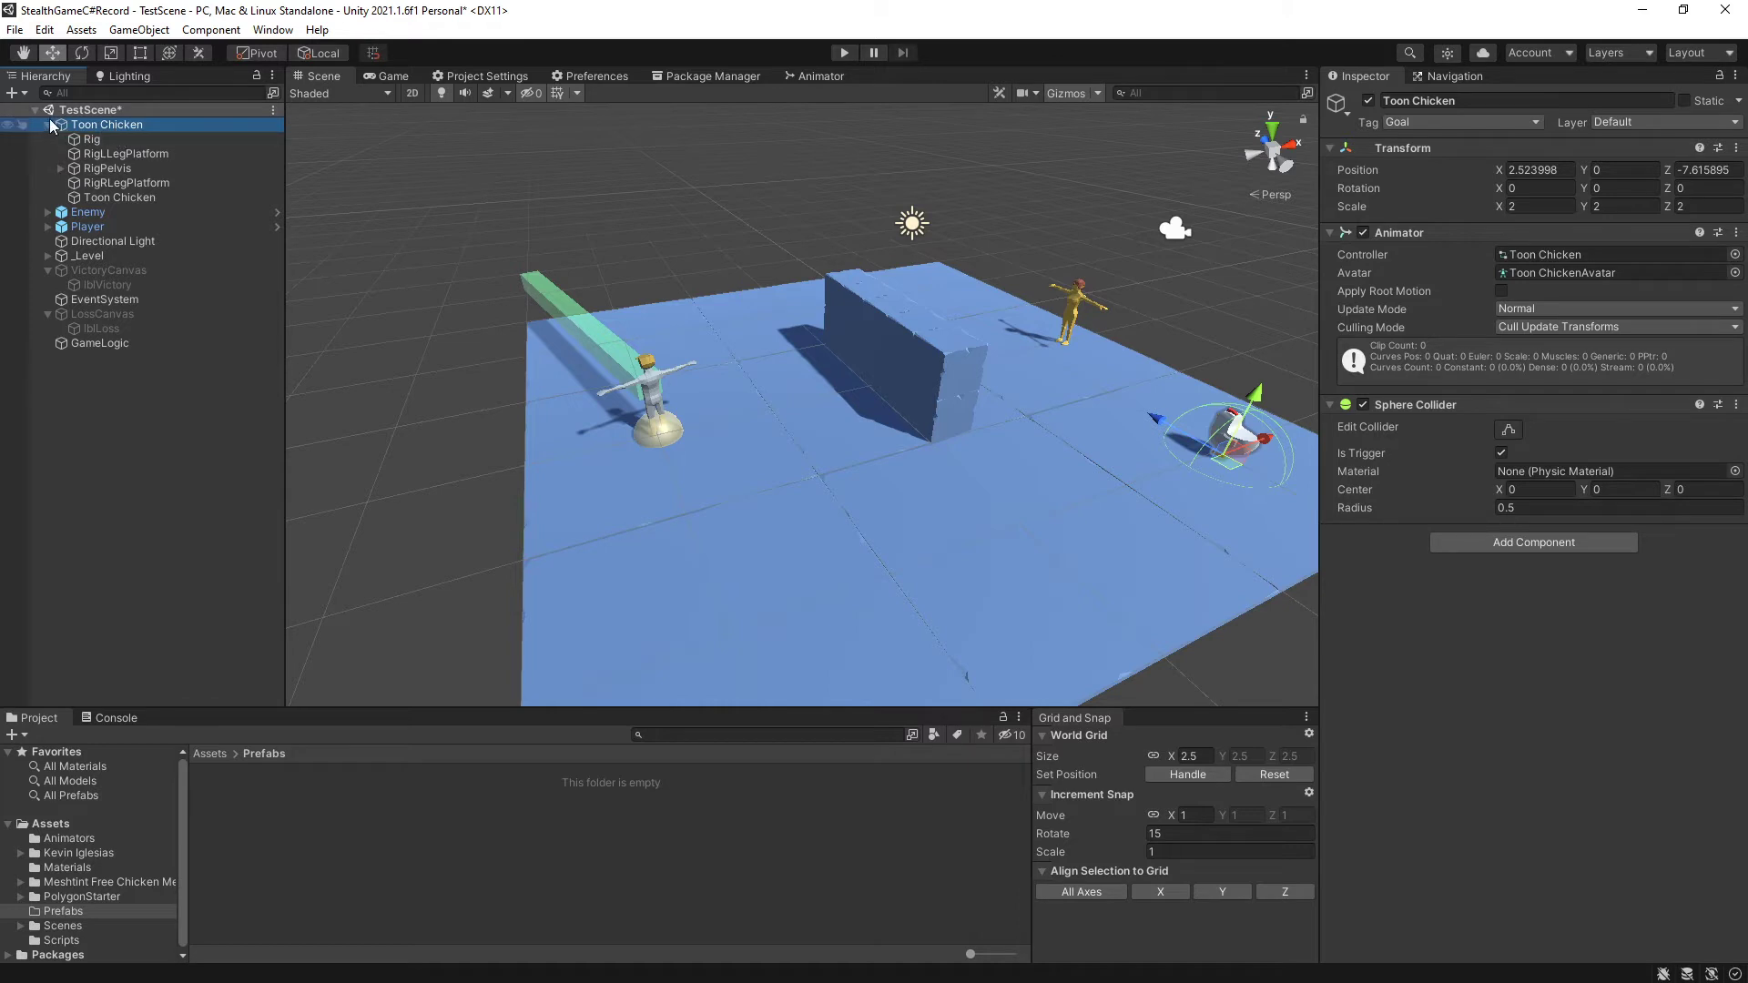
pyautogui.click(48, 124)
pyautogui.write('Goal')
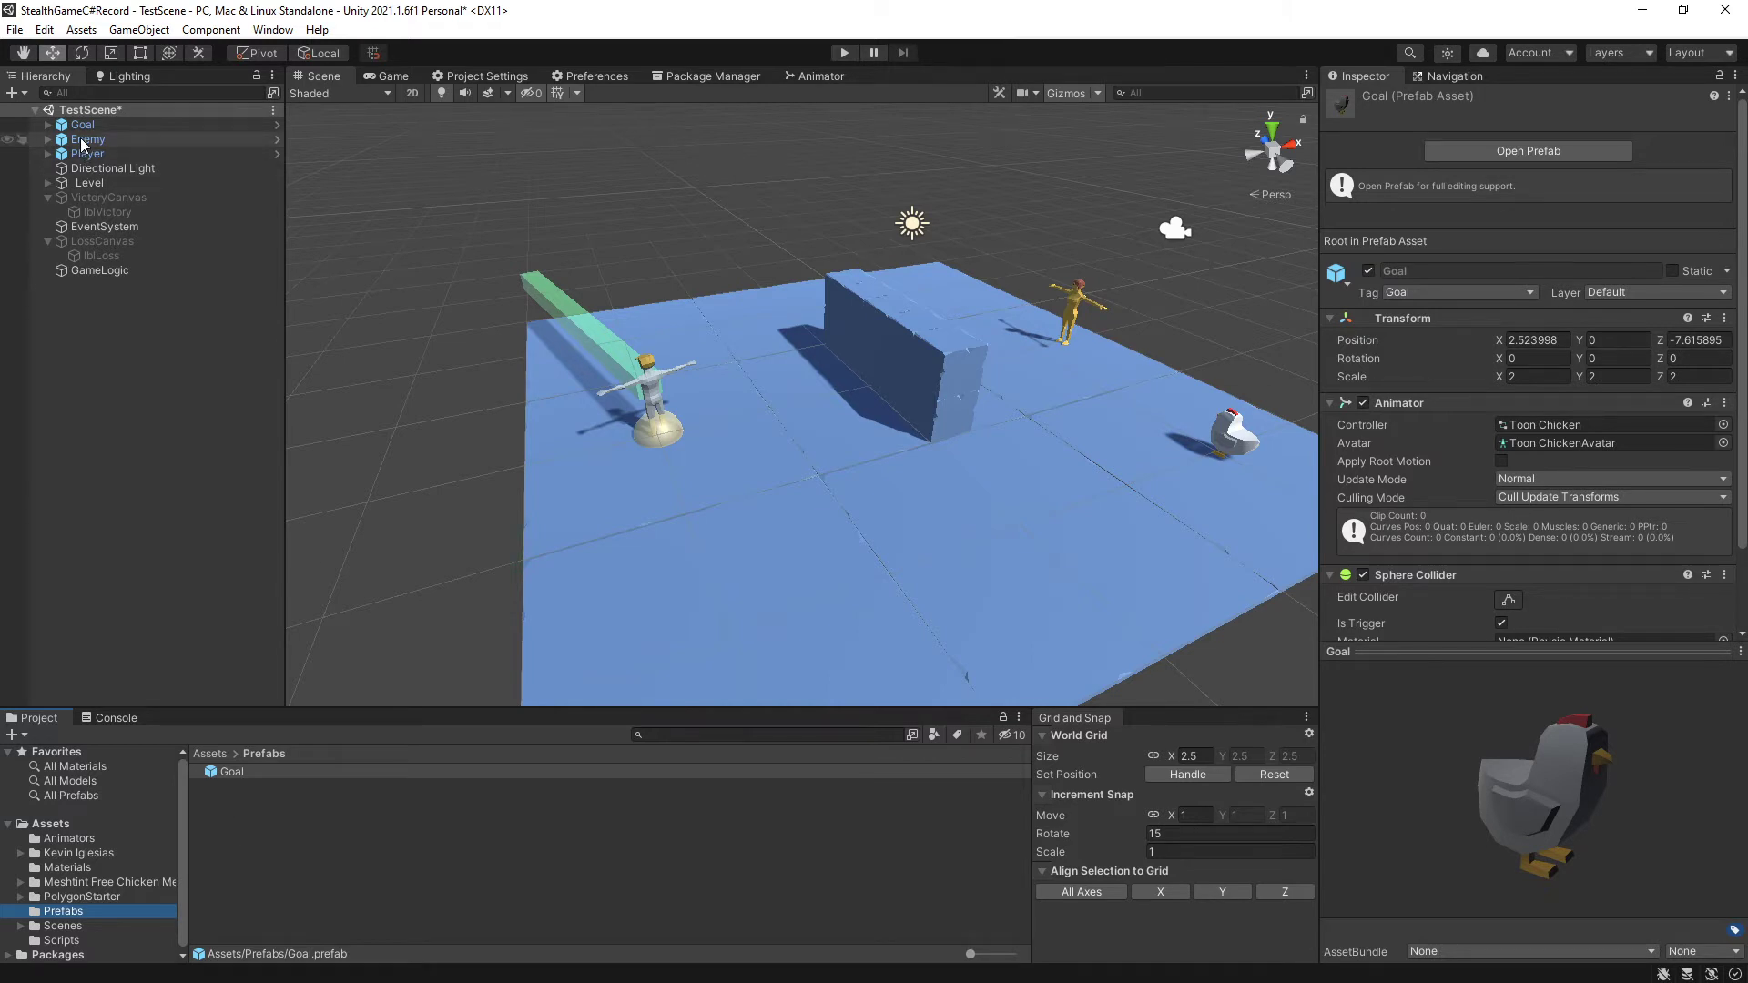
# Fully unpack the Enemy prefab and move on to the Player object for the same treatment.
pyautogui.rightClick(88, 138)
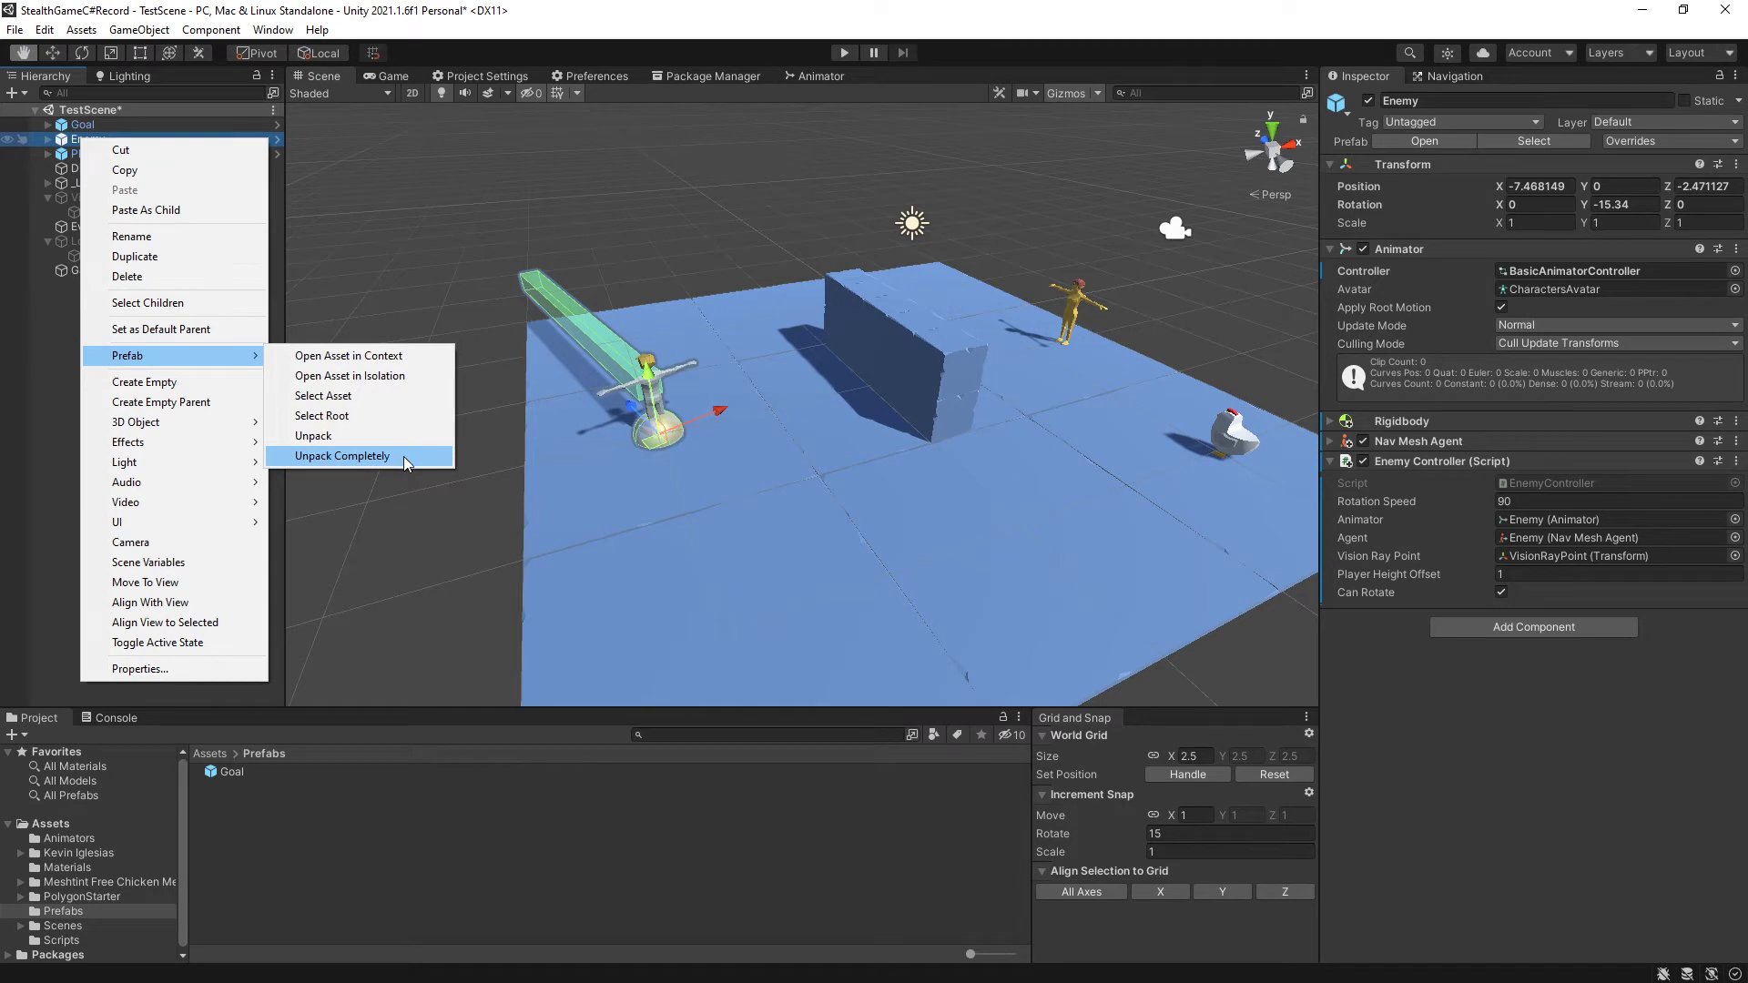
pyautogui.click(342, 455)
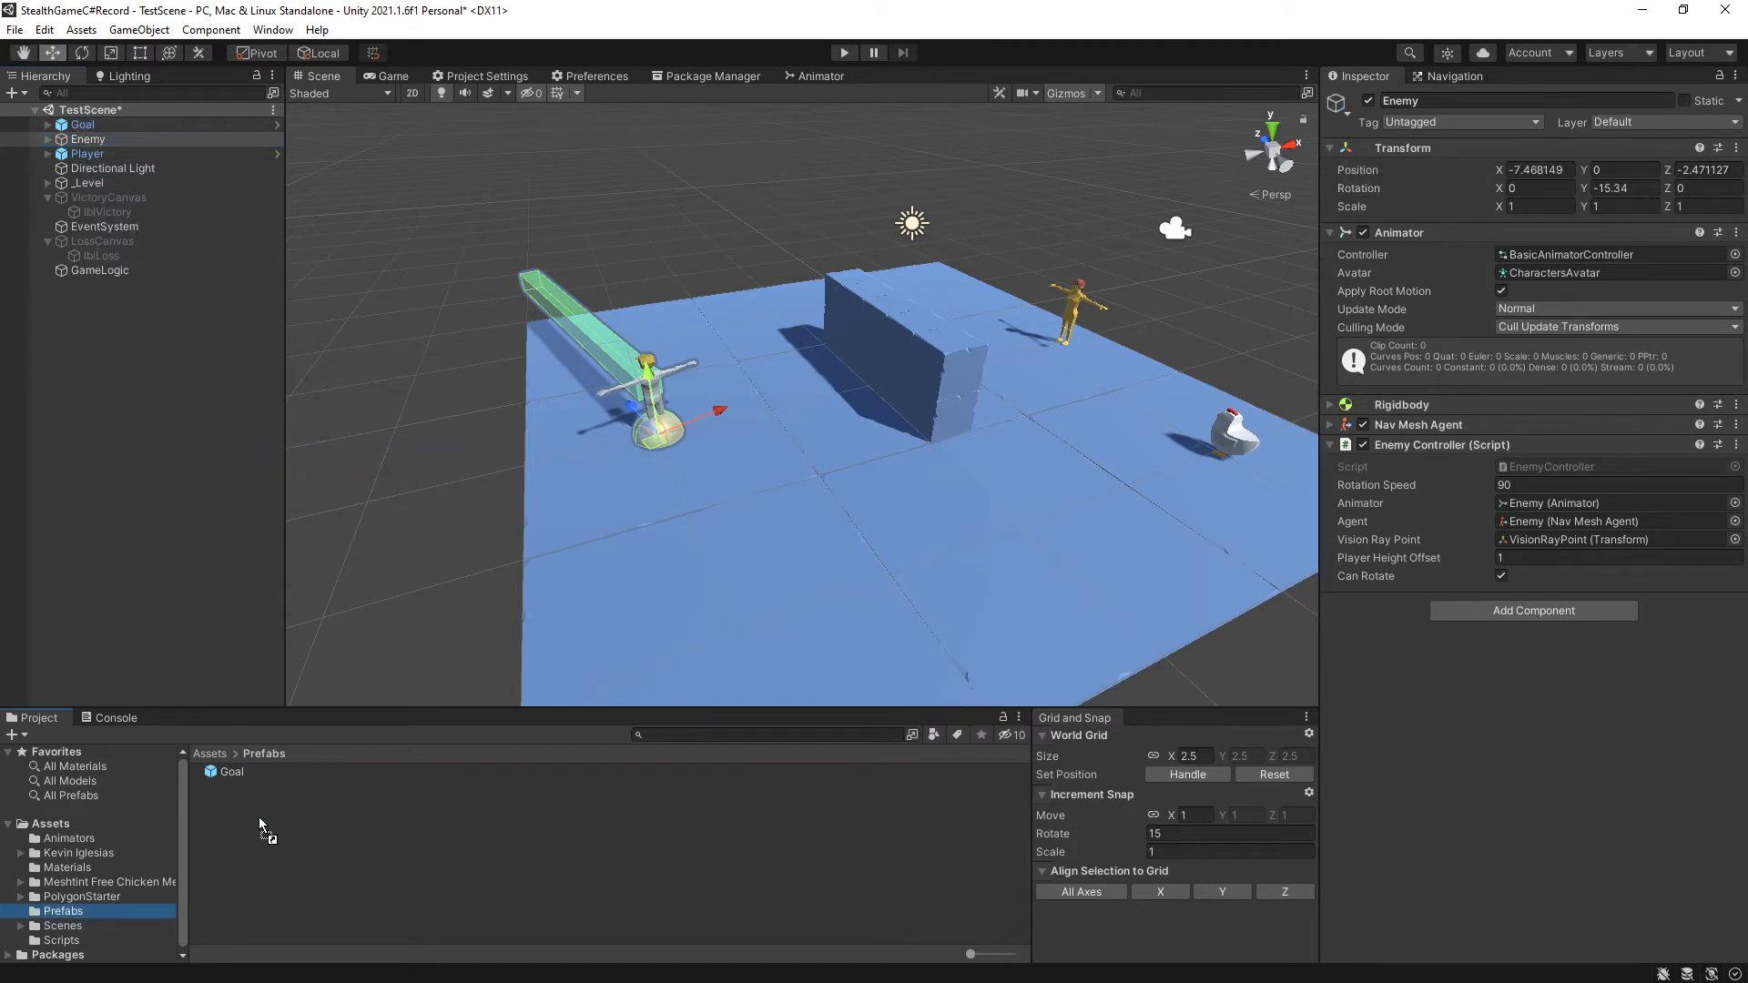
pyautogui.click(88, 153)
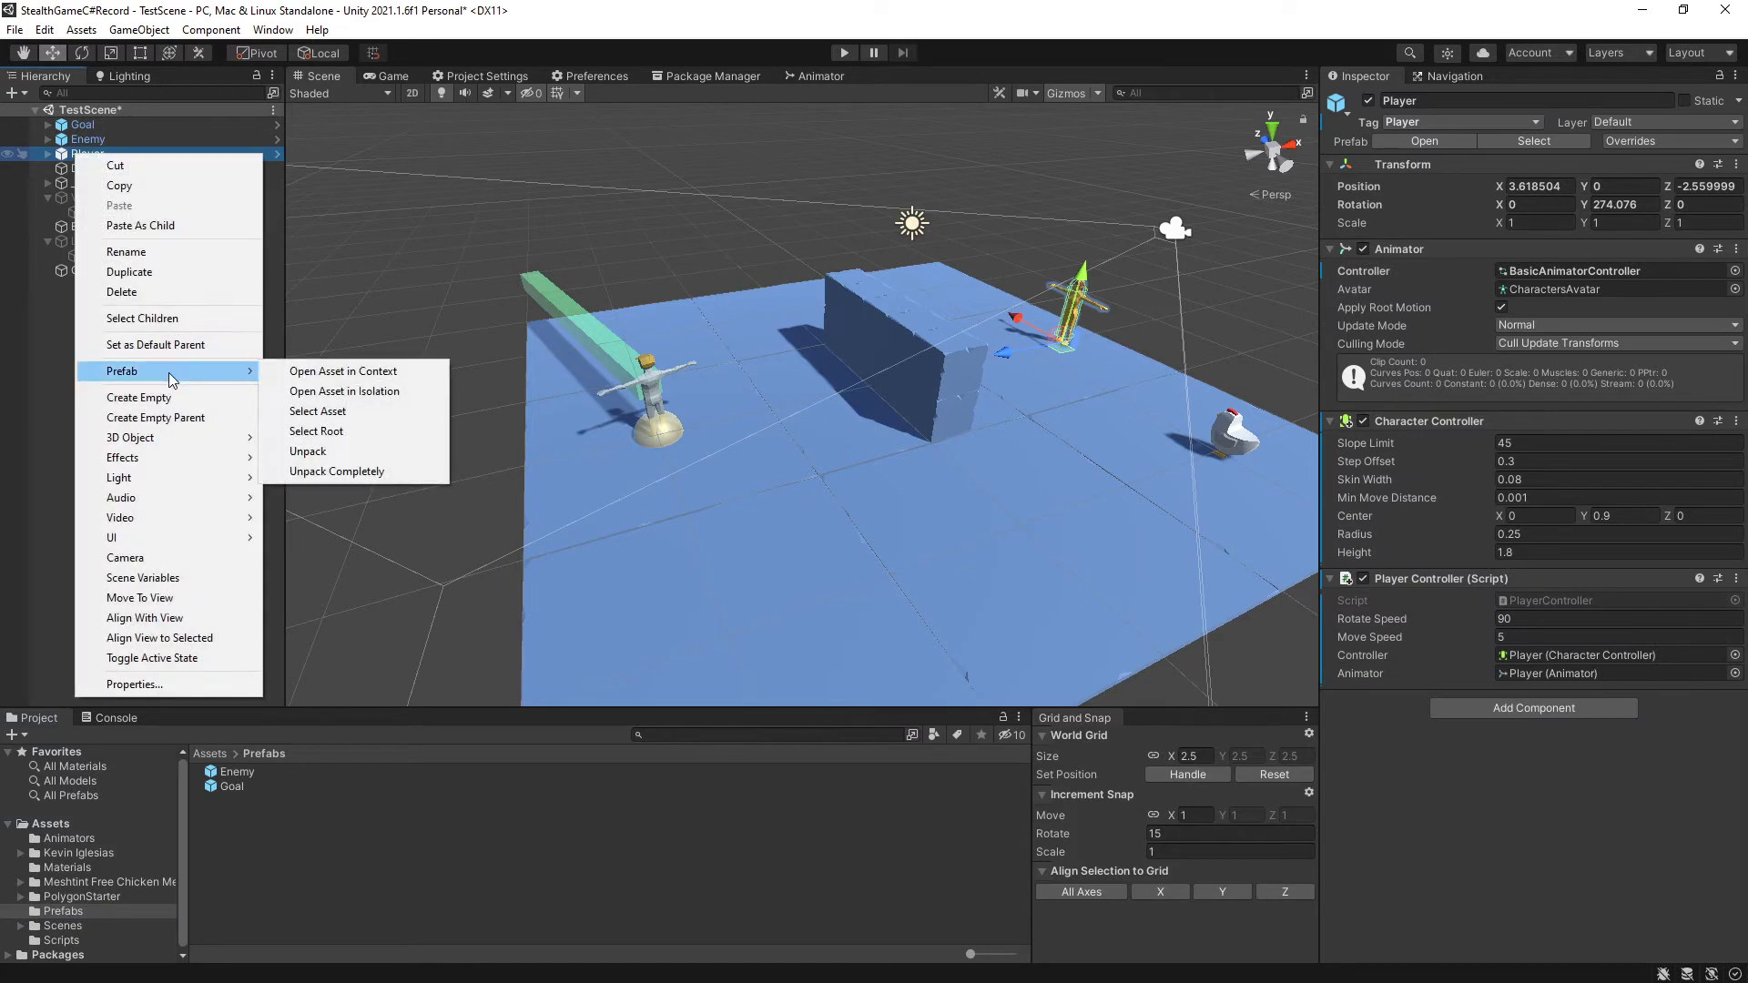
pyautogui.moveTo(368, 470)
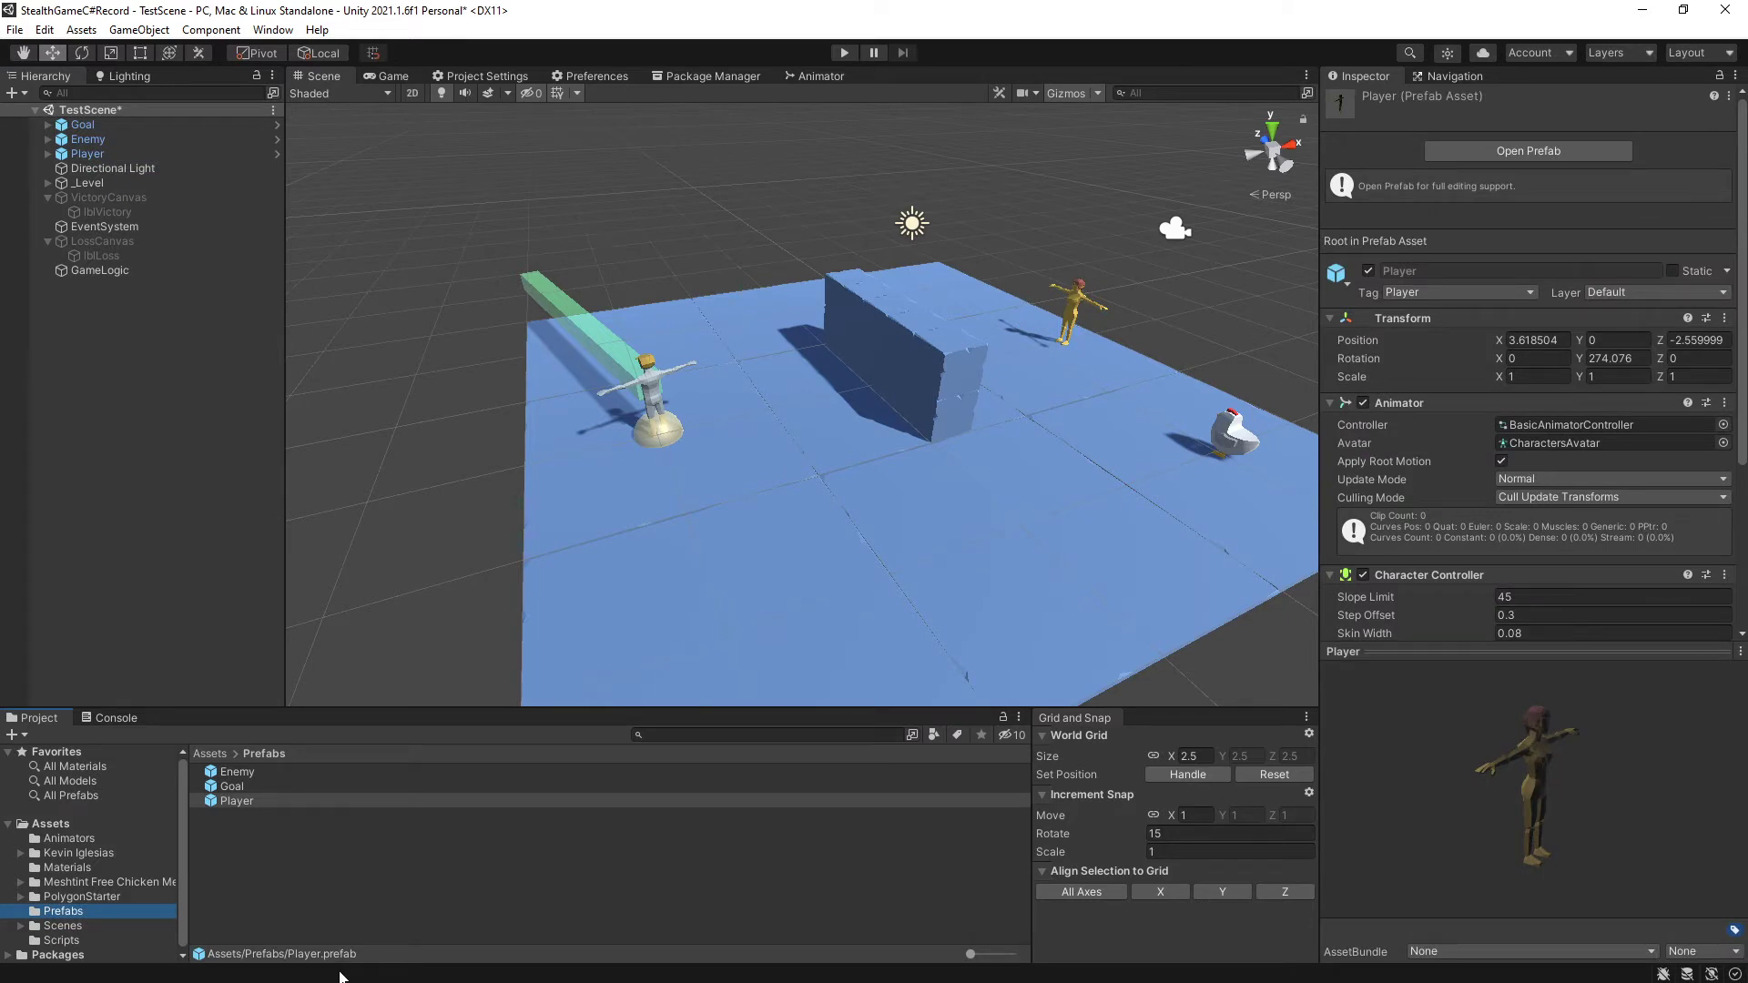
pyautogui.moveTo(14, 351)
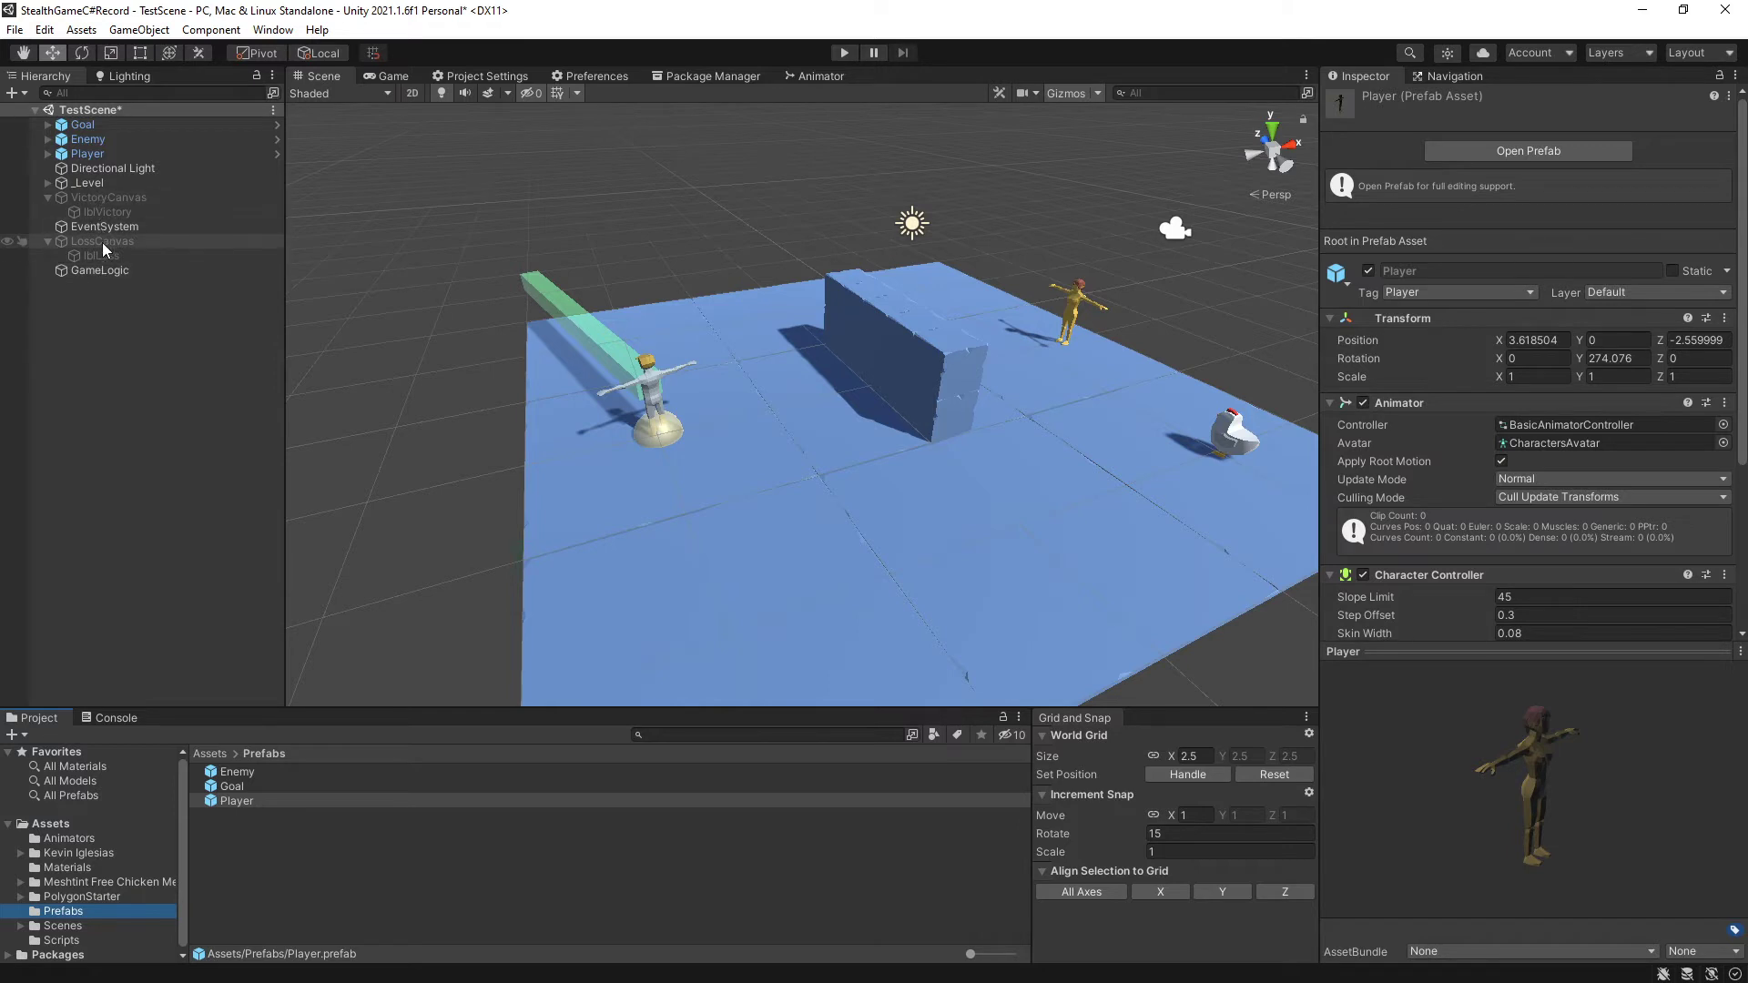
# Parent VictoryCanvas and EventSystem under GameLogic beside LossCanvas, then collapse the GameLogic group.
pyautogui.click(107, 196)
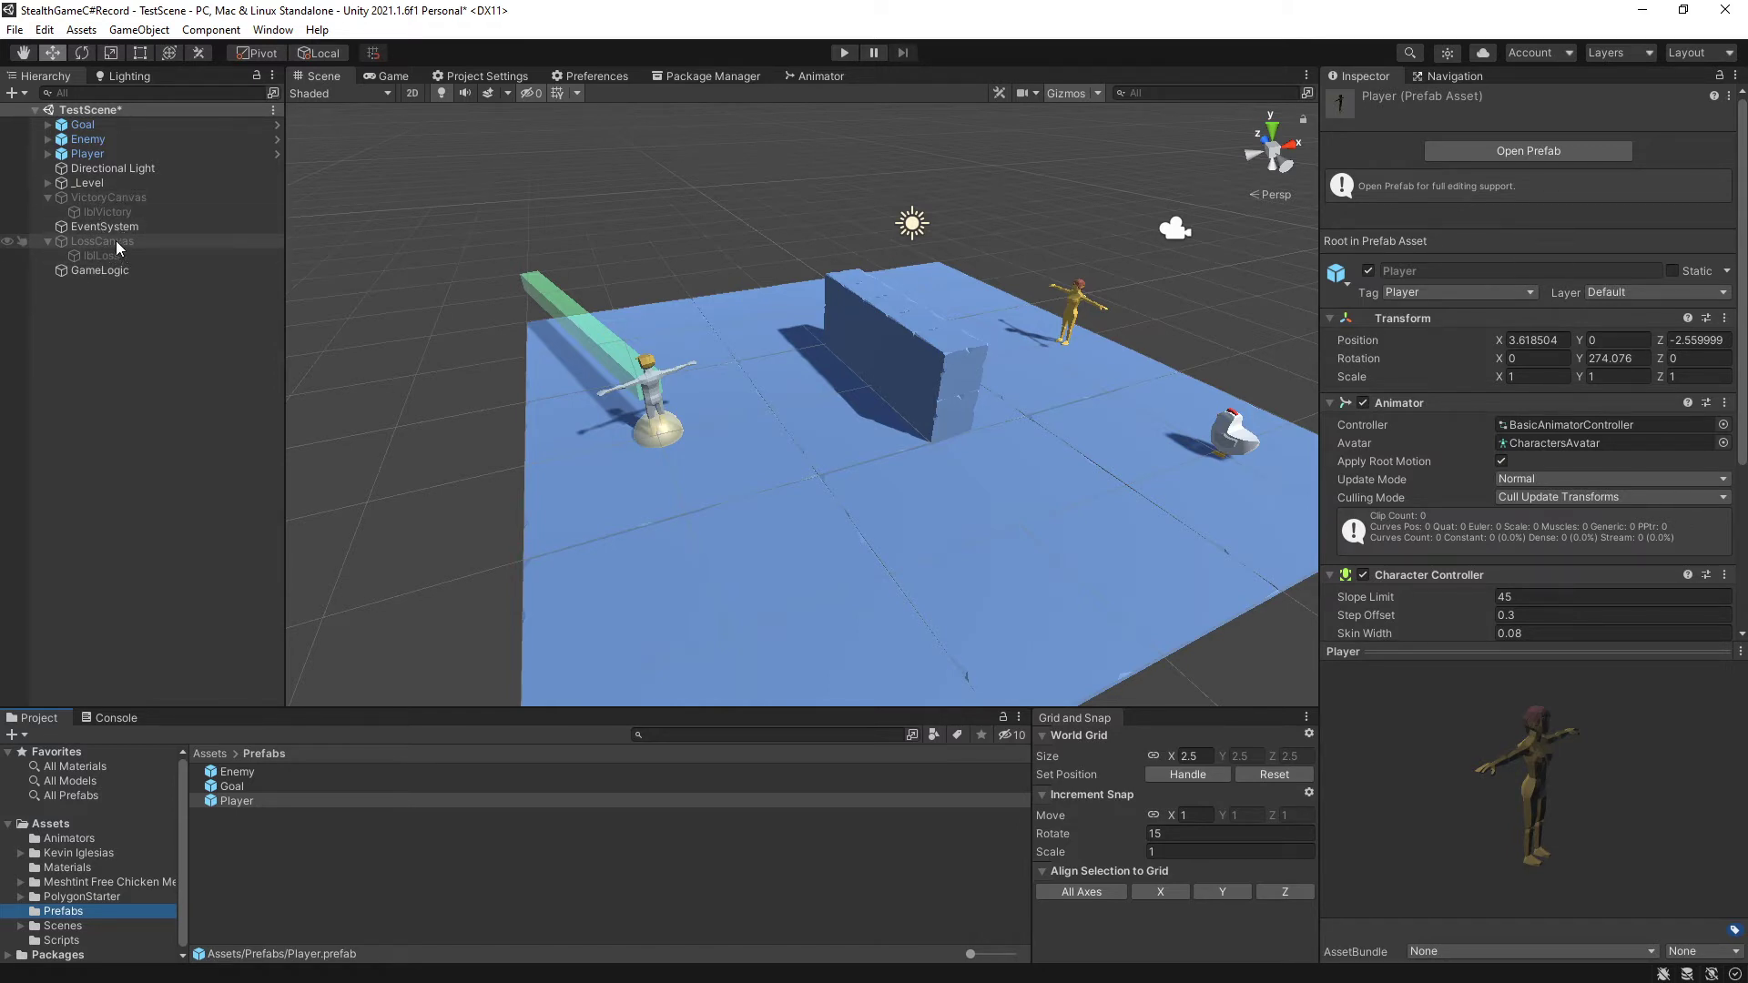
pyautogui.moveTo(118, 286)
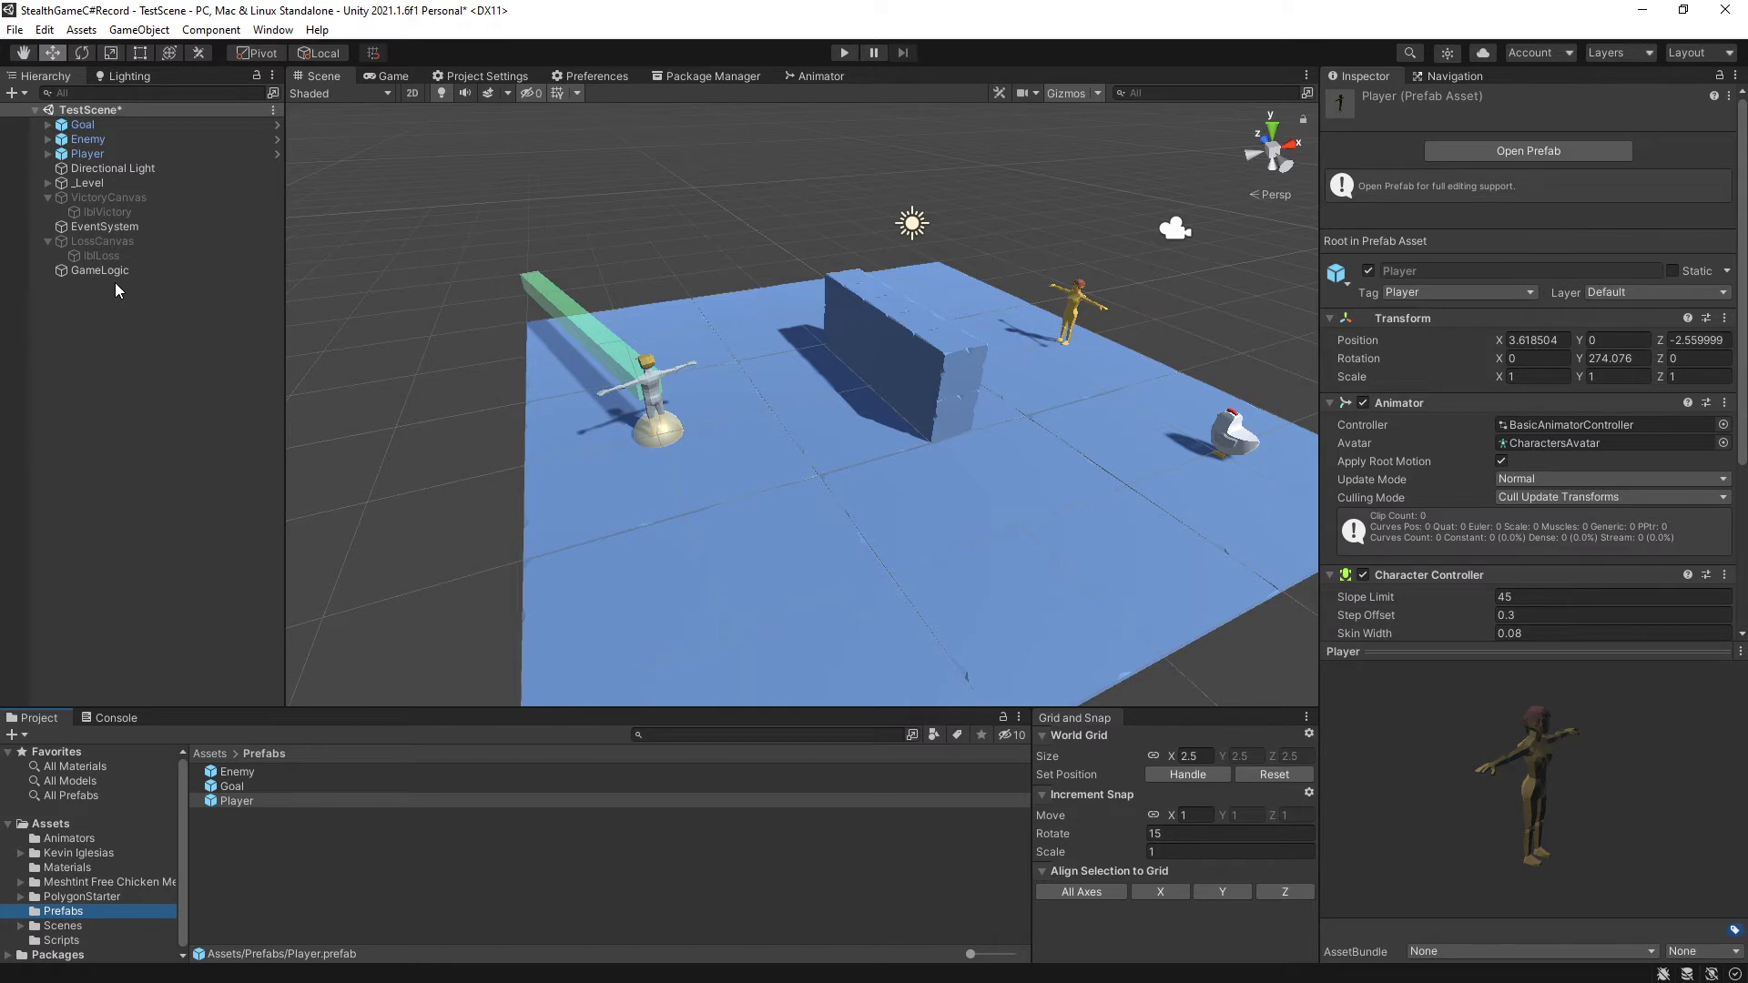
pyautogui.click(102, 241)
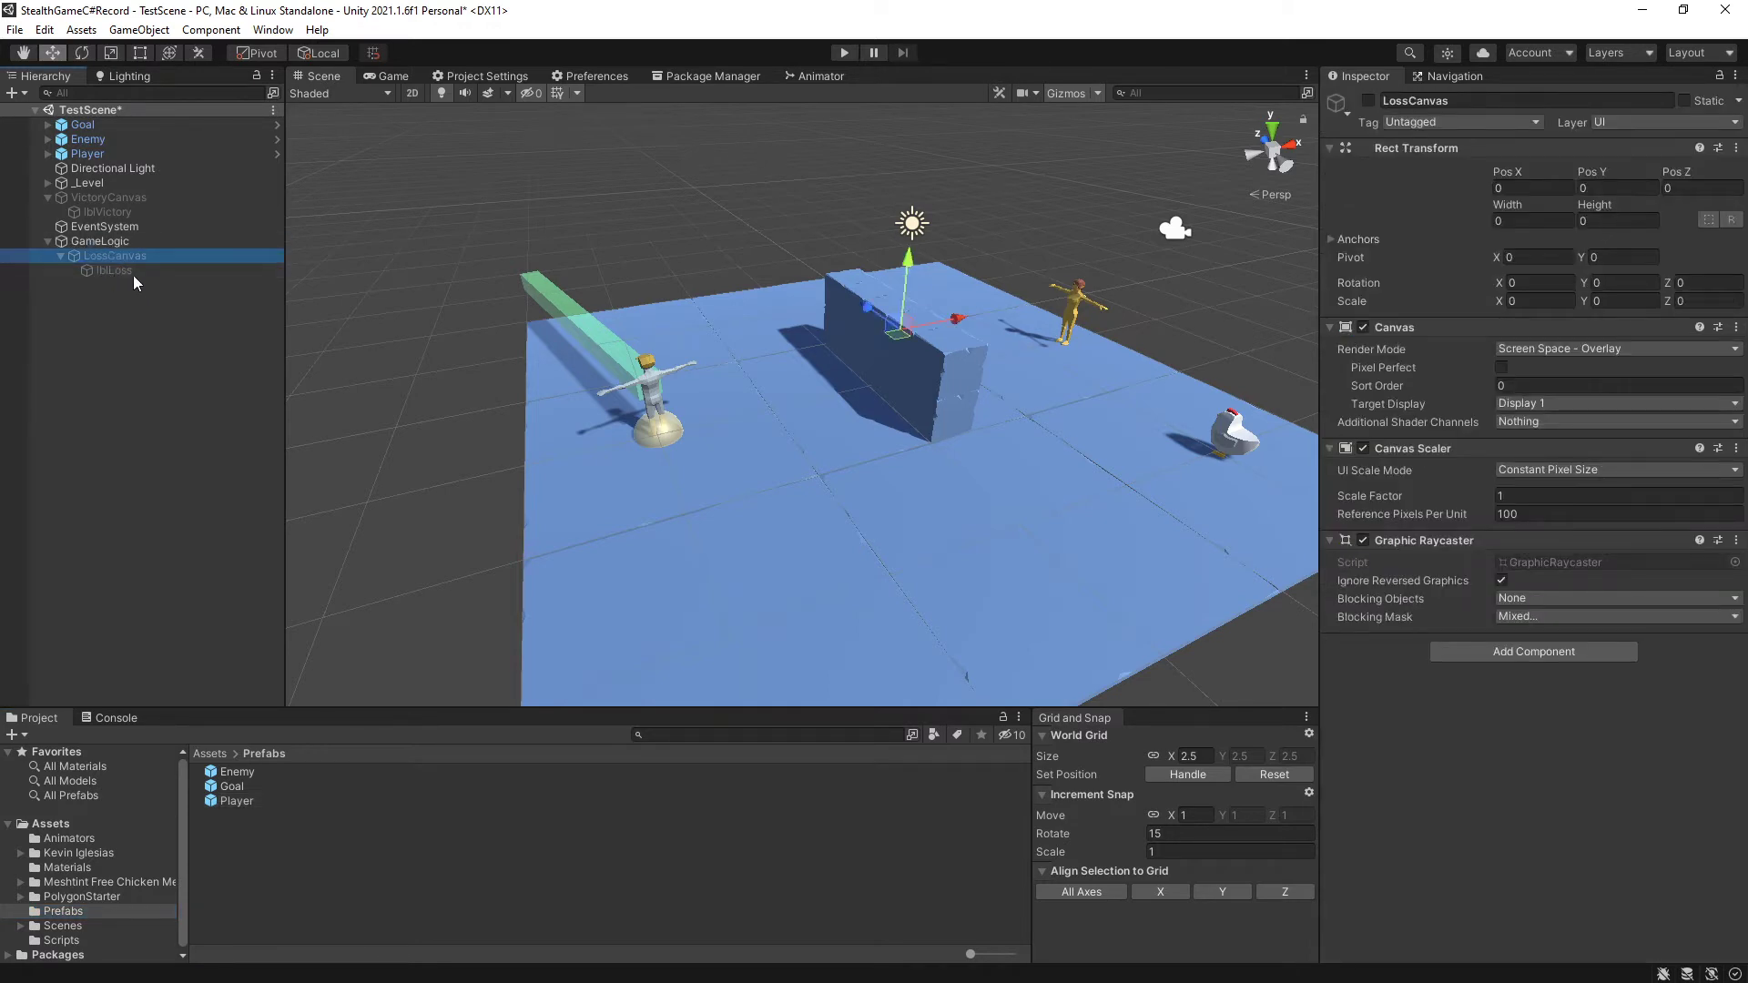
pyautogui.click(108, 196)
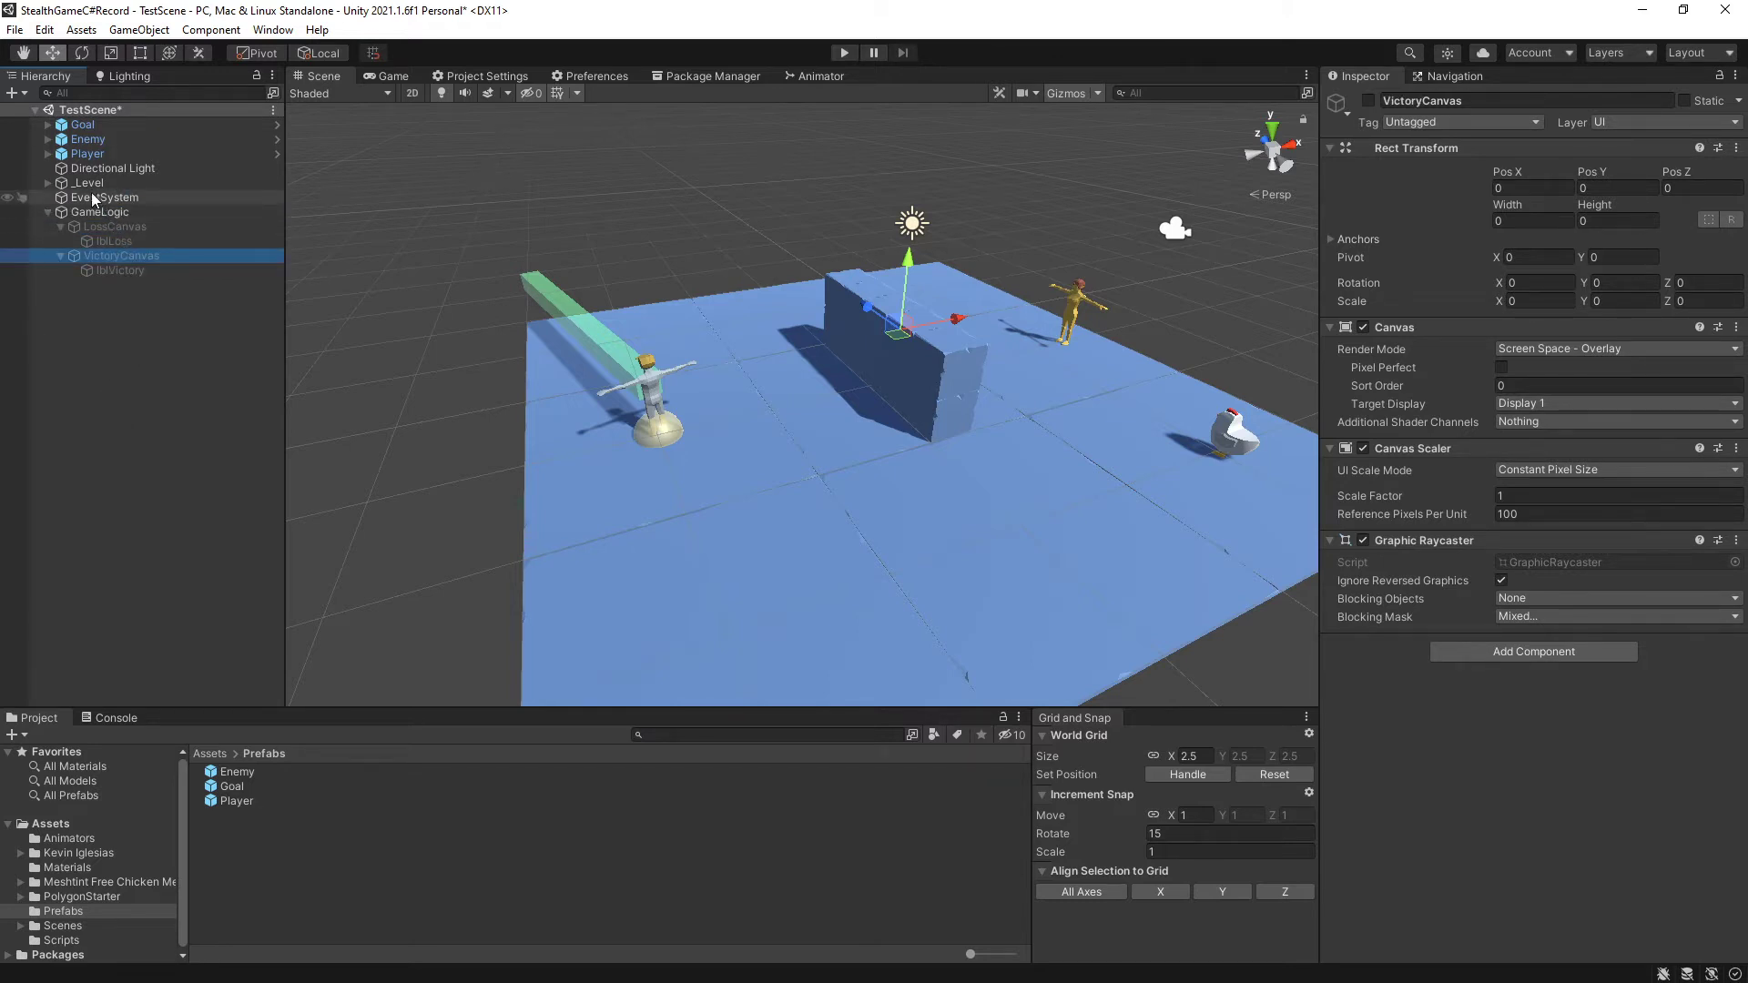
pyautogui.click(116, 269)
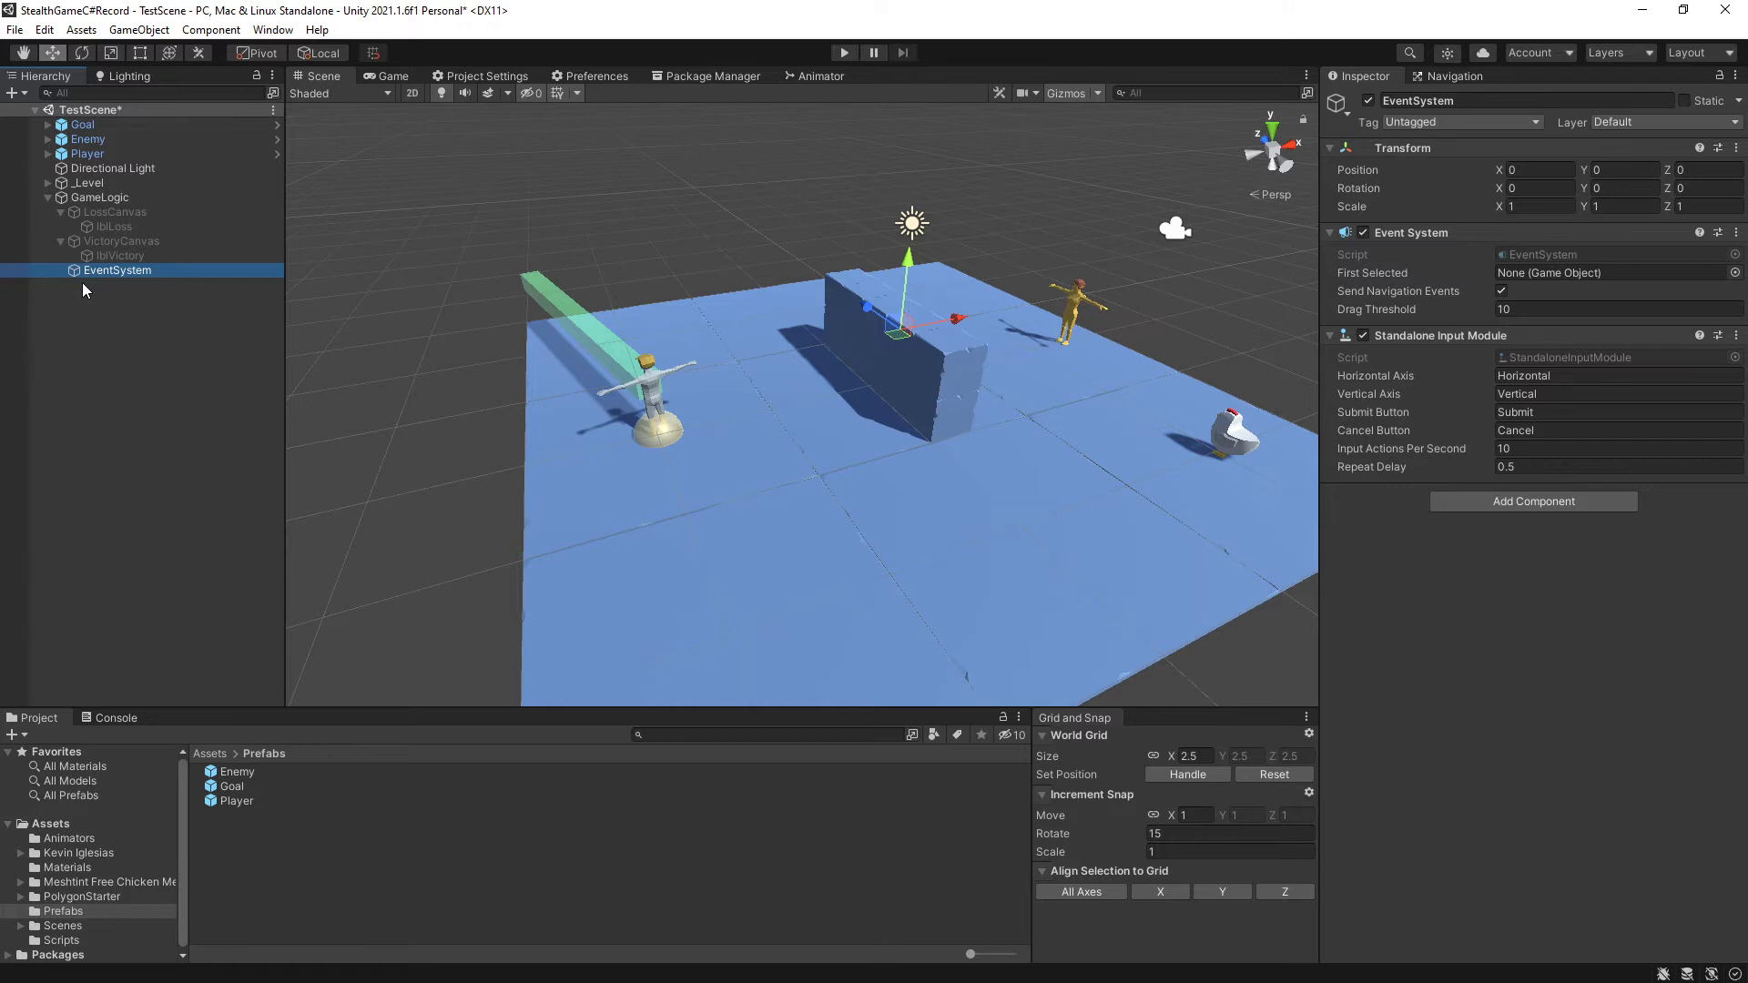
pyautogui.moveTo(115, 255)
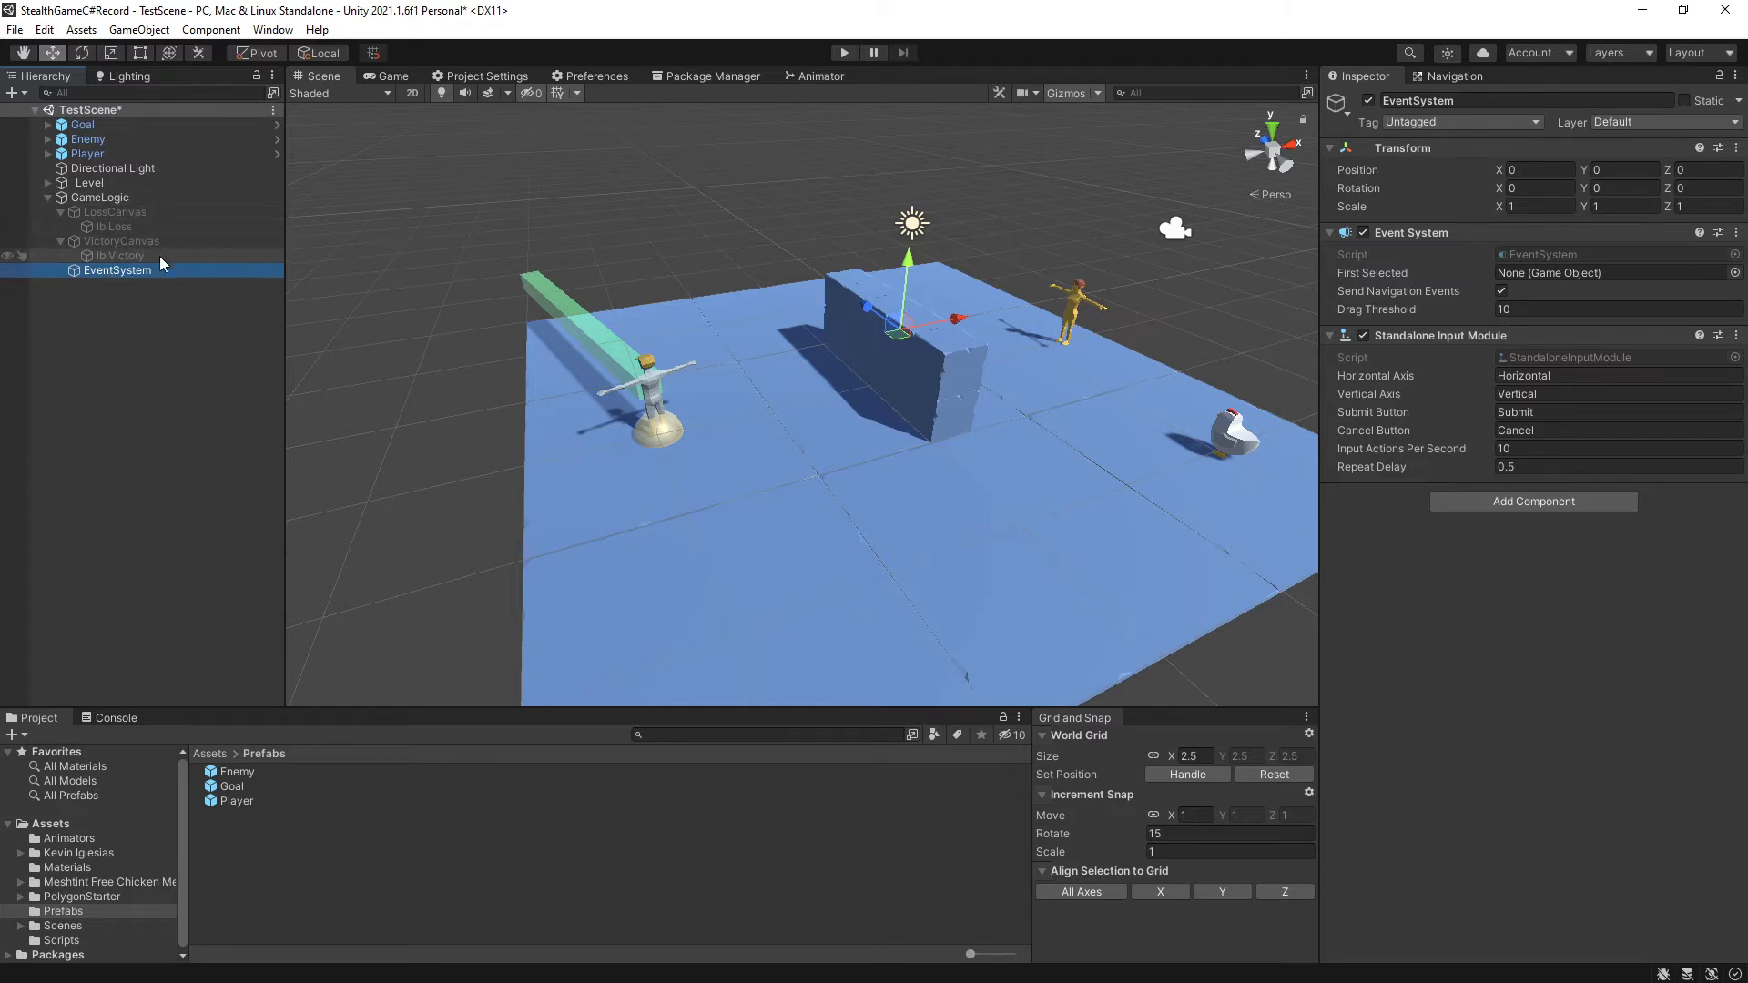
pyautogui.click(48, 197)
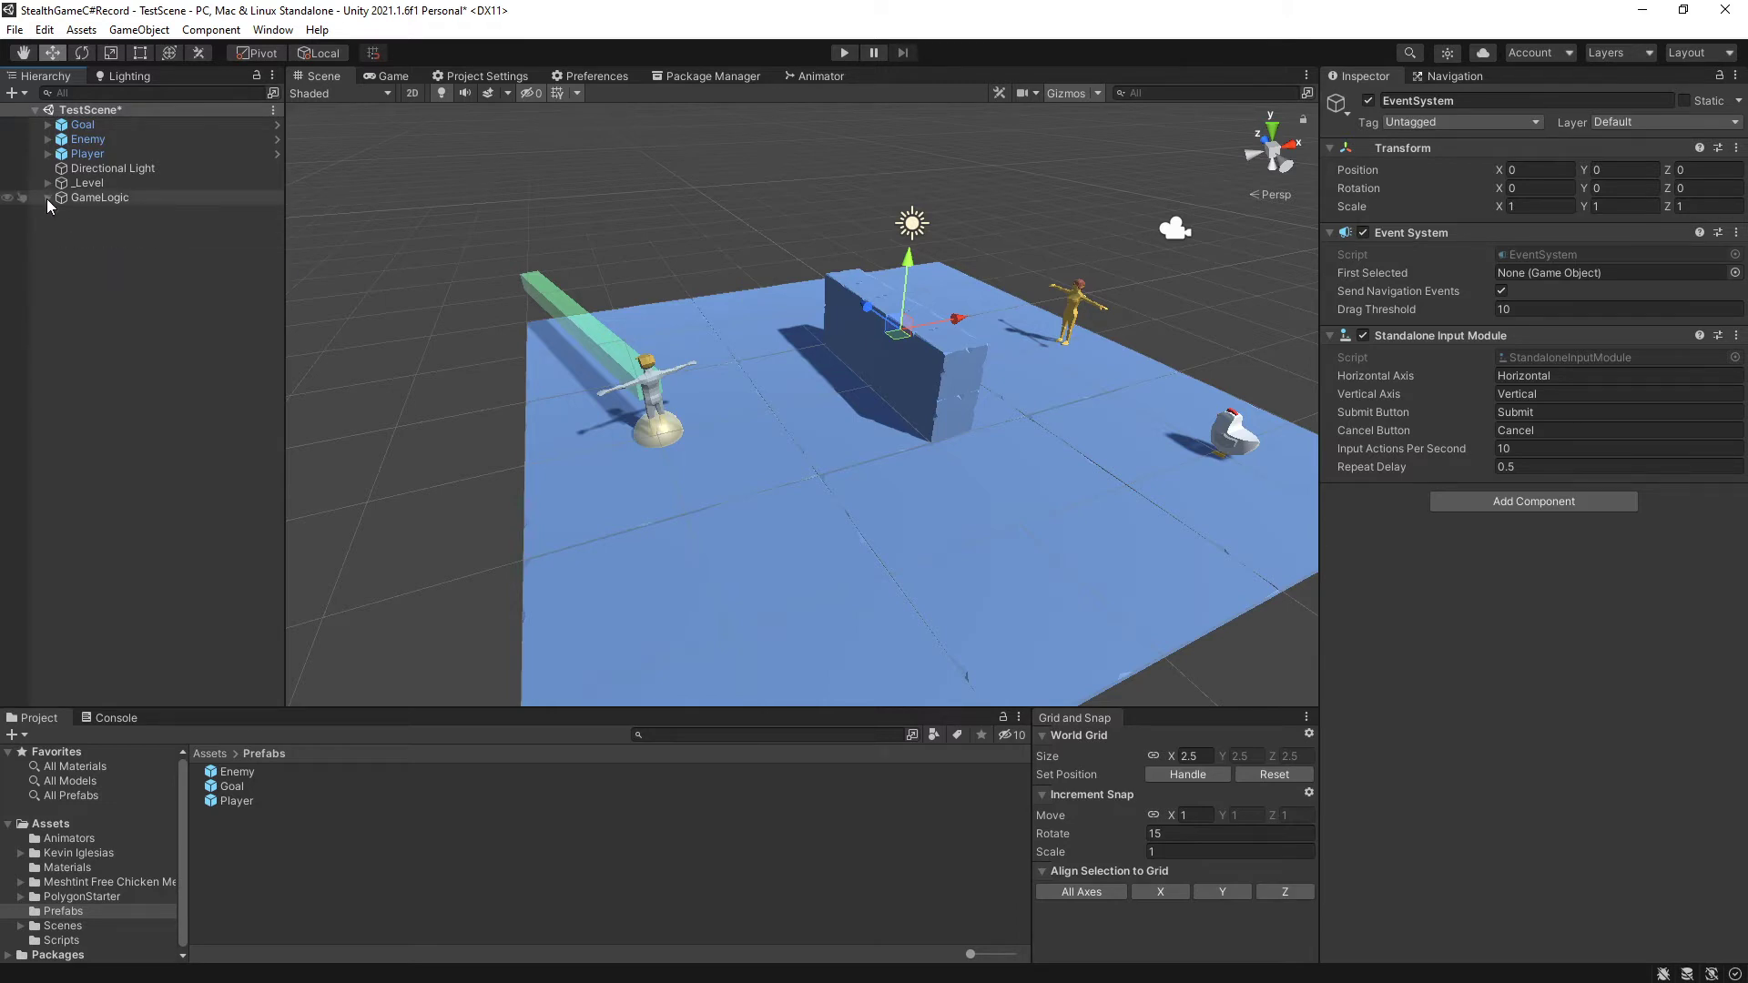
# Turn GameLogic with its canvases and EventSystem into a prefab asset in the Prefabs folder.
pyautogui.click(47, 197)
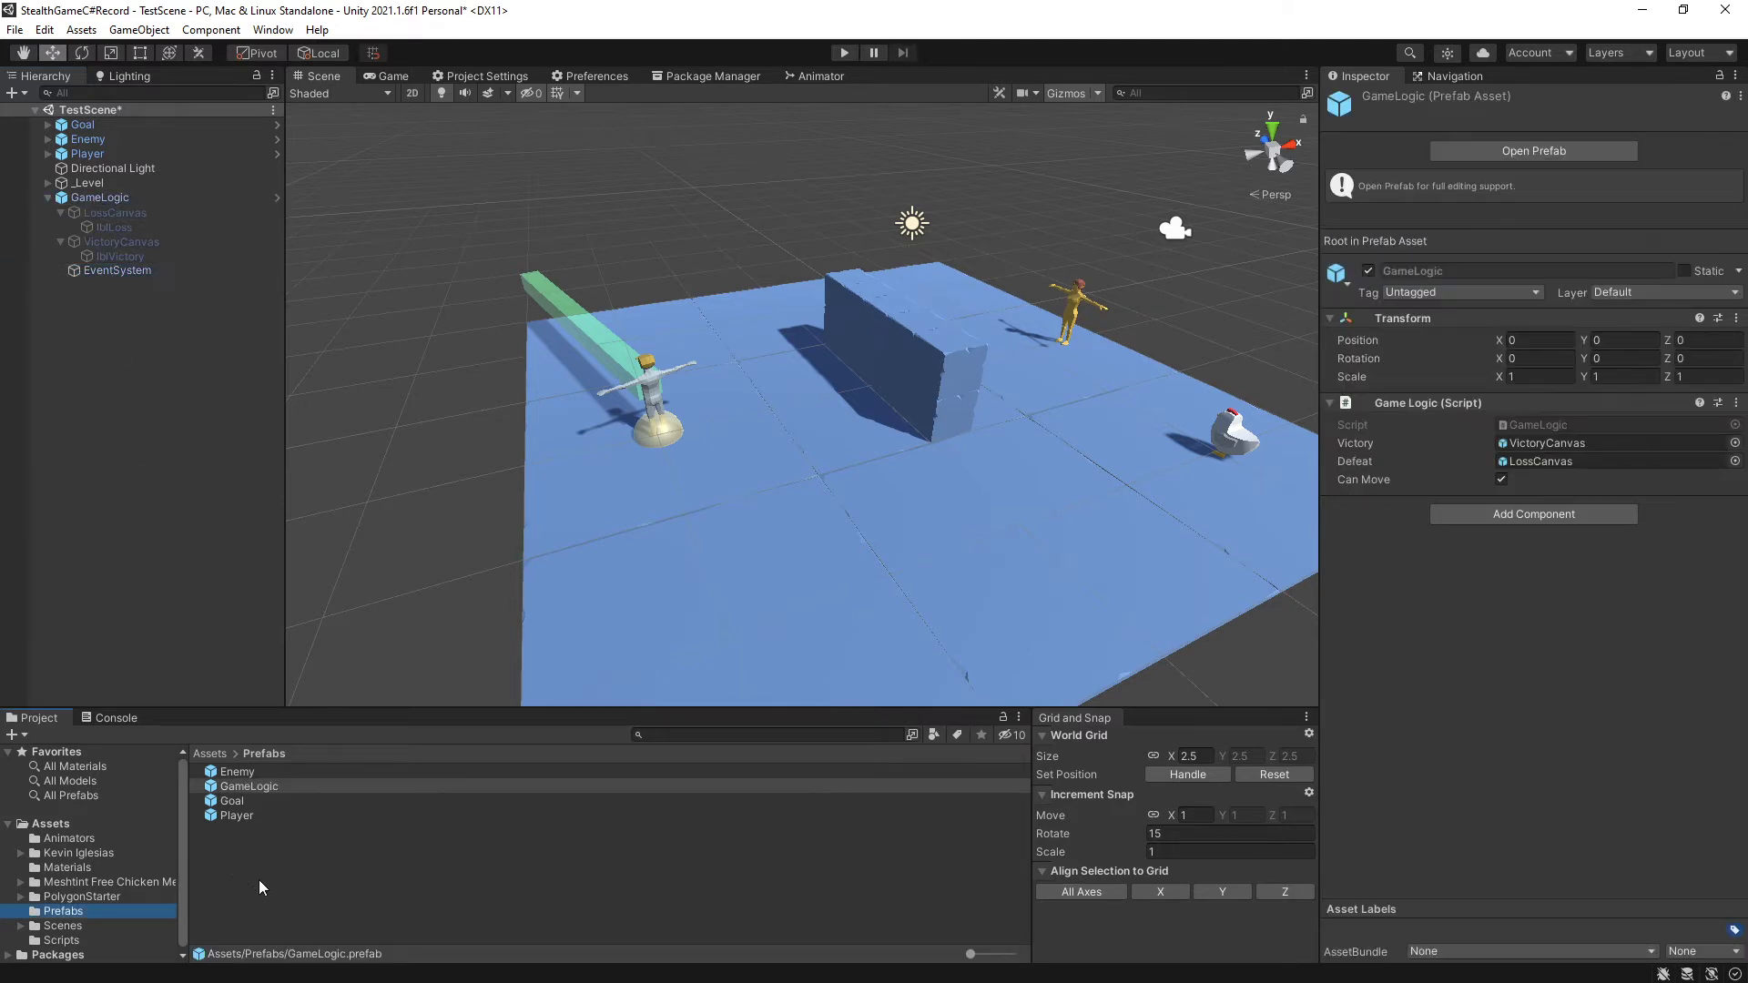
pyautogui.moveTo(335, 913)
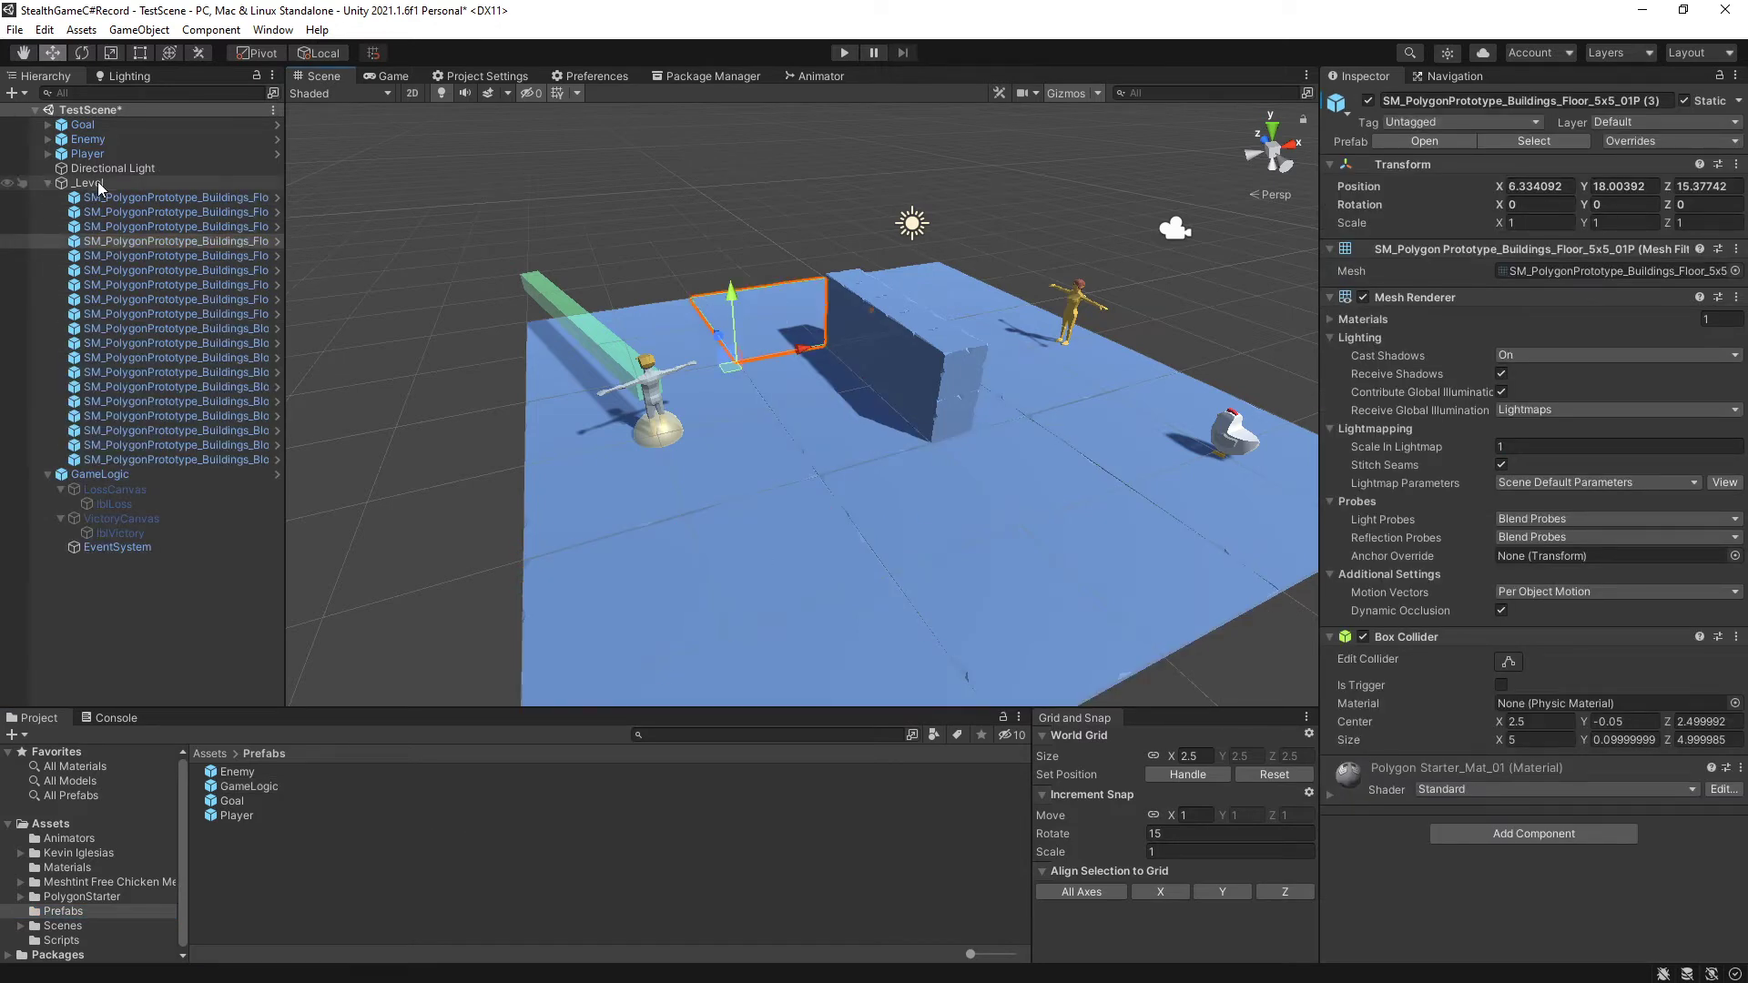
pyautogui.click(89, 183)
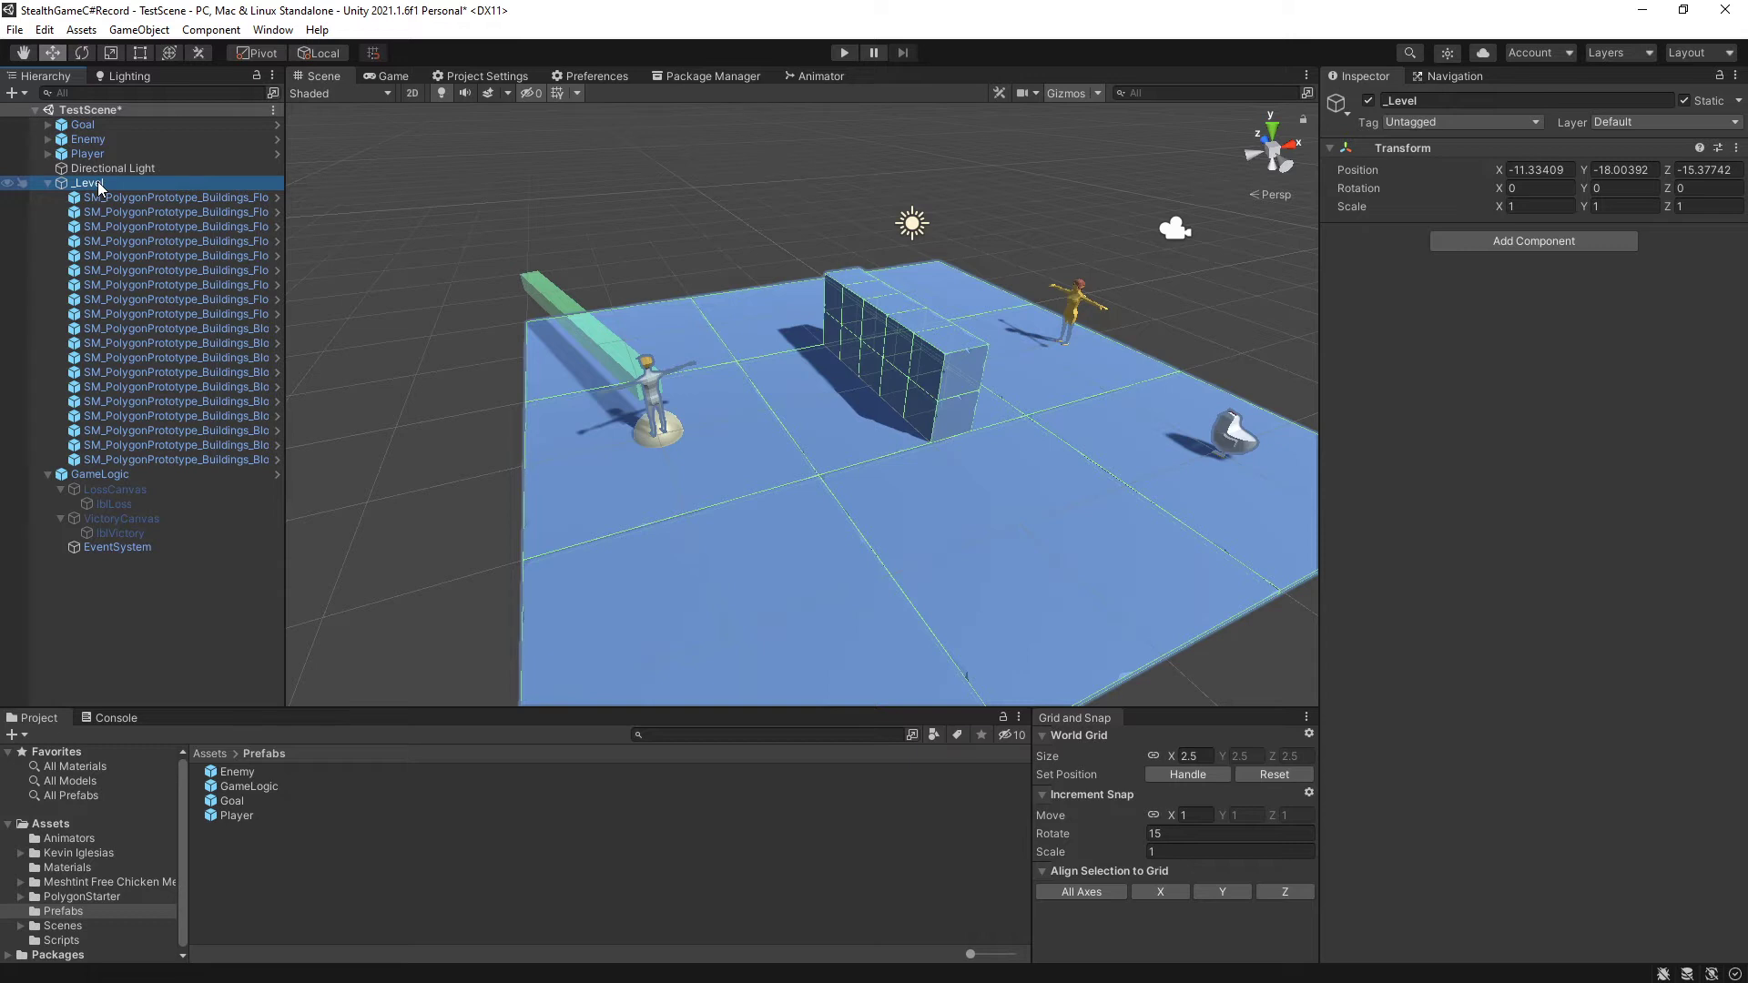
pyautogui.click(111, 167)
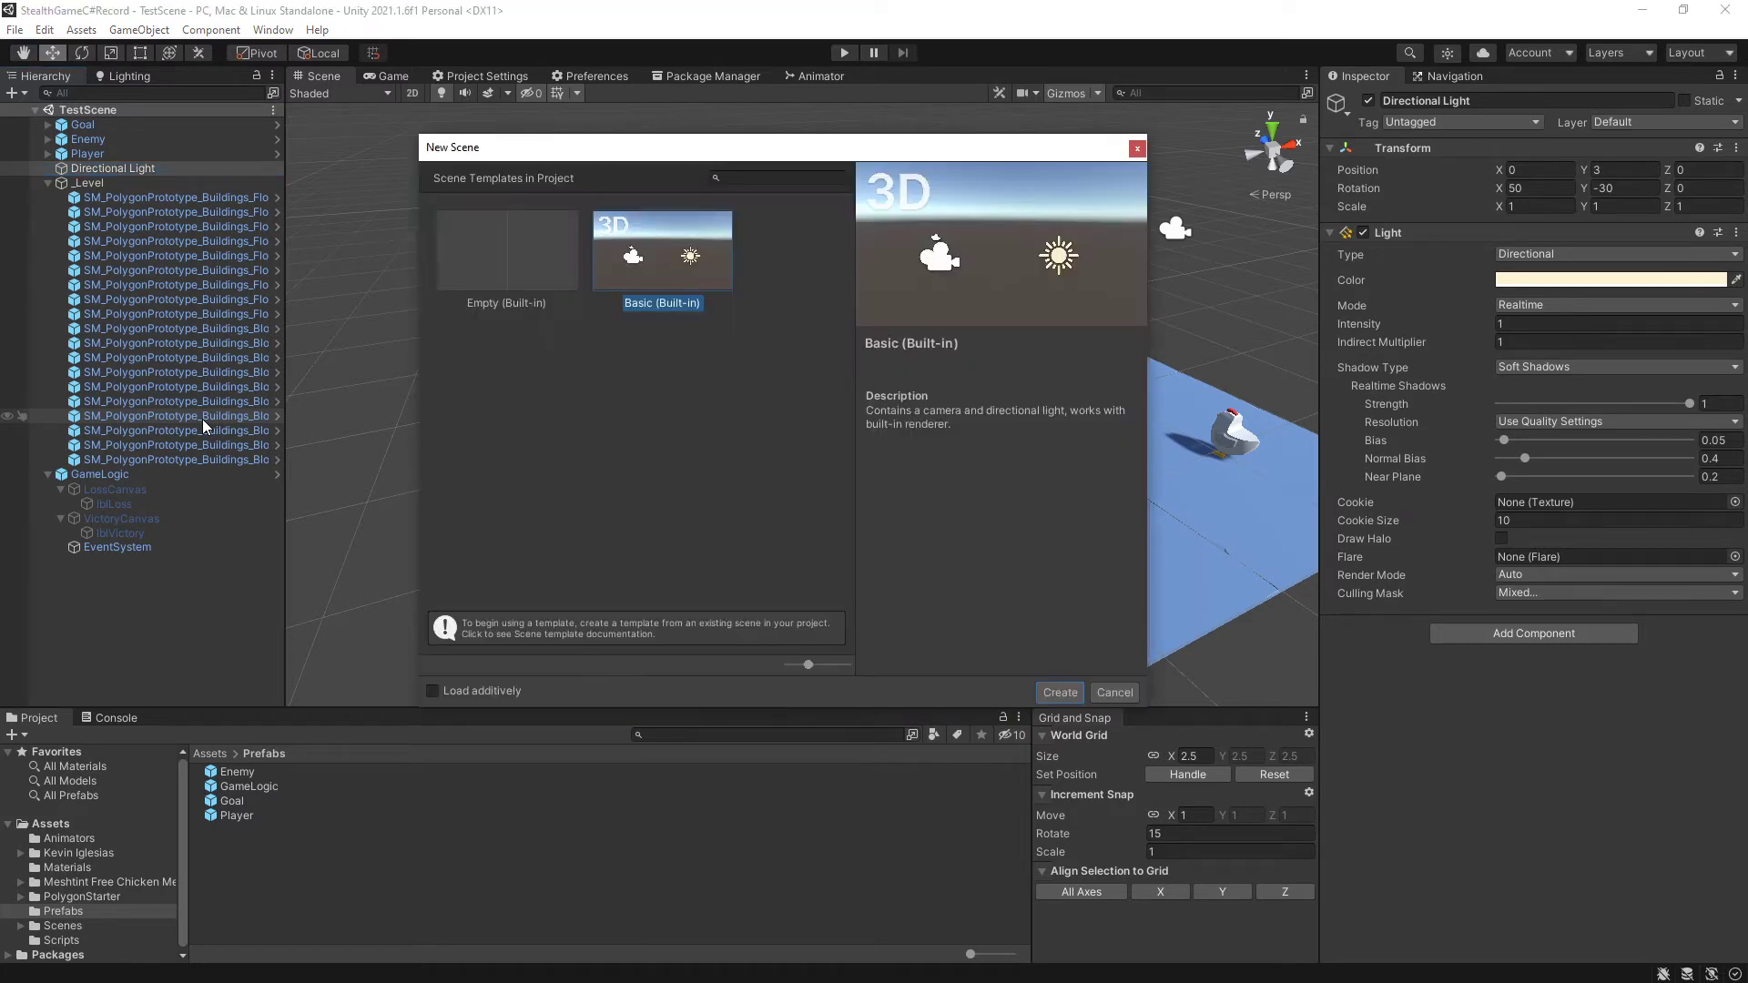
pyautogui.moveTo(399, 131)
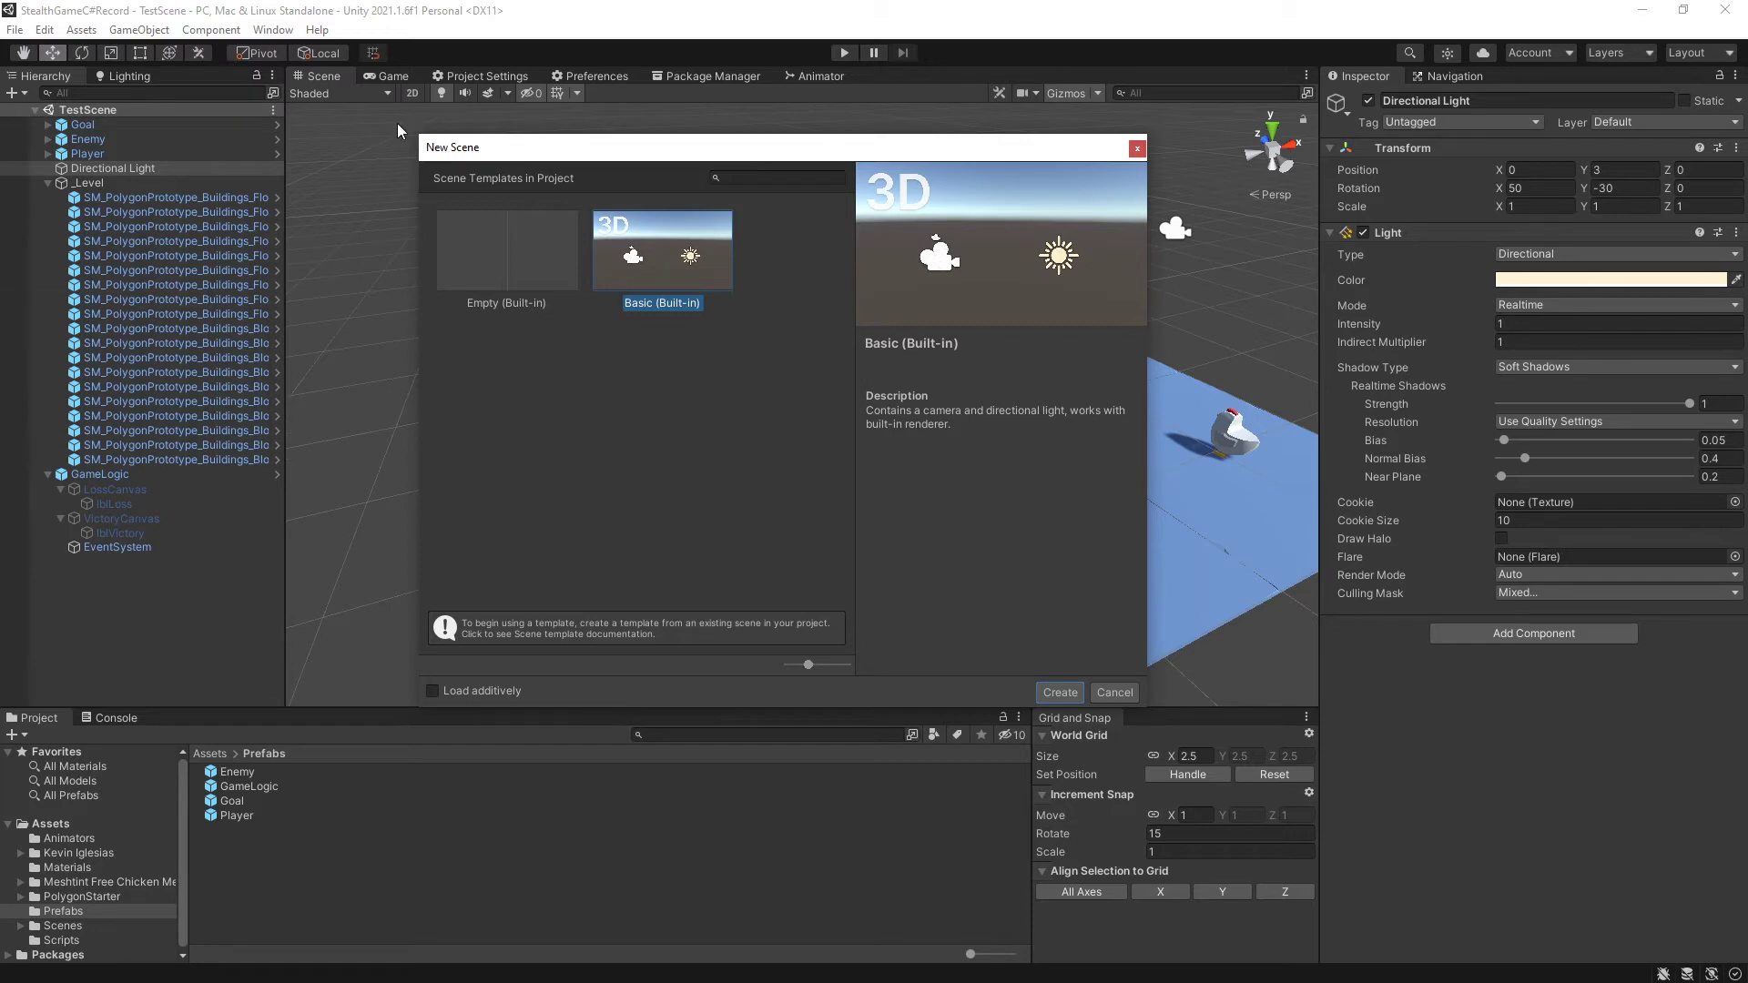
pyautogui.moveTo(674, 242)
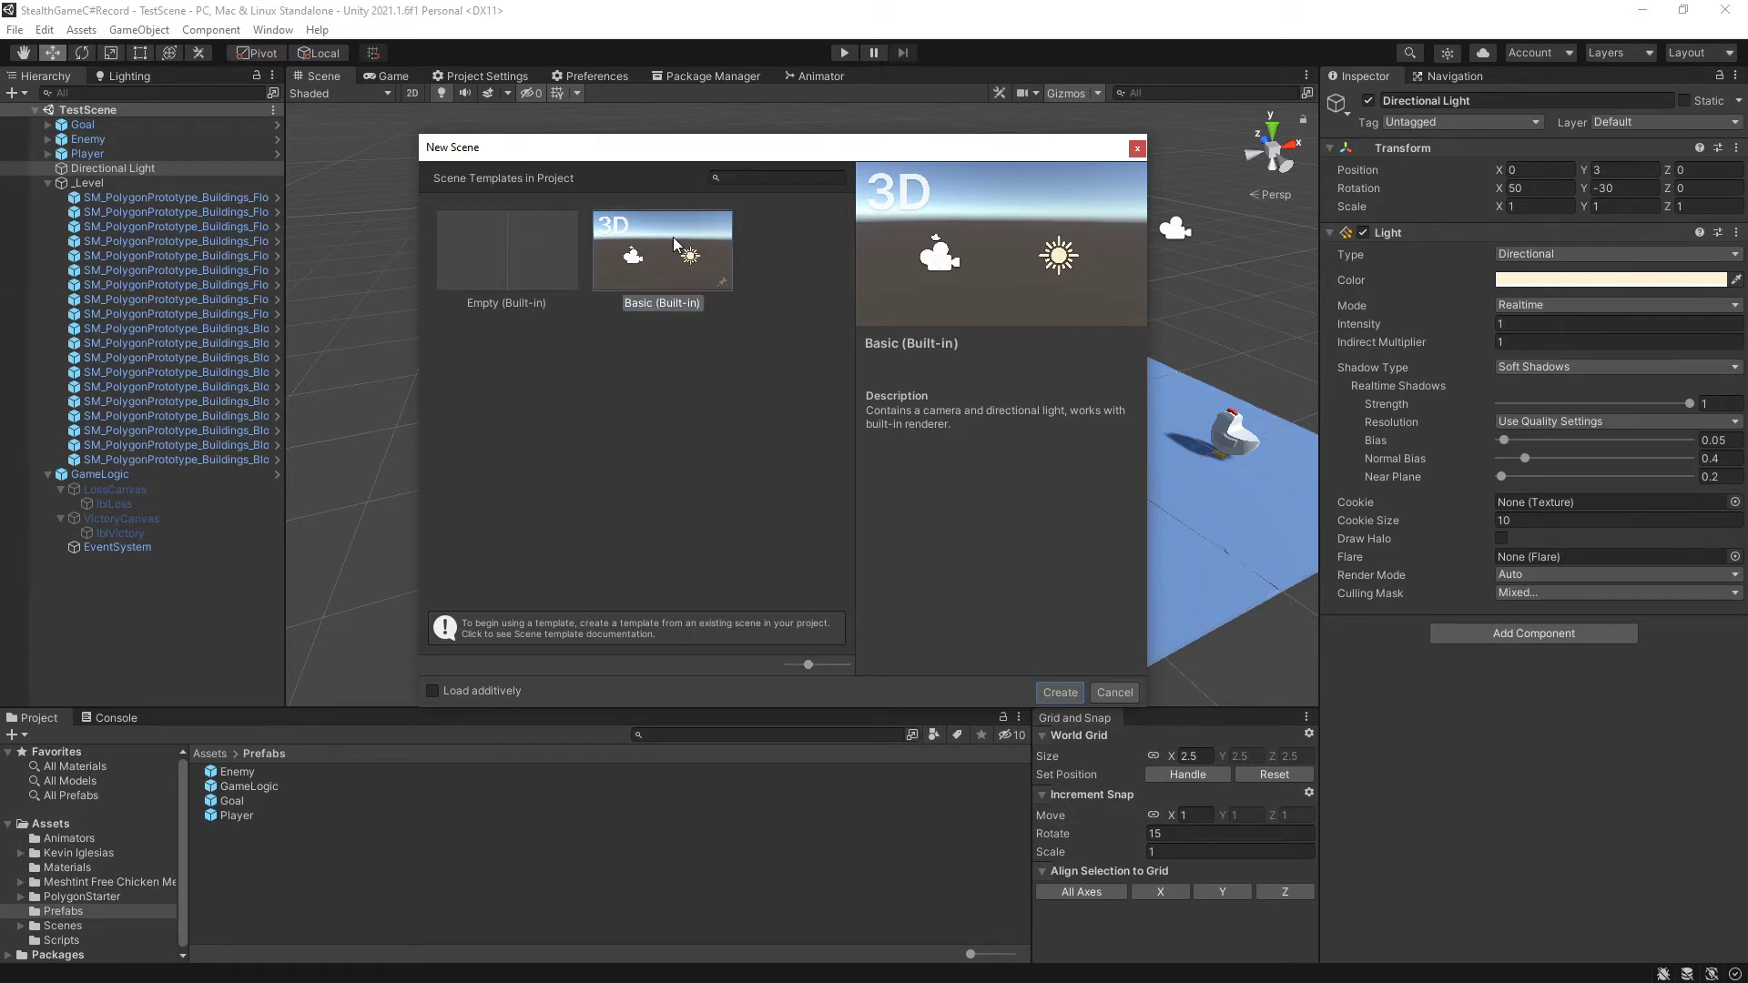
pyautogui.moveTo(657, 264)
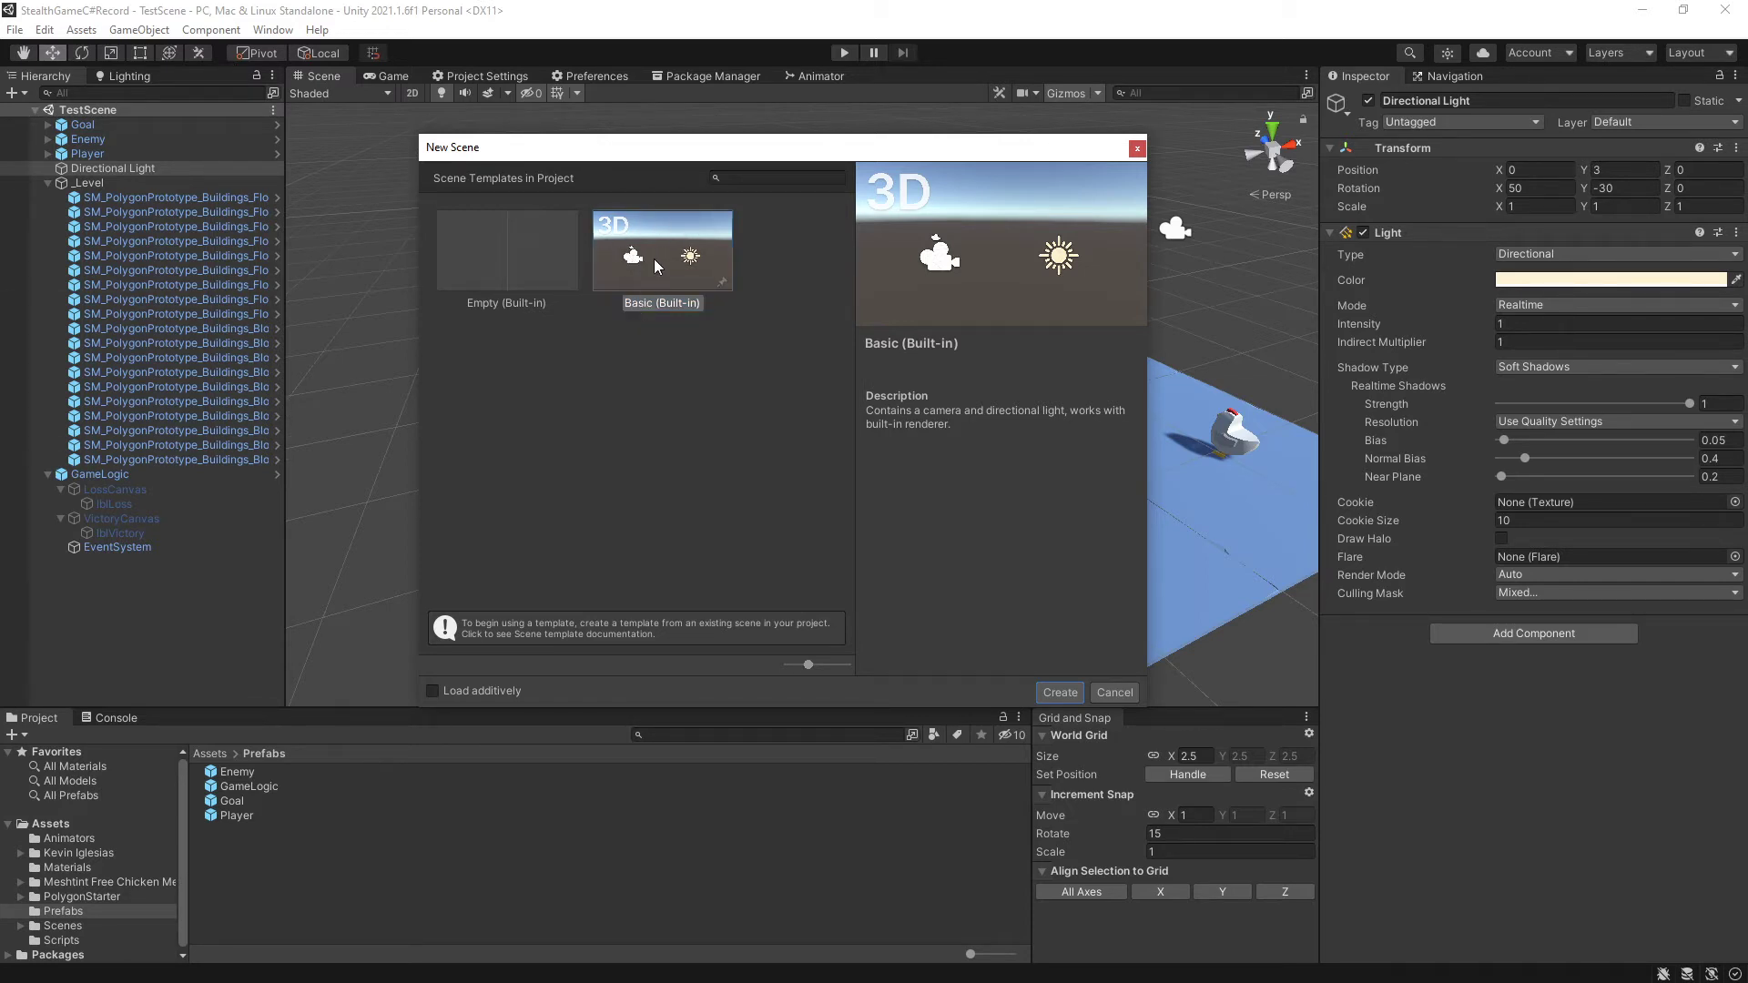
# Create a new basic 3D scene with an empty _Level object reset to the origin.
pyautogui.click(1057, 692)
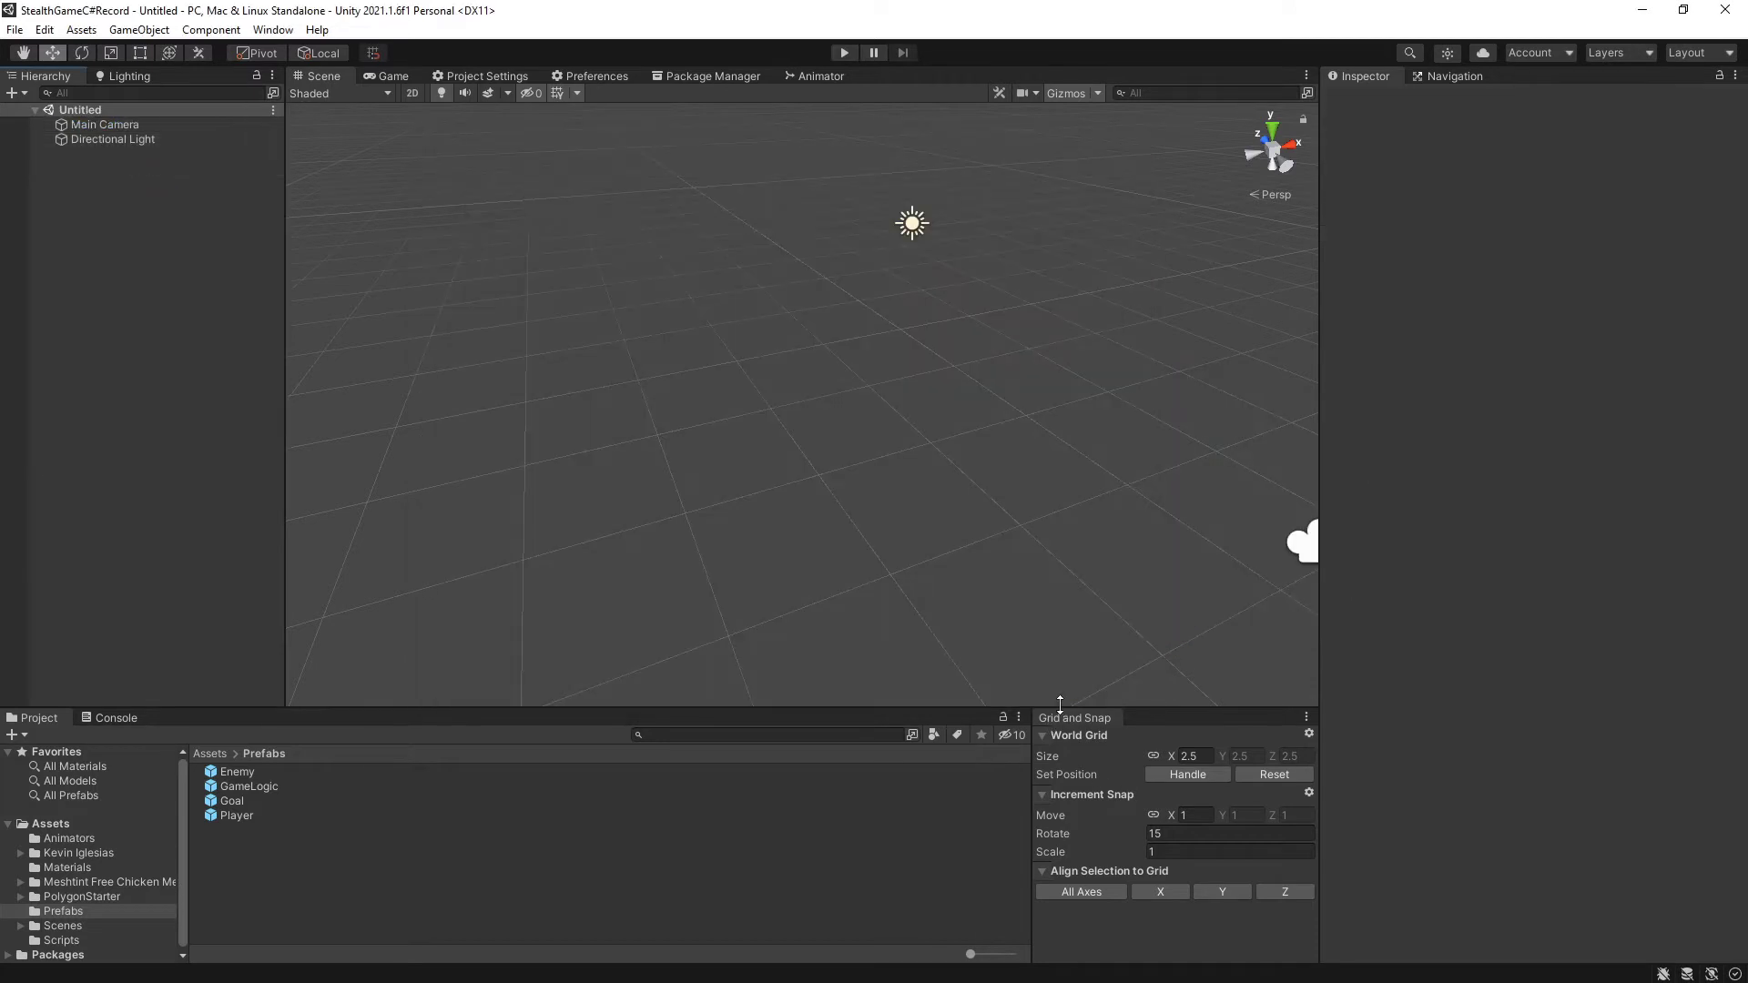
pyautogui.moveTo(692, 936)
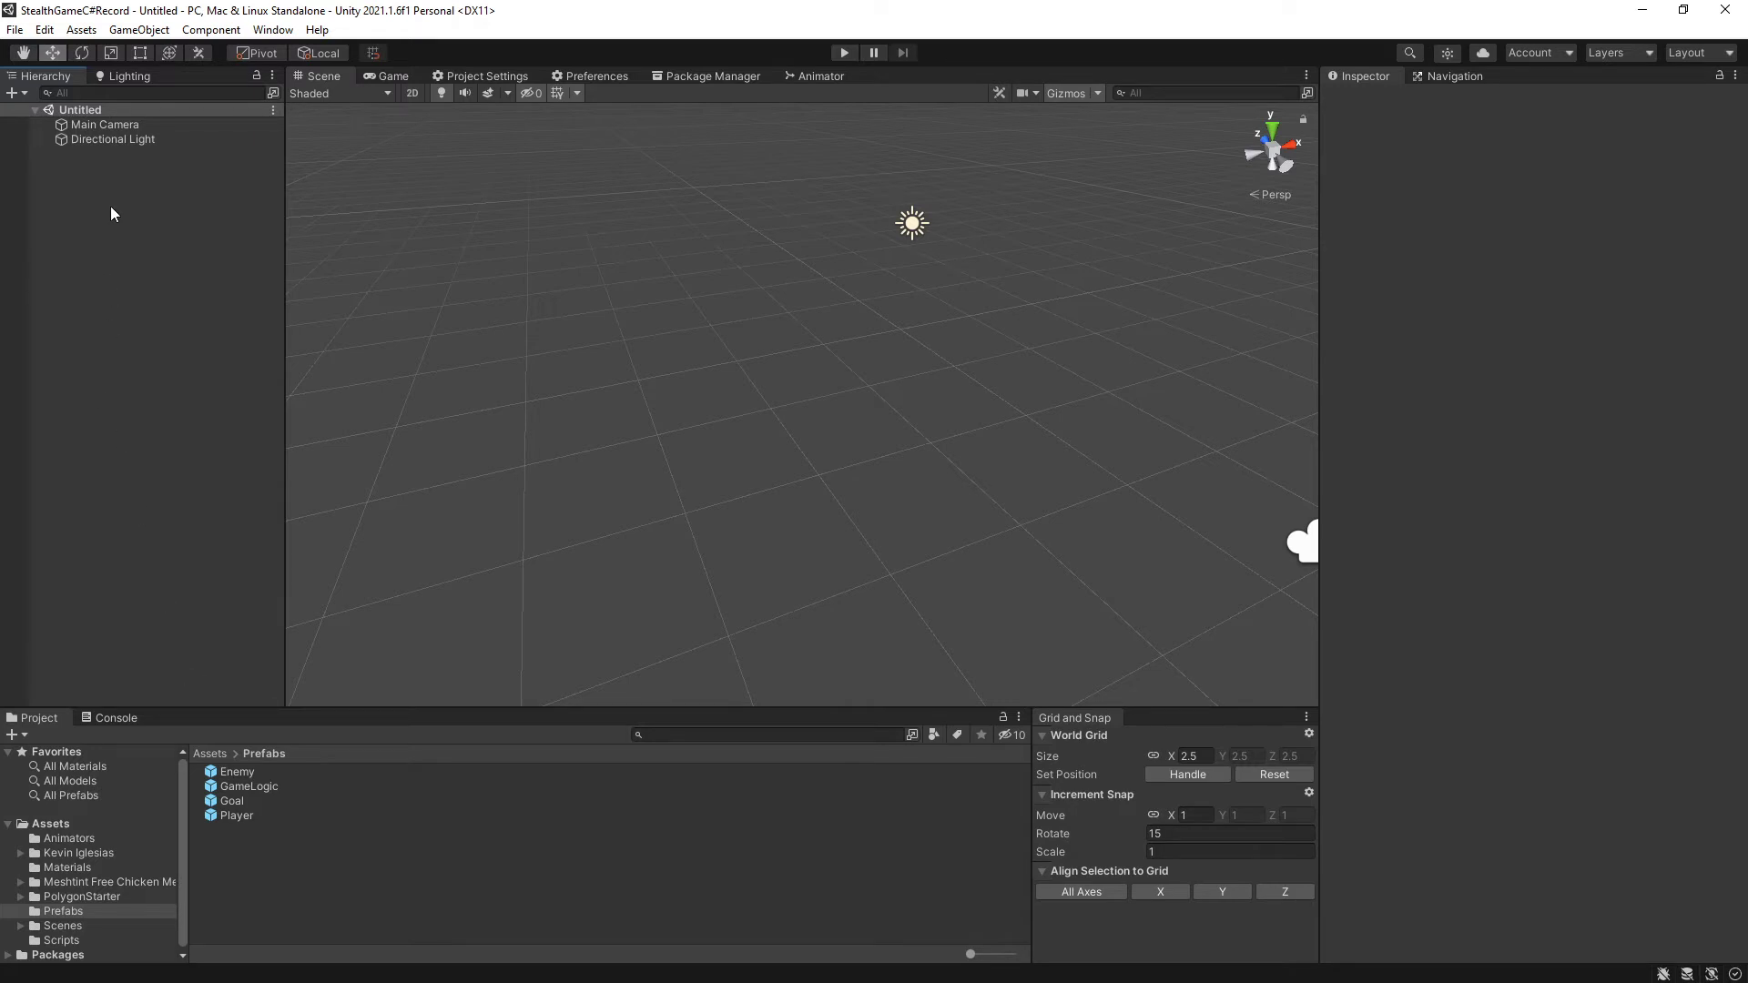
pyautogui.rightClick(111, 213)
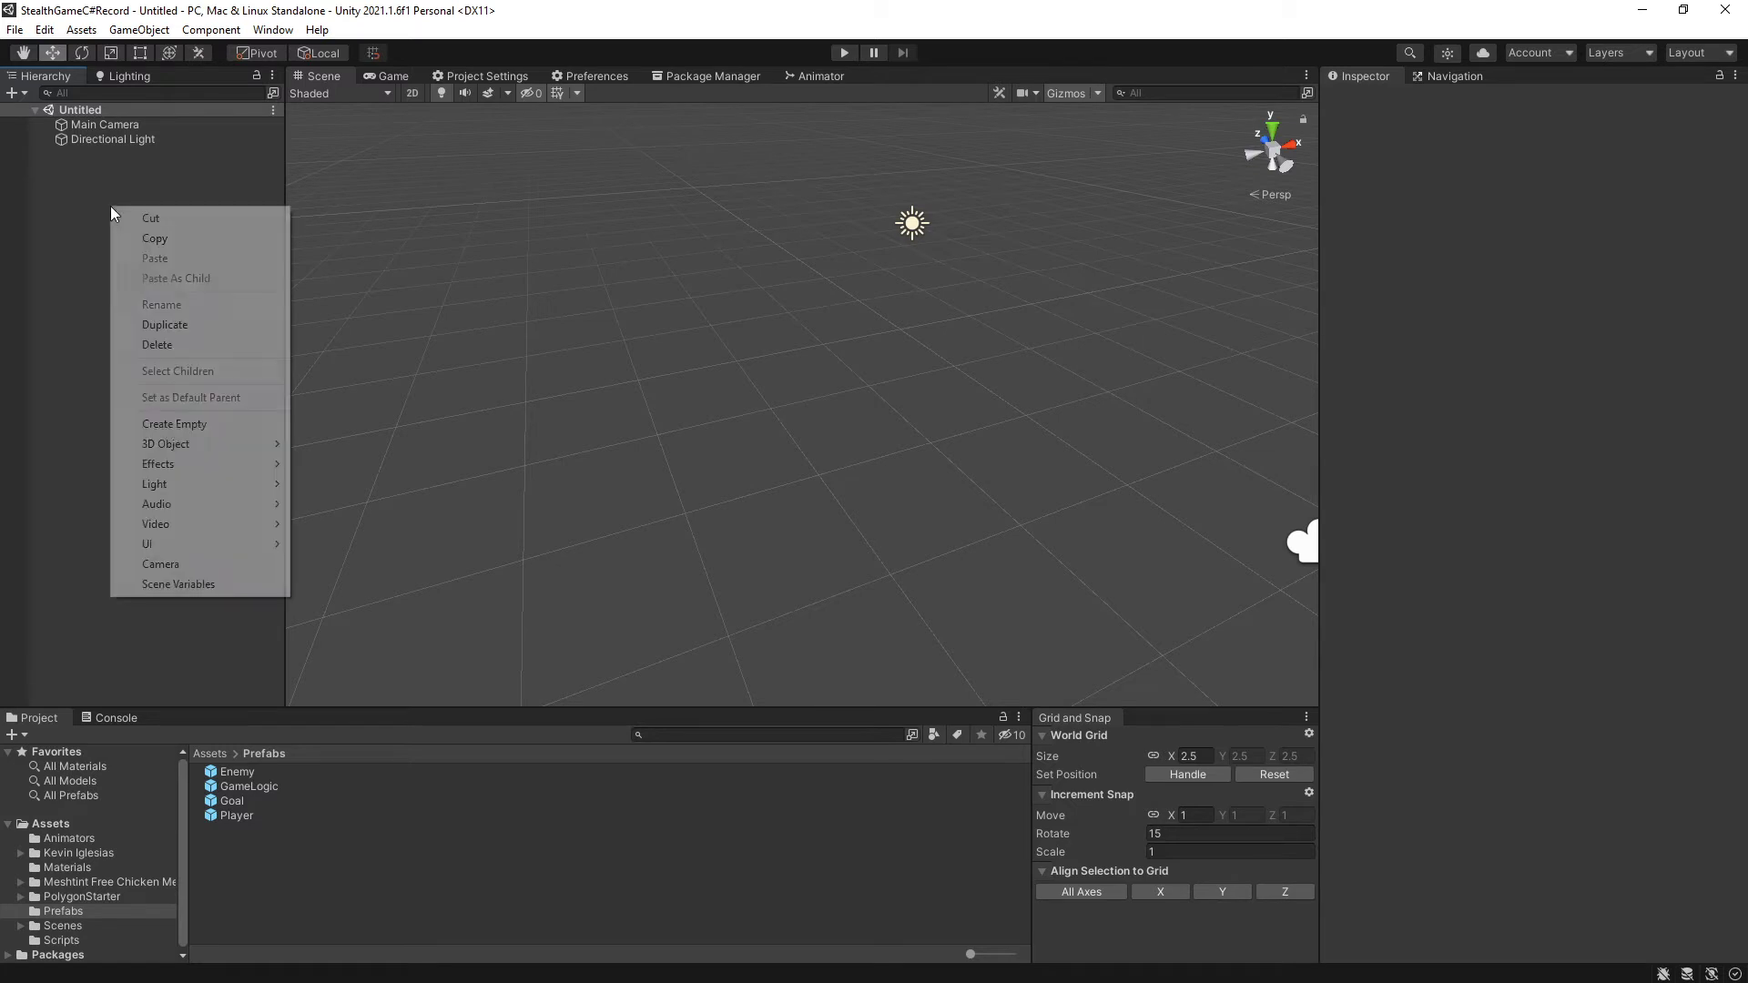
pyautogui.moveTo(175, 425)
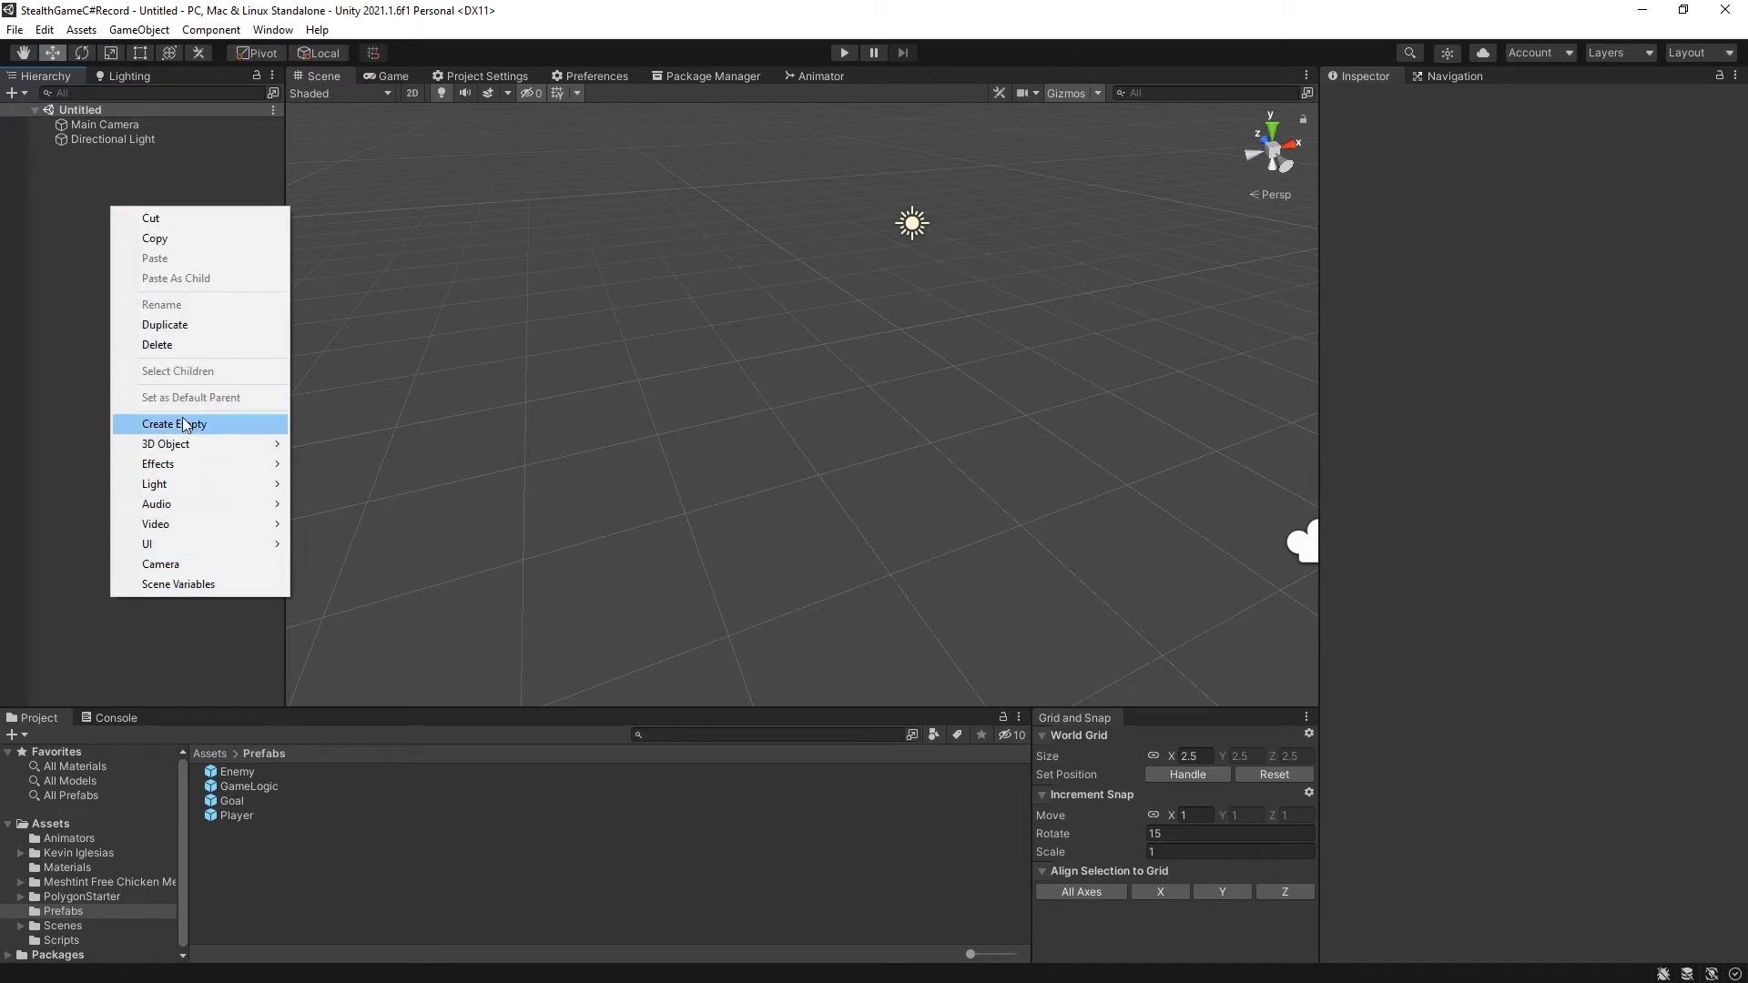
pyautogui.click(173, 425)
pyautogui.write('_Level')
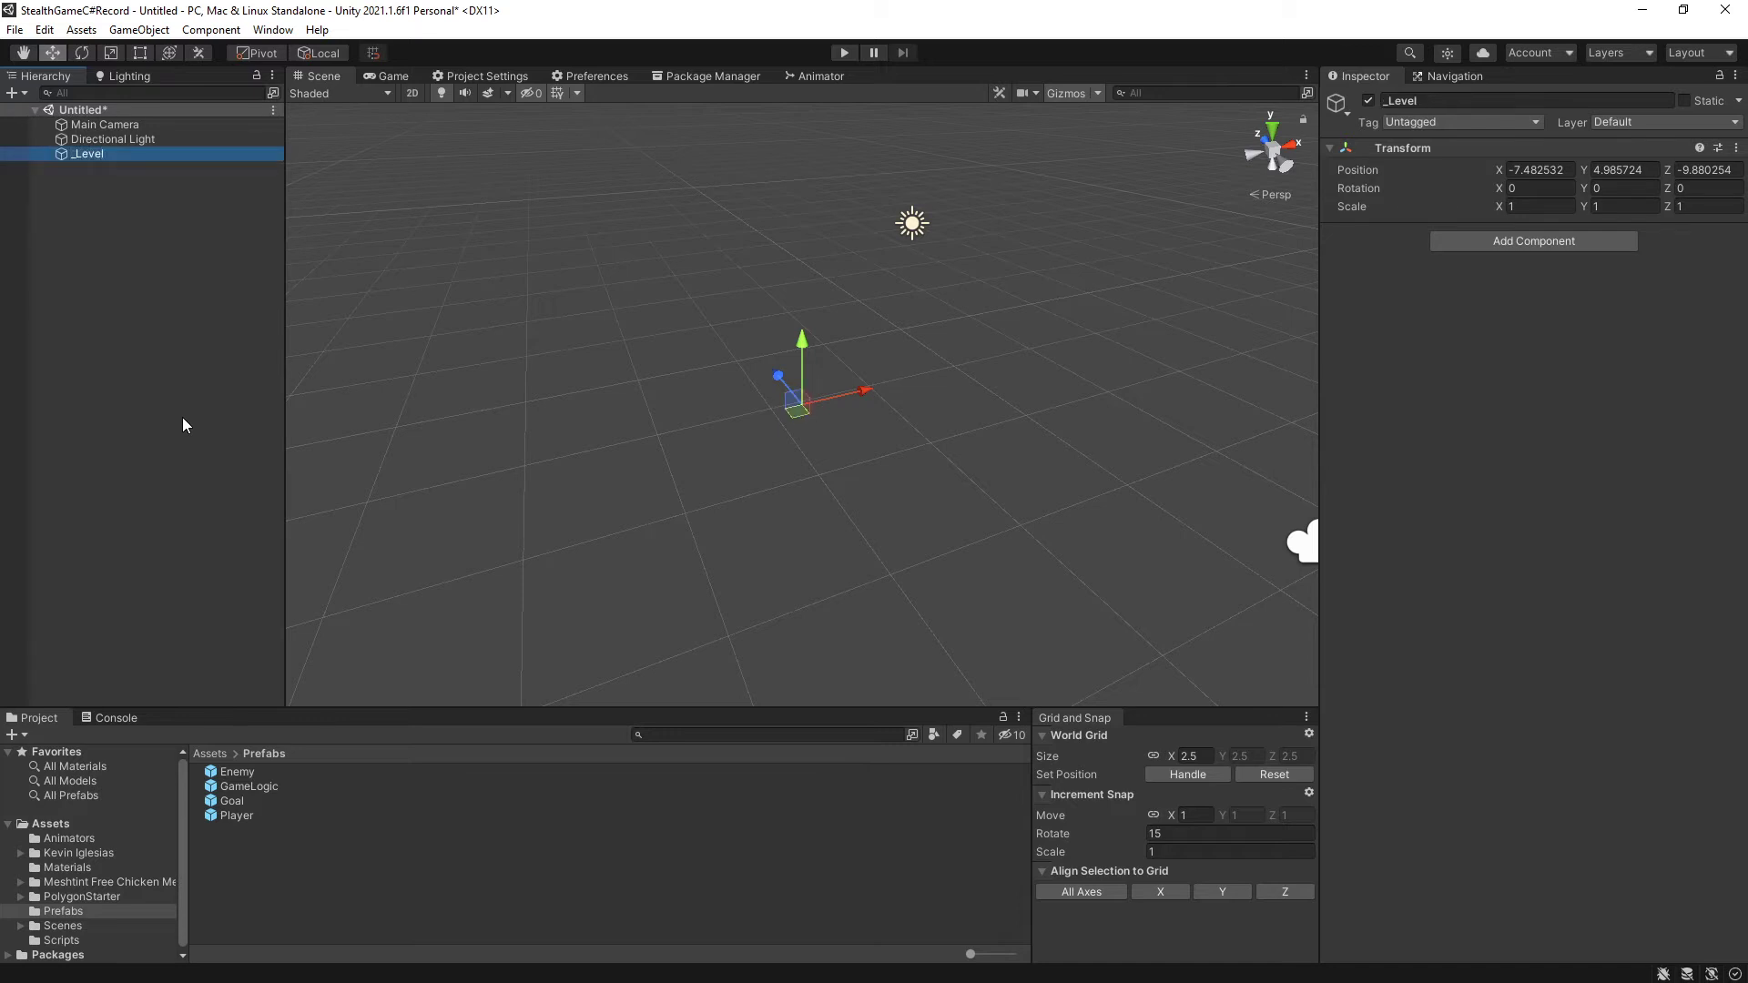
pyautogui.click(1735, 146)
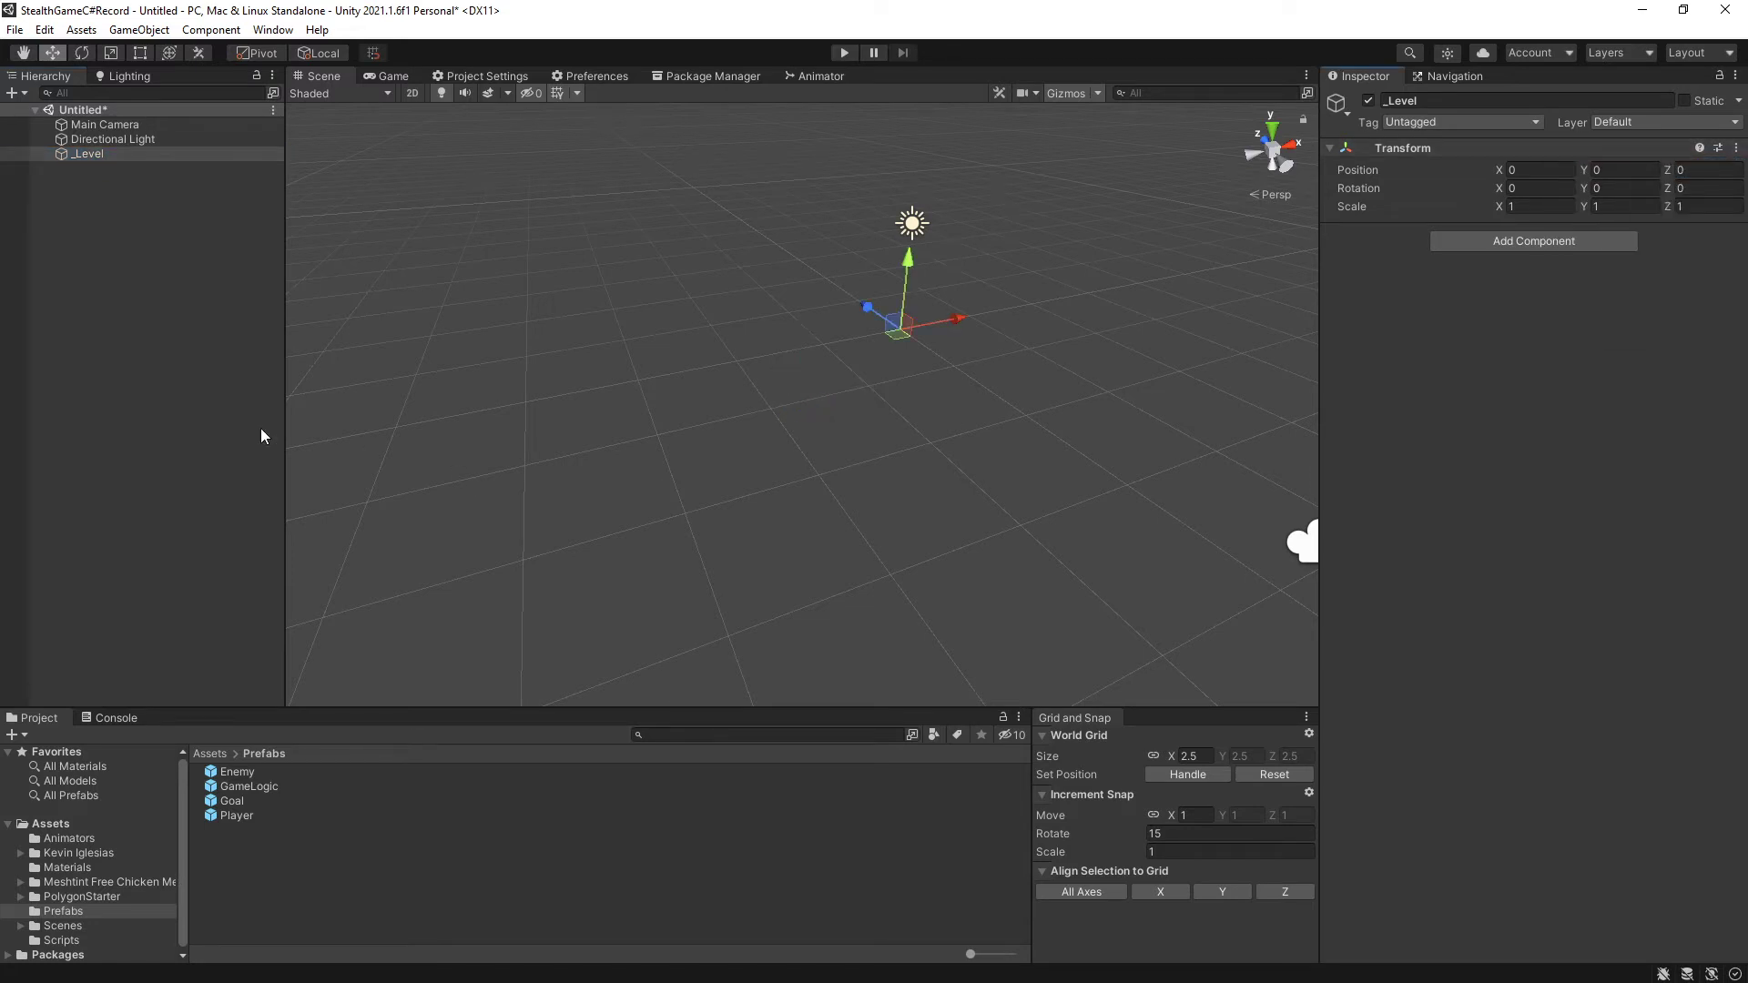
pyautogui.moveTo(122, 389)
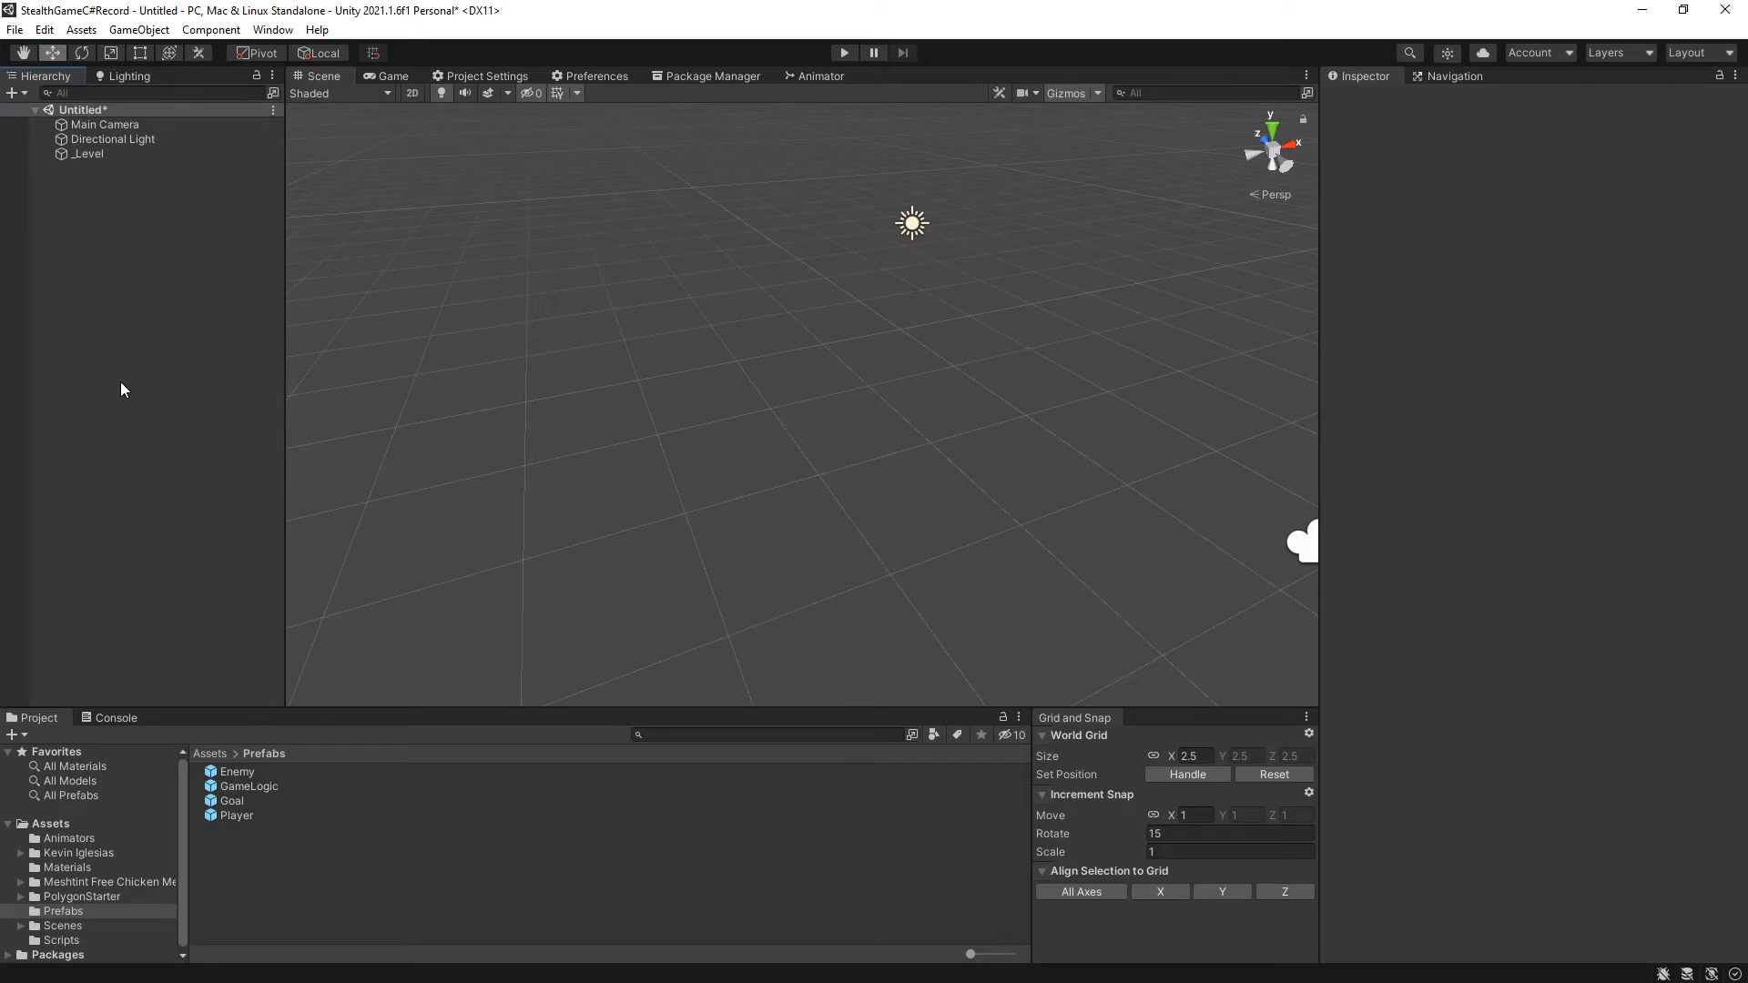
pyautogui.moveTo(255, 797)
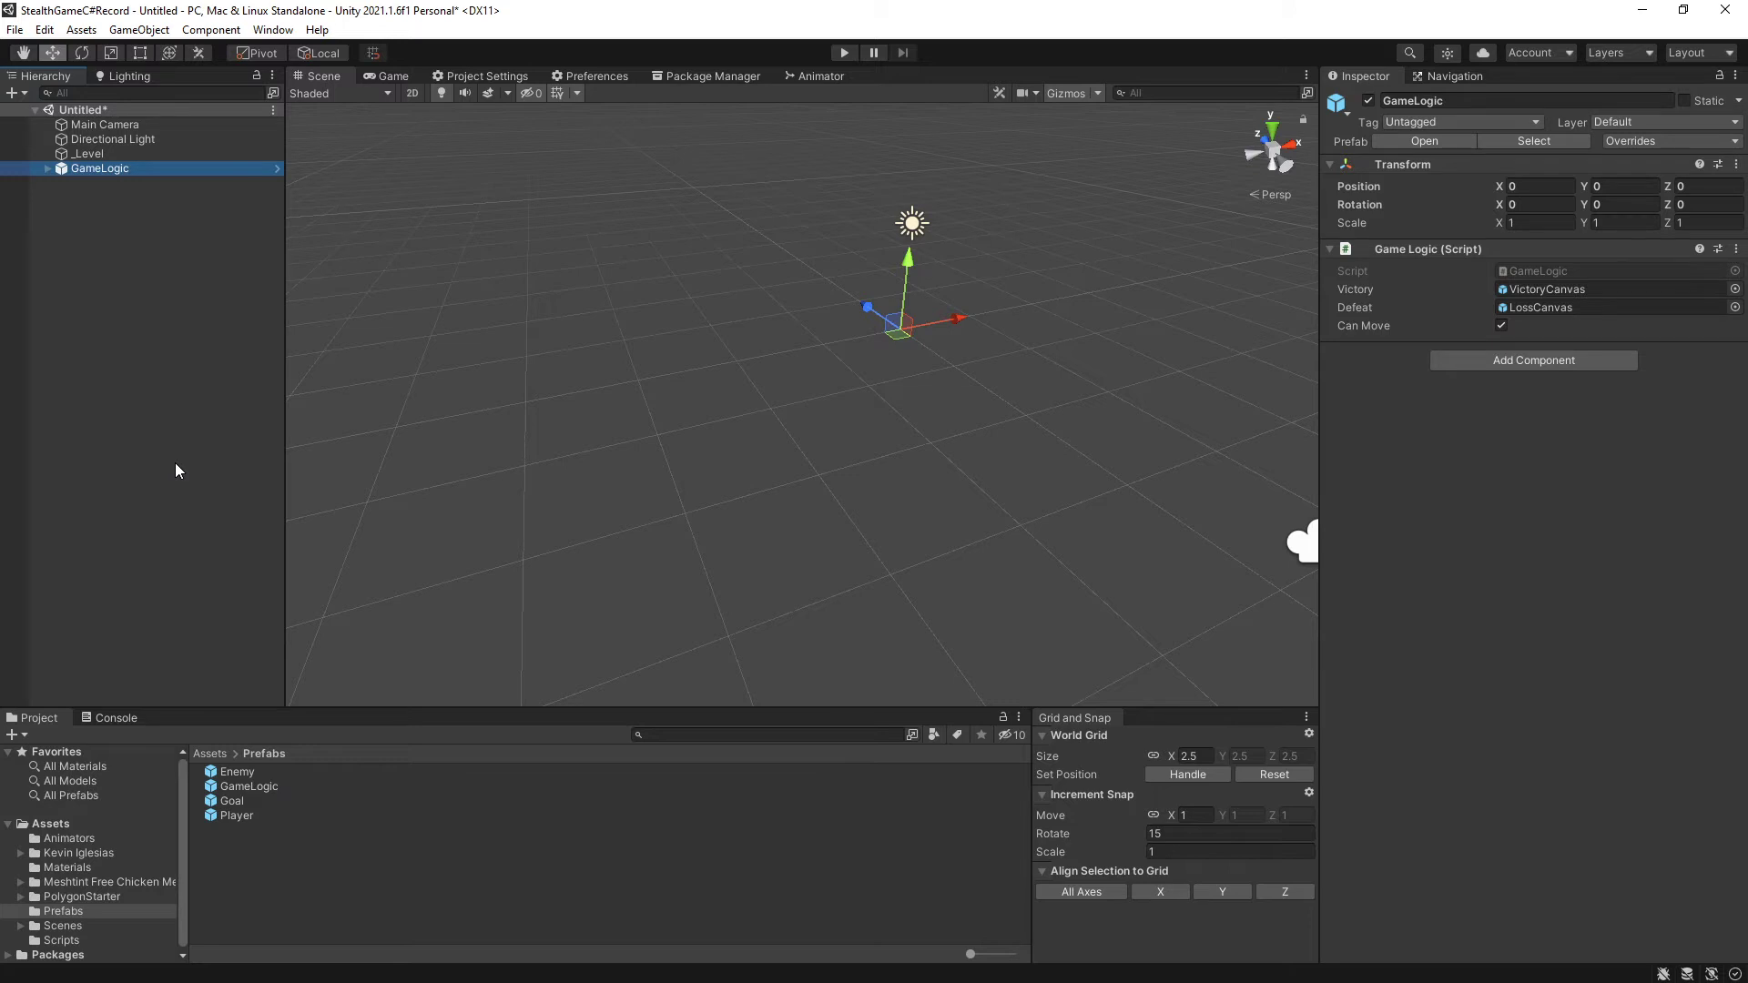
pyautogui.moveTo(184, 371)
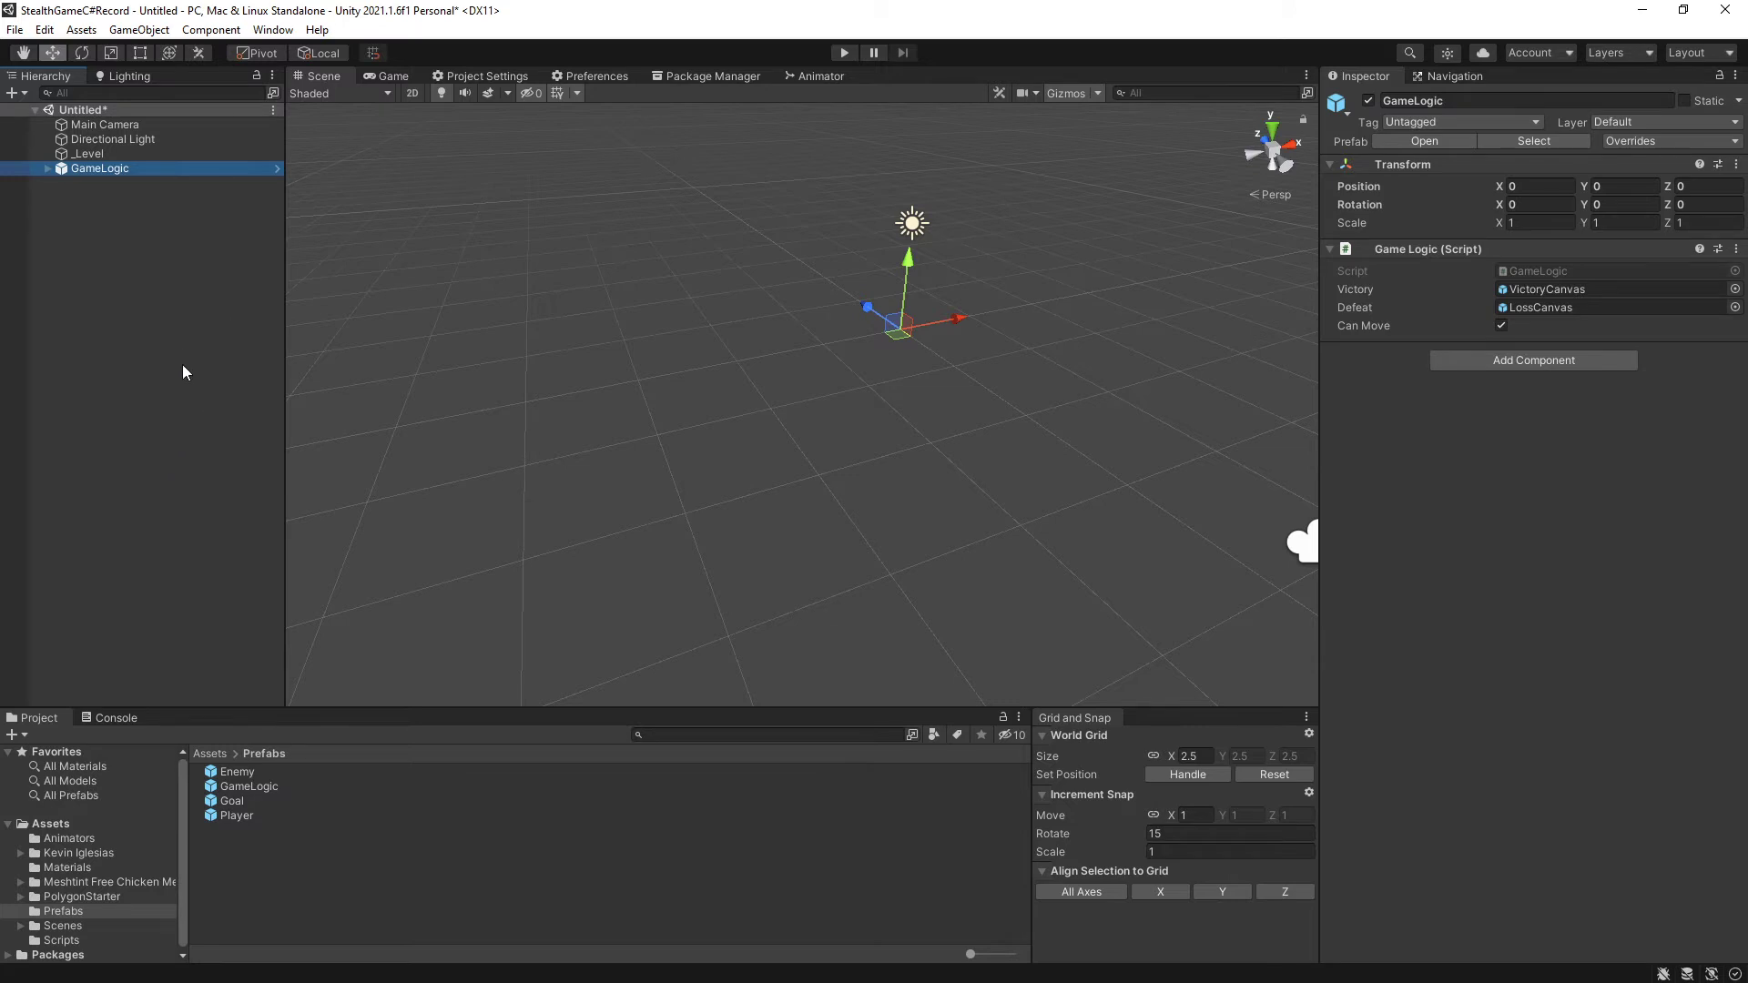
pyautogui.moveTo(112, 702)
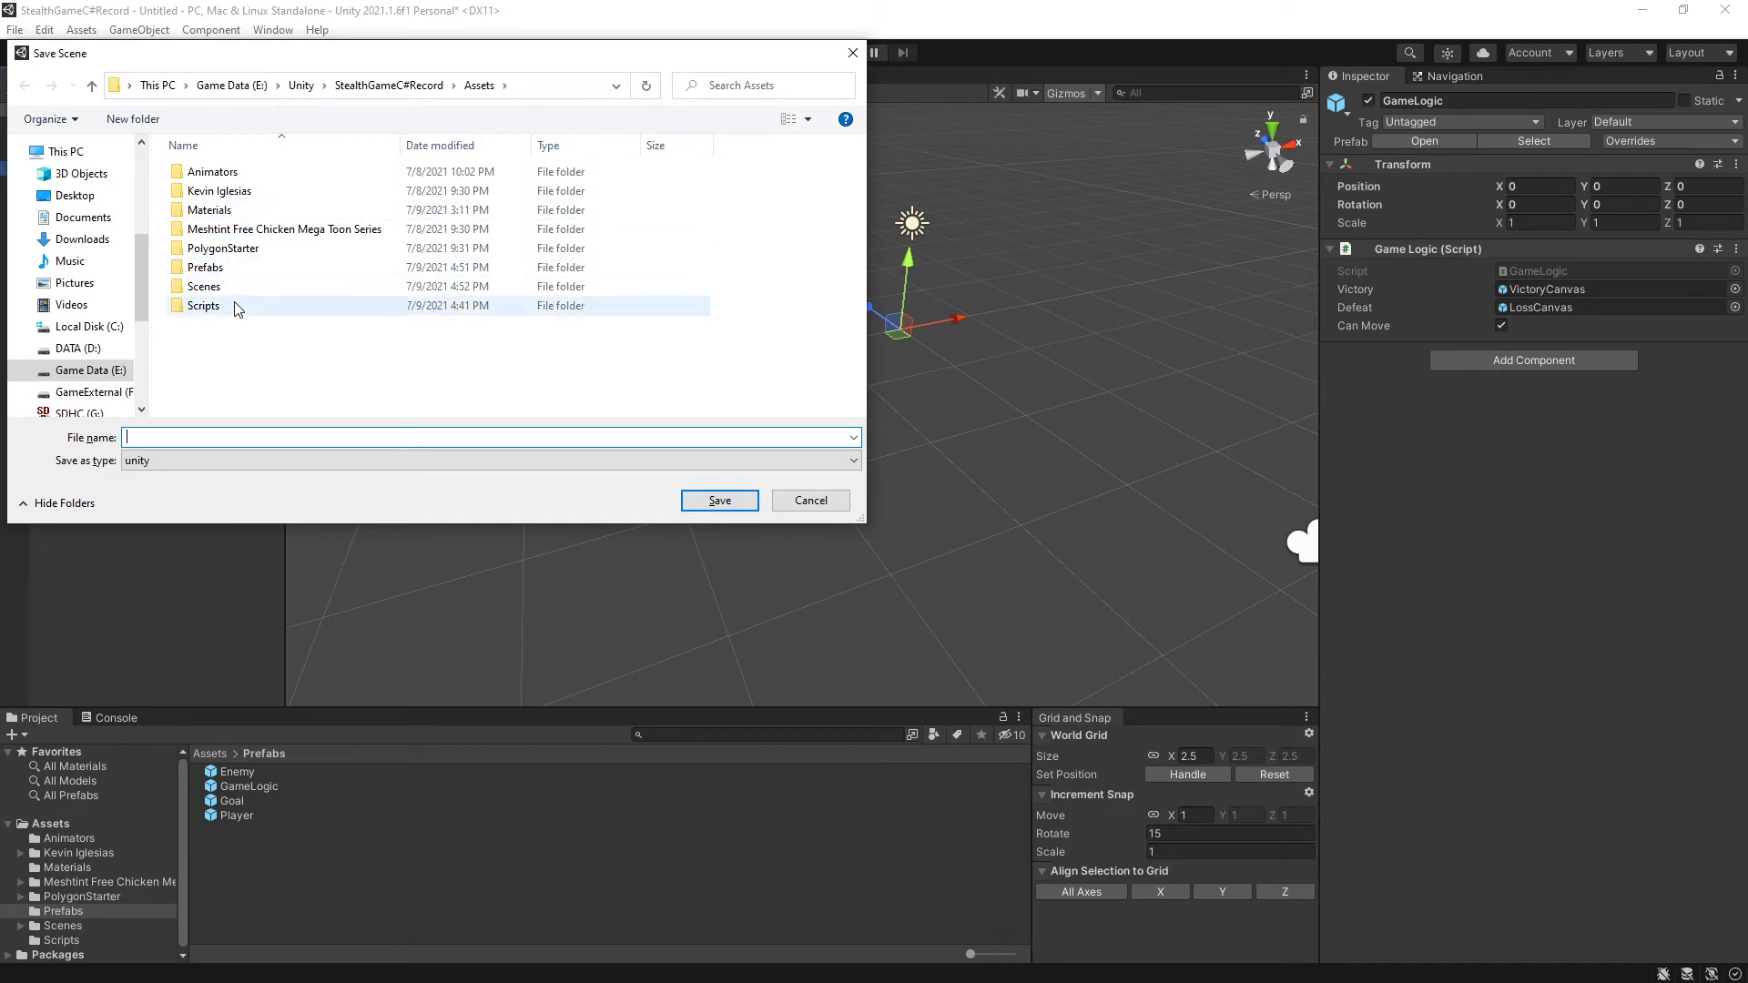
# Save the new scene as 'Level 1' inside the Scenes folder.
pyautogui.doubleClick(204, 286)
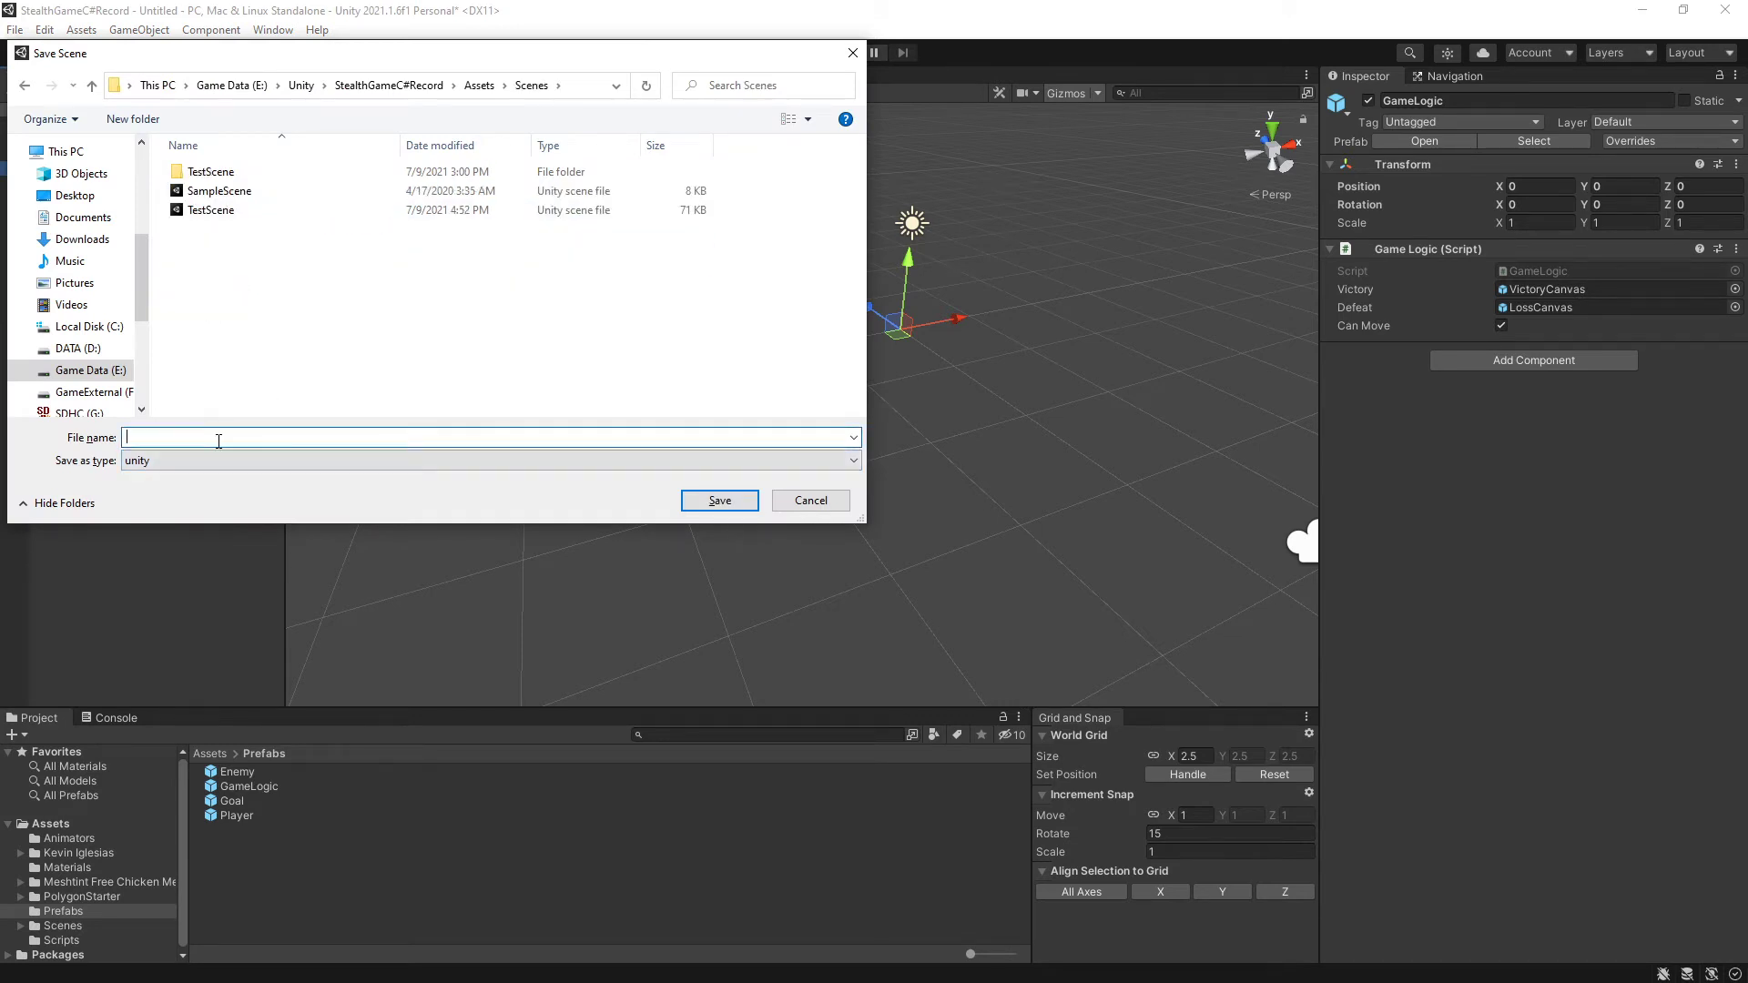
pyautogui.write('Level 1')
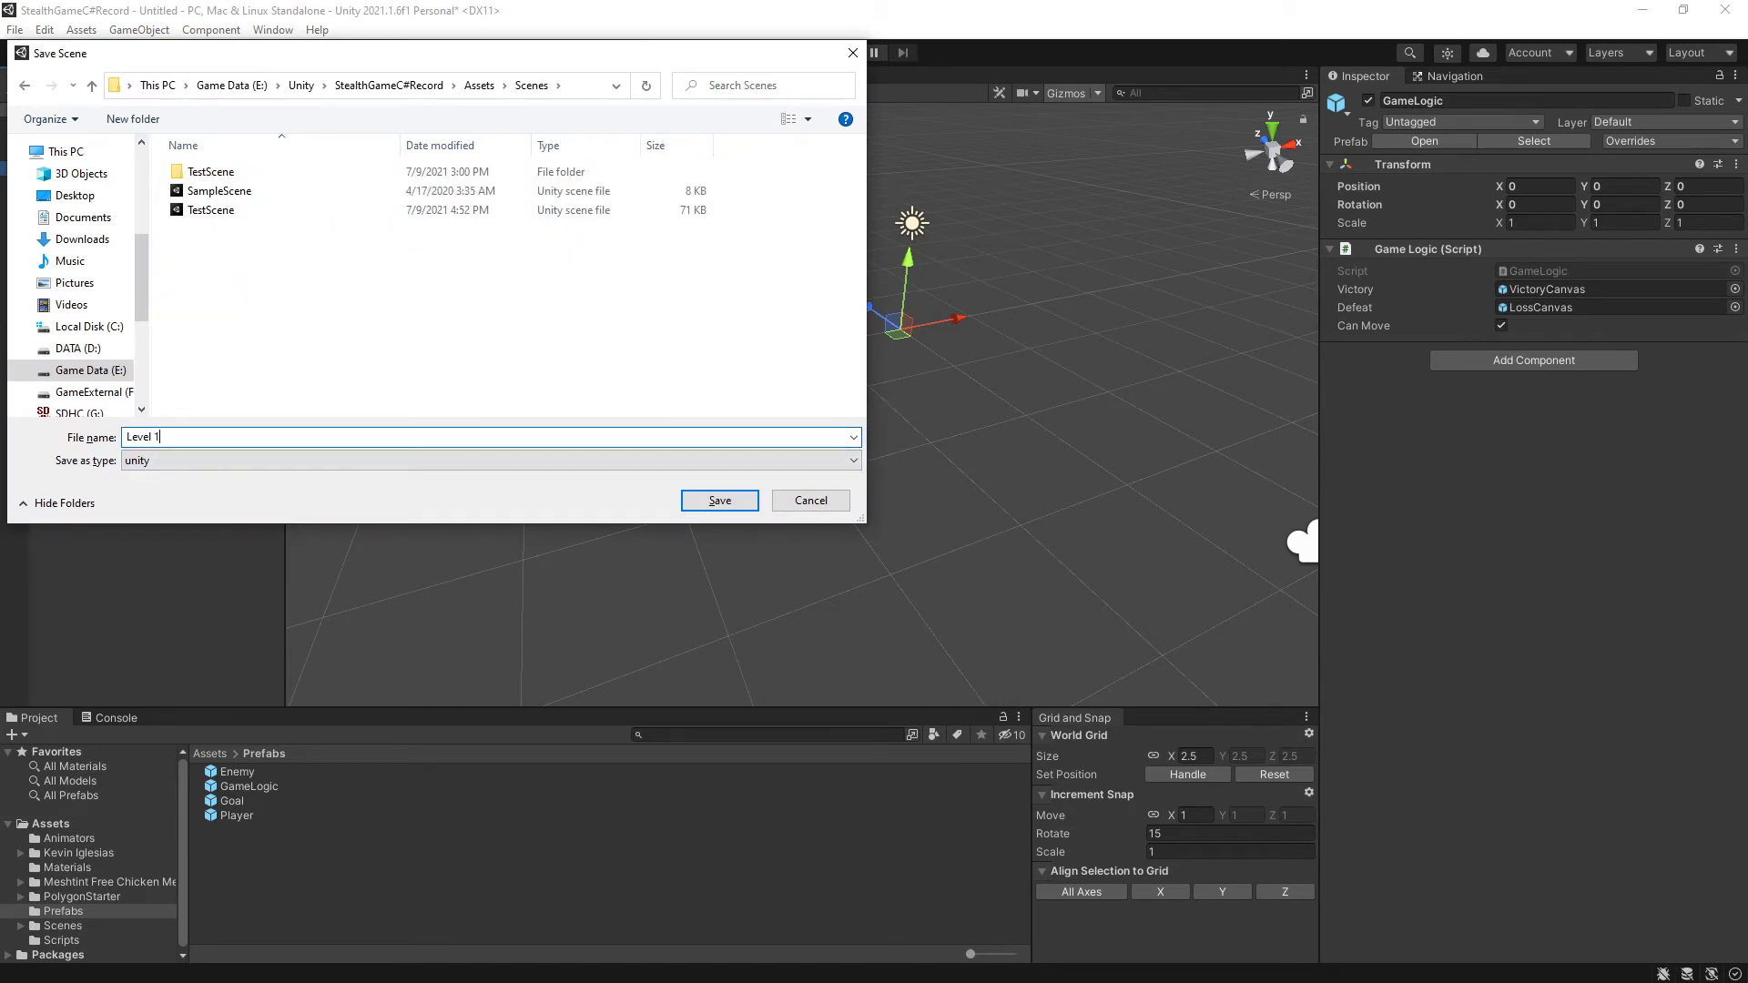
pyautogui.click(717, 499)
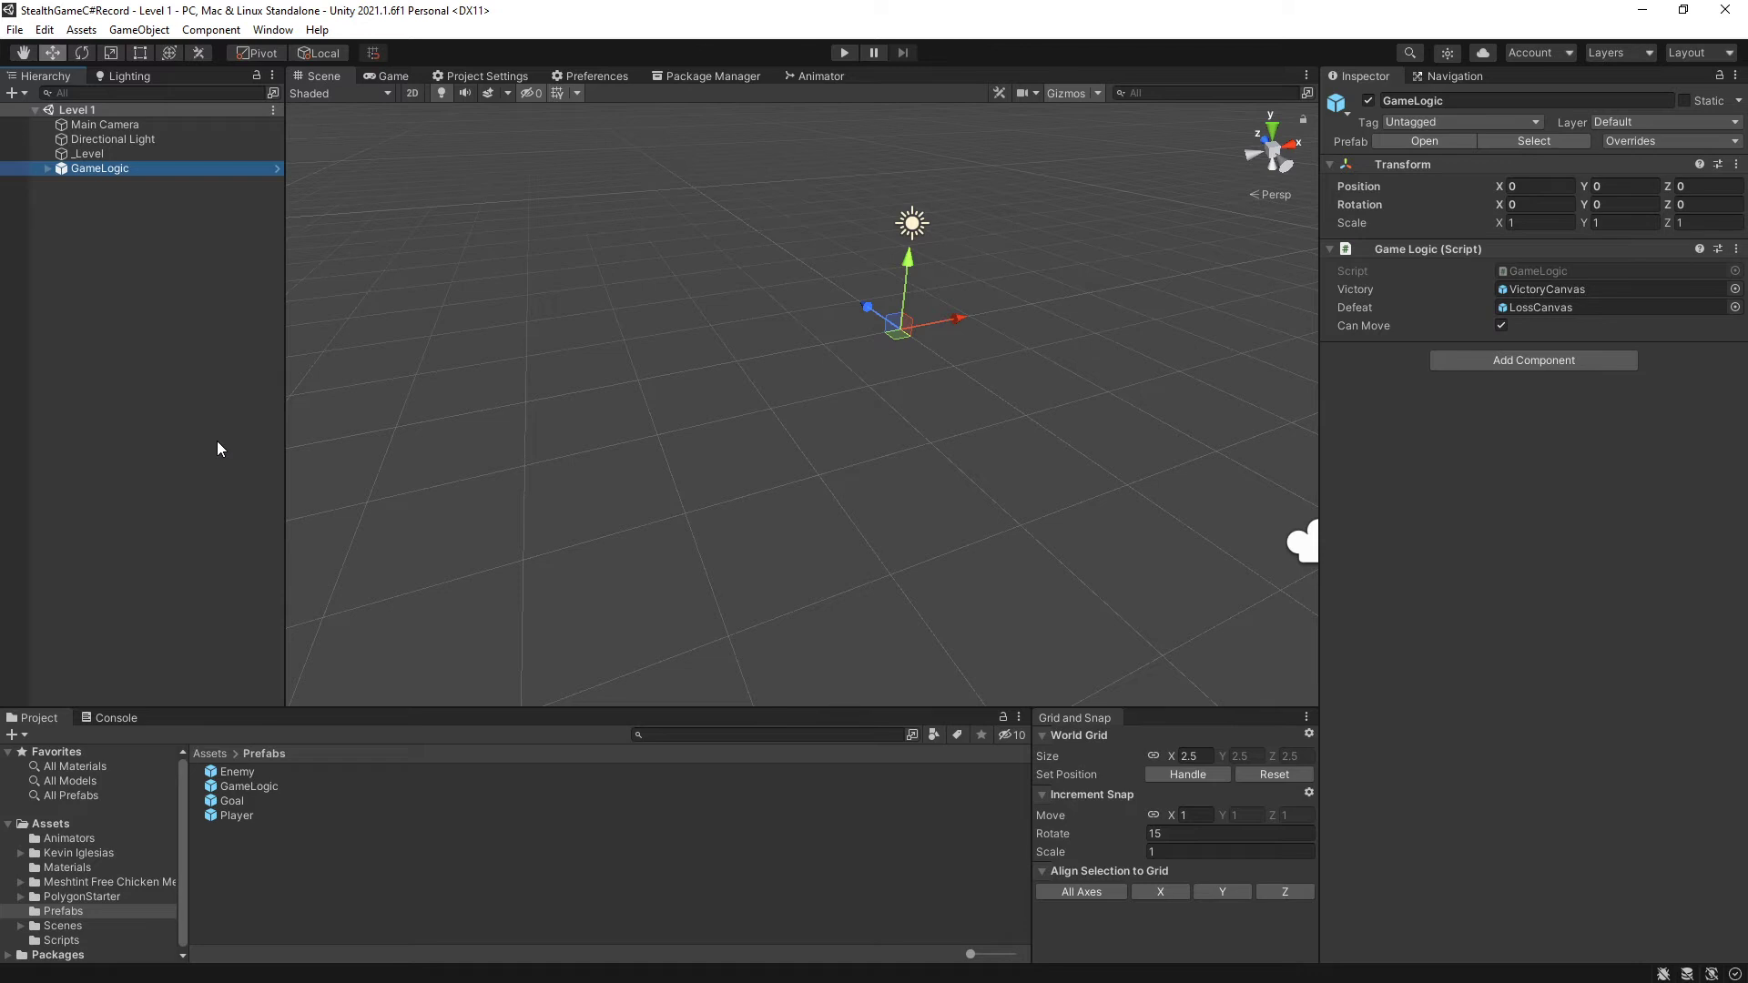
# Browse the PolygonStarter prefabs down to the prototype buildings and pick the large square floor tile.
pyautogui.click(80, 896)
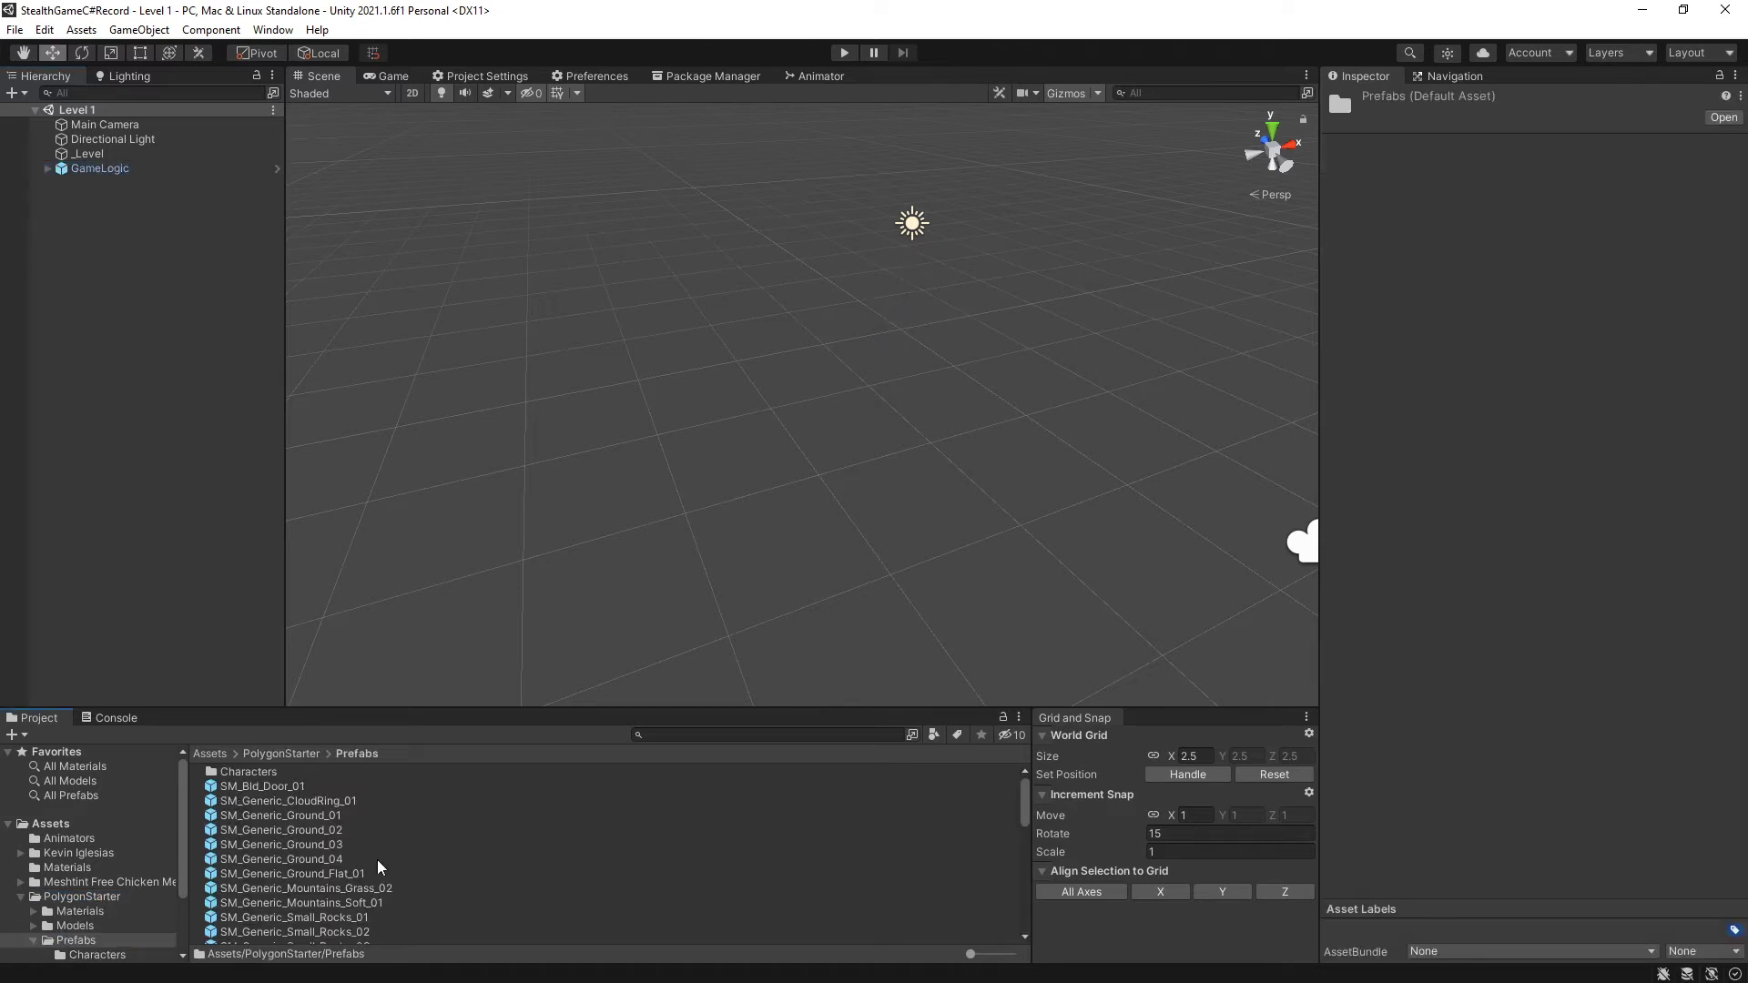
pyautogui.moveTo(318, 878)
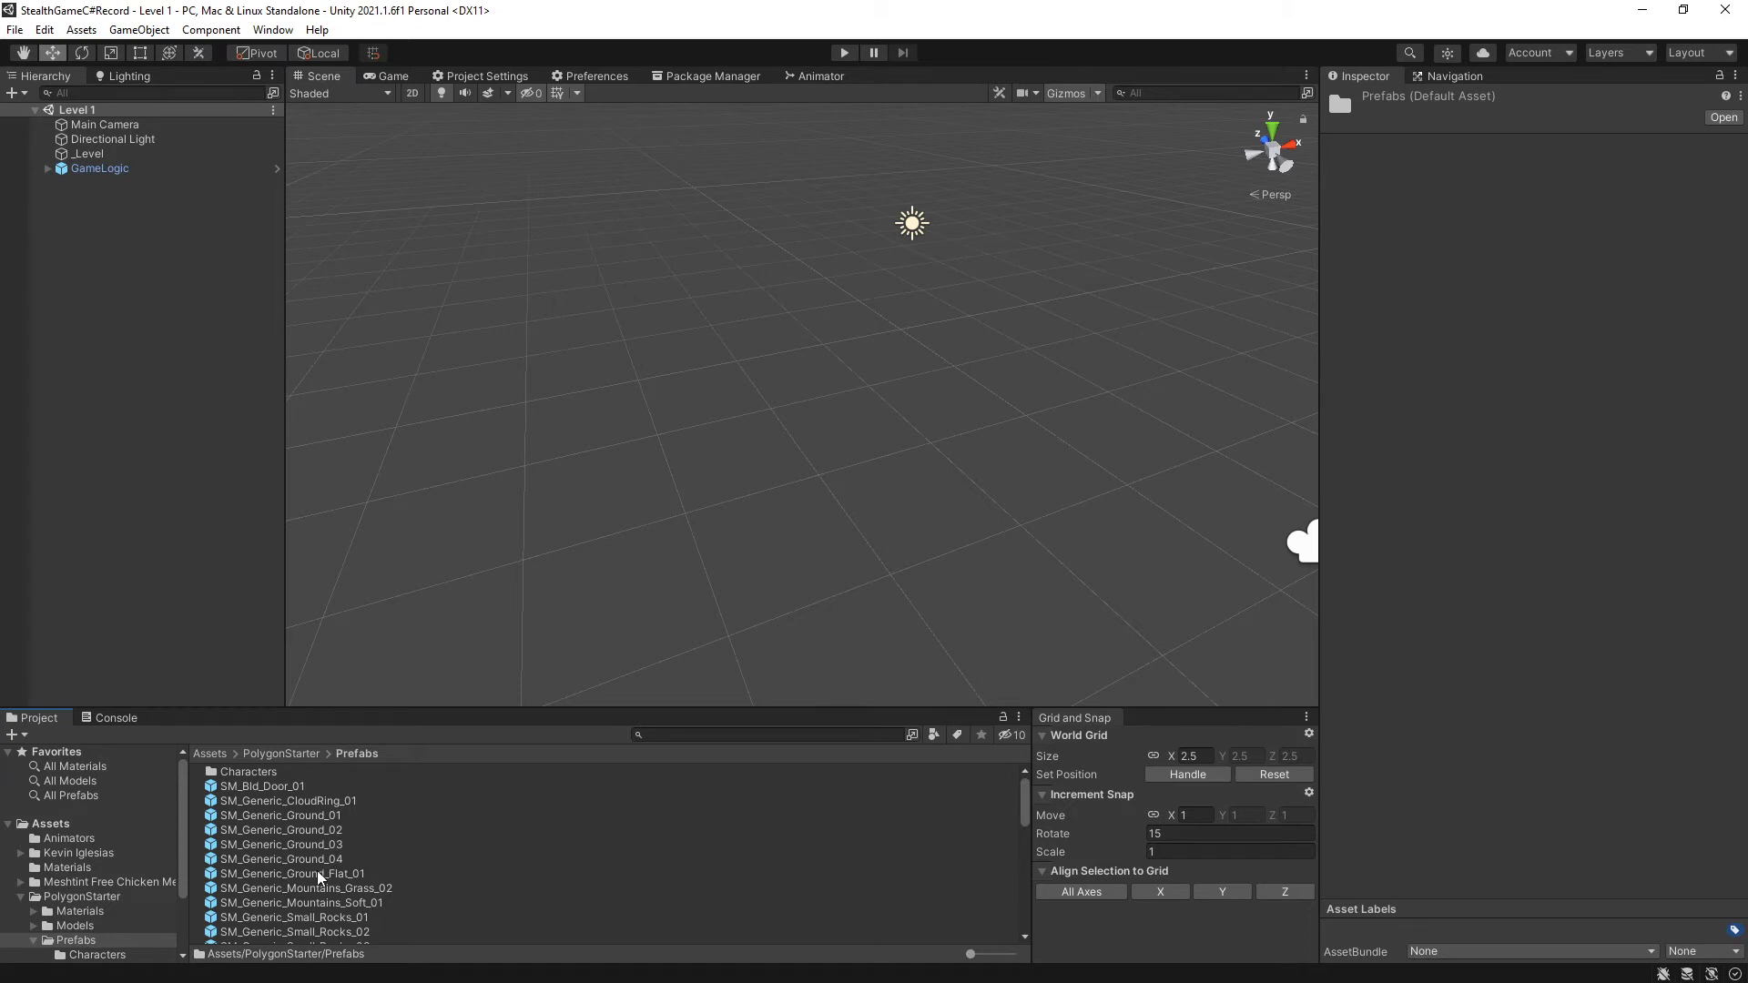
pyautogui.scroll(-3)
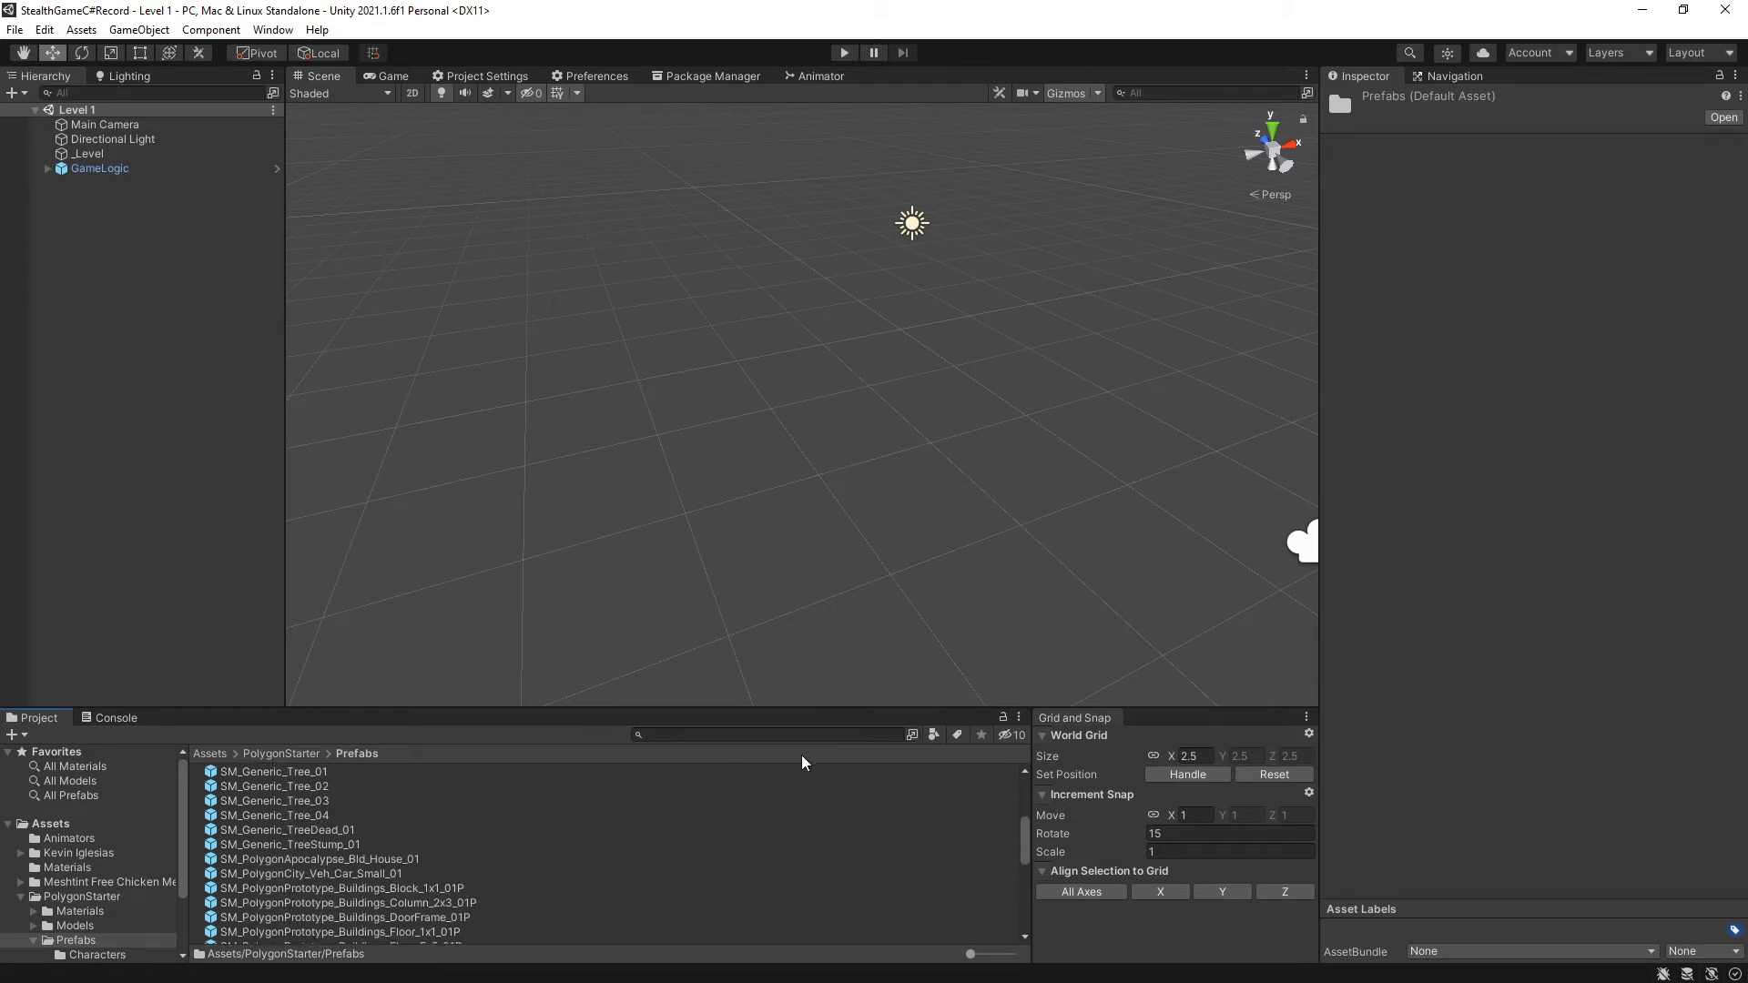
pyautogui.scroll(-3)
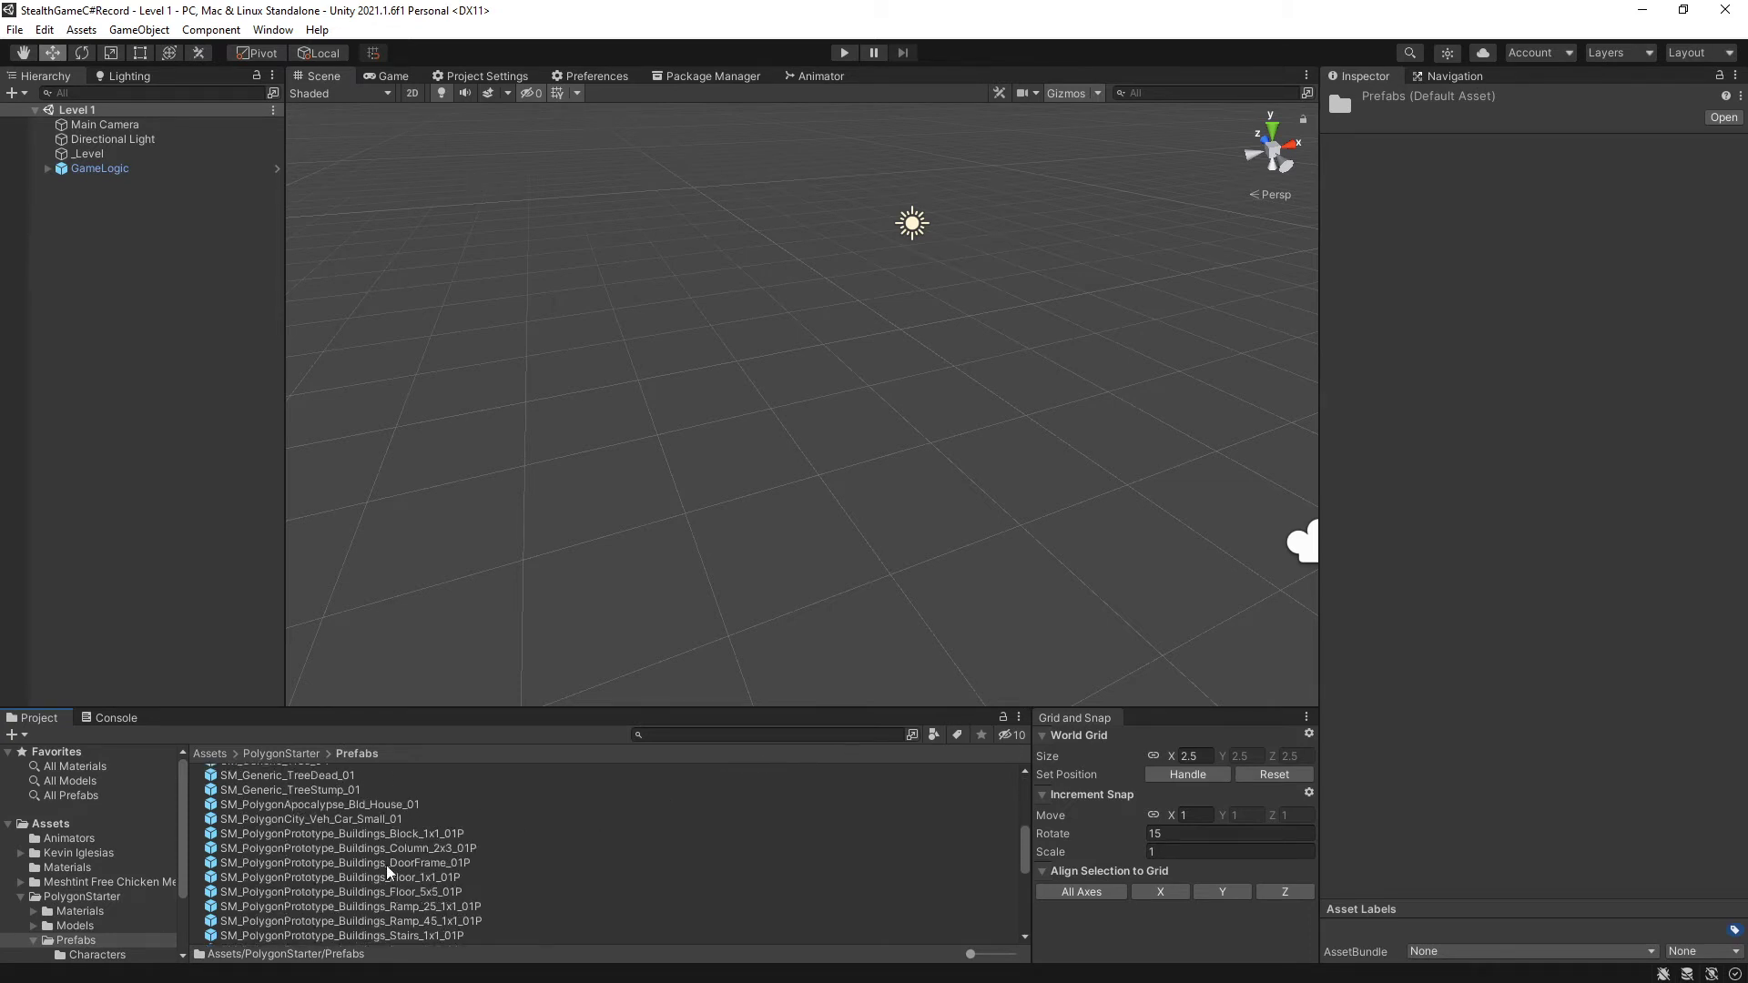
pyautogui.scroll(-3)
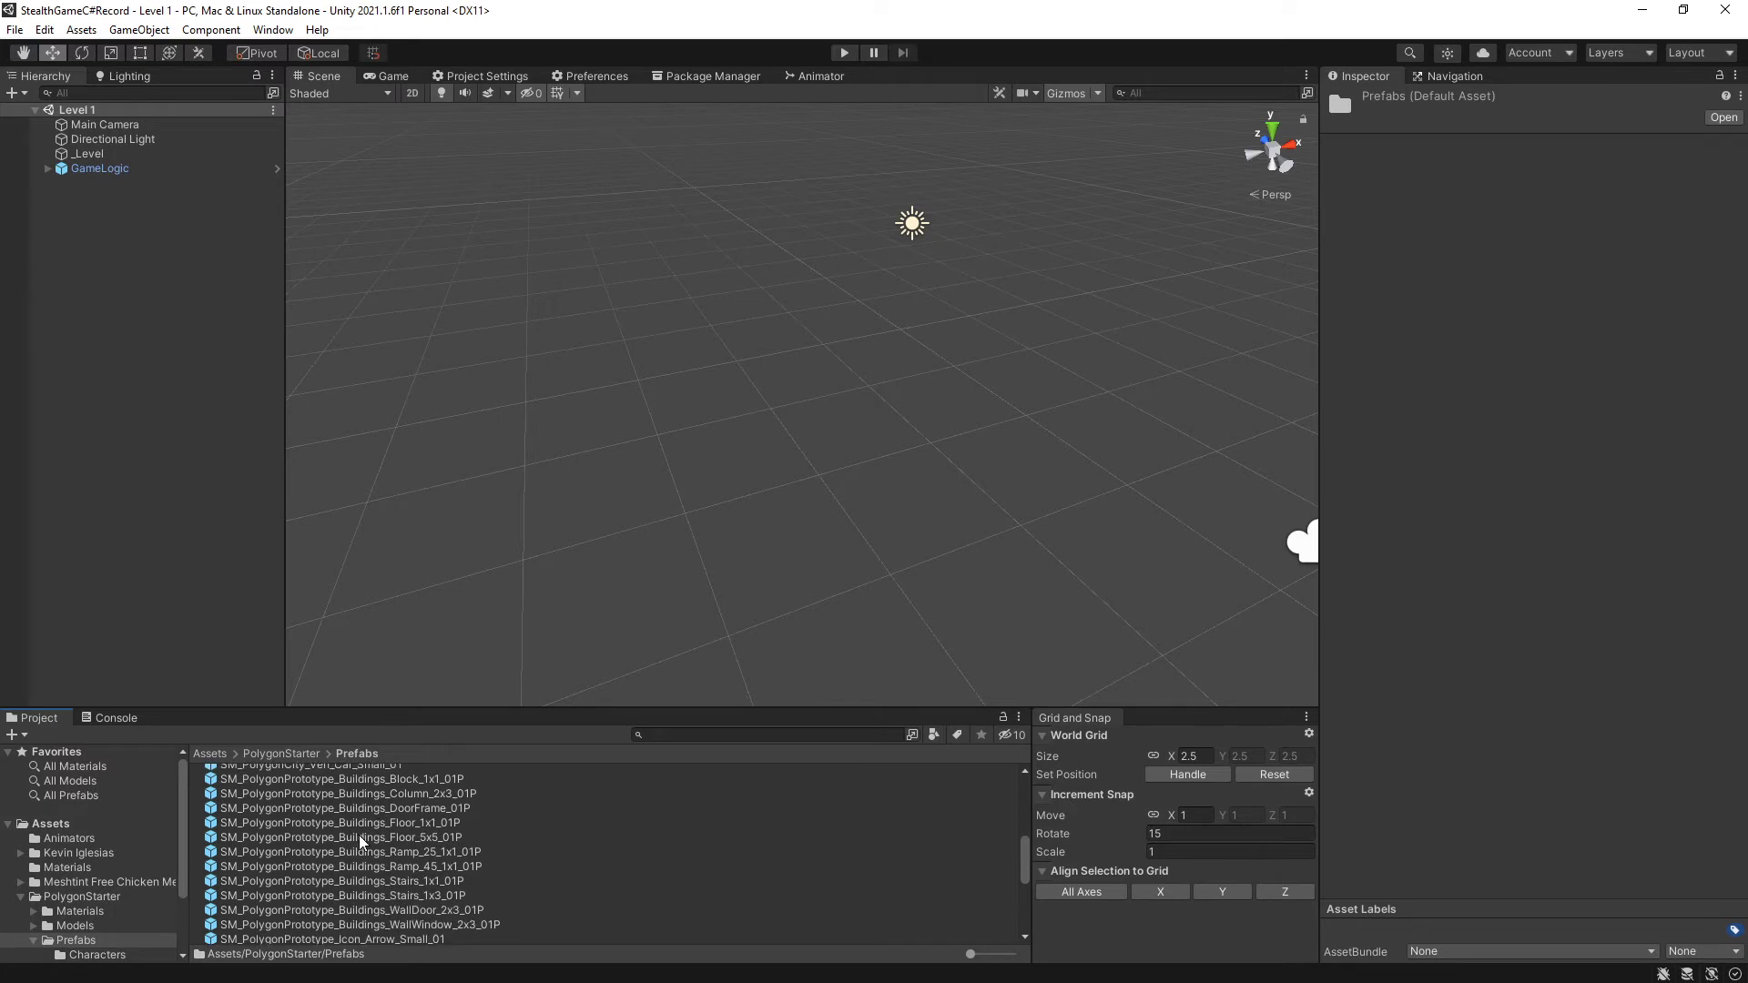
pyautogui.click(341, 836)
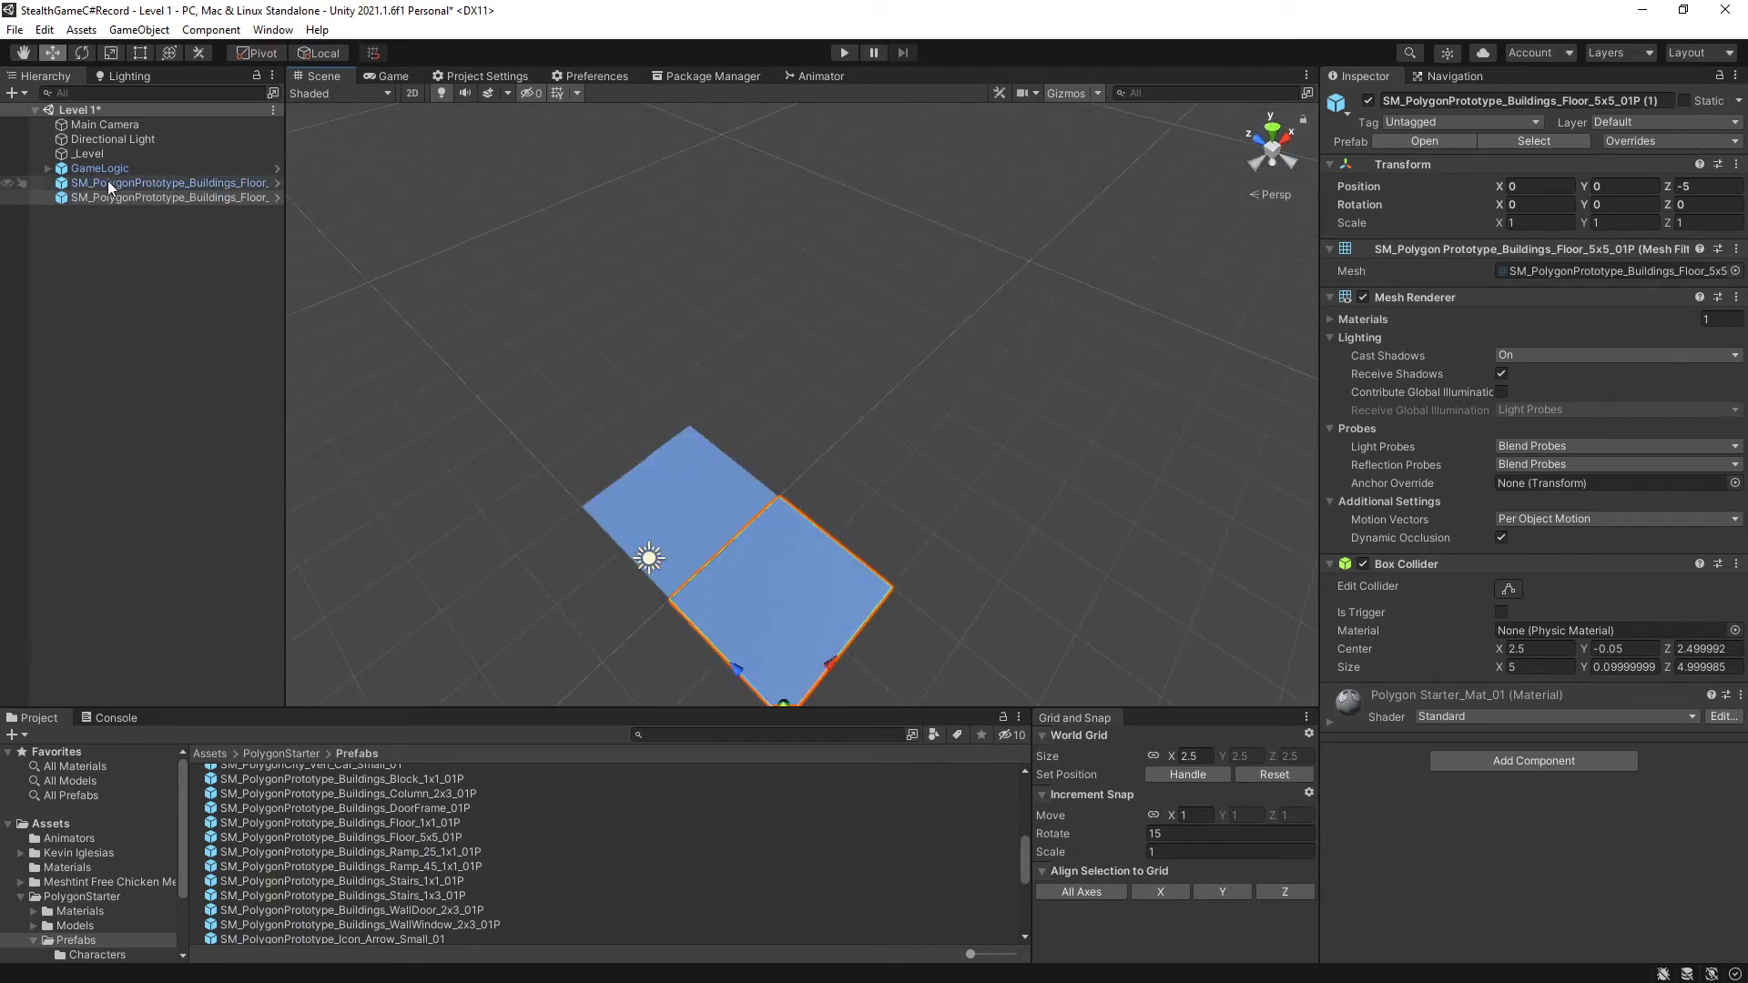
# Duplicate the 5x5 floor tile and move the copies to extend the floor into a zigzag path under _Level.
pyautogui.click(168, 183)
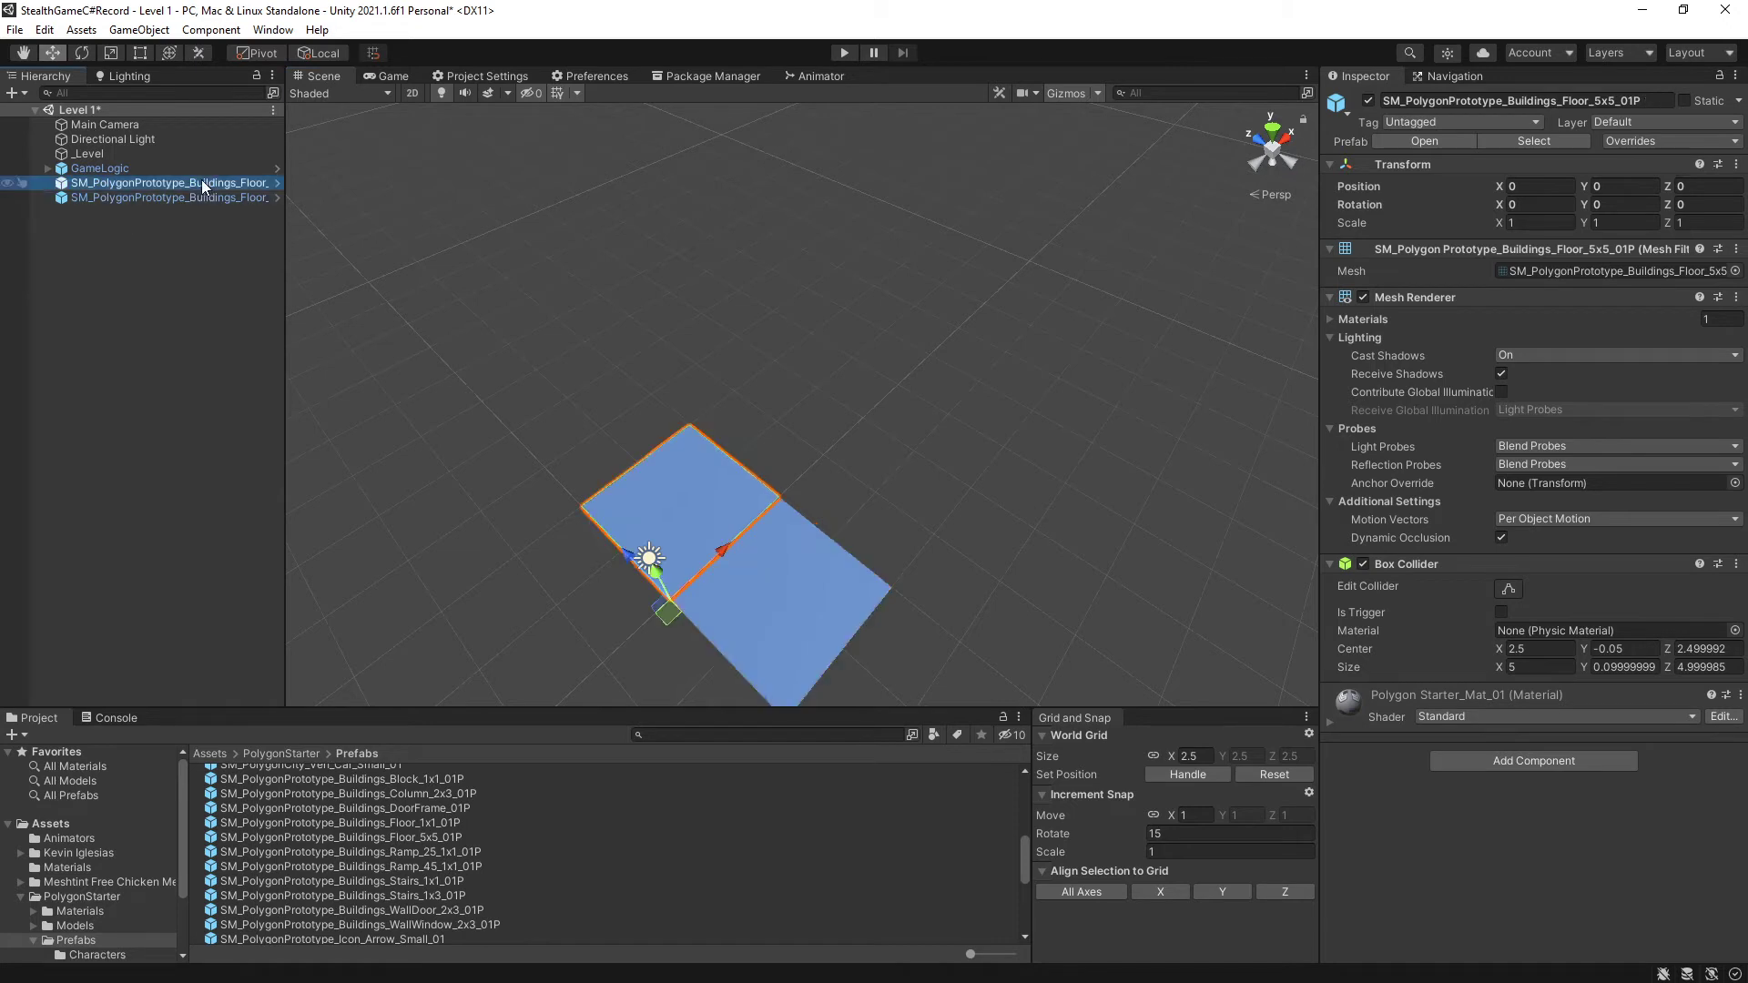
pyautogui.click(169, 197)
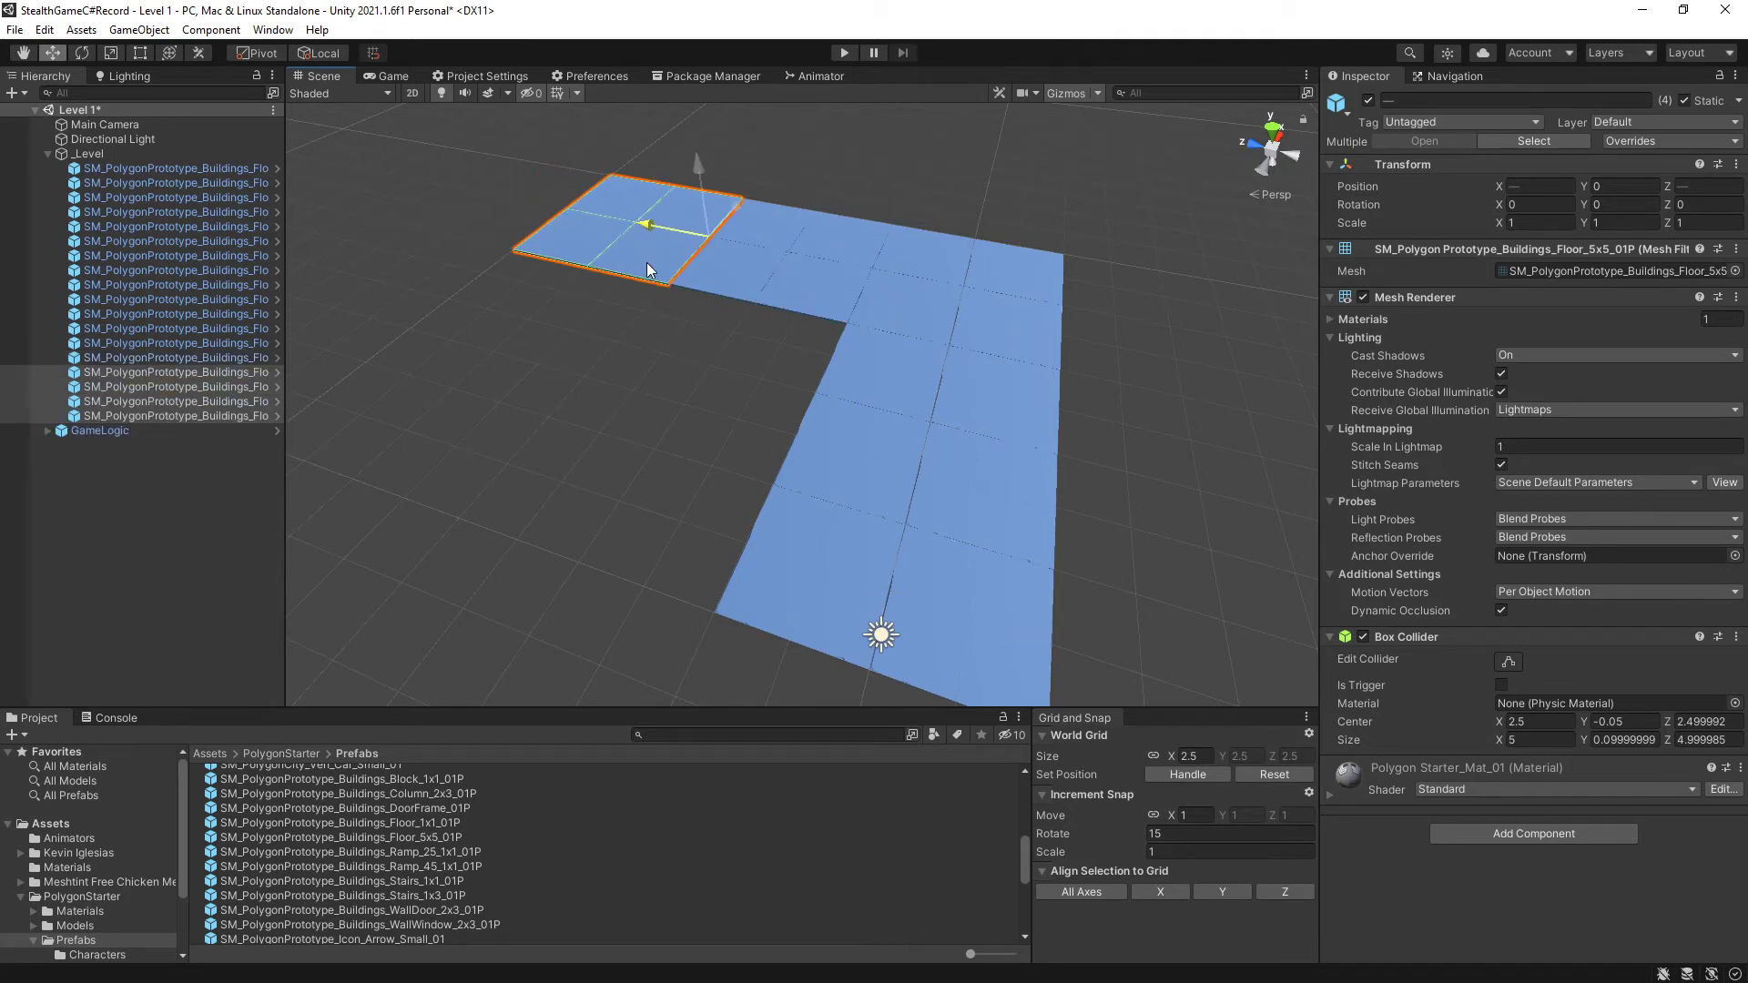
pyautogui.moveTo(651, 270); pyautogui.dragTo(547, 335)
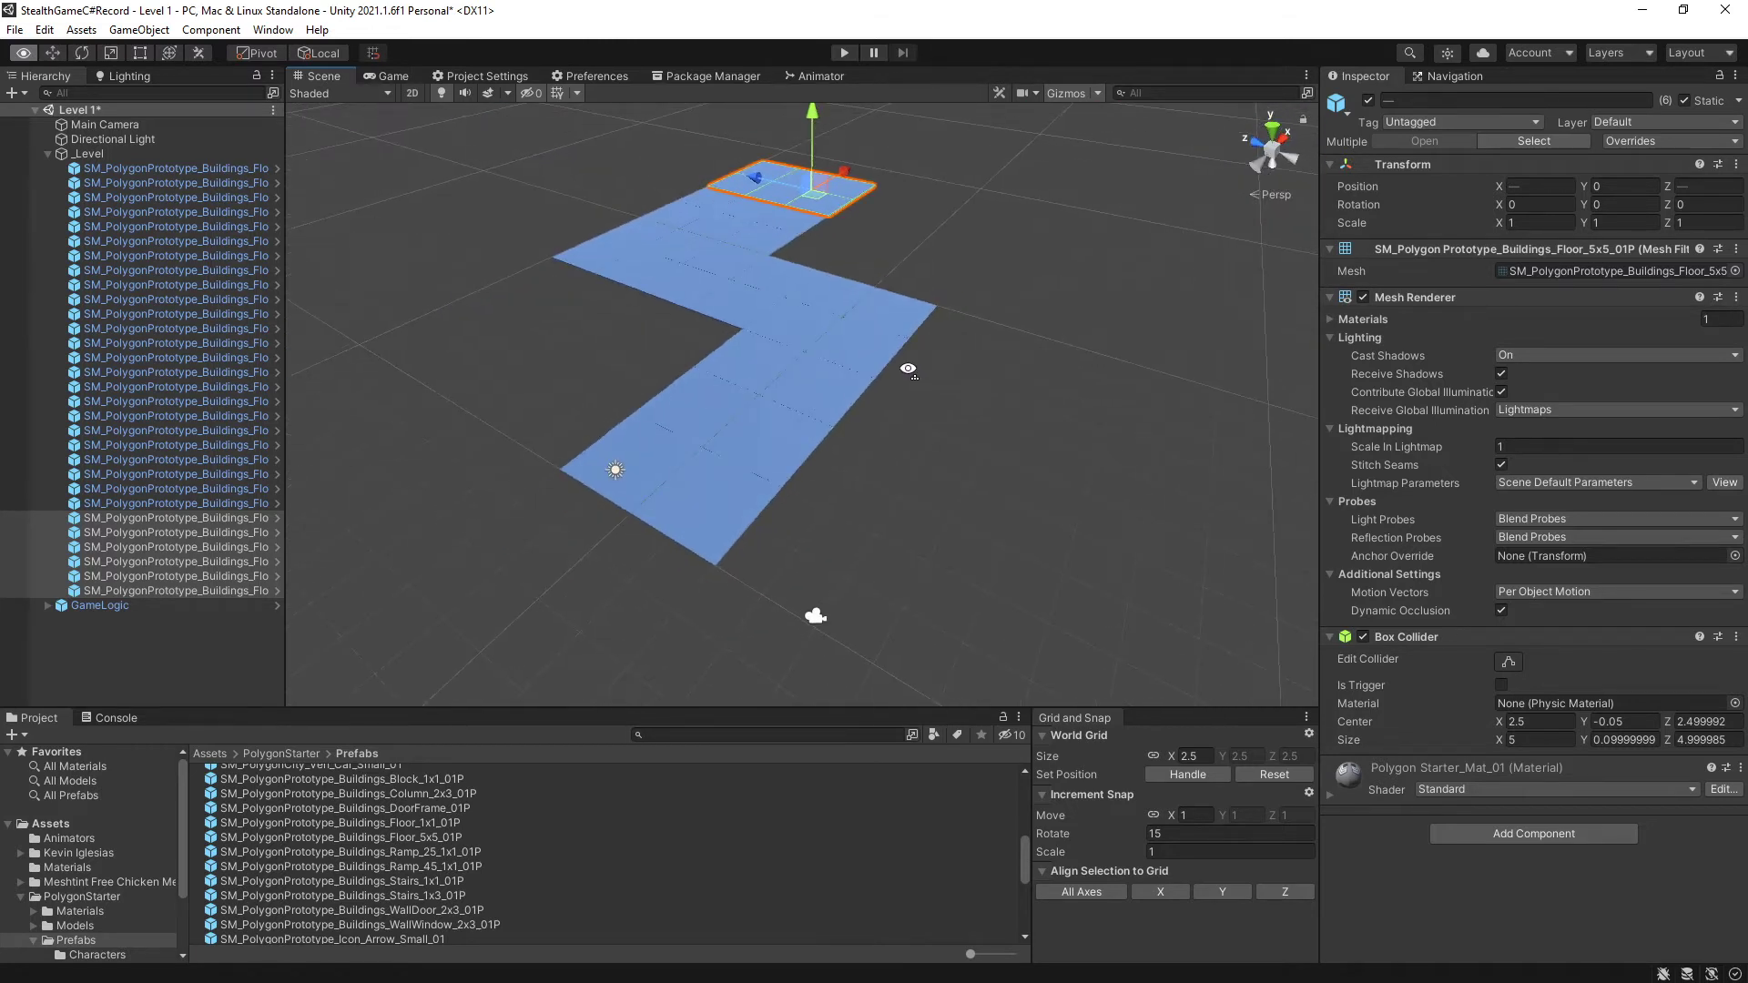
pyautogui.click(909, 375)
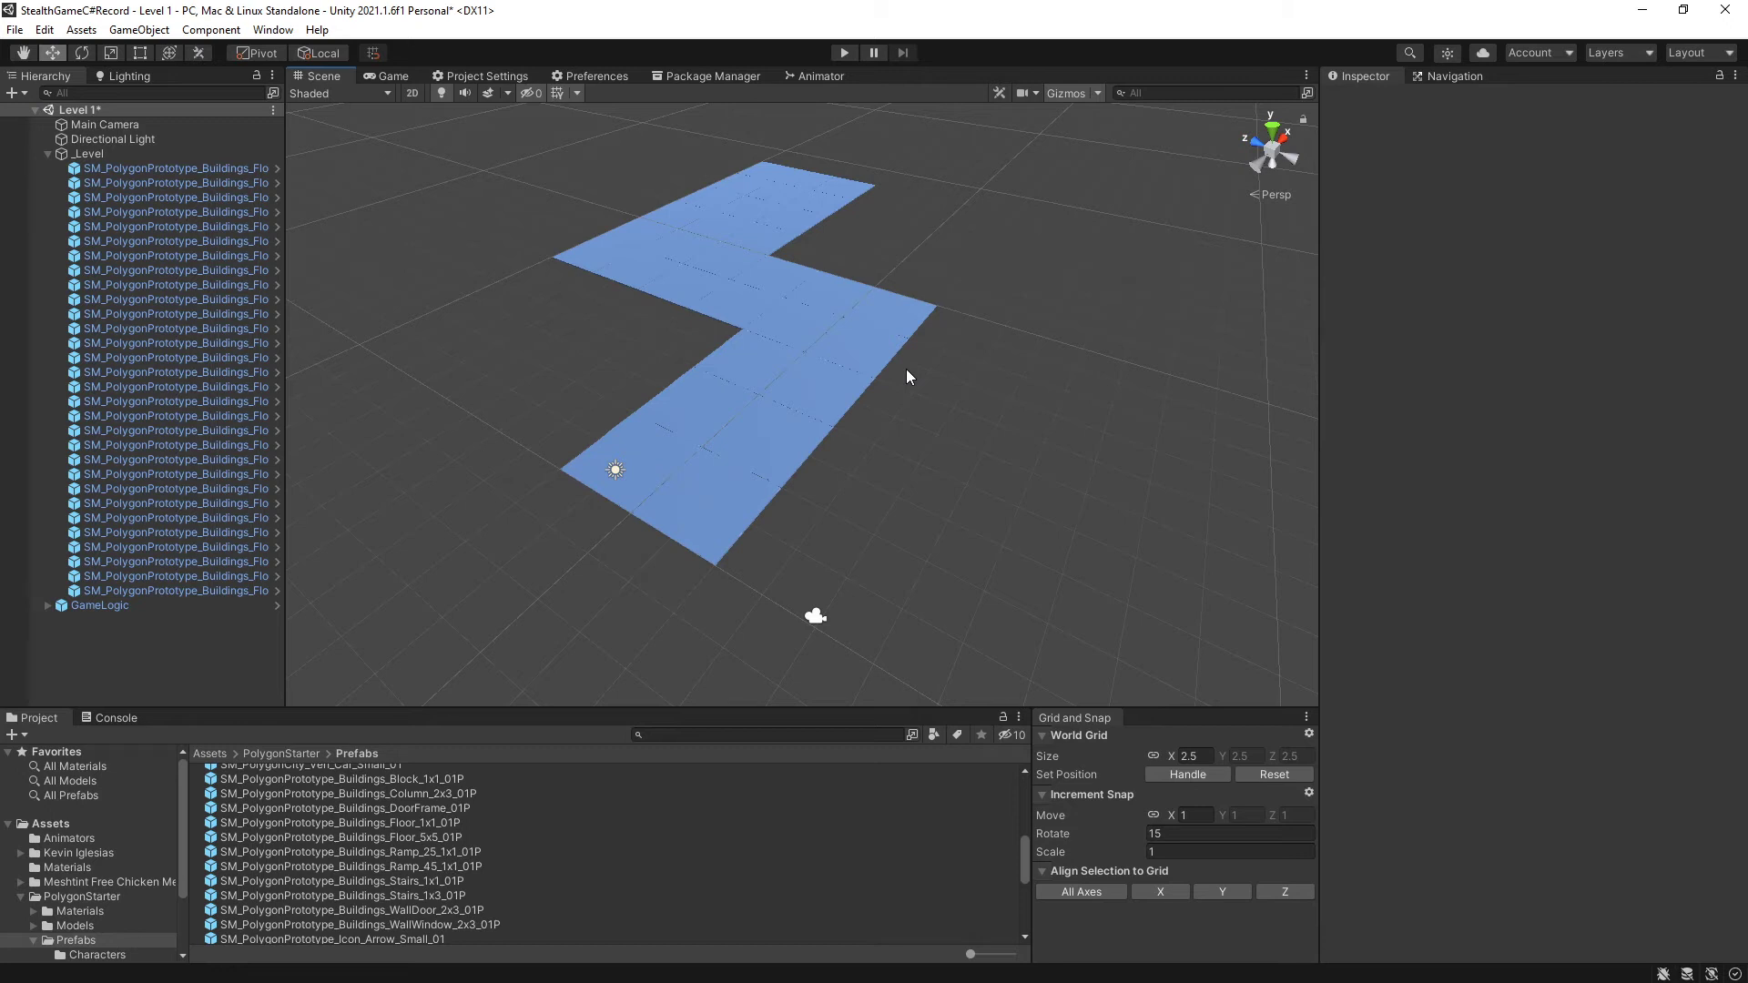
pyautogui.moveTo(699, 468)
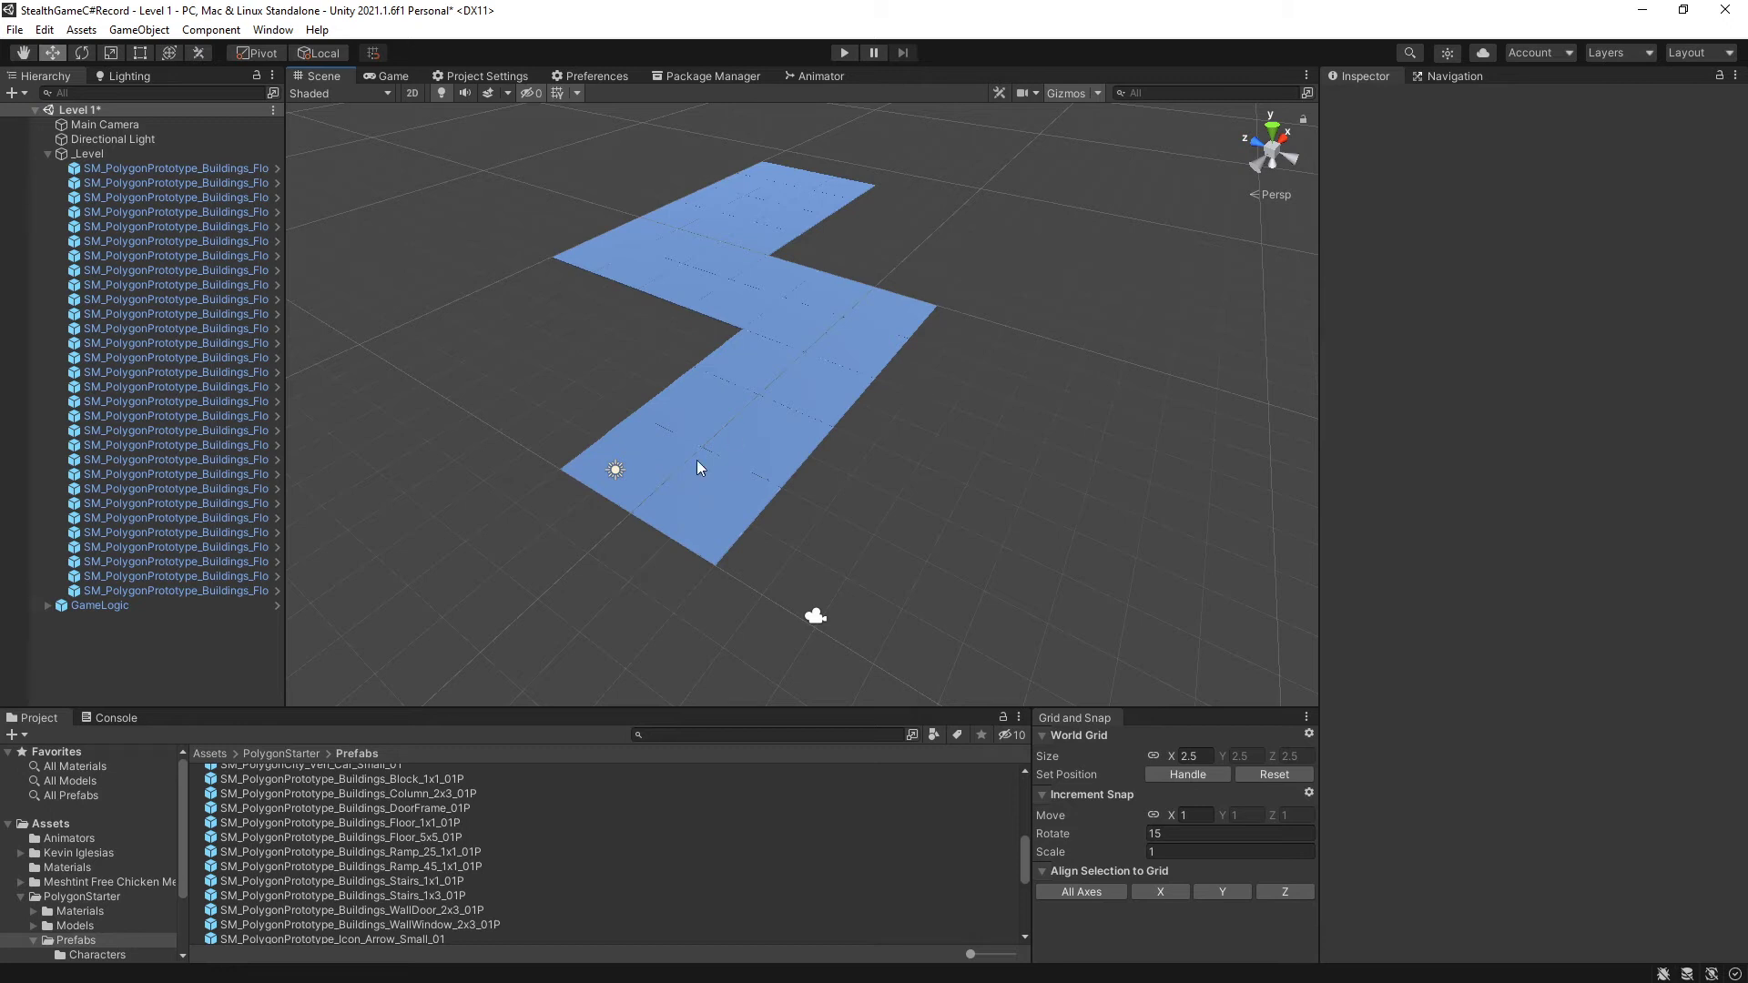
# Choose the 1x1 block prefab from the prototype buildings for making the low walls.
pyautogui.click(341, 792)
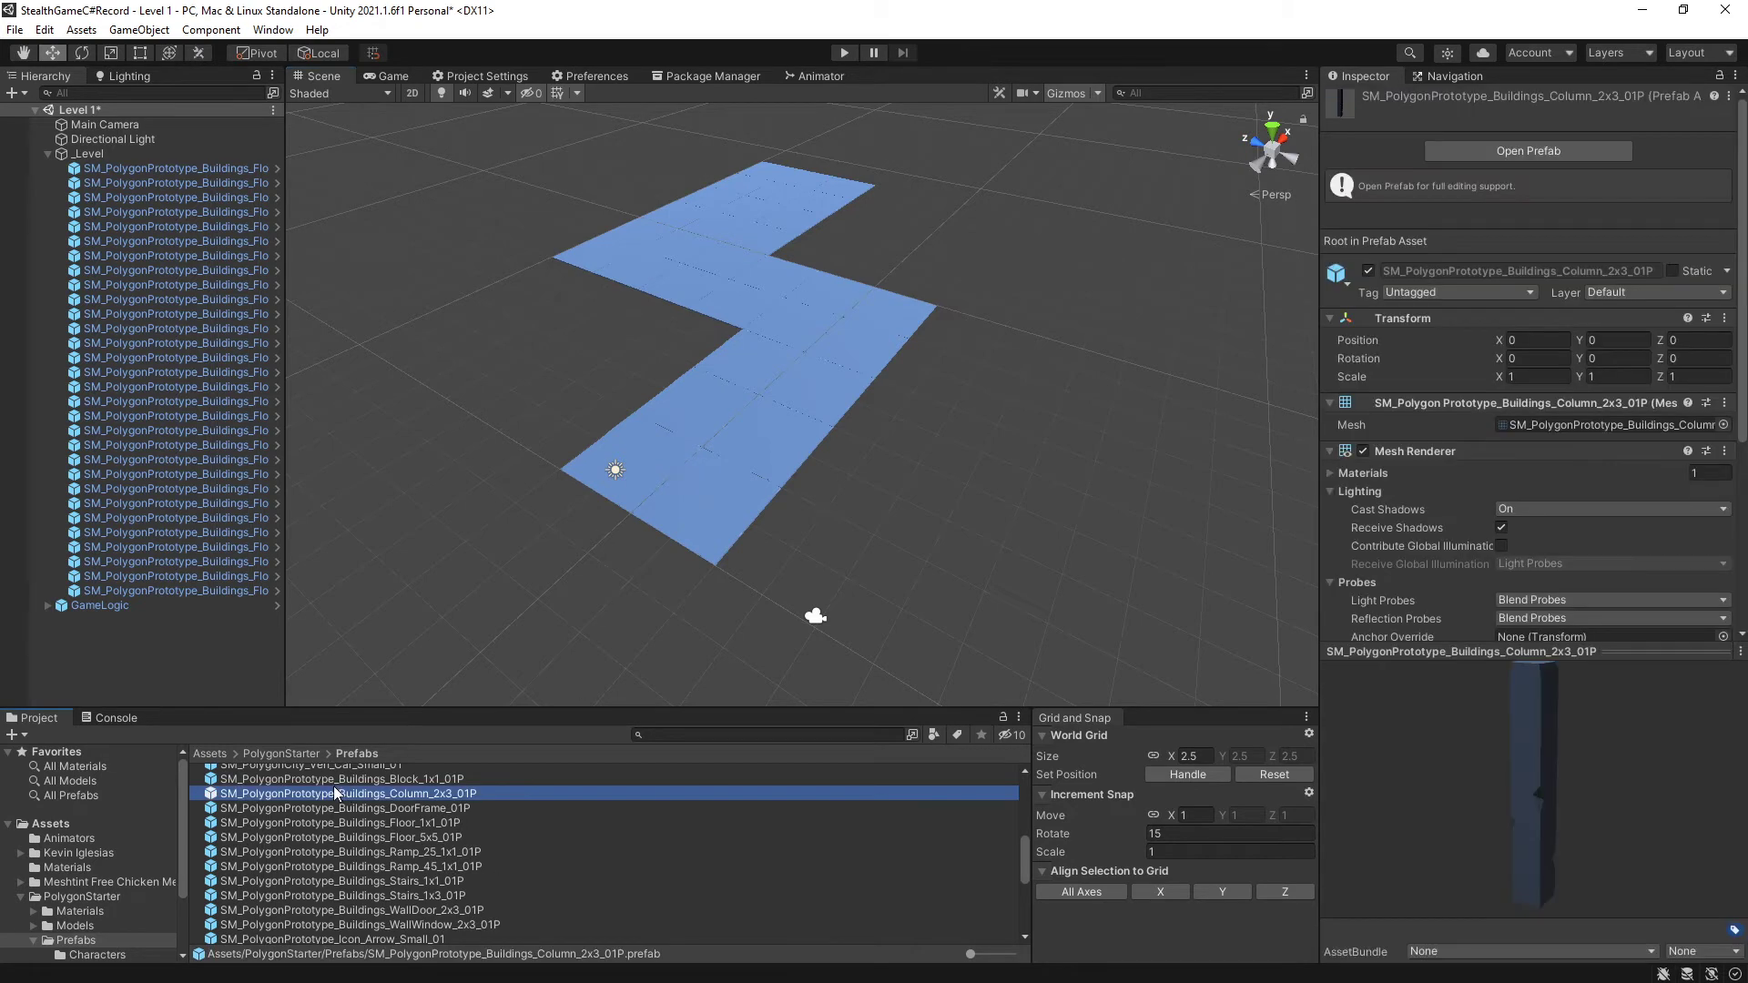
pyautogui.click(340, 799)
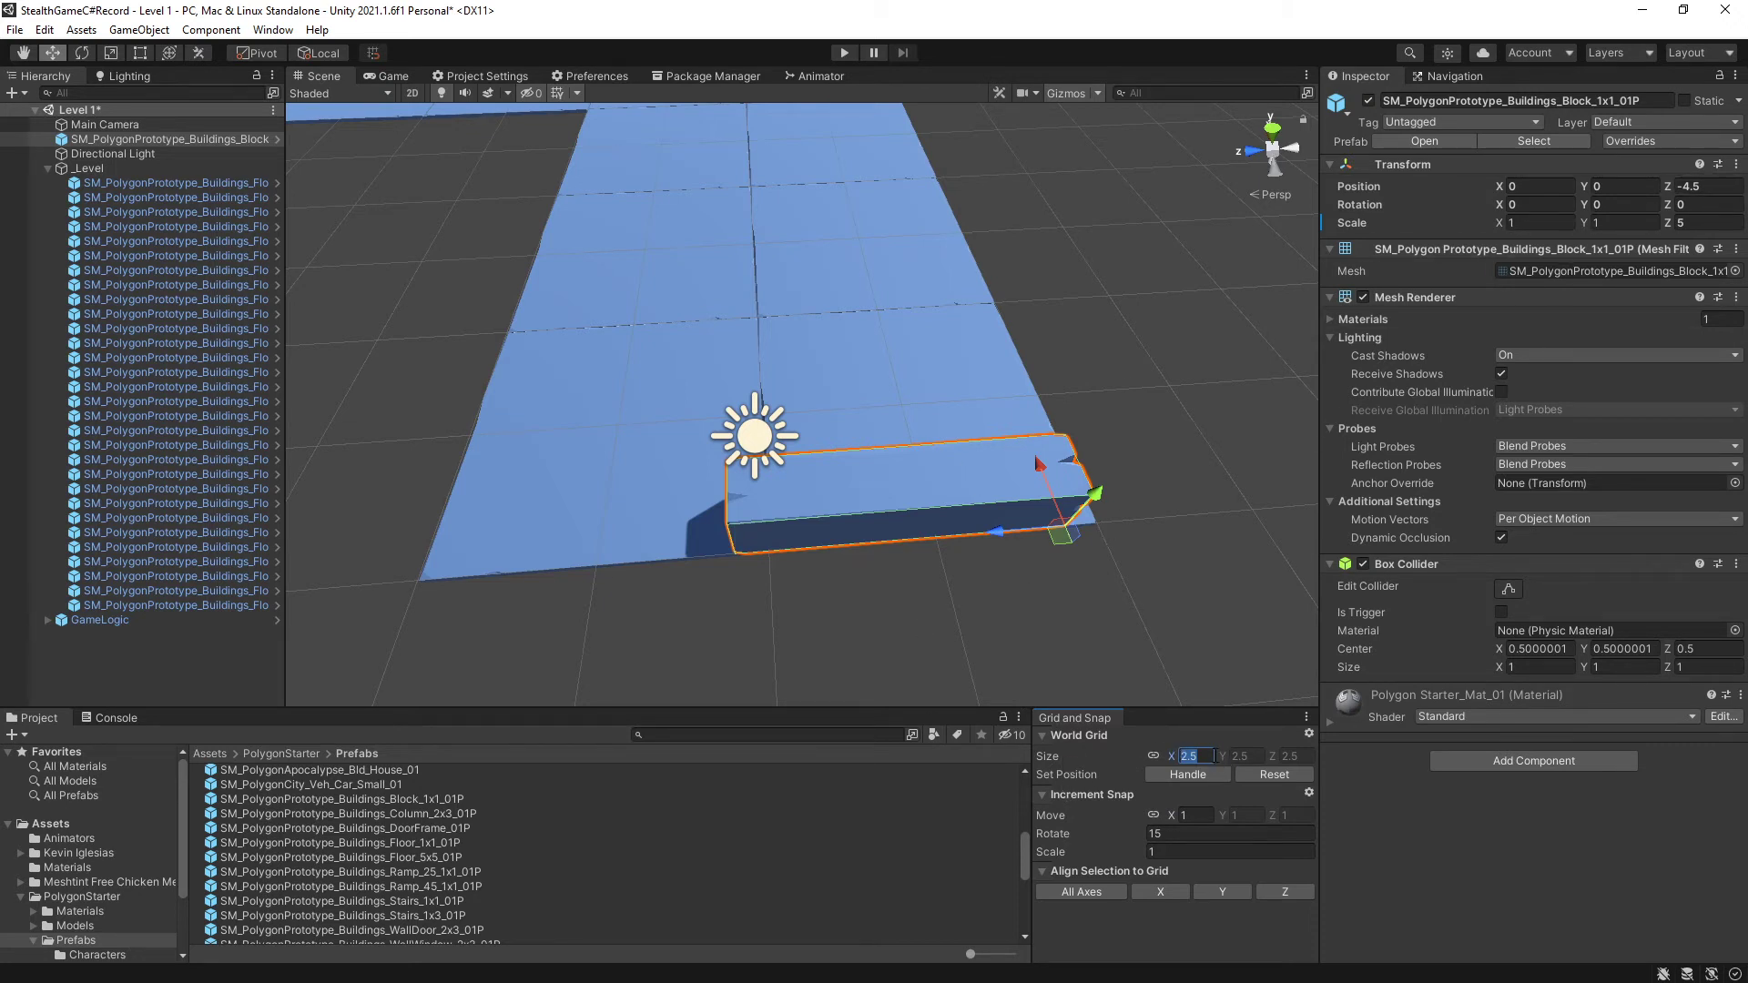
pyautogui.moveTo(880, 325)
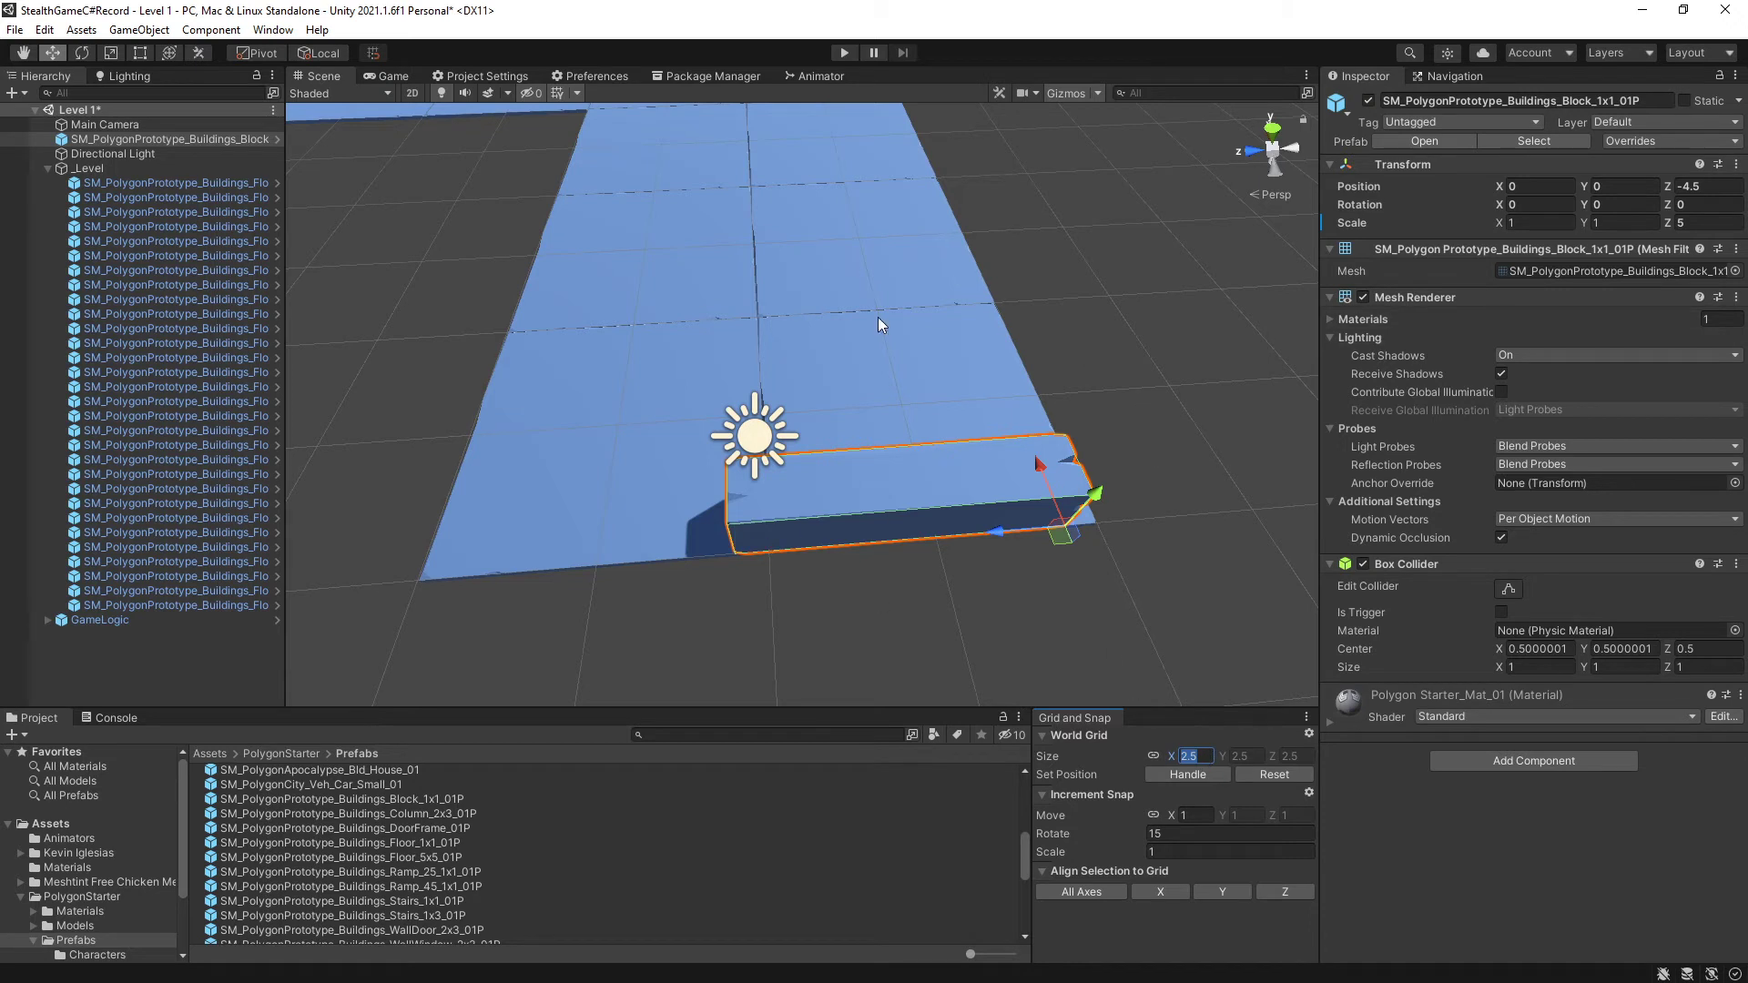
pyautogui.moveTo(916, 573)
pyautogui.write('1')
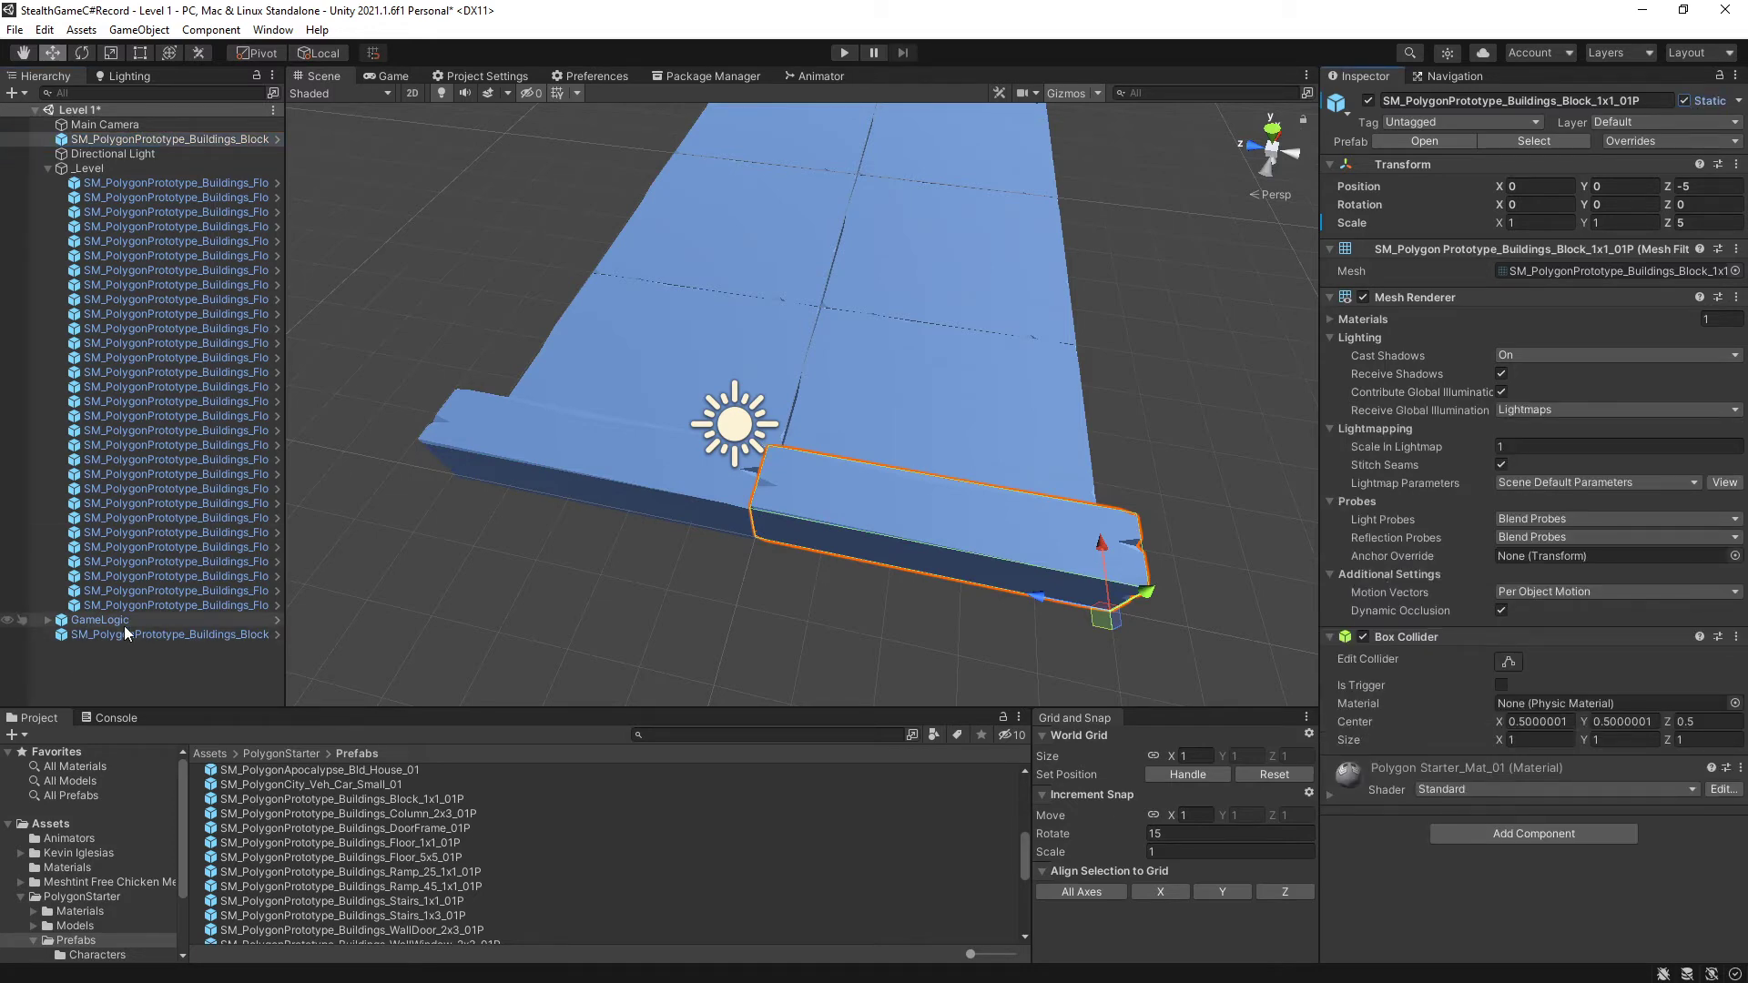
# Scale a wall block to 4 and place wall blocks along both edges of the zigzag floor.
pyautogui.click(173, 139)
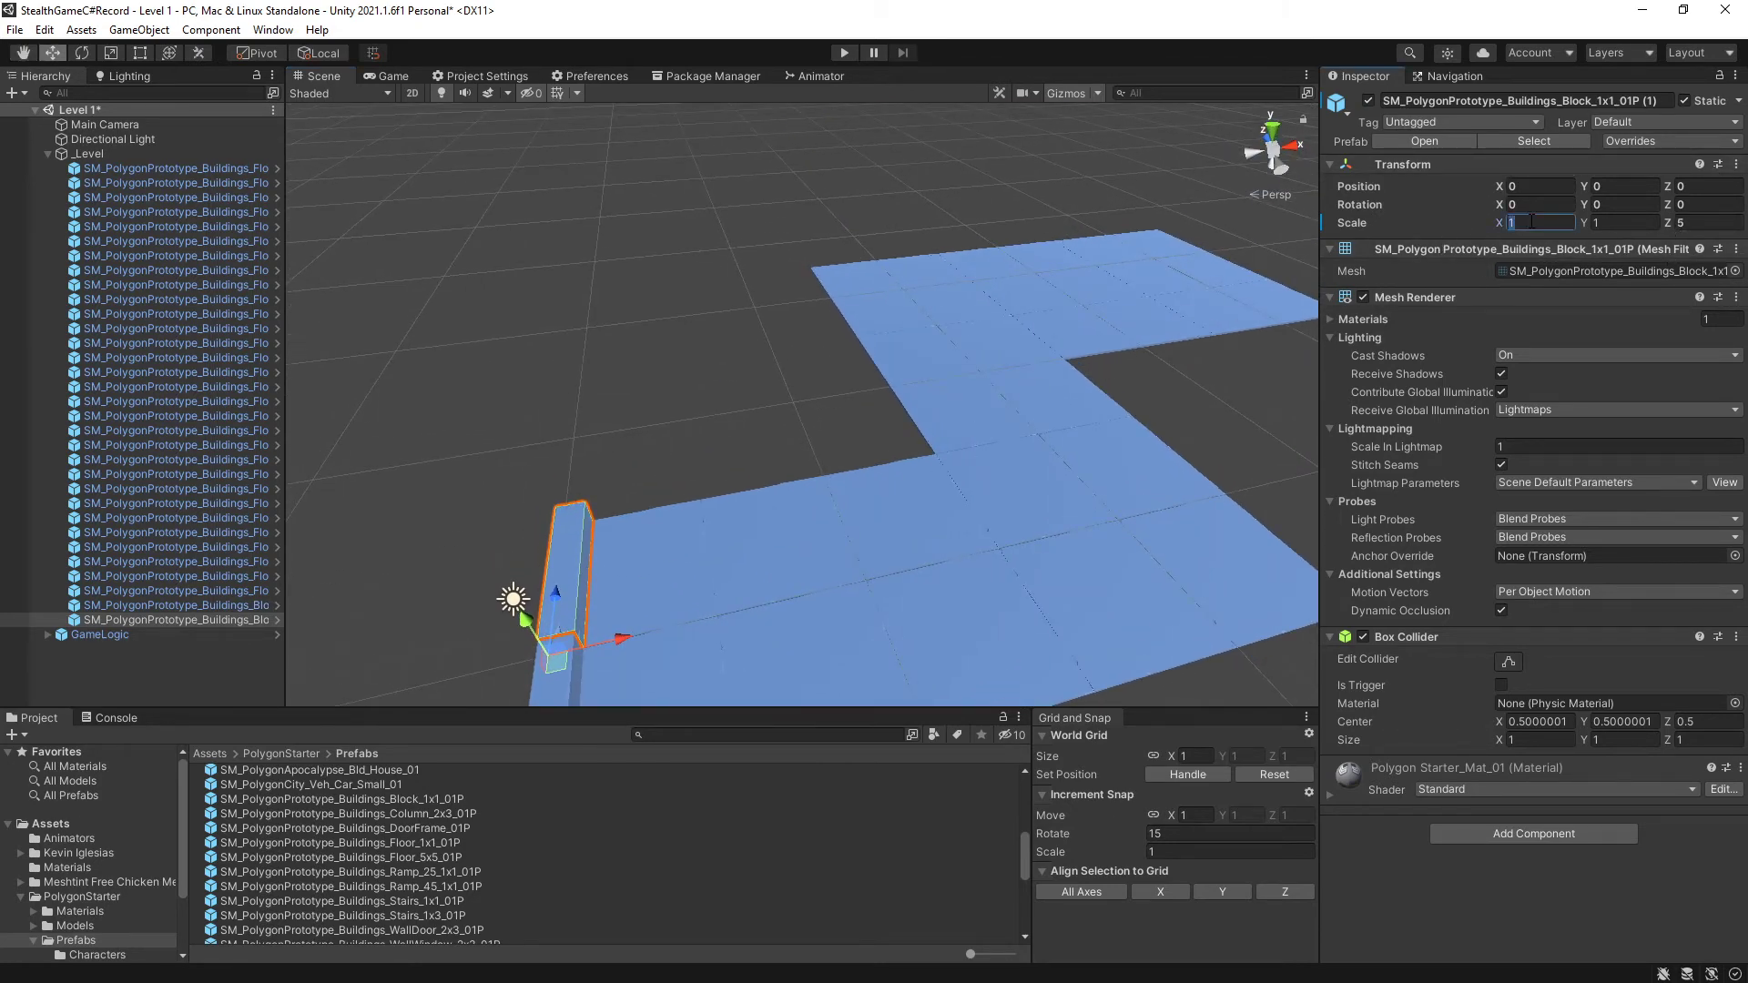
pyautogui.write('4')
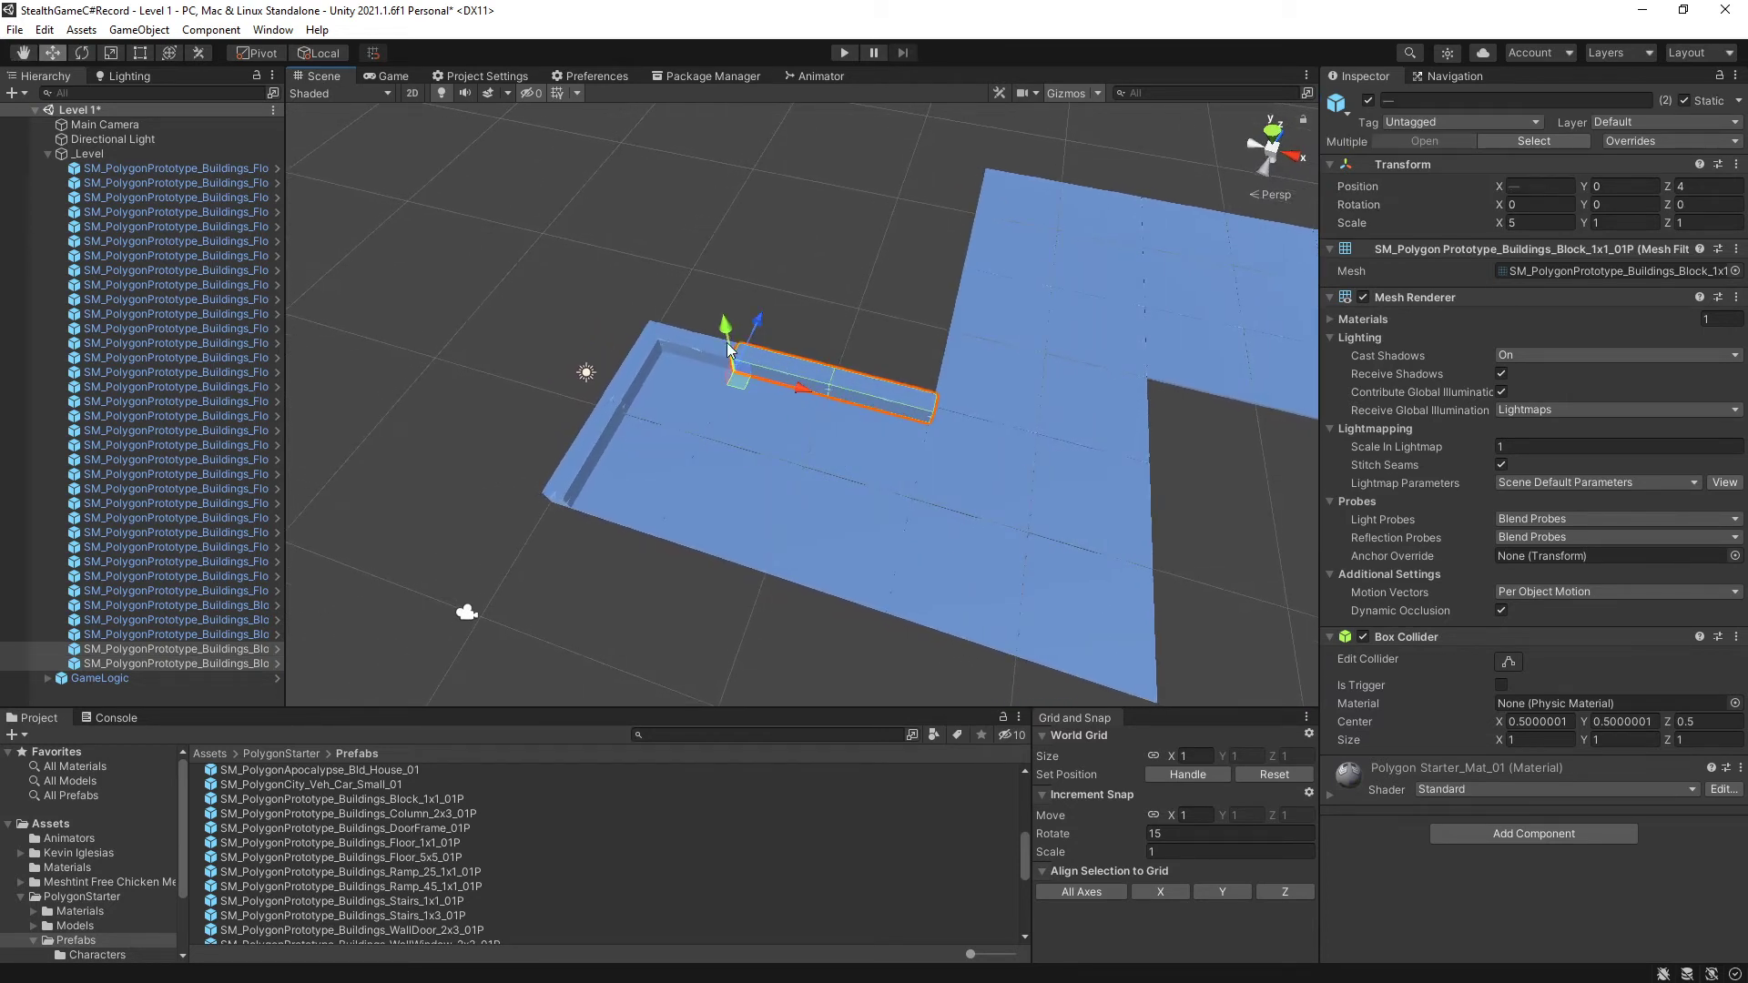
pyautogui.moveTo(727, 324); pyautogui.dragTo(644, 302)
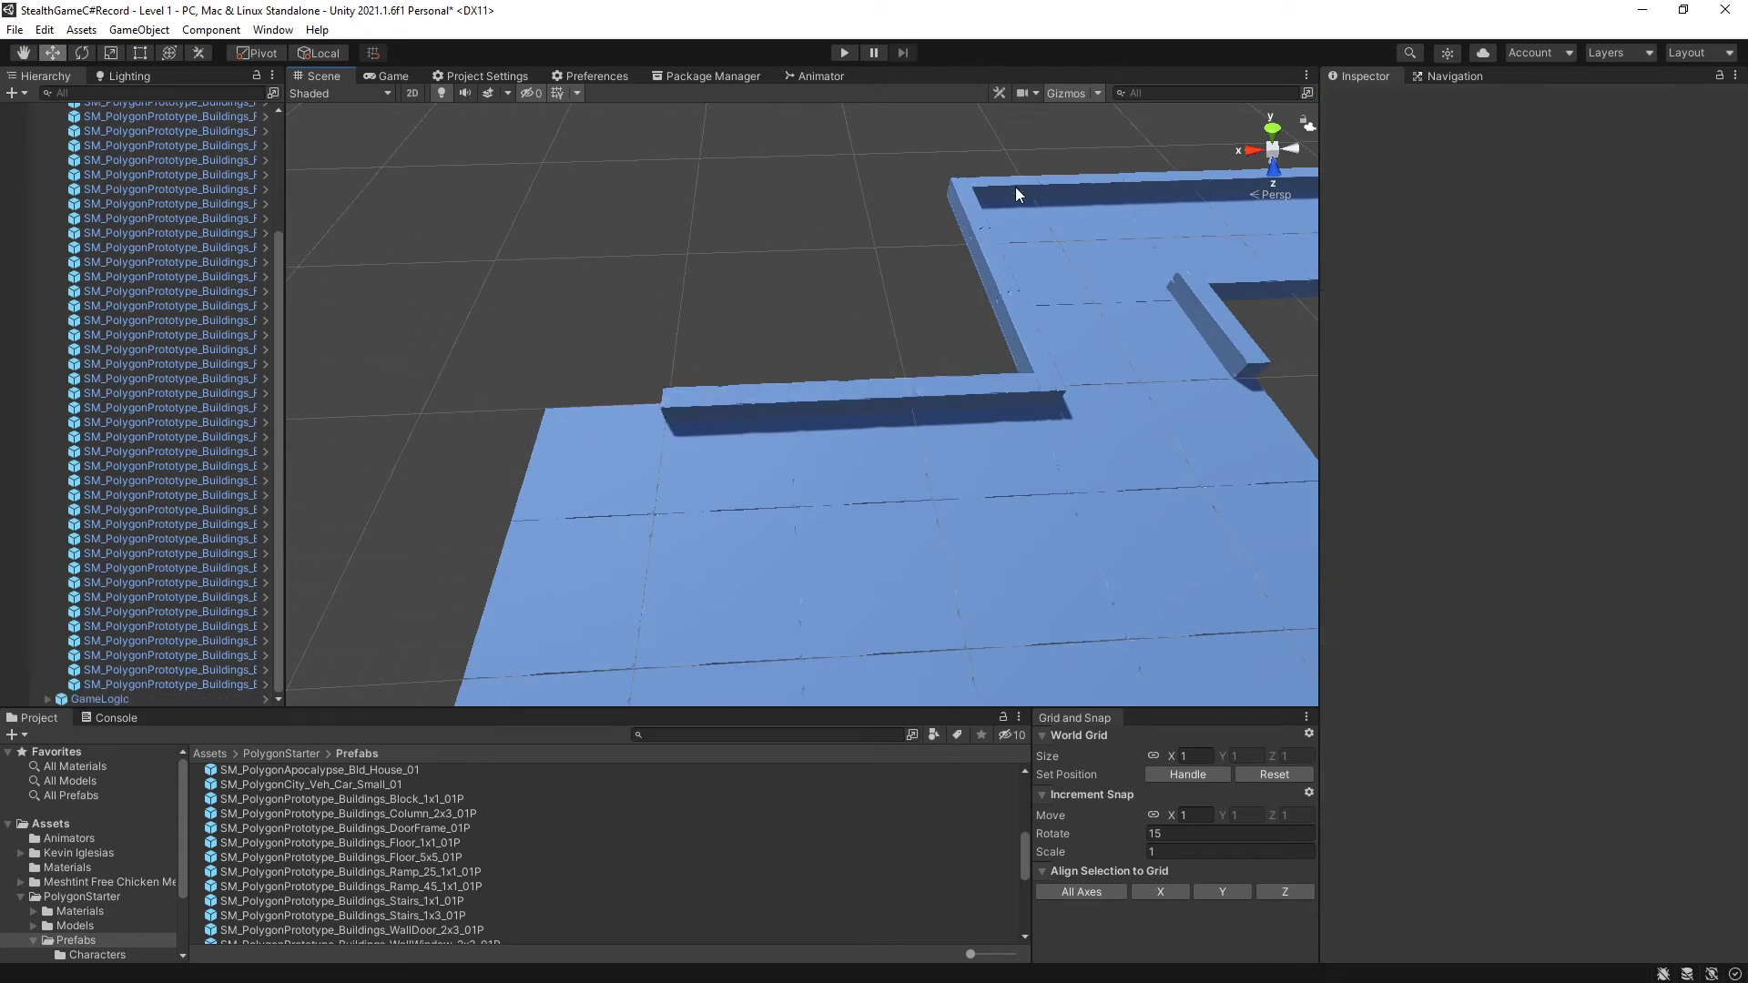
pyautogui.click(1012, 195)
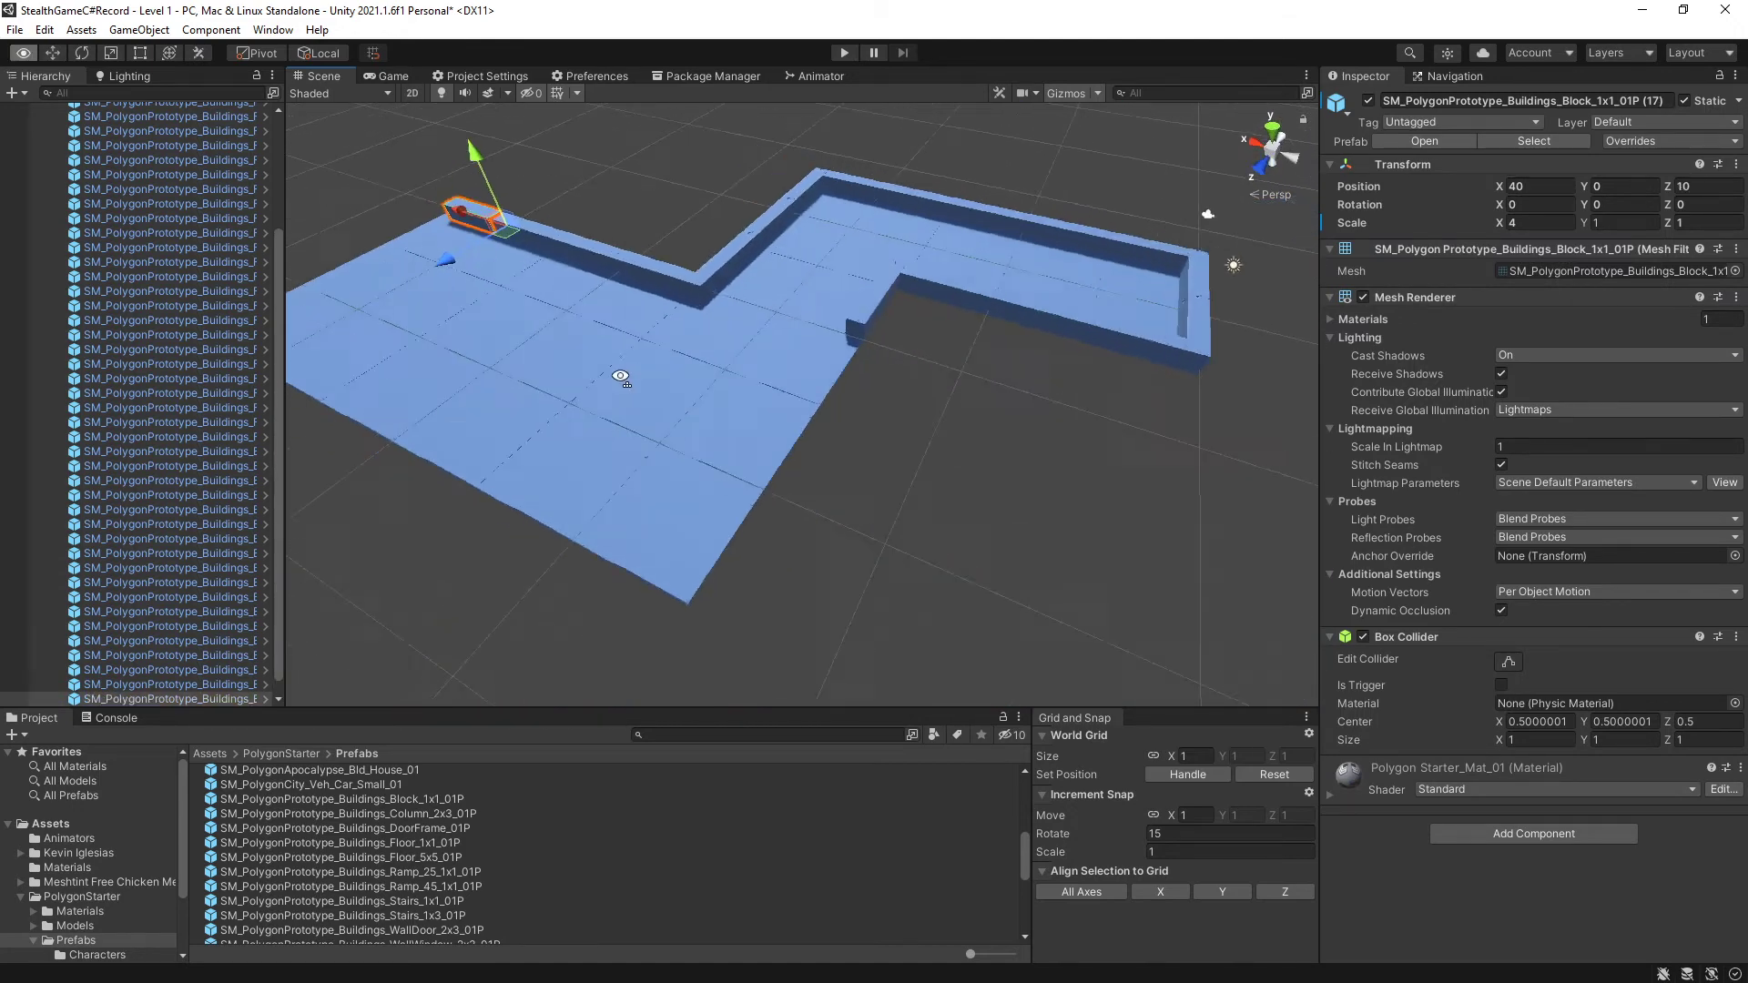
pyautogui.moveTo(621, 375); pyautogui.dragTo(488, 412)
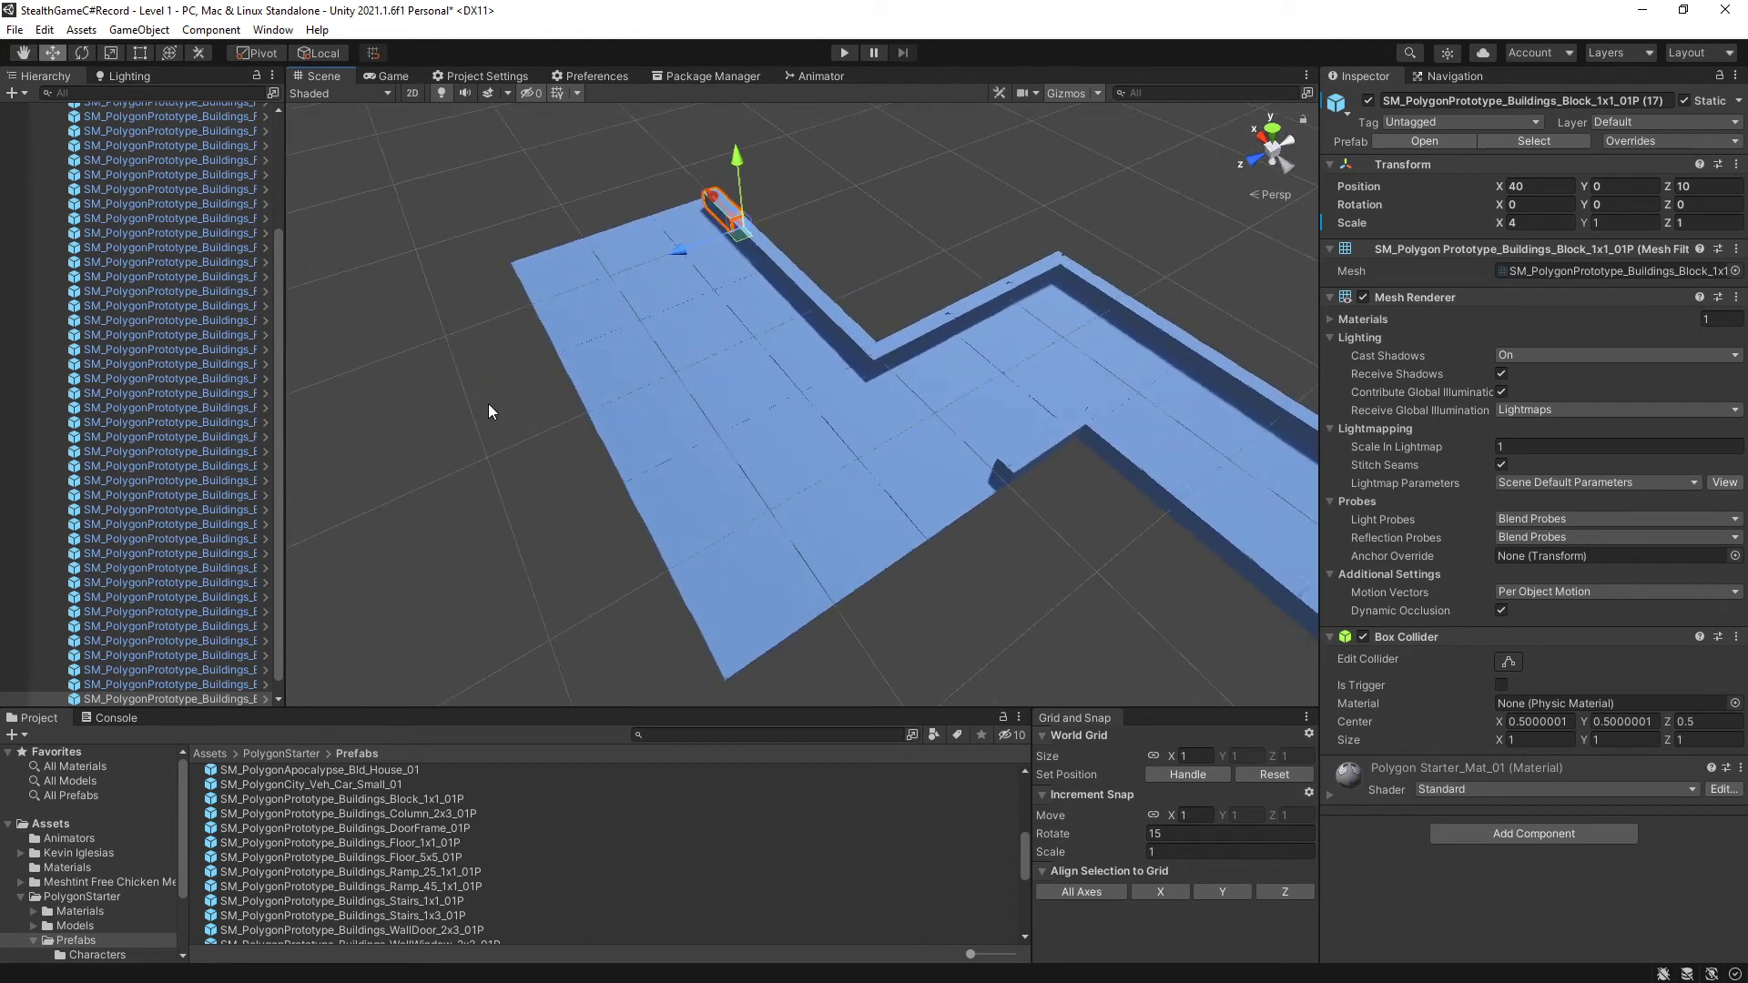
pyautogui.moveTo(933, 379)
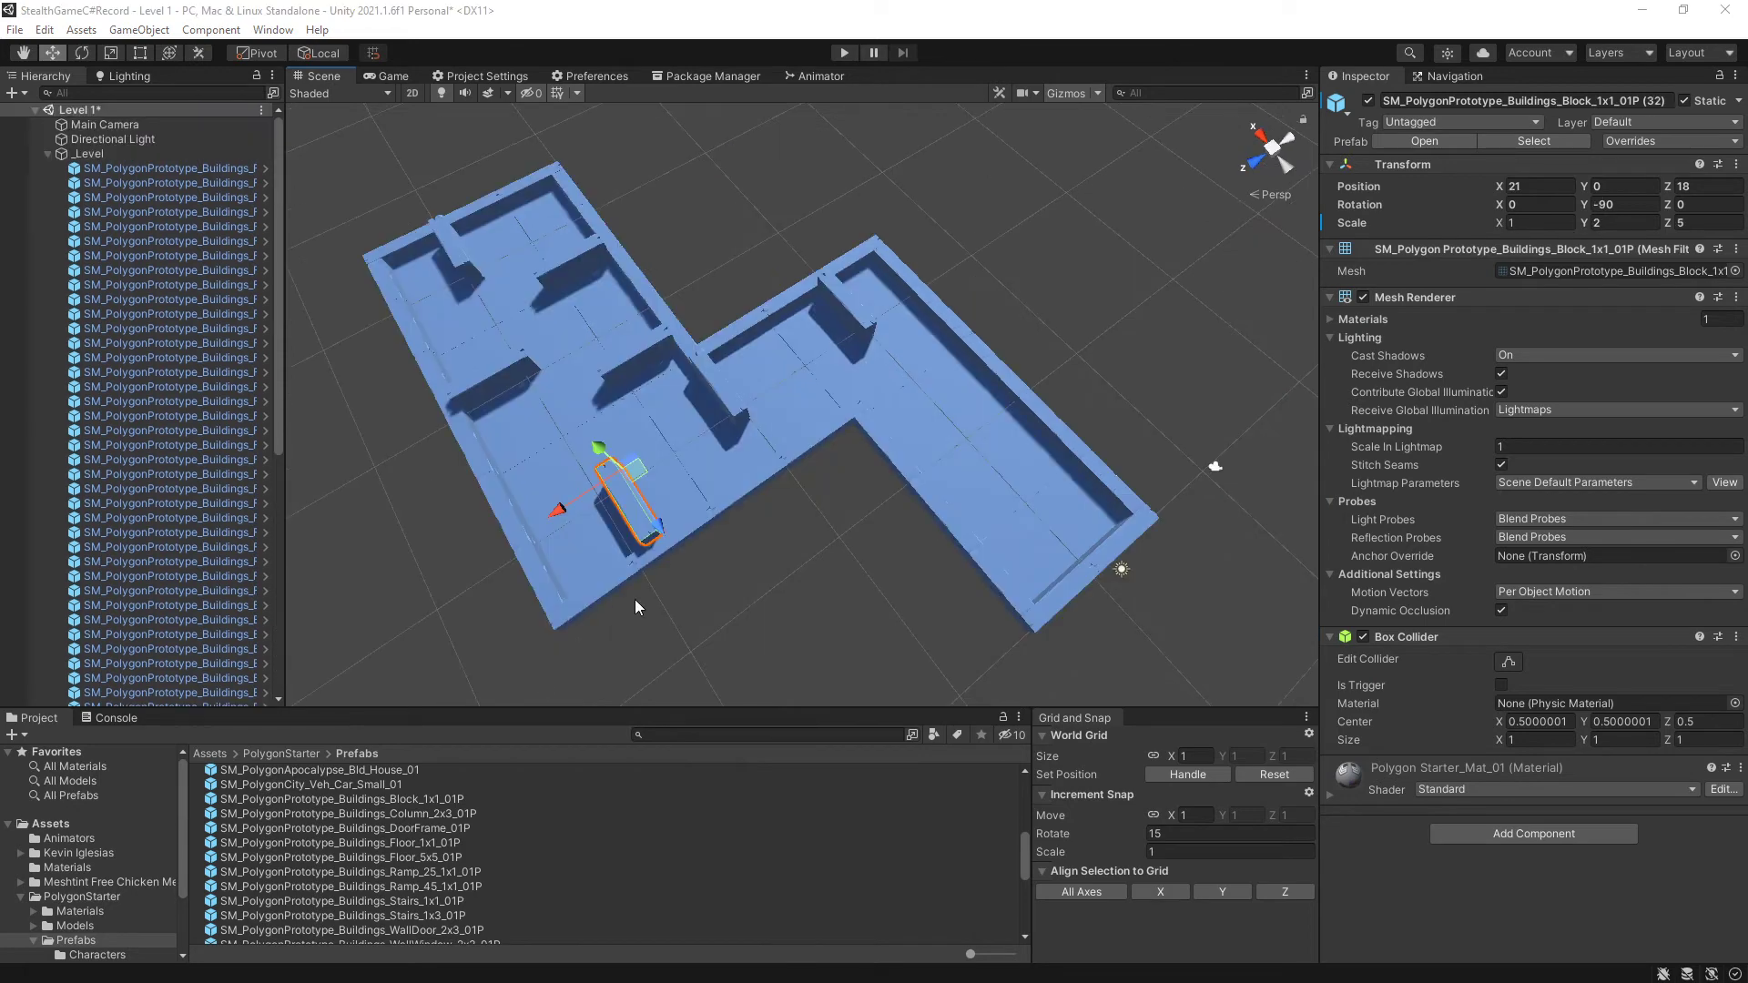
pyautogui.moveTo(850, 619)
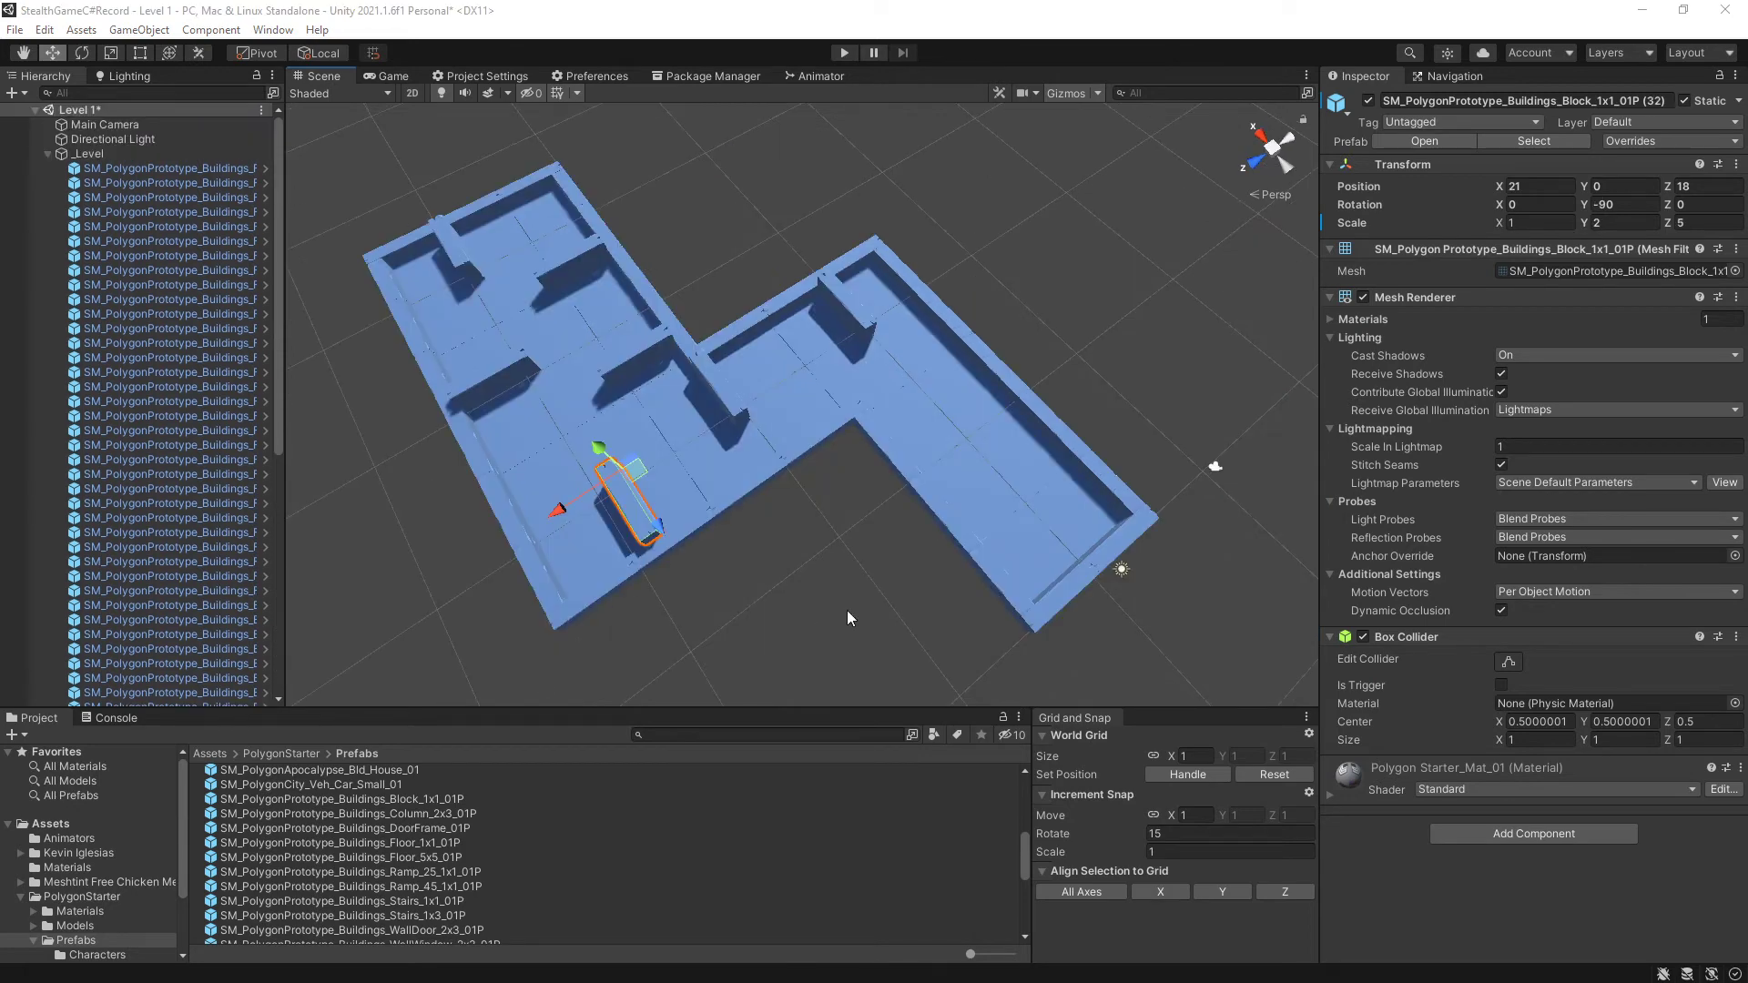
# Mark the _Level group static, applying the change to all its children.
pyautogui.click(530, 532)
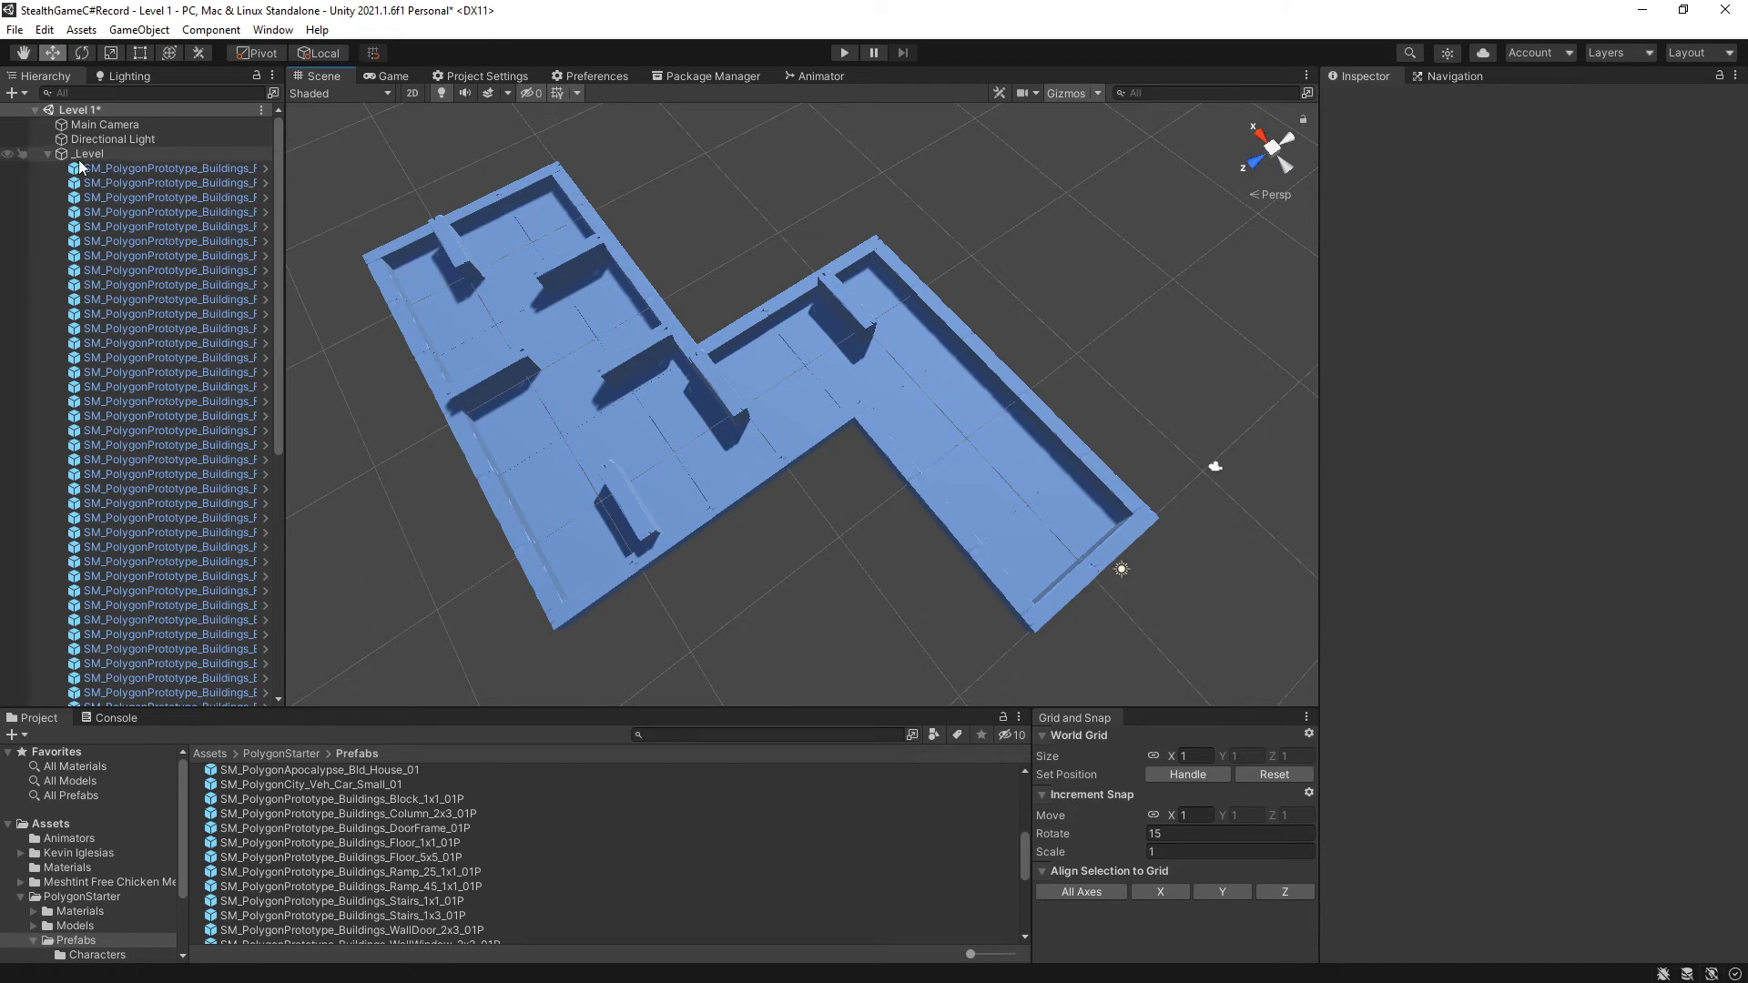
pyautogui.click(87, 153)
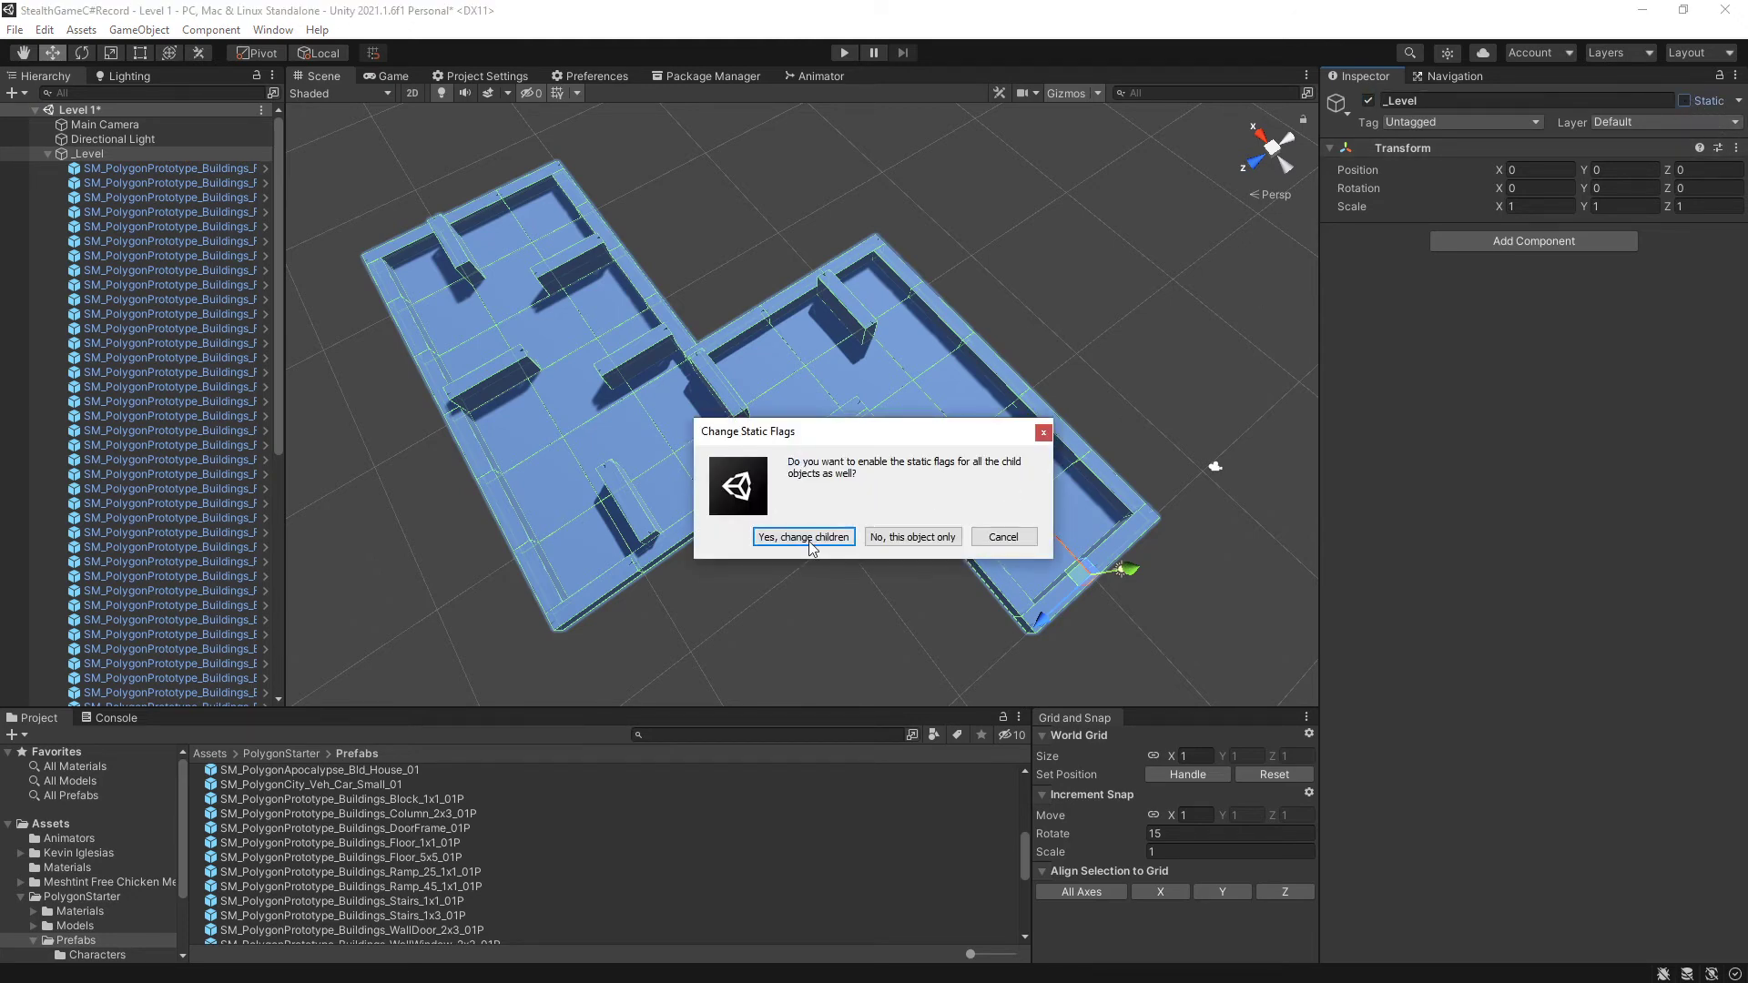
pyautogui.click(803, 536)
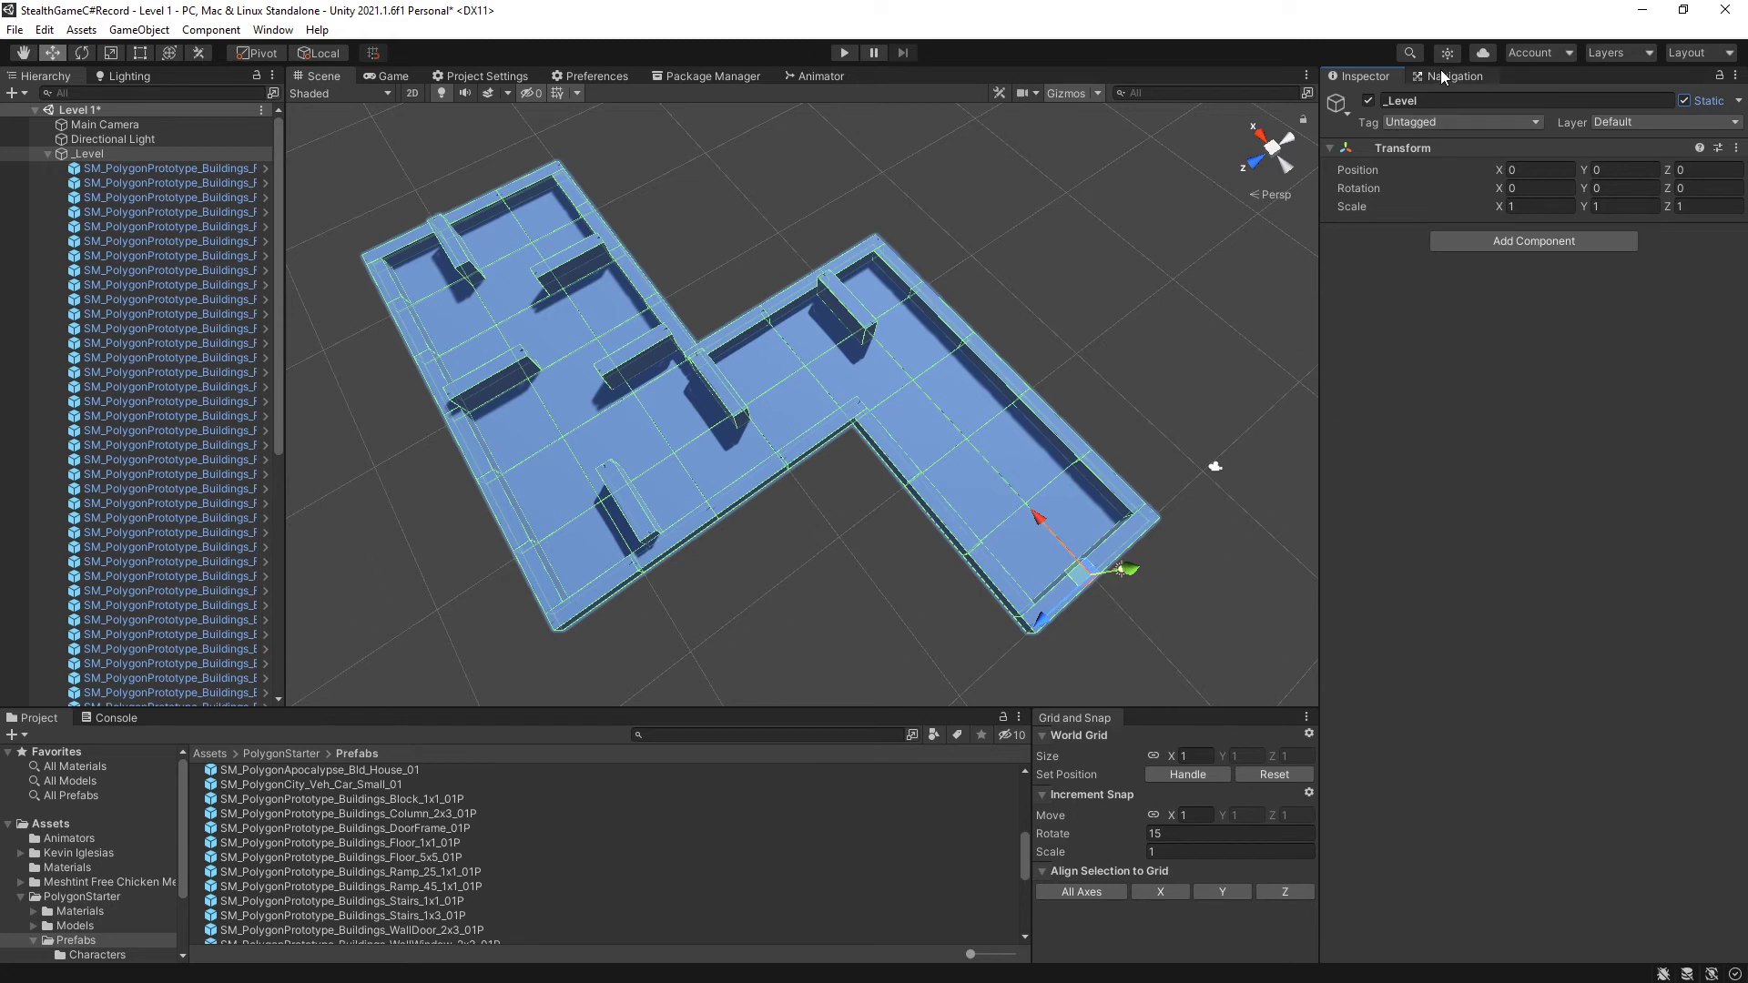
pyautogui.click(1453, 77)
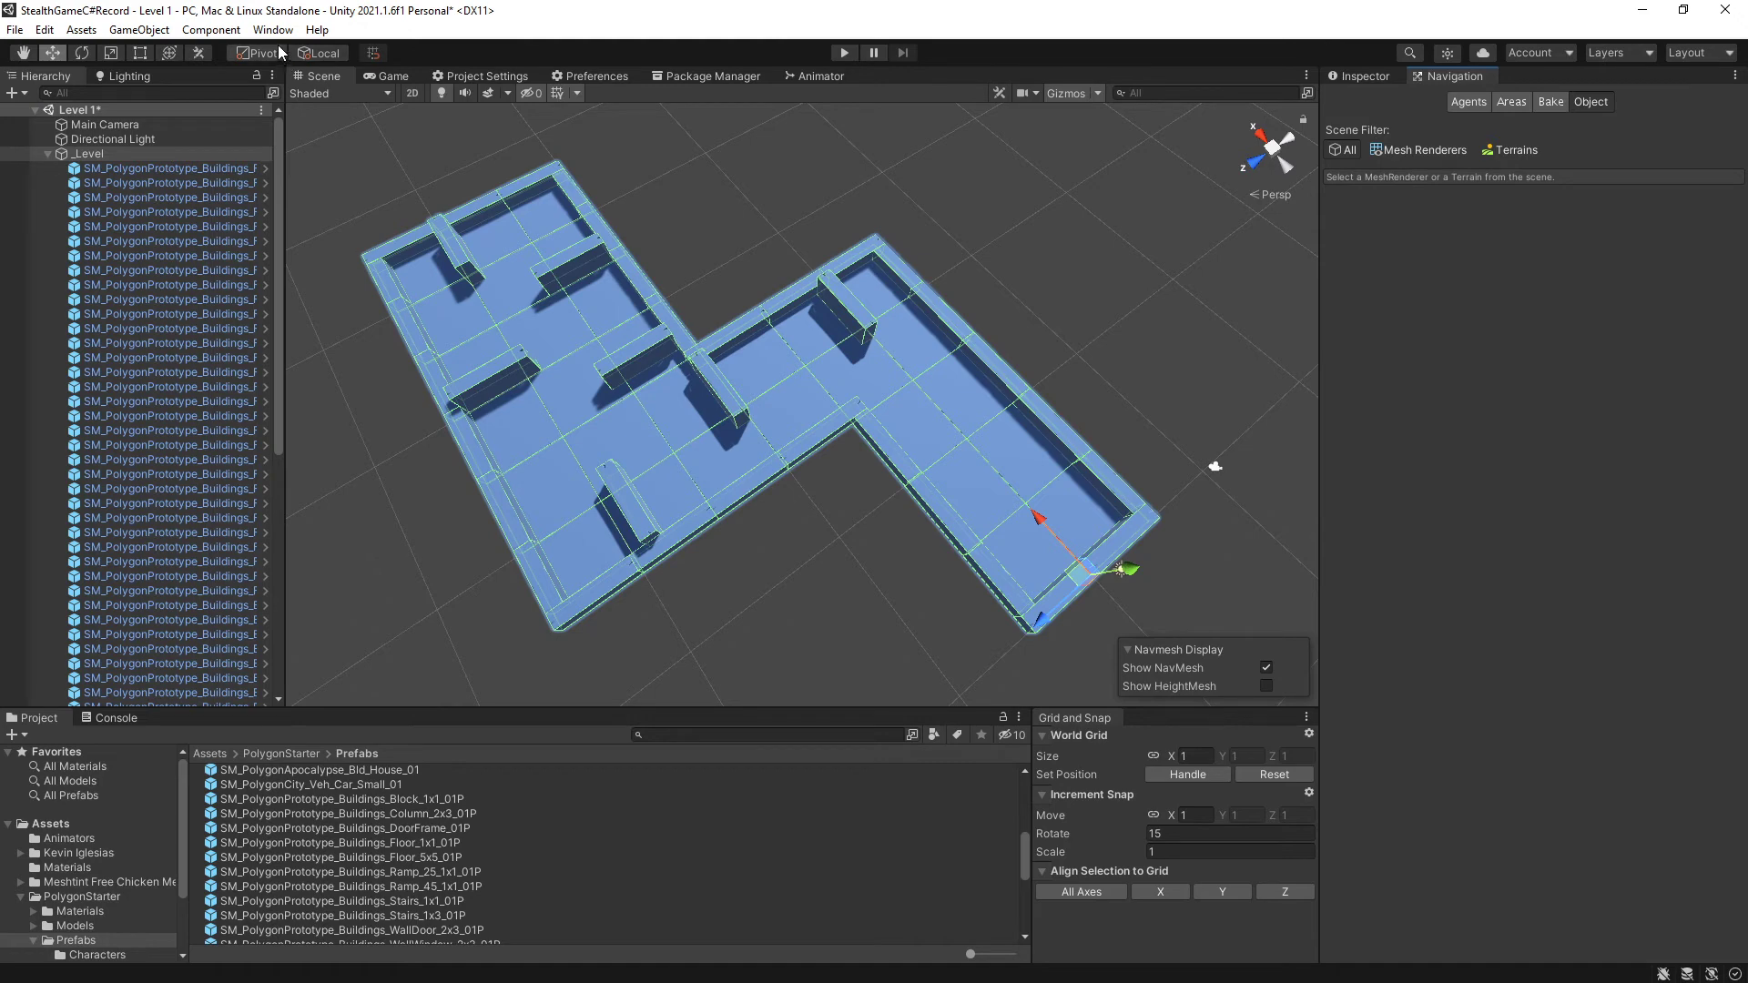
pyautogui.click(274, 30)
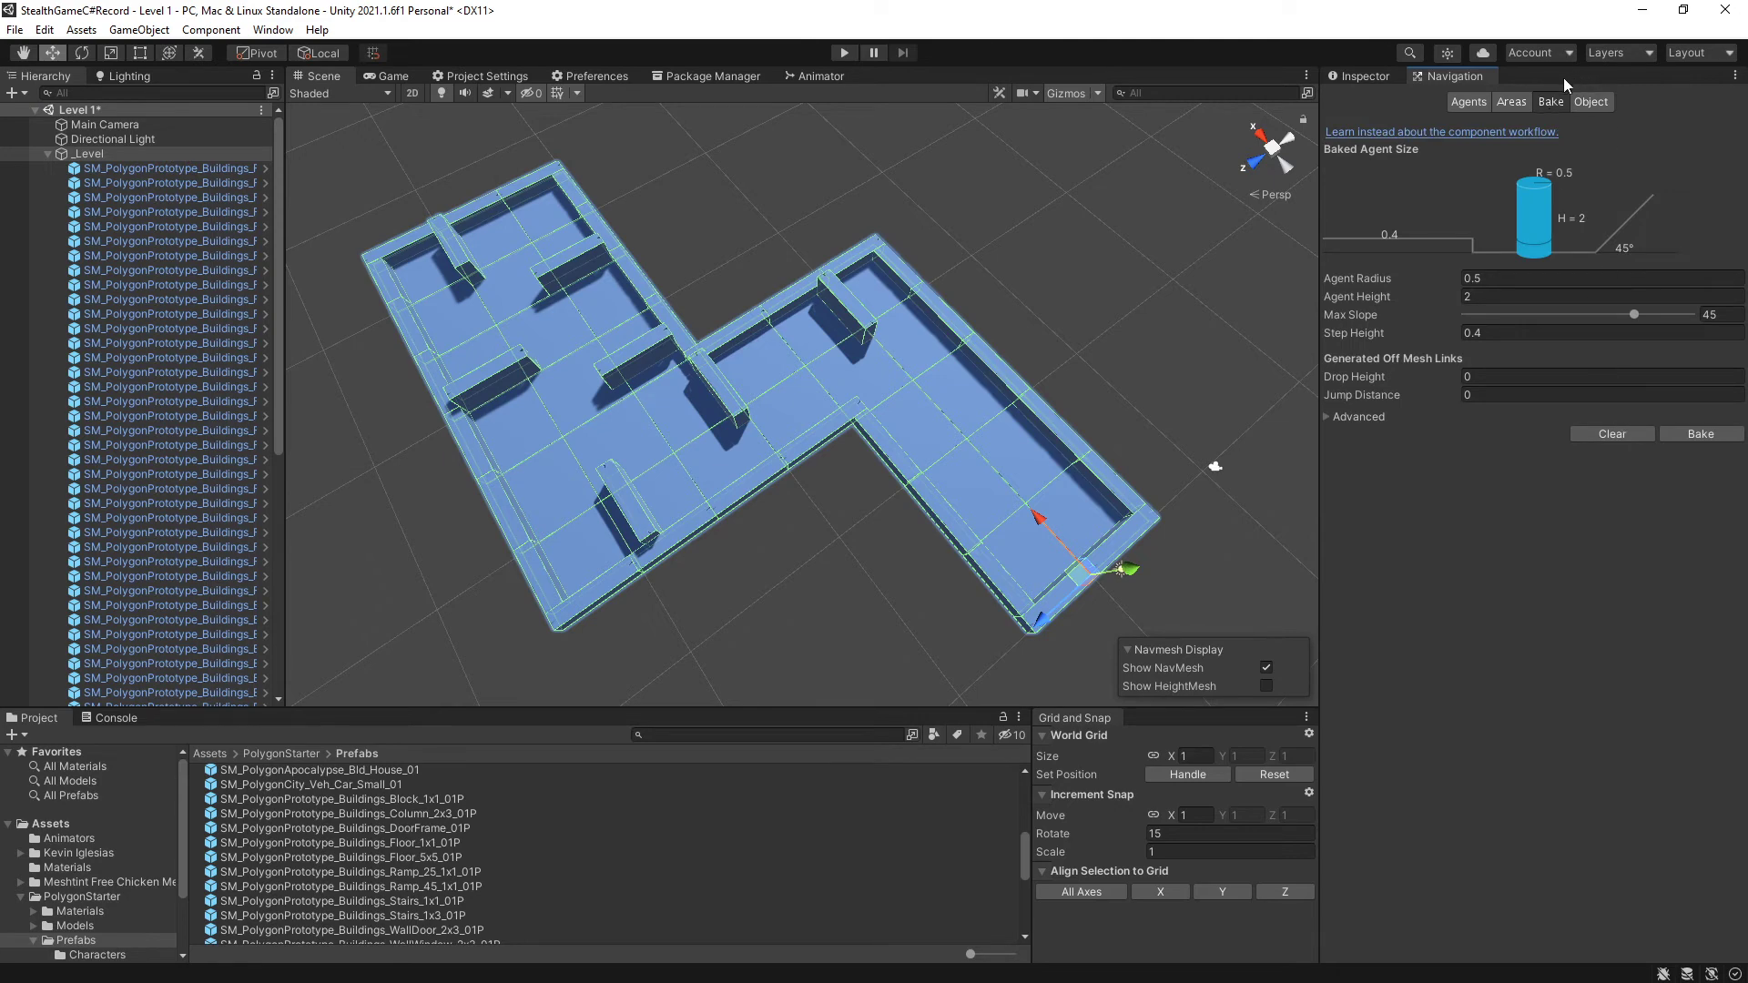
pyautogui.click(1700, 434)
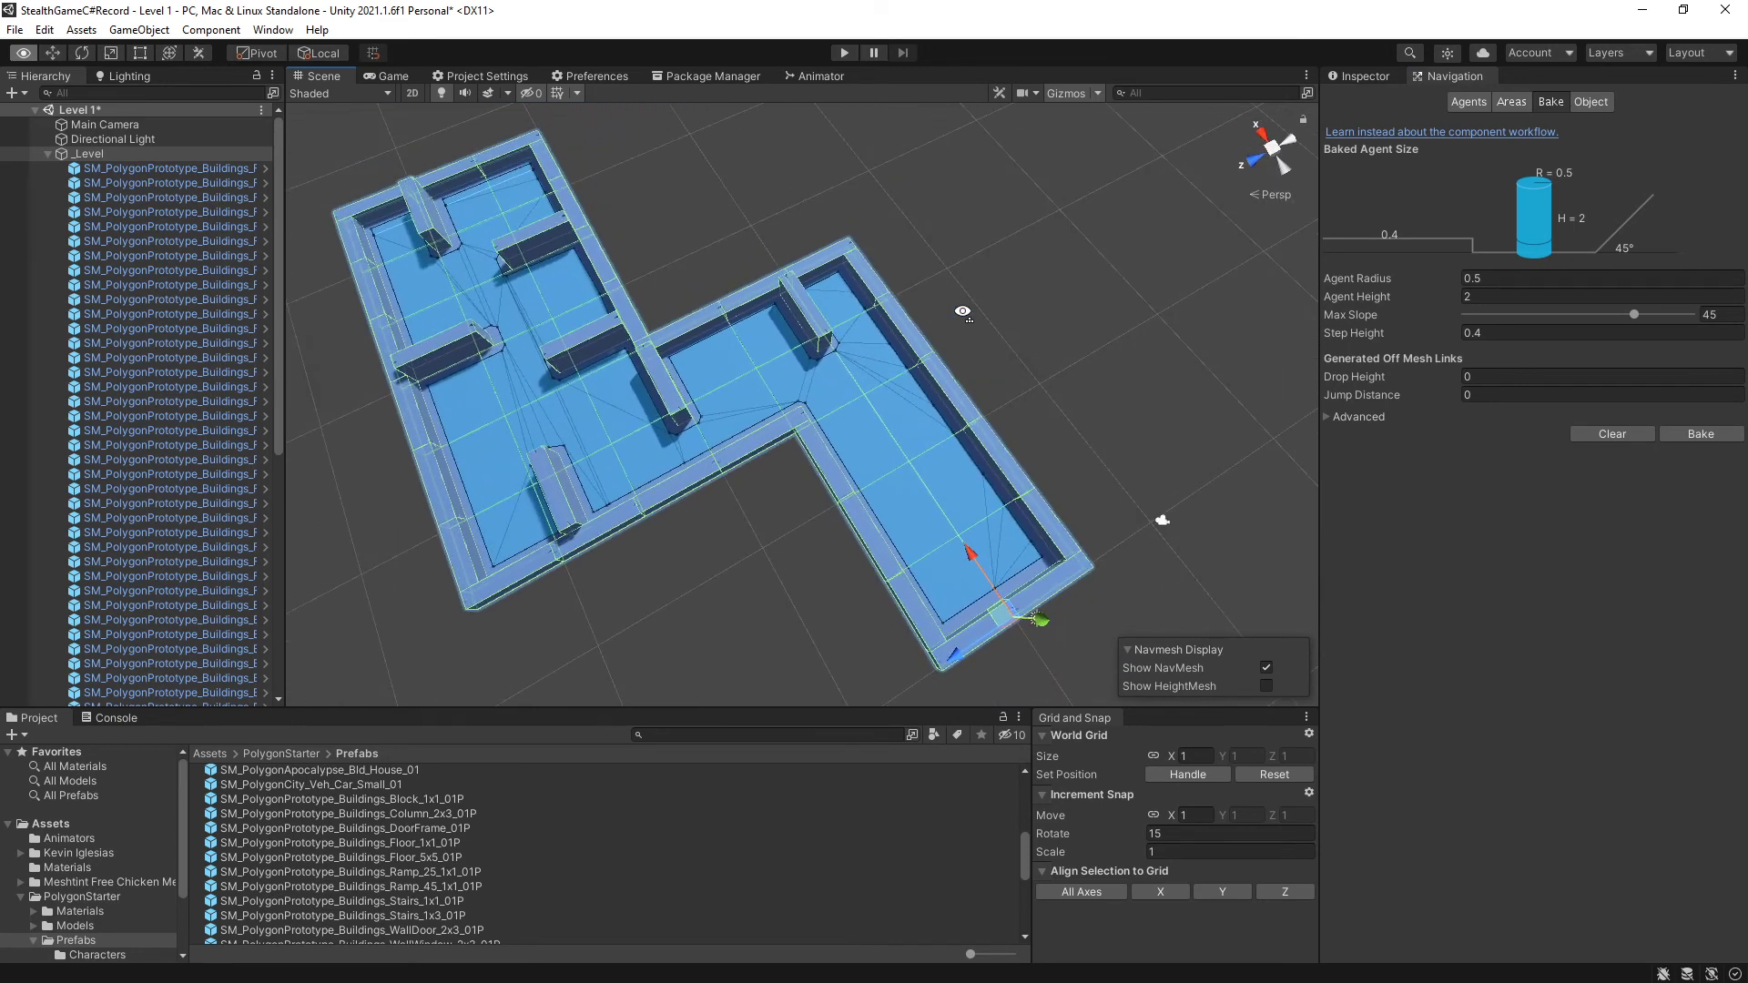
pyautogui.moveTo(956, 588)
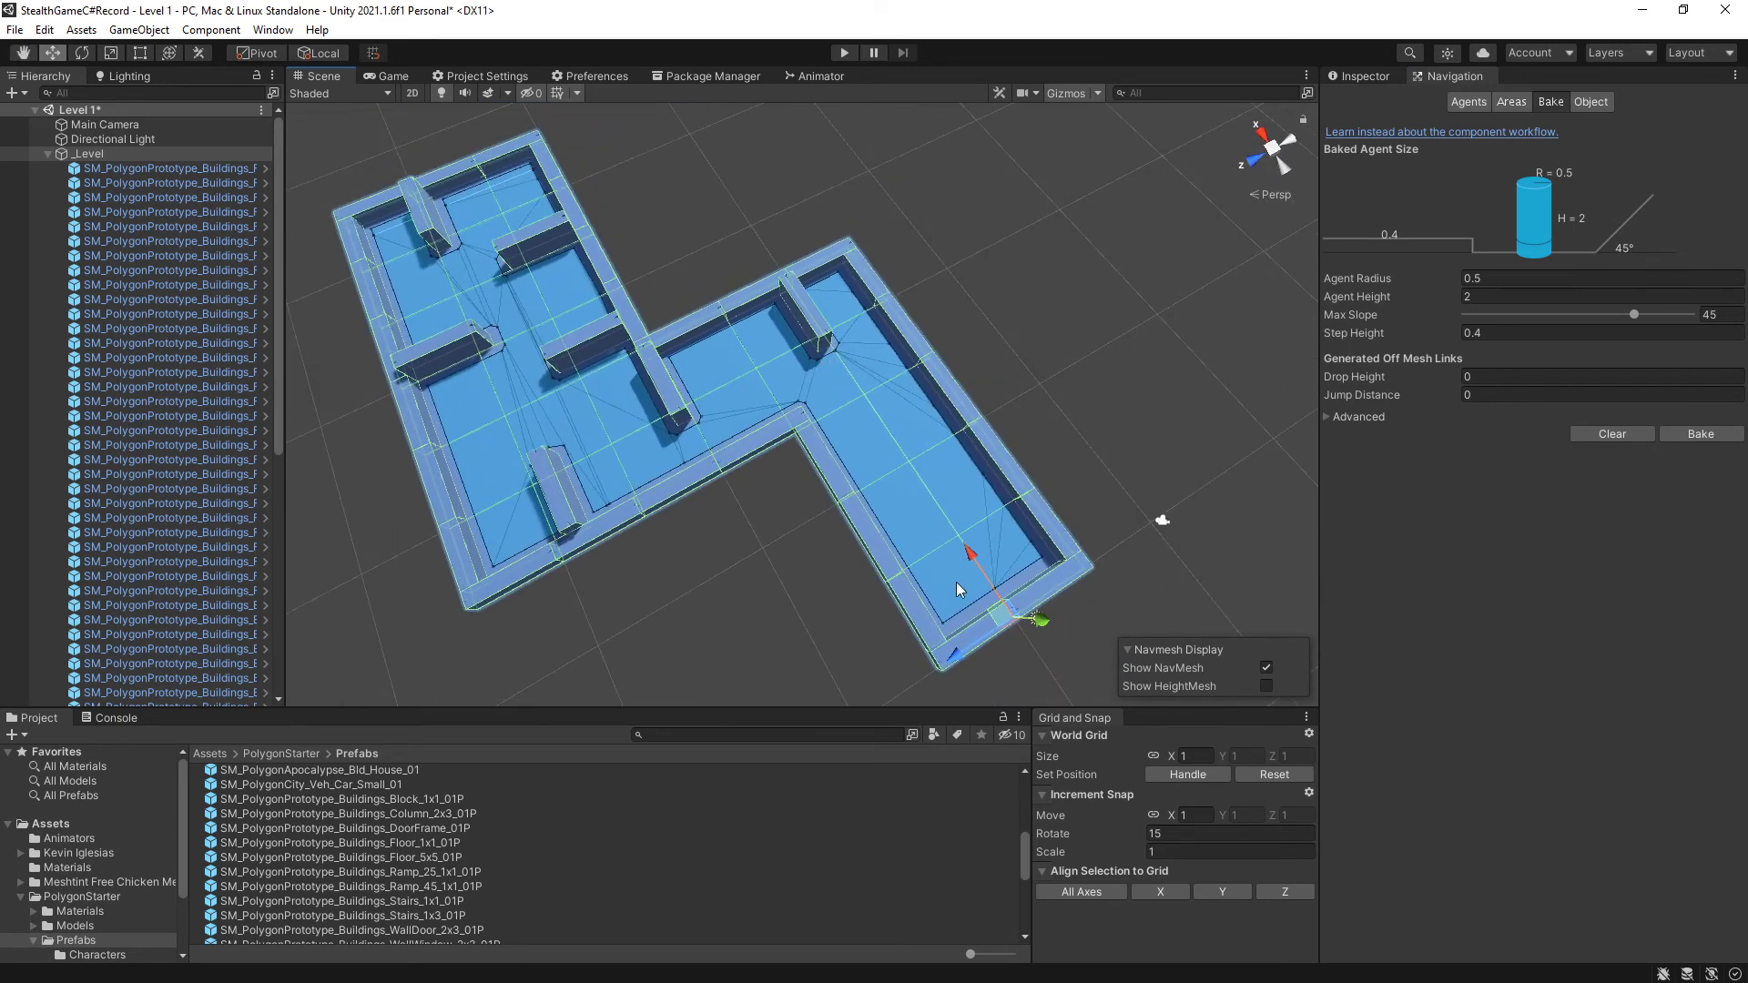
pyautogui.moveTo(543, 291)
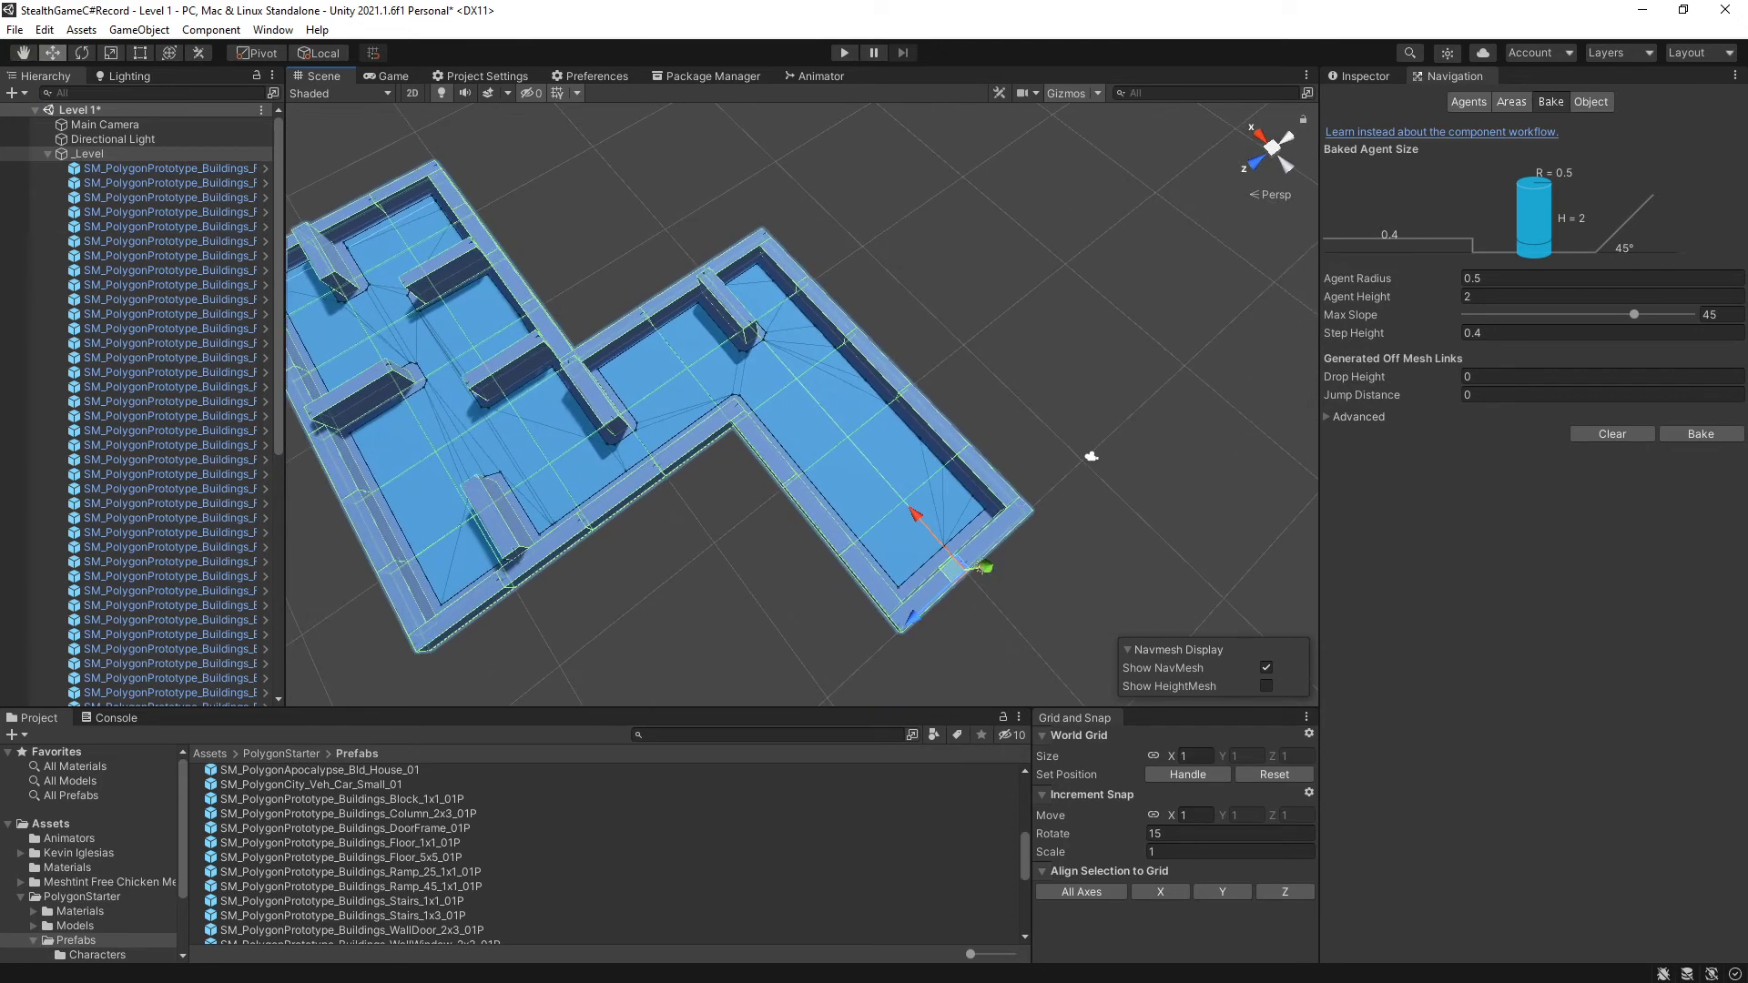
pyautogui.click(58, 153)
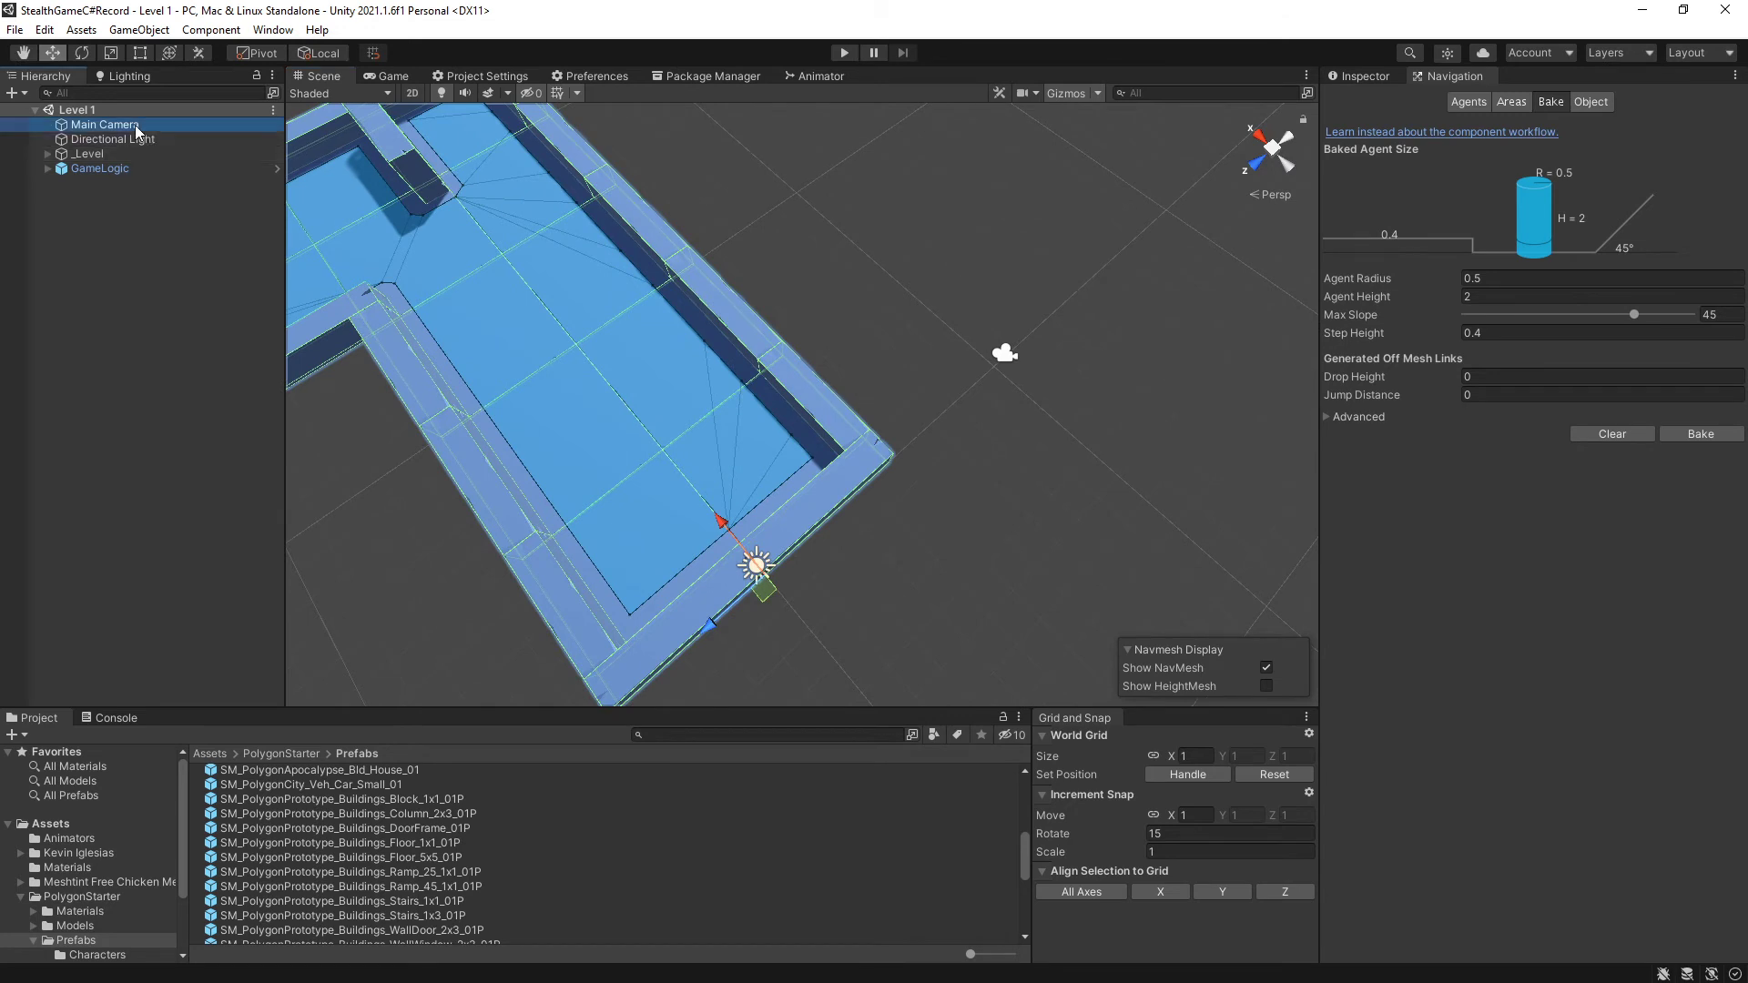
# Remove the Main Camera and drop the Player prefab onto the level floor.
pyautogui.click(106, 124)
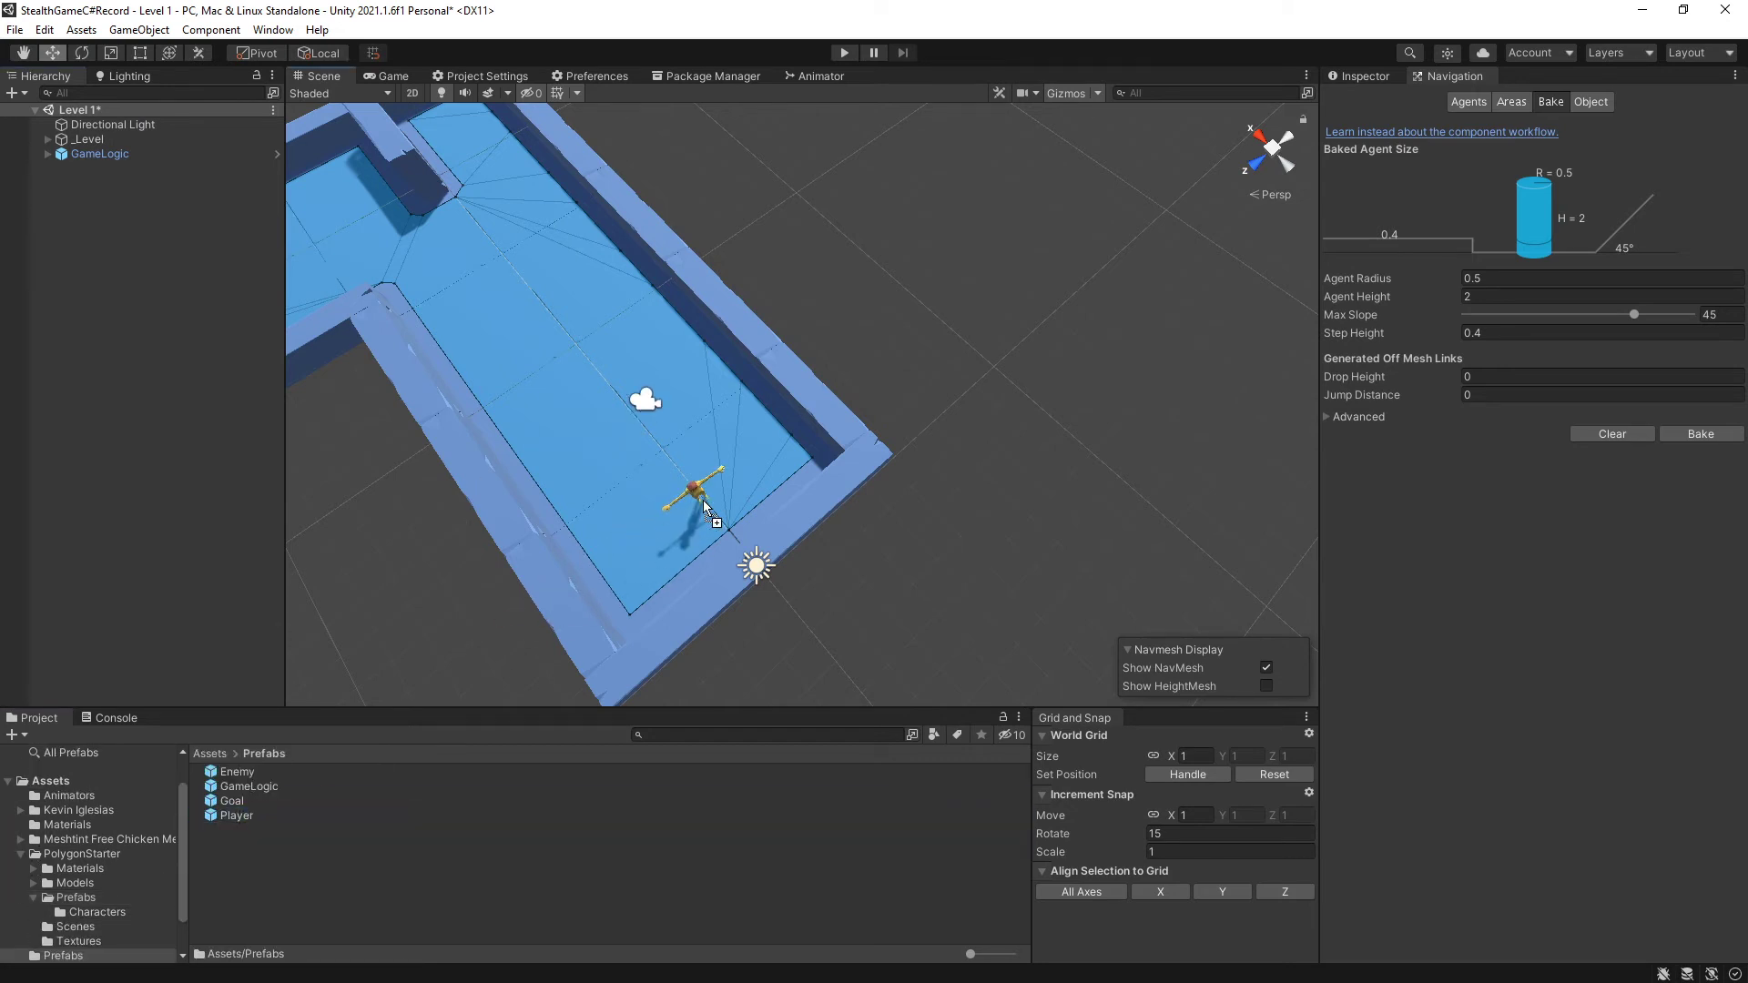
pyautogui.click(693, 488)
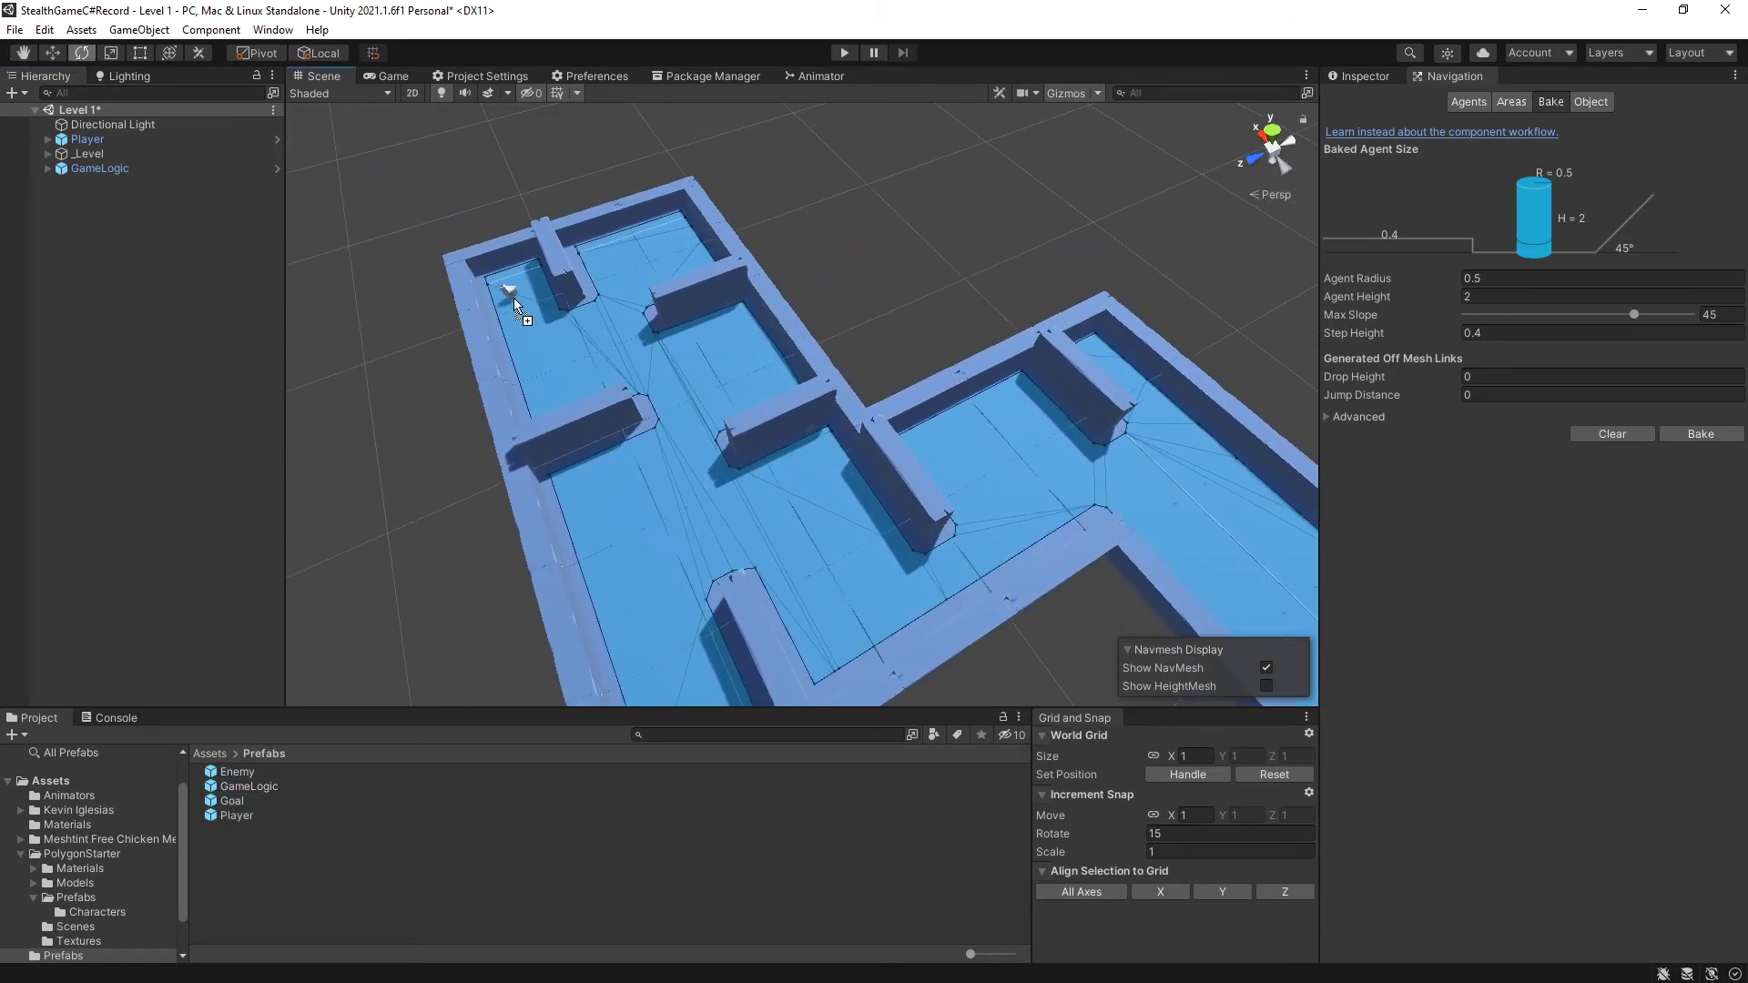
# Place the Enemy and Goal prefabs on the level floor beside the Player.
pyautogui.click(508, 288)
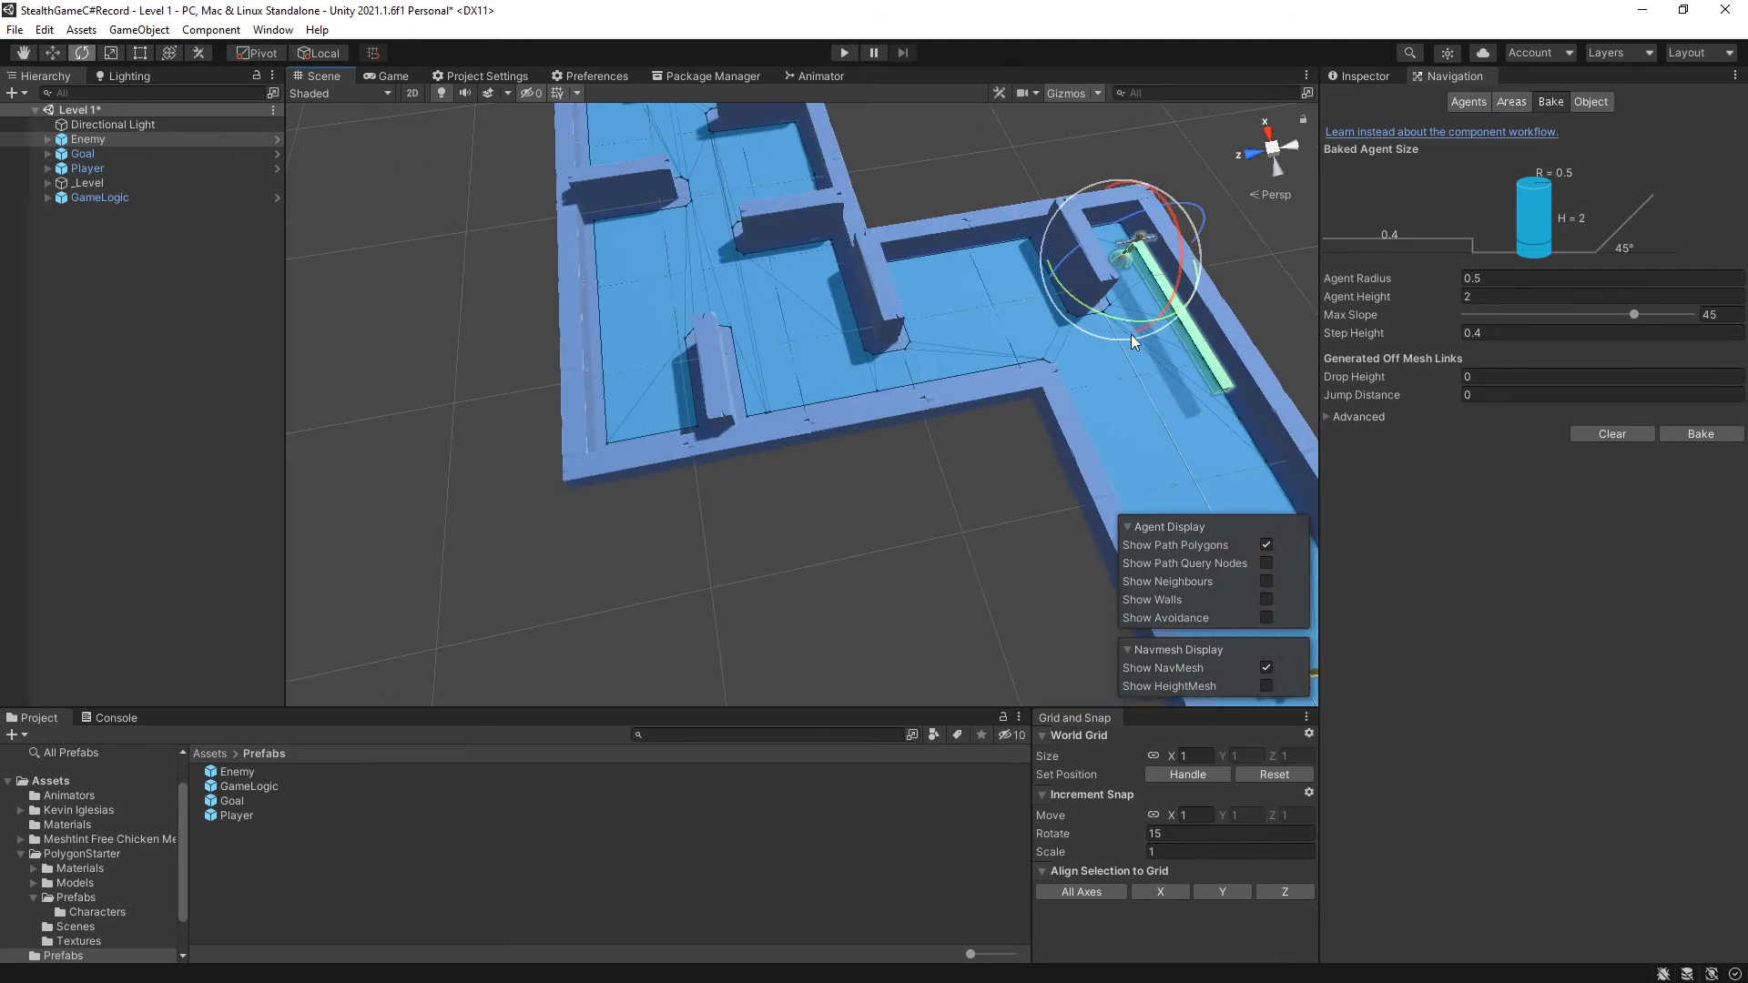
pyautogui.moveTo(1133, 276)
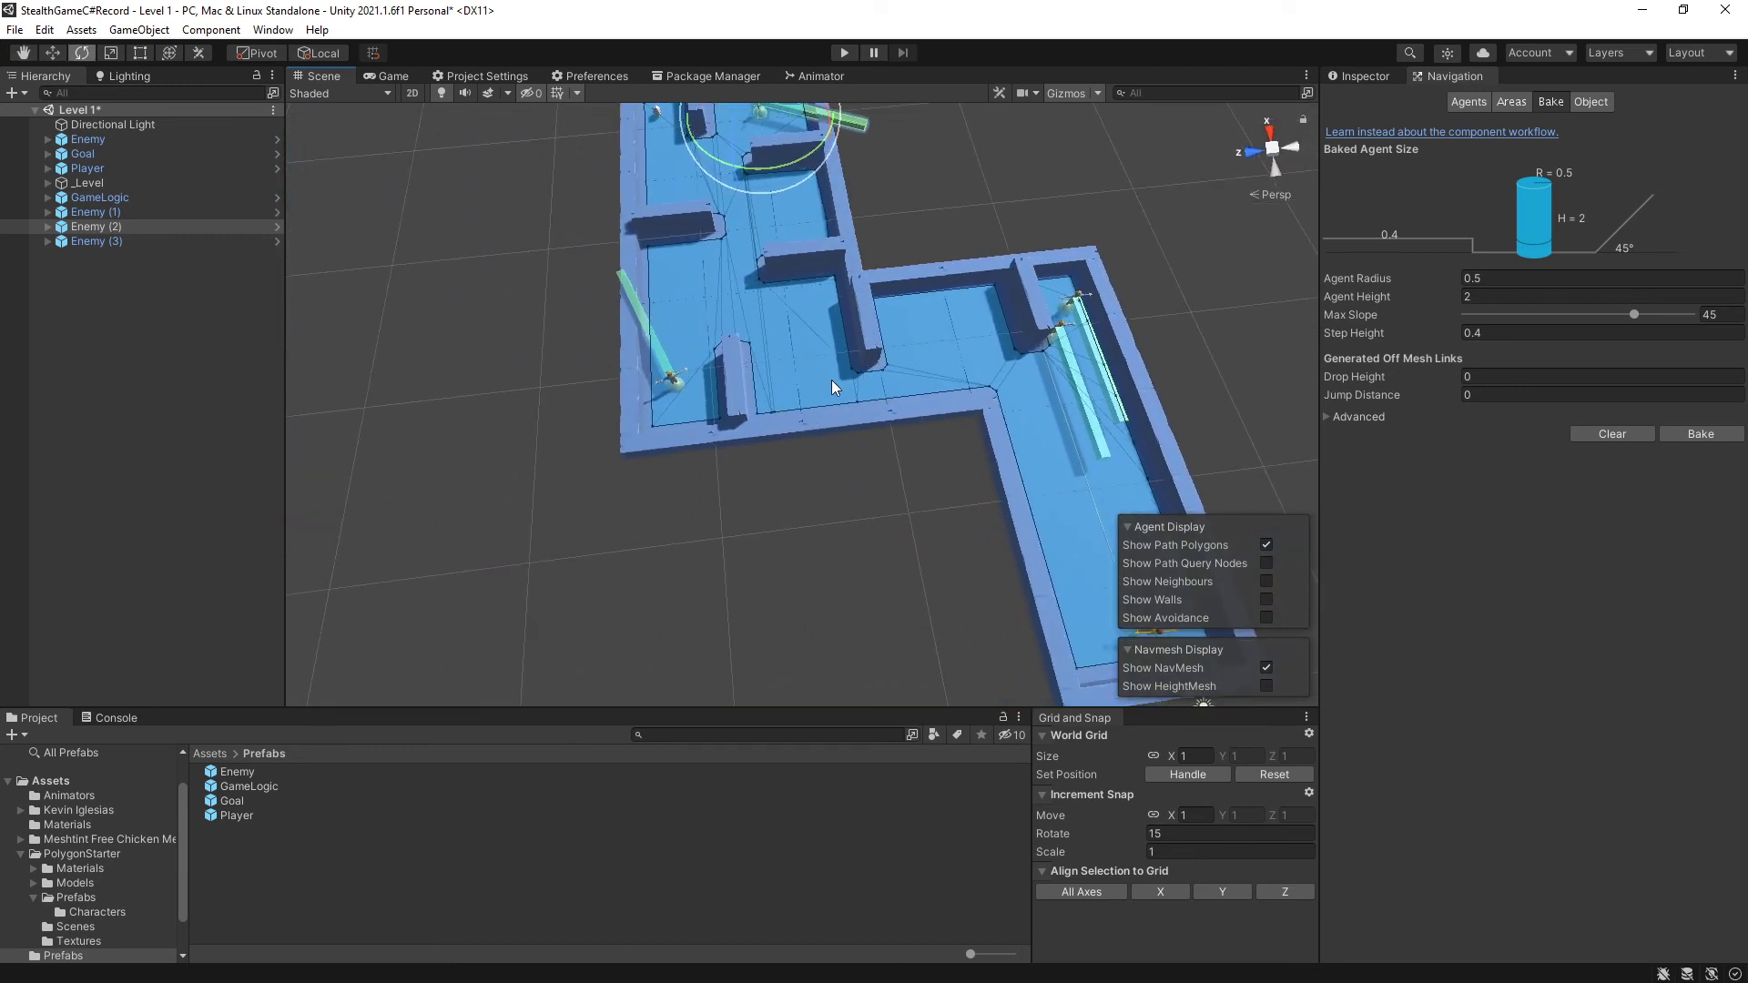
pyautogui.moveTo(1109, 354)
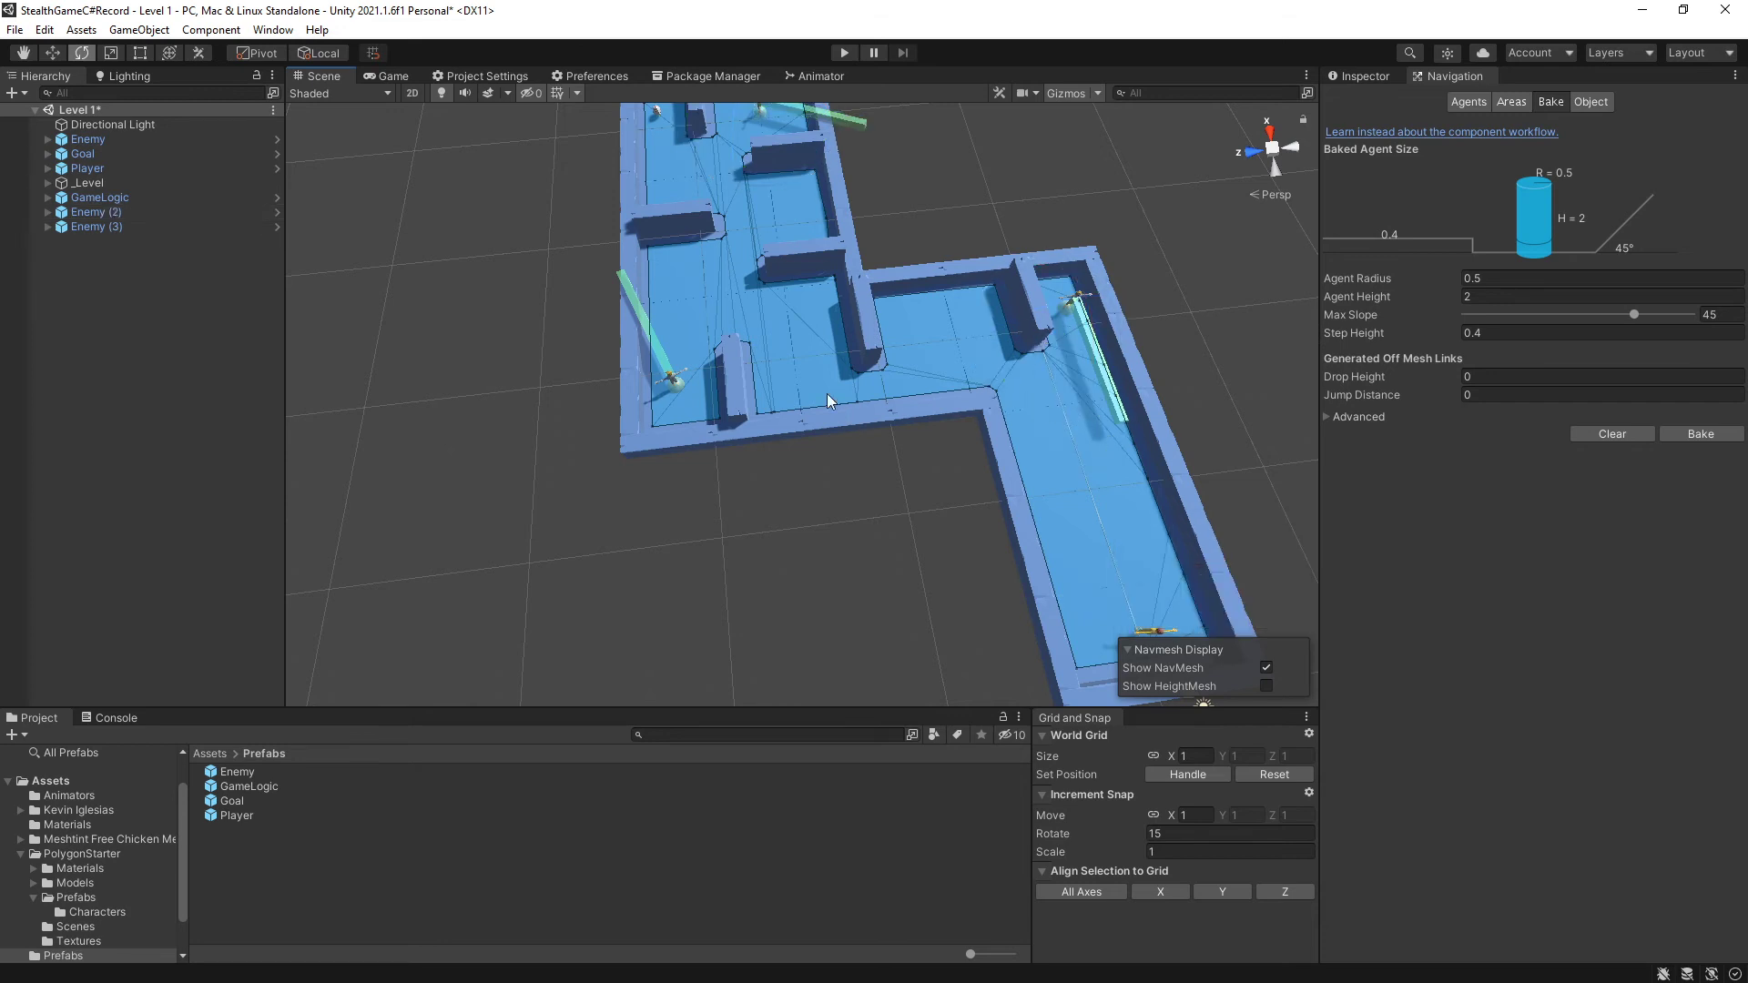
pyautogui.moveTo(823, 638)
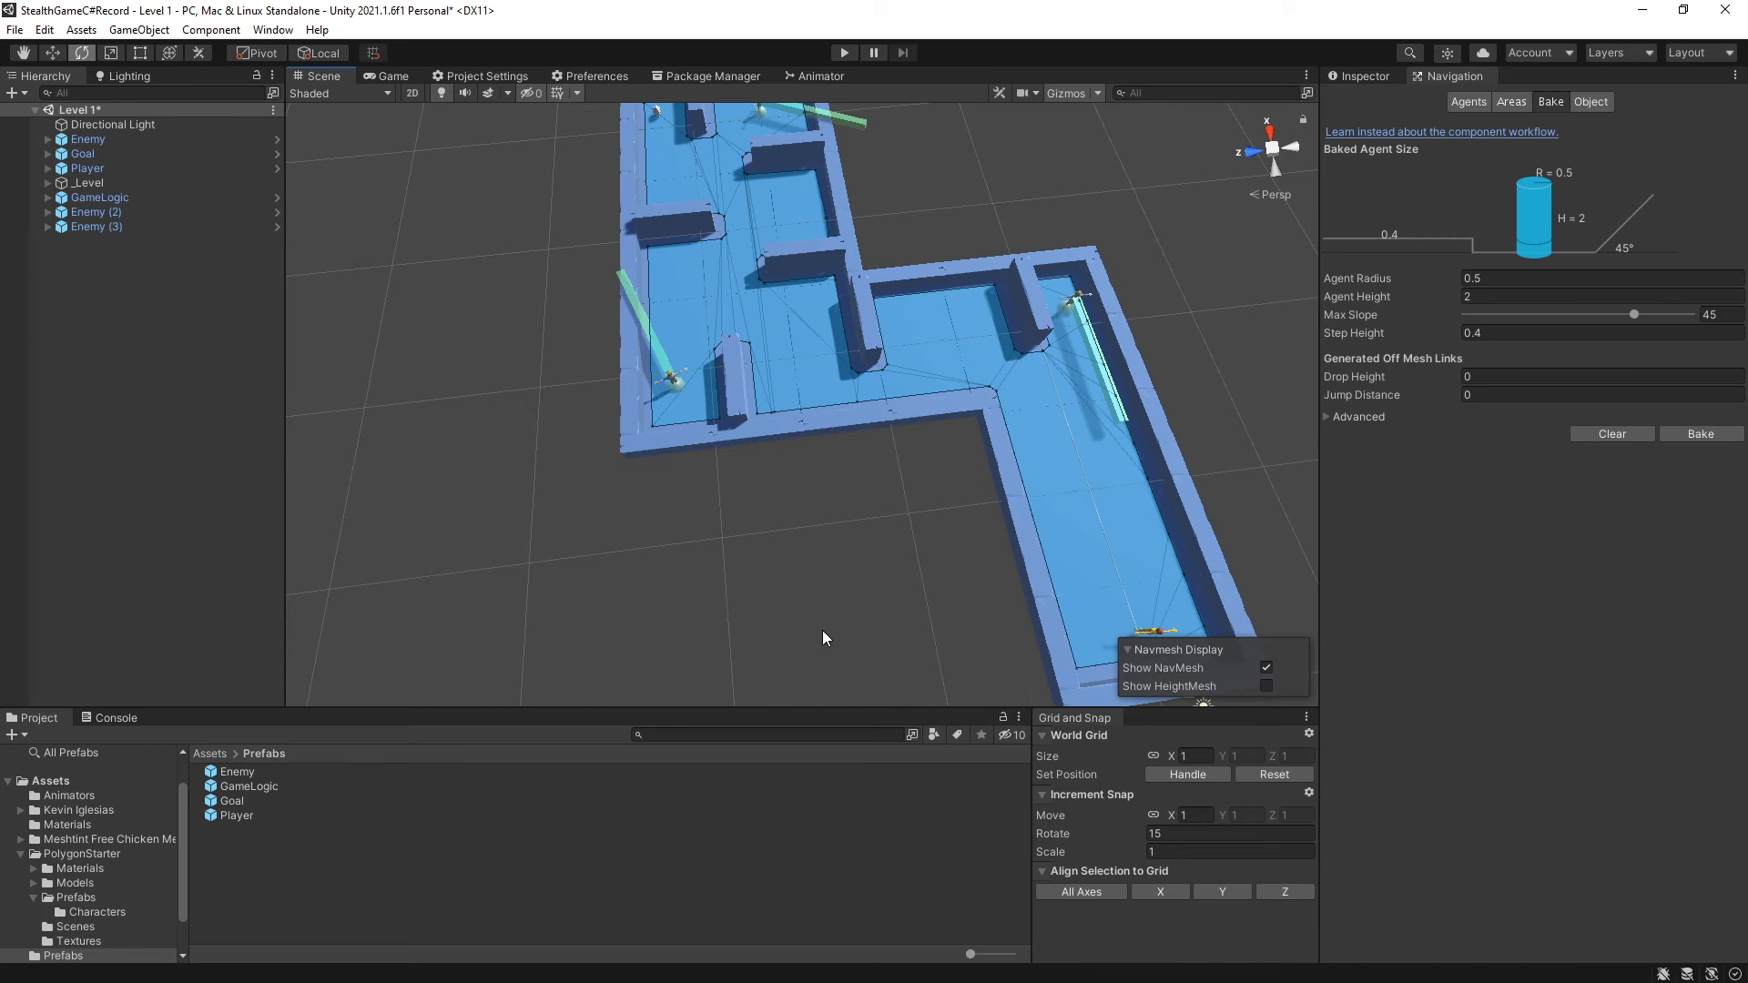
pyautogui.moveTo(1004, 399)
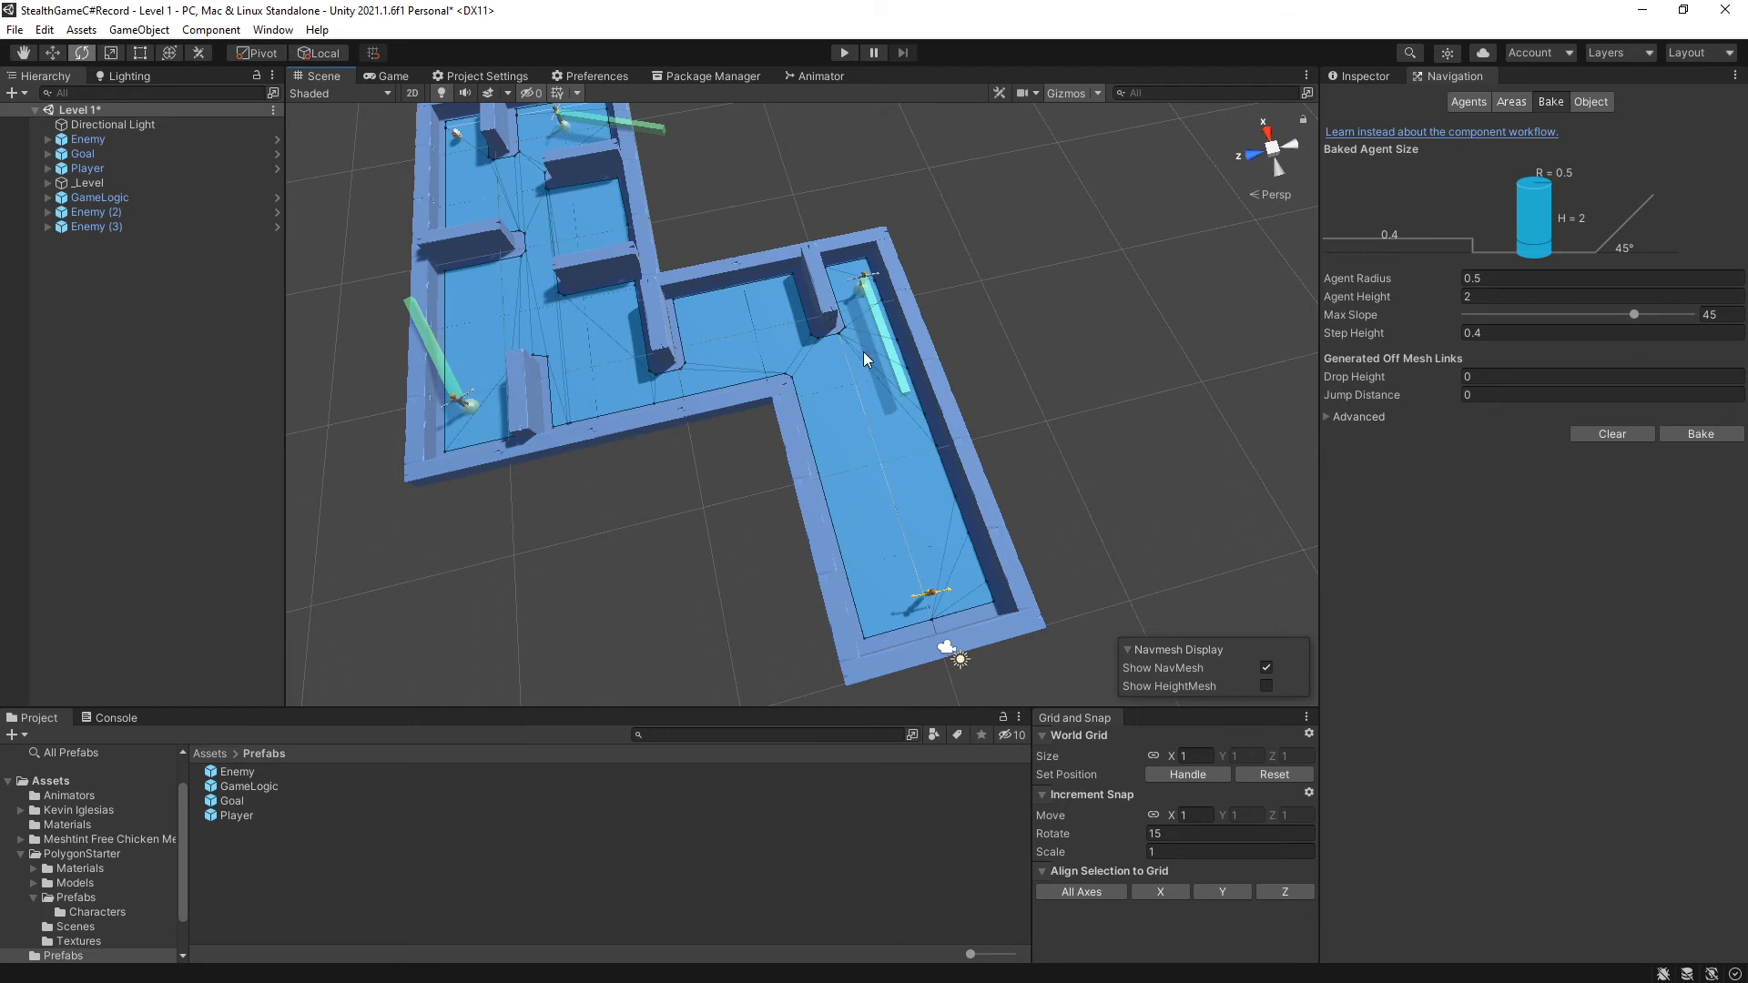
pyautogui.moveTo(797, 357)
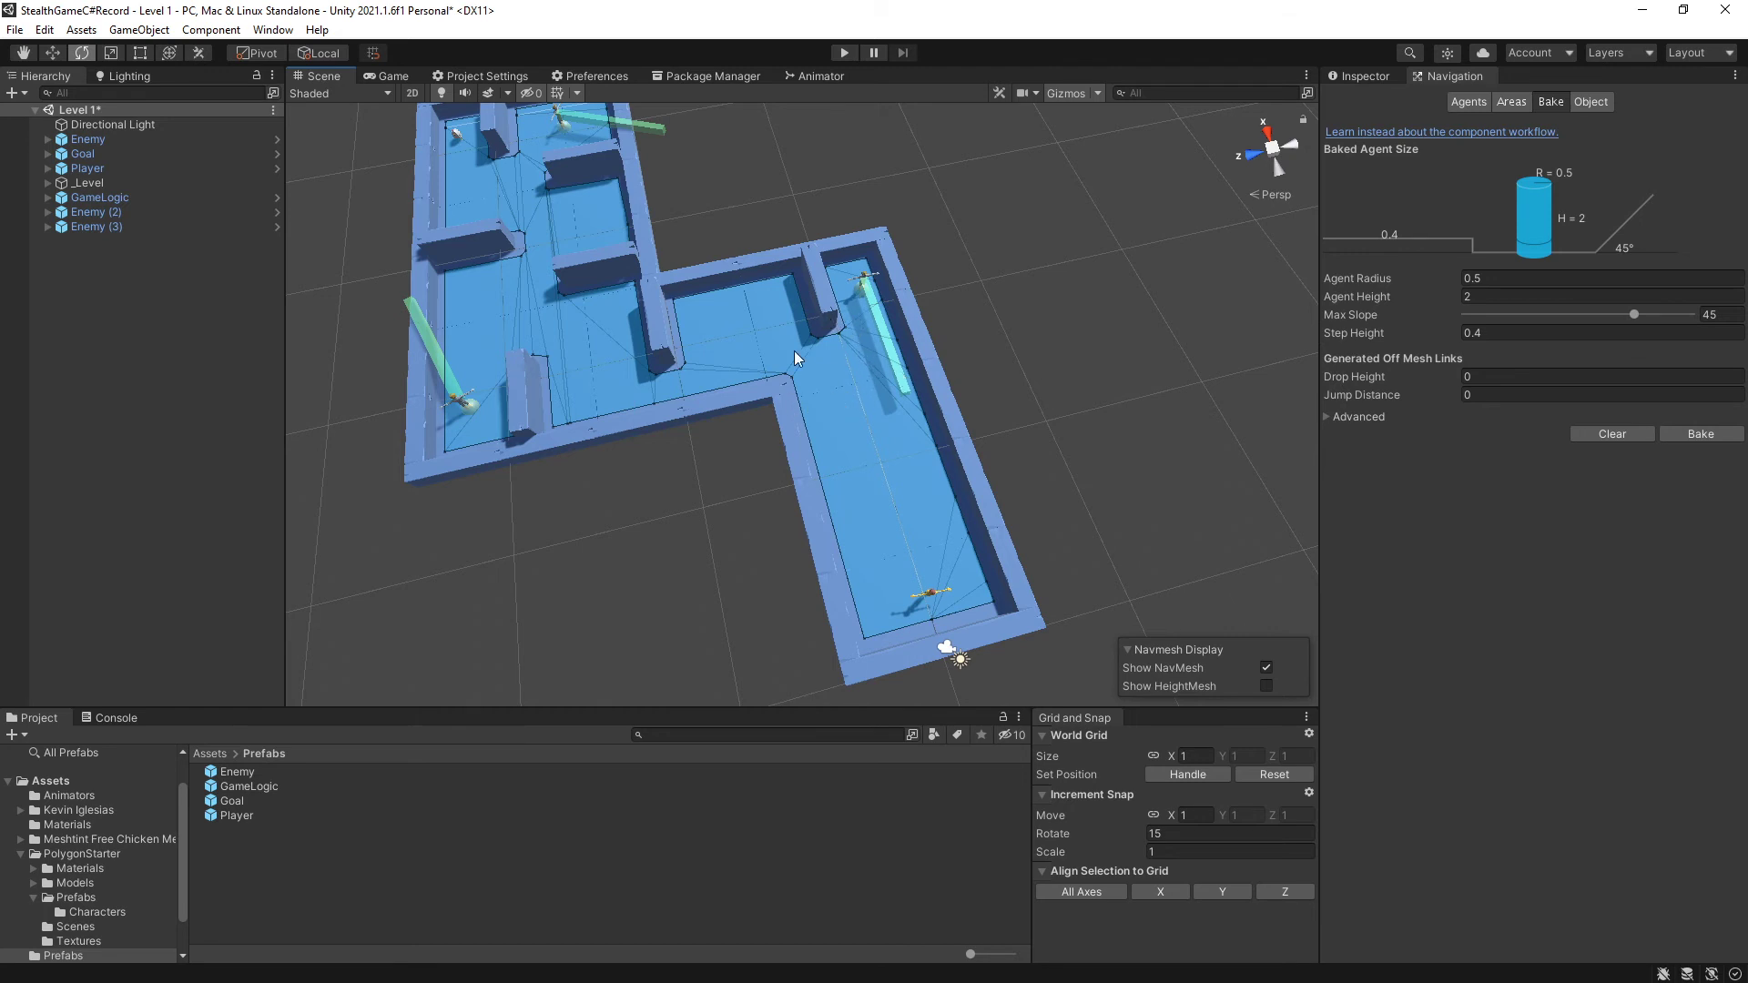
pyautogui.moveTo(714, 415)
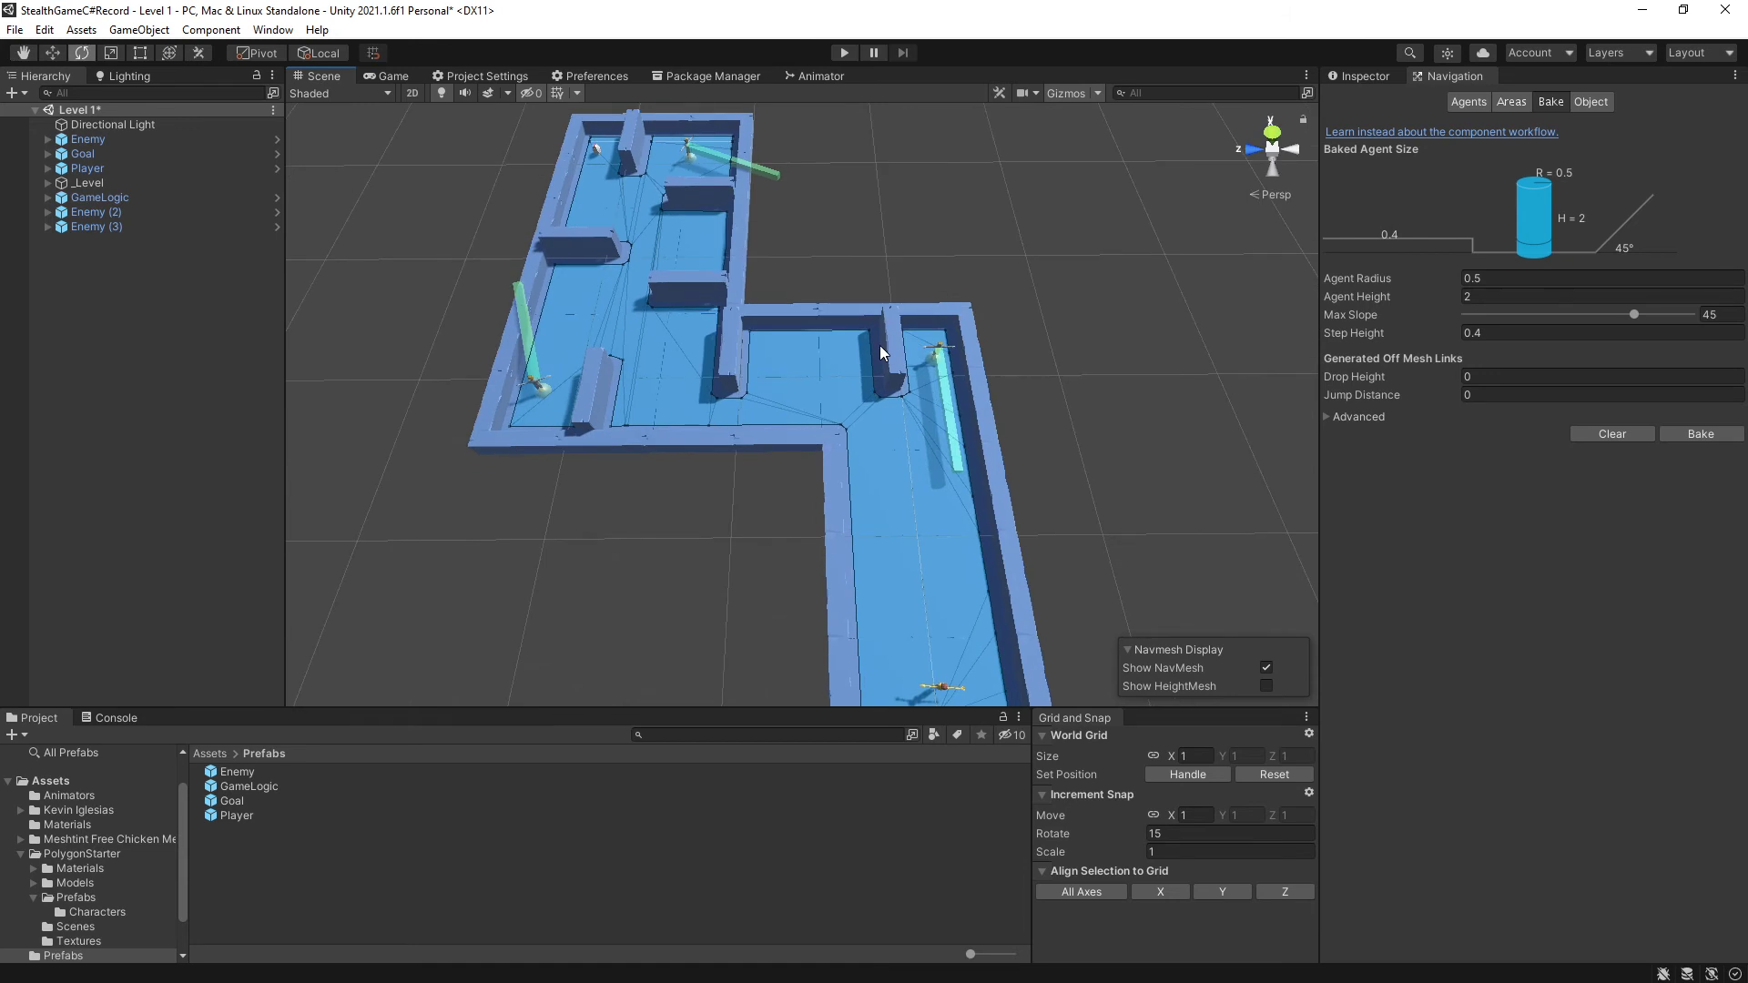
pyautogui.moveTo(858, 324)
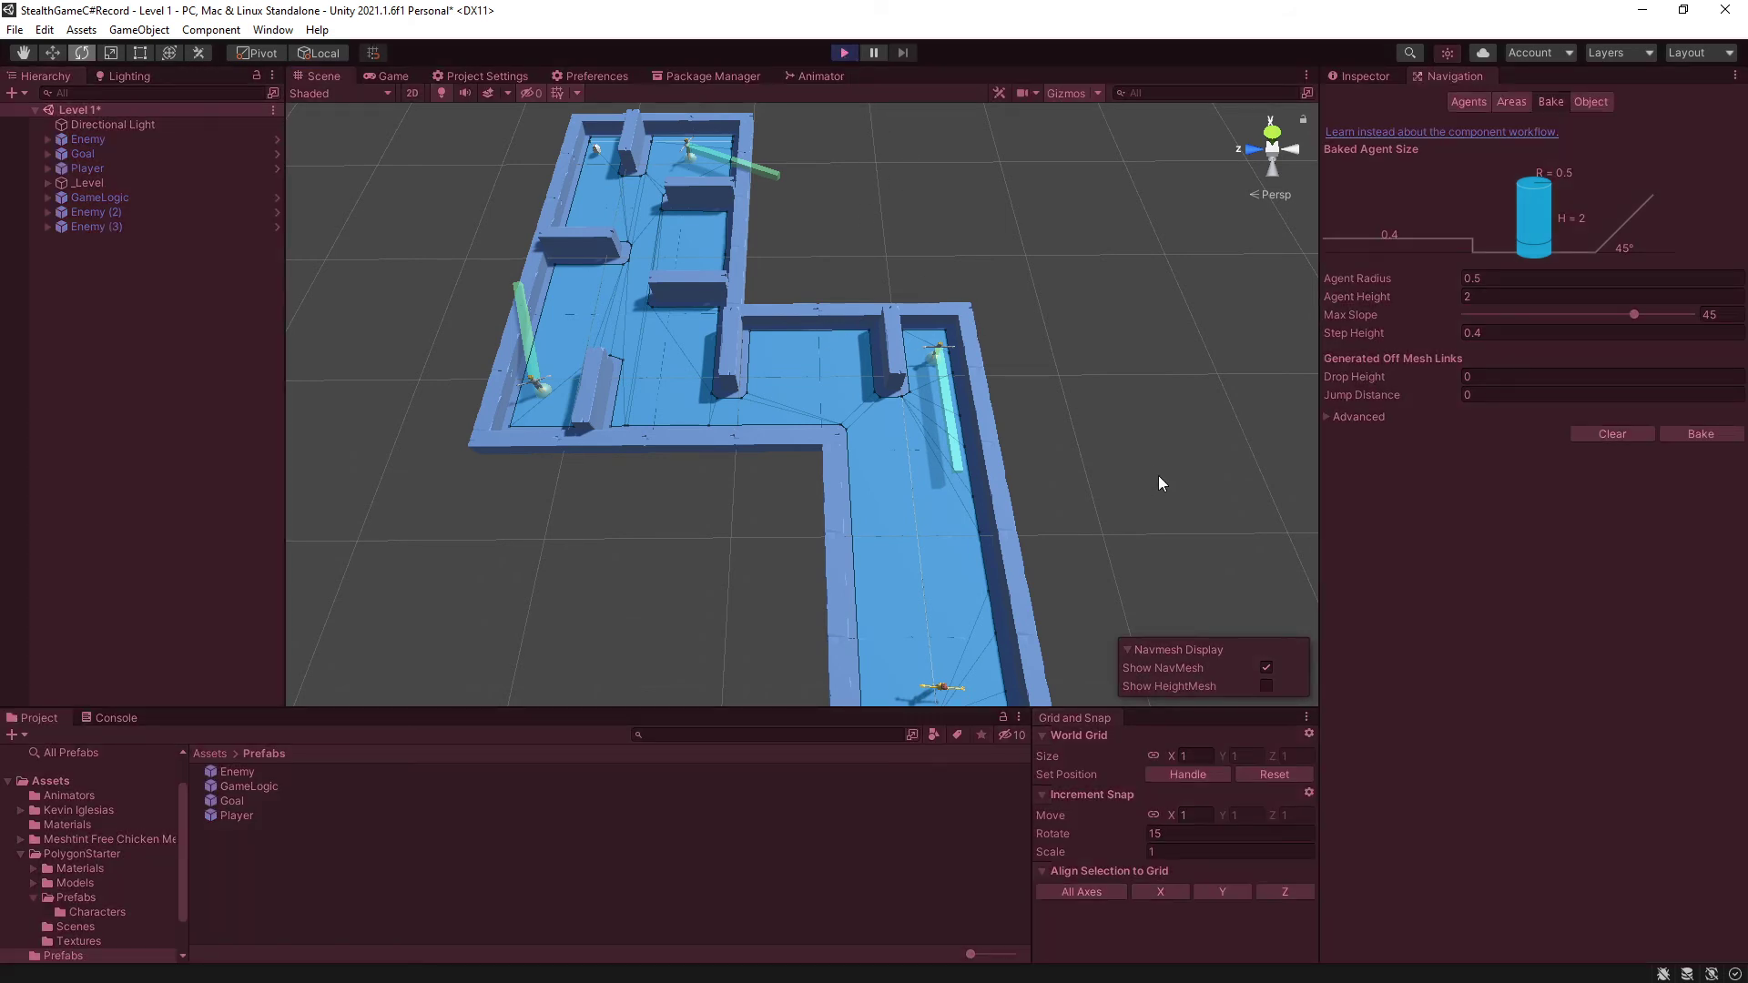
pyautogui.moveTo(1076, 497)
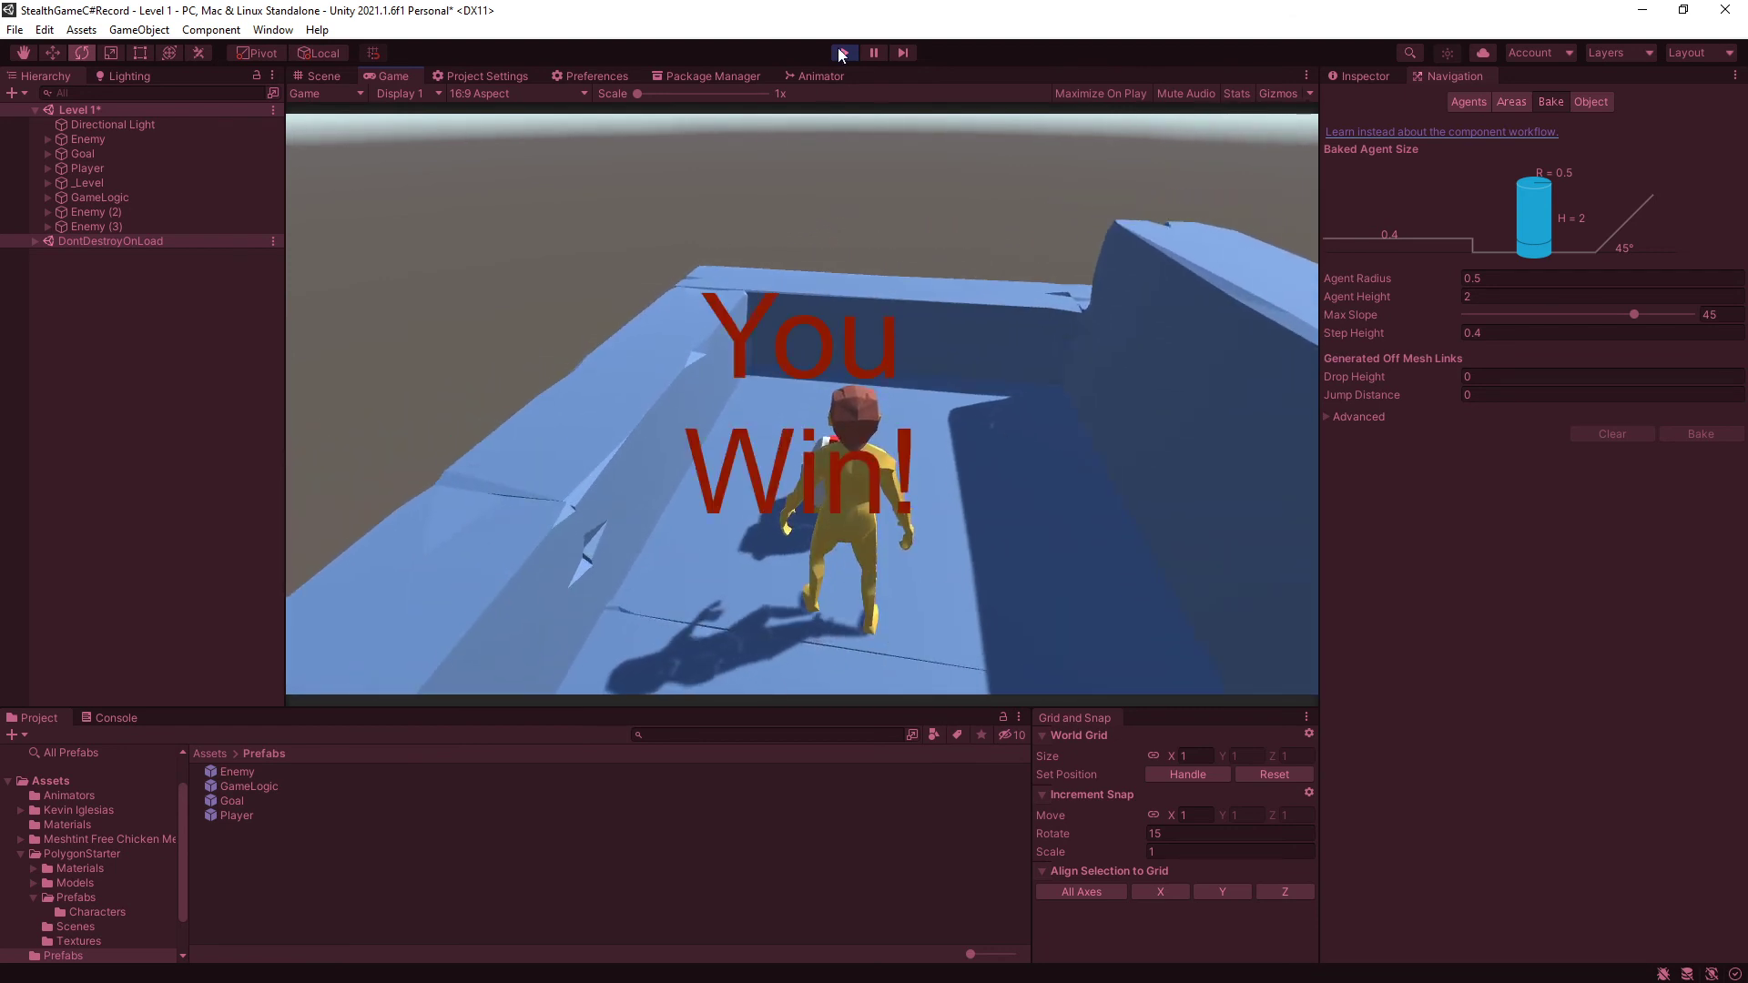
pyautogui.click(841, 53)
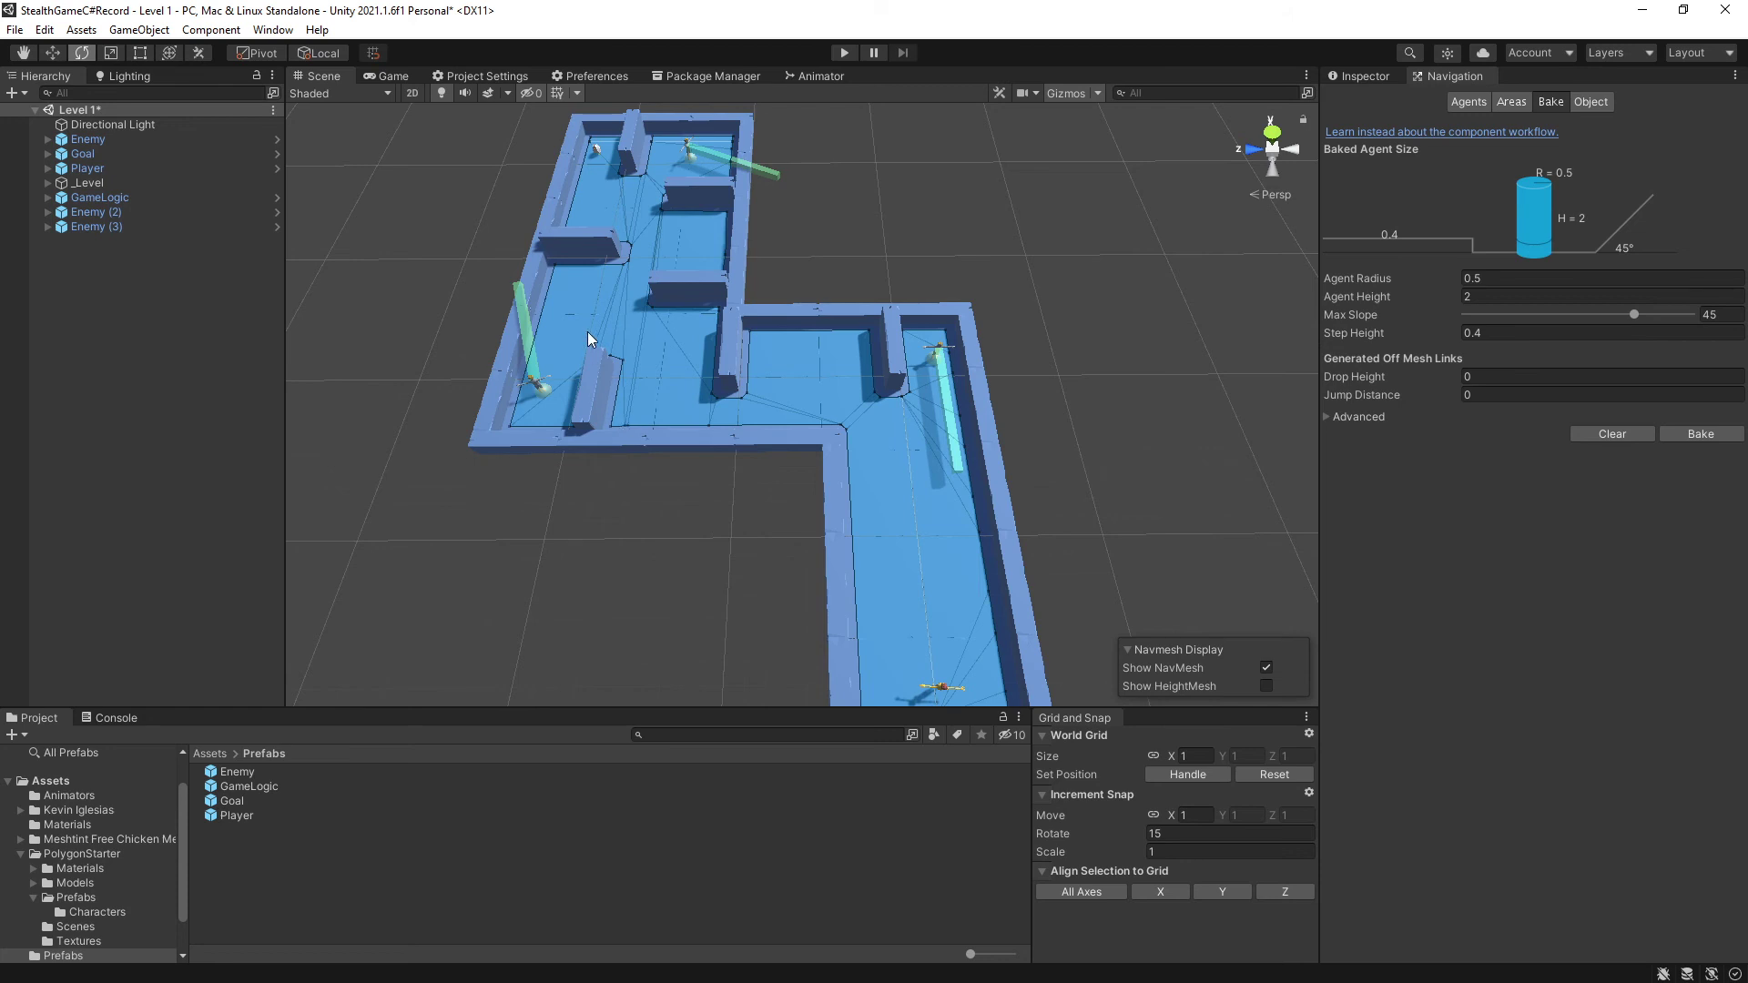
# Give the duplicated Enemy (4) a Rotation Speed of -90 and playtest to You Win.
pyautogui.click(543, 390)
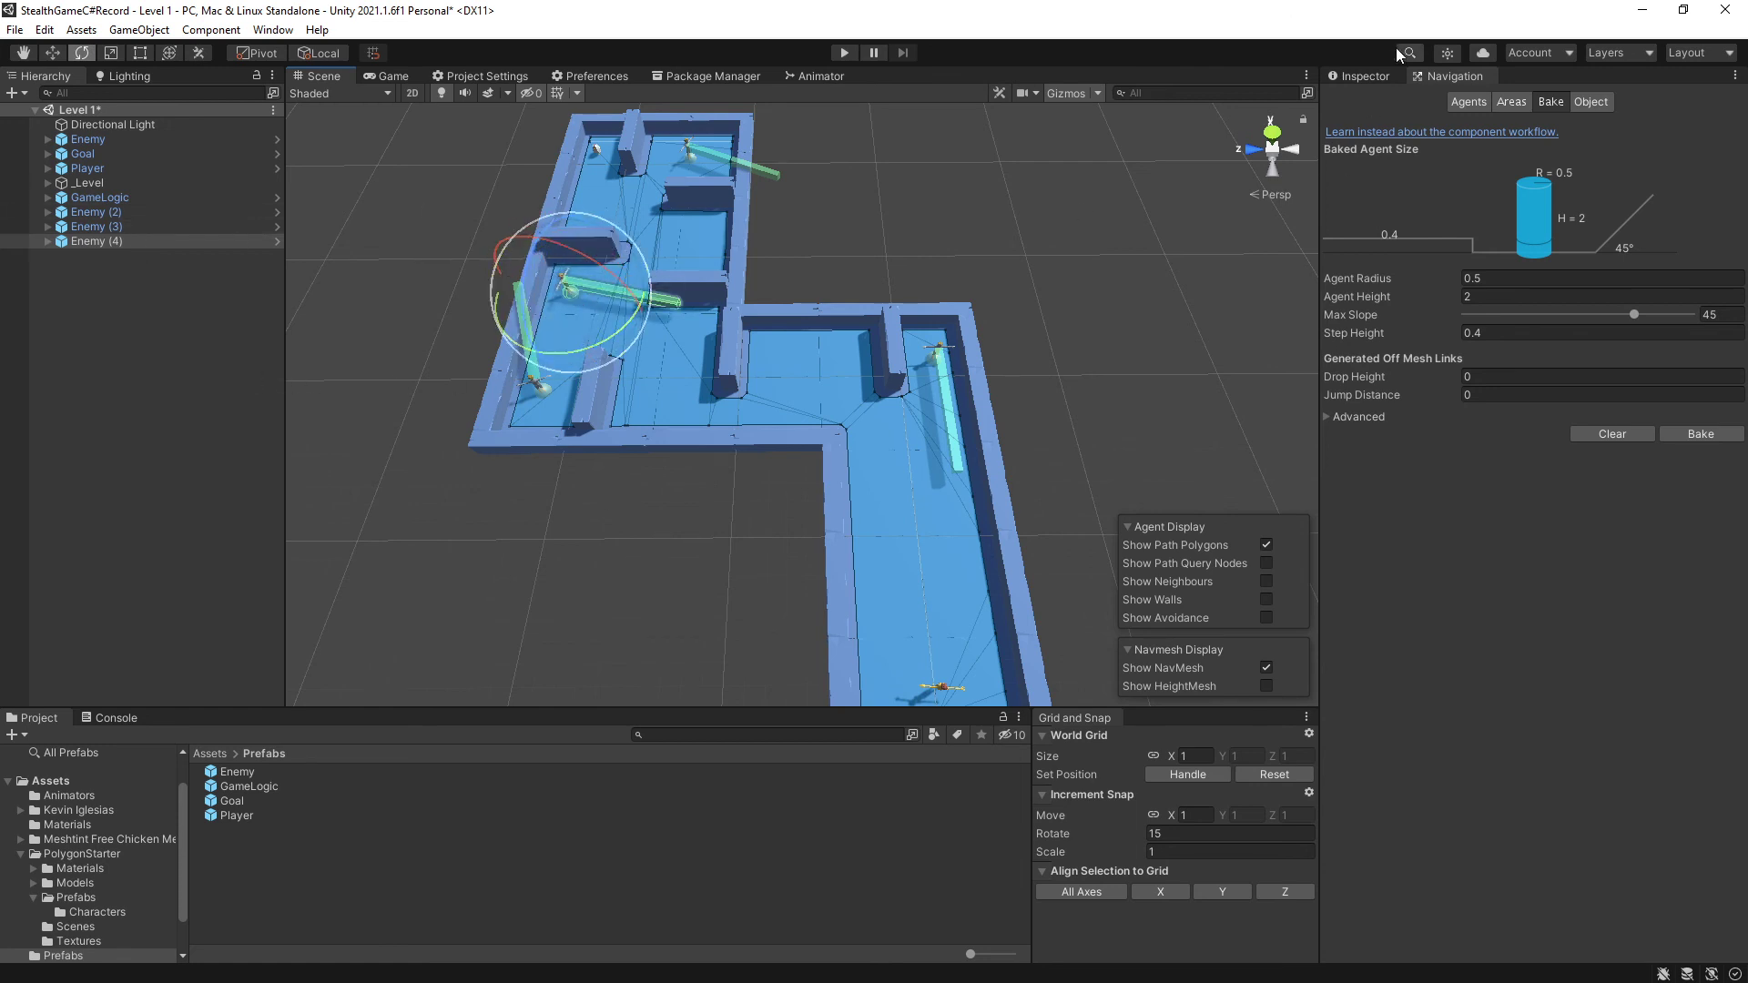
pyautogui.click(97, 241)
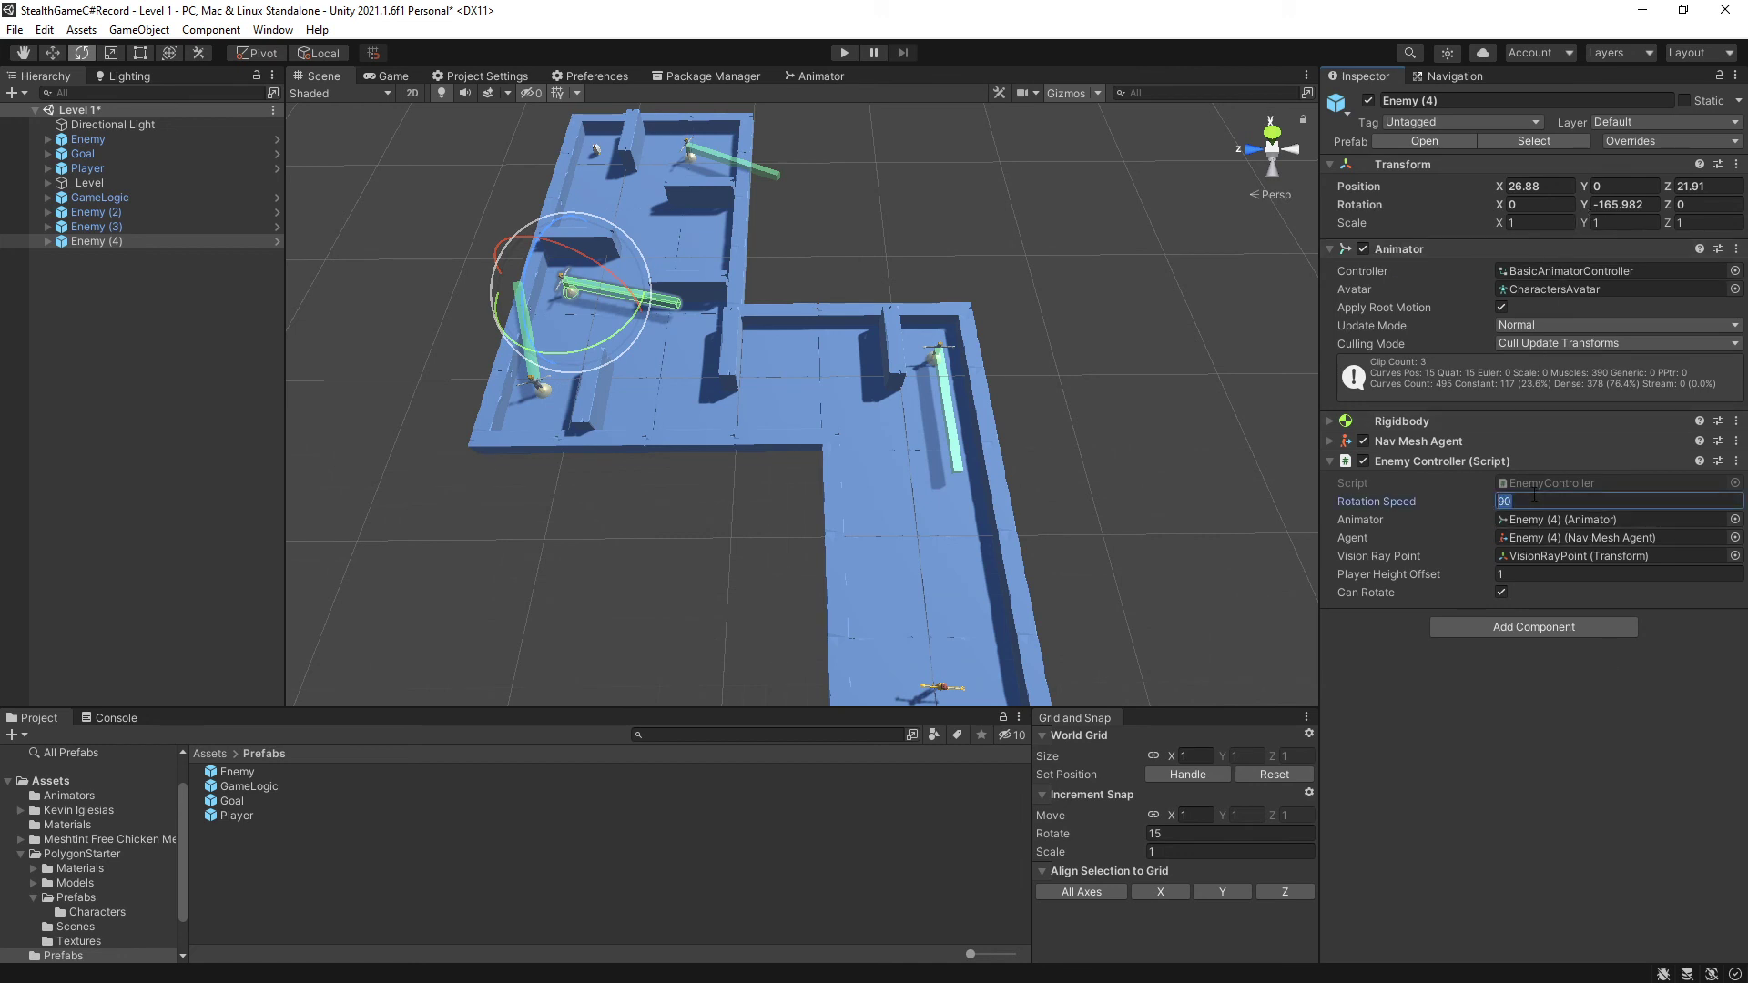
pyautogui.write('-90')
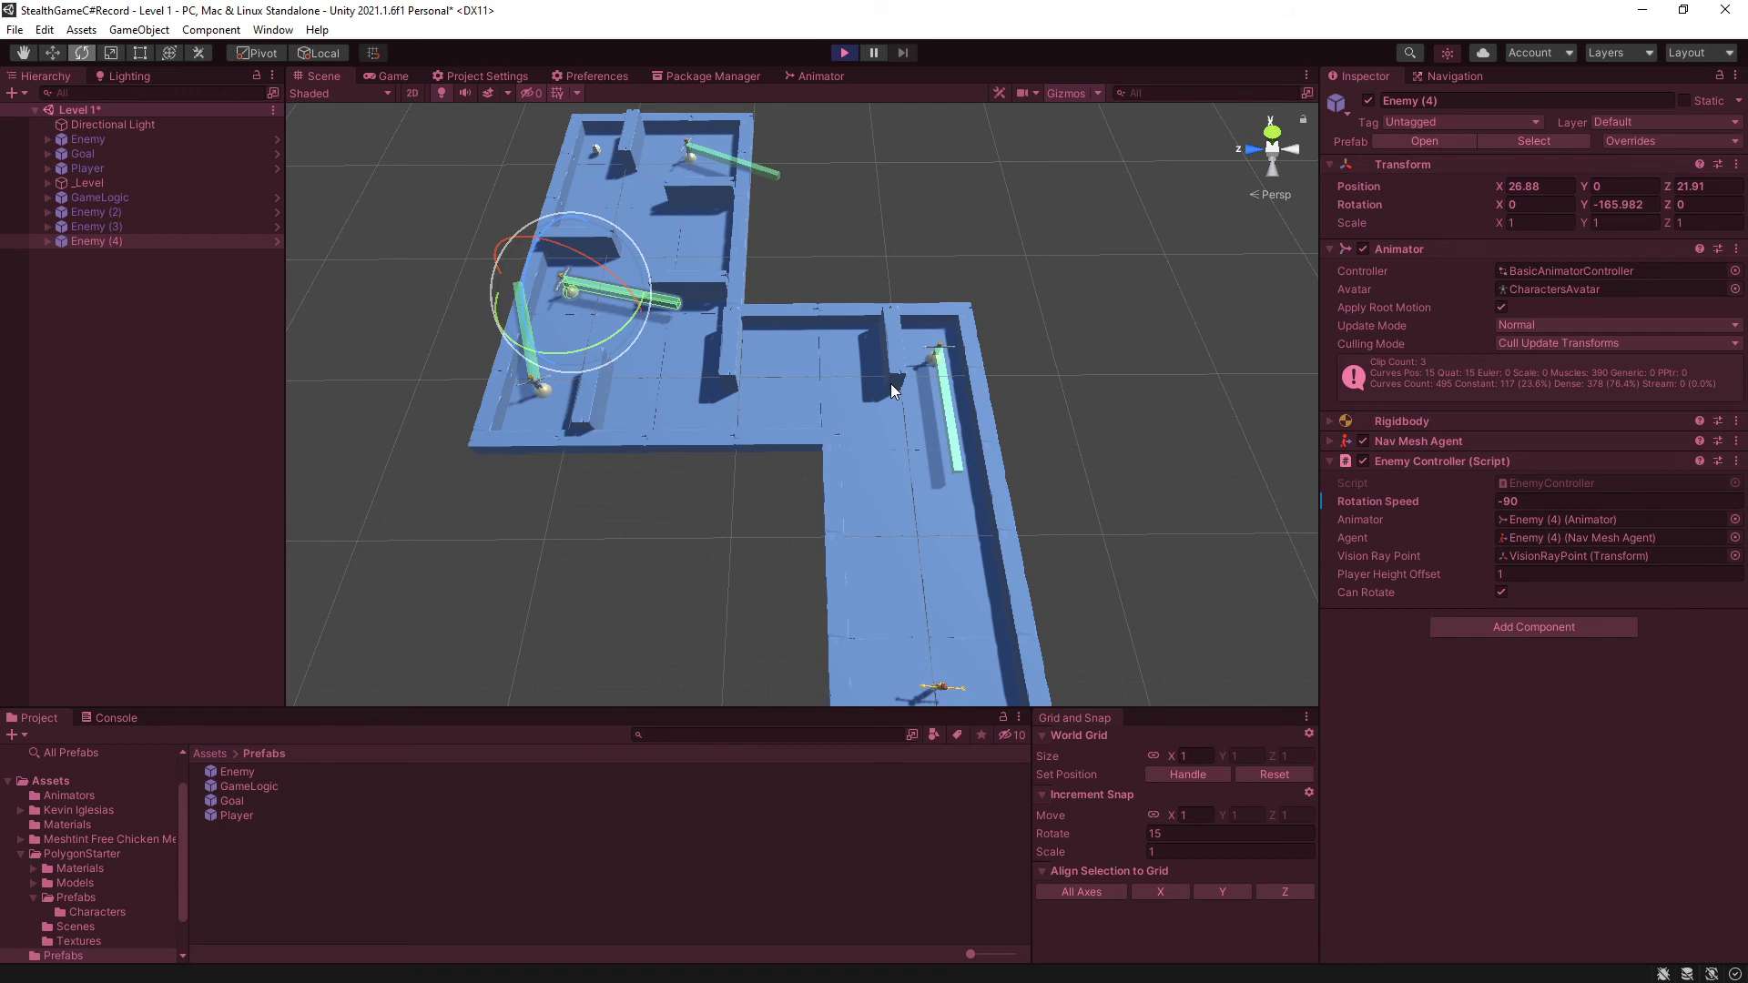
pyautogui.click(843, 52)
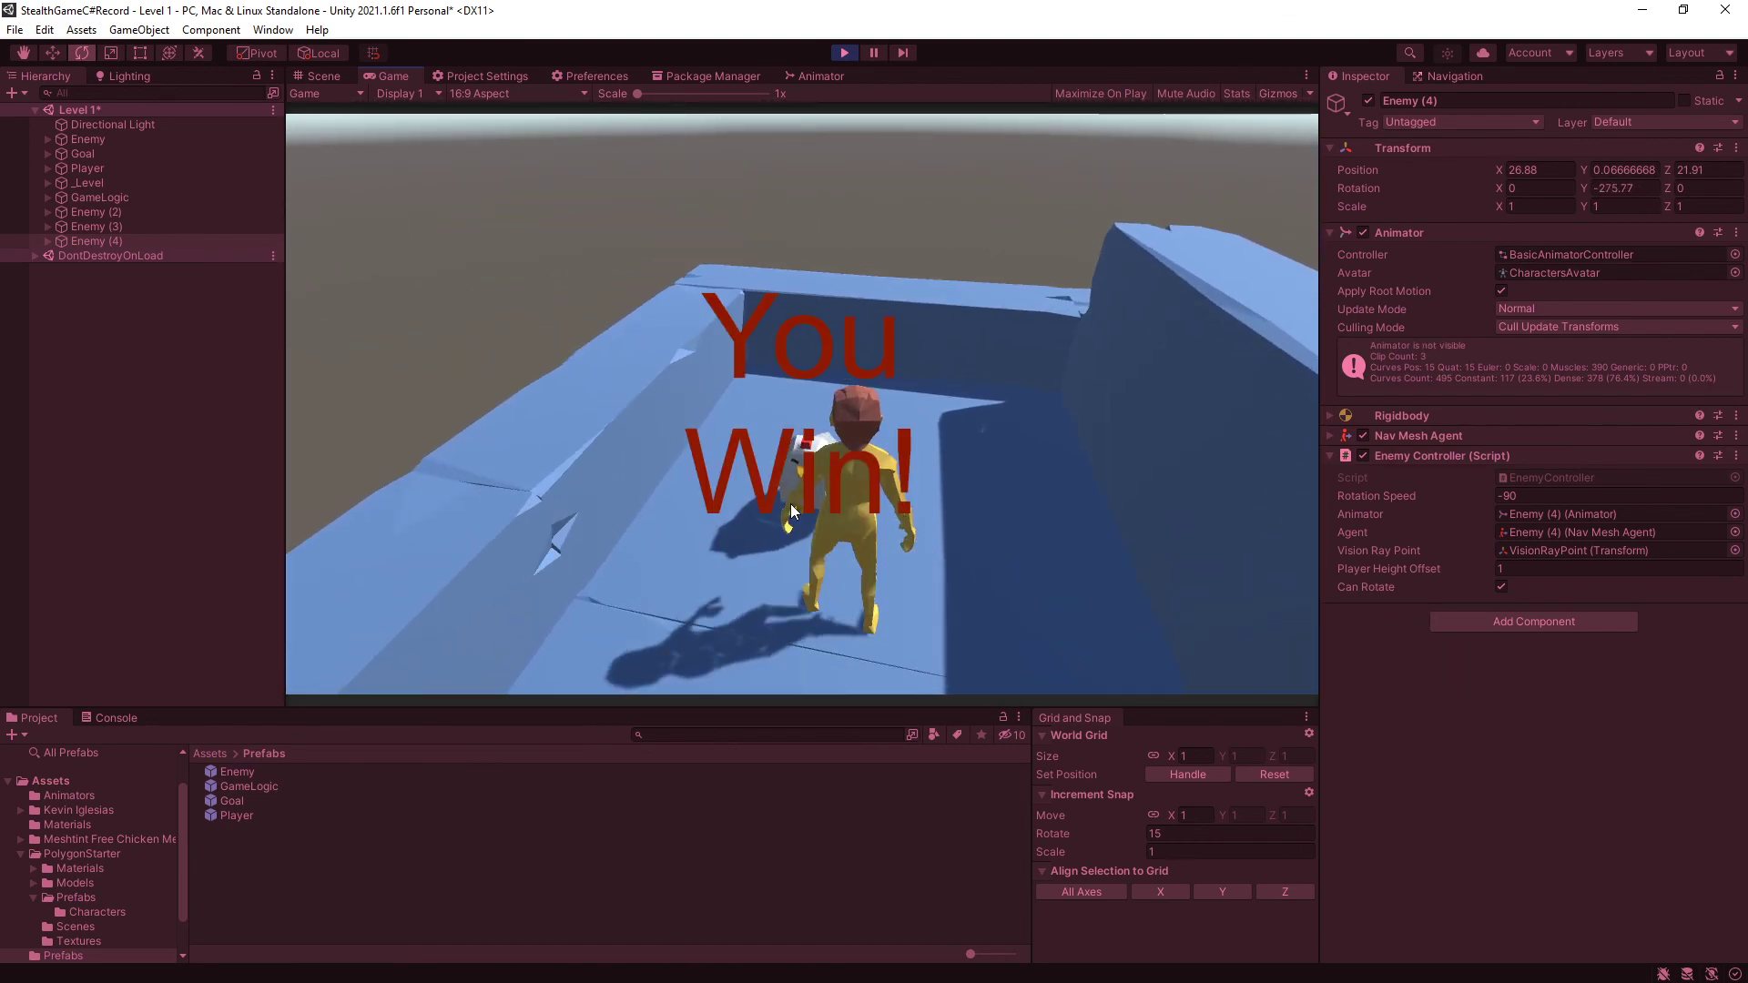
pyautogui.click(872, 53)
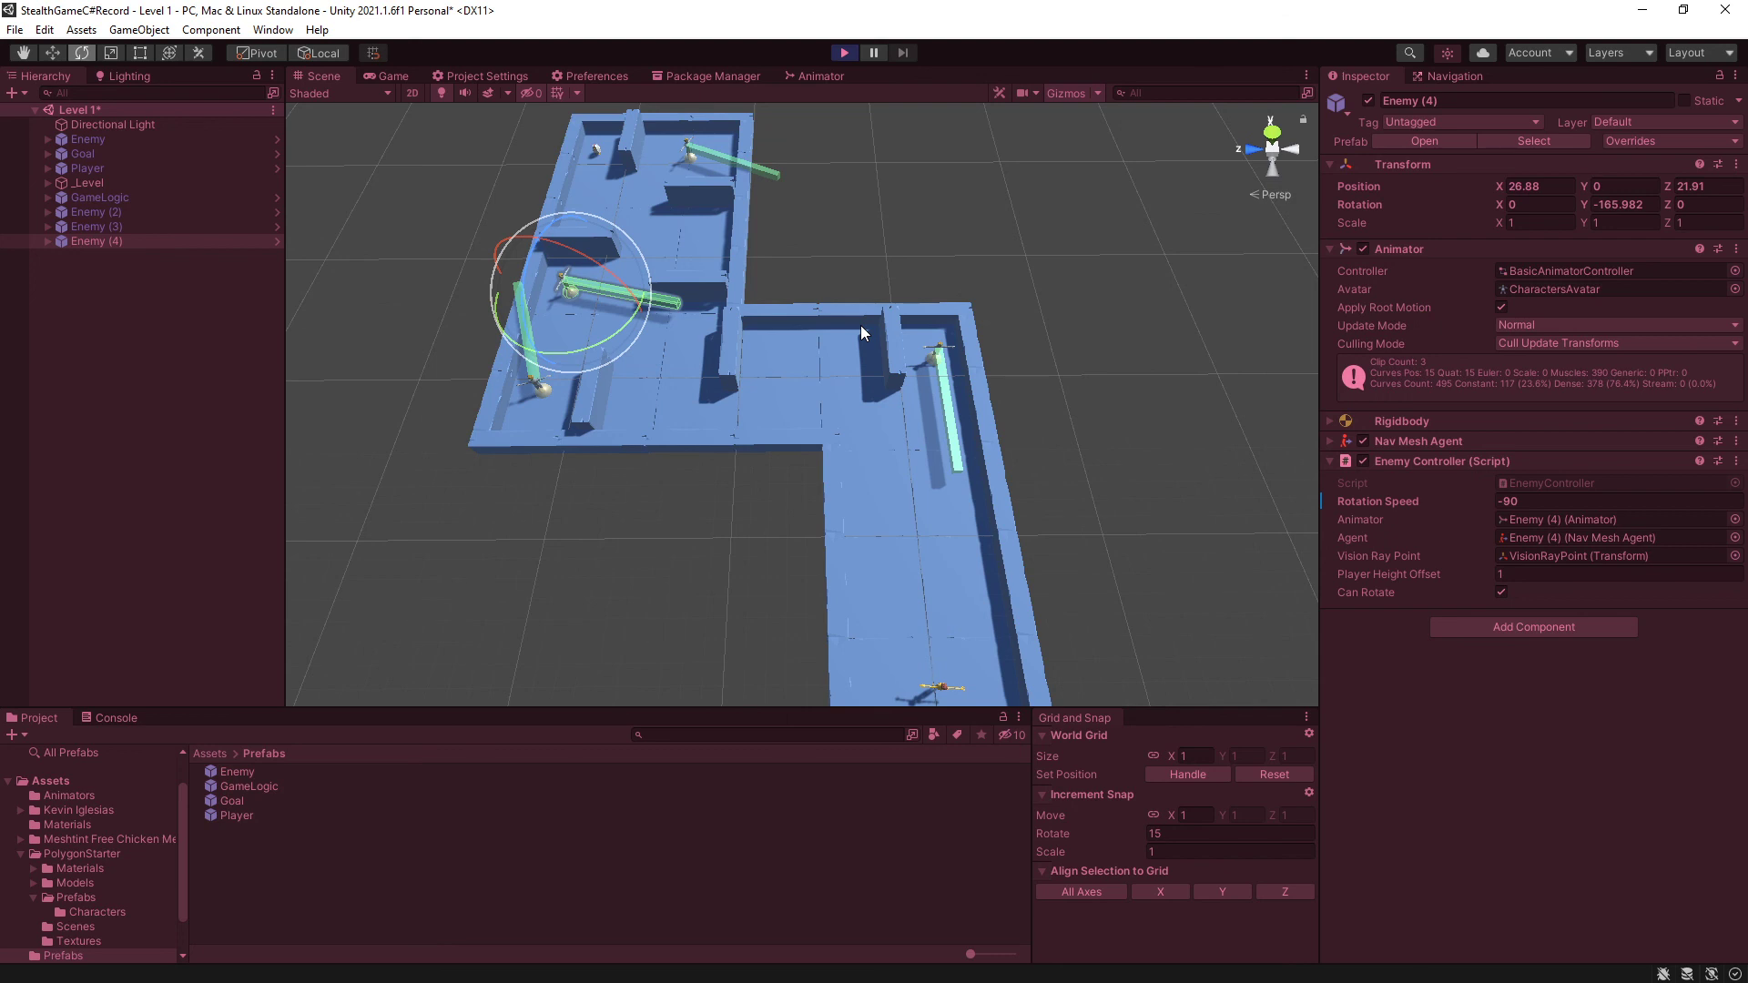
pyautogui.click(843, 53)
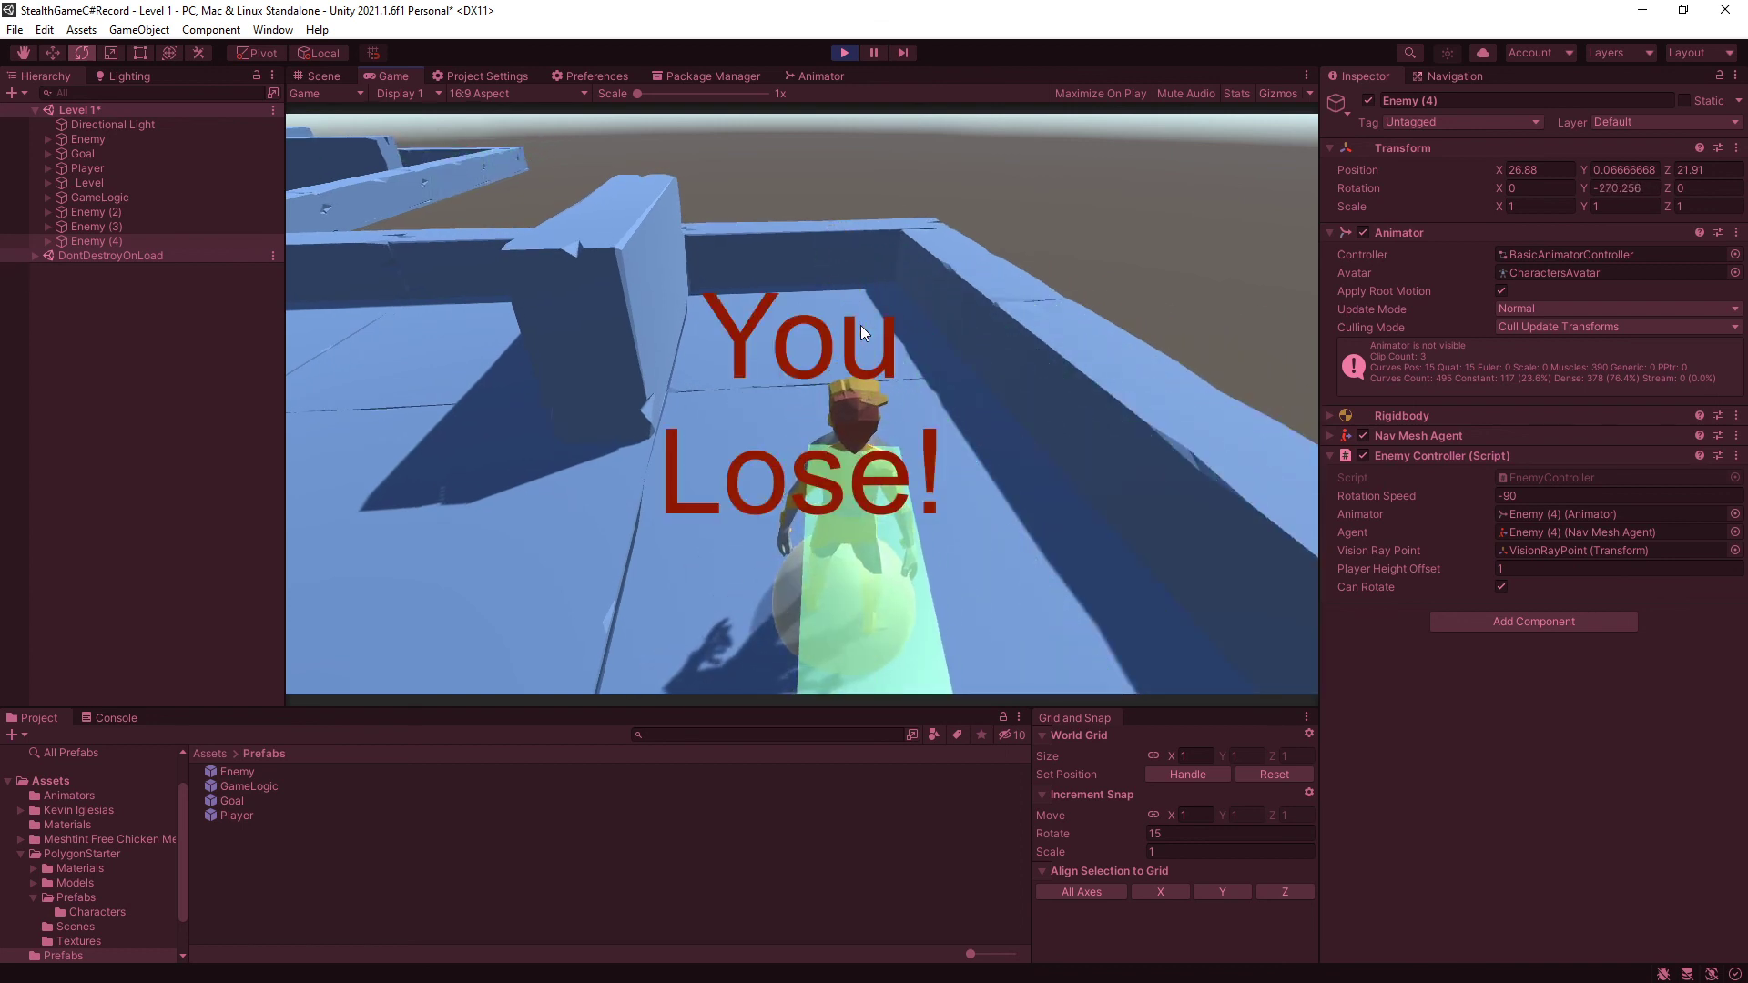
pyautogui.click(843, 53)
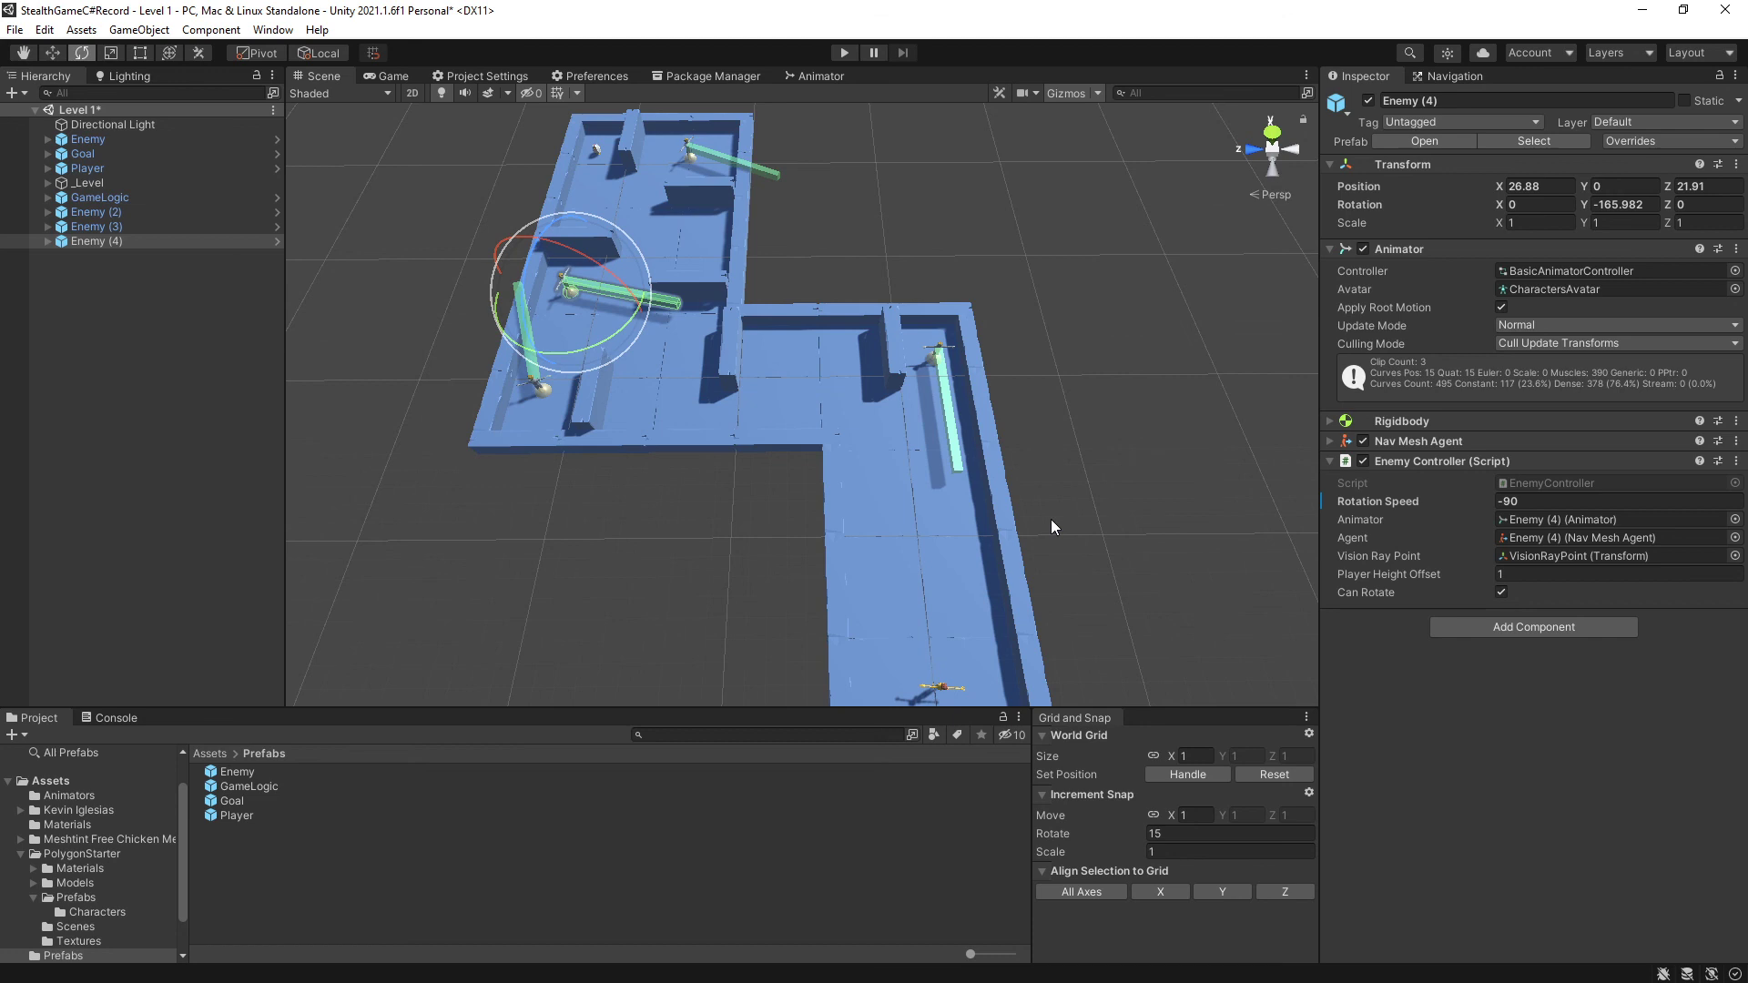
pyautogui.moveTo(971, 857)
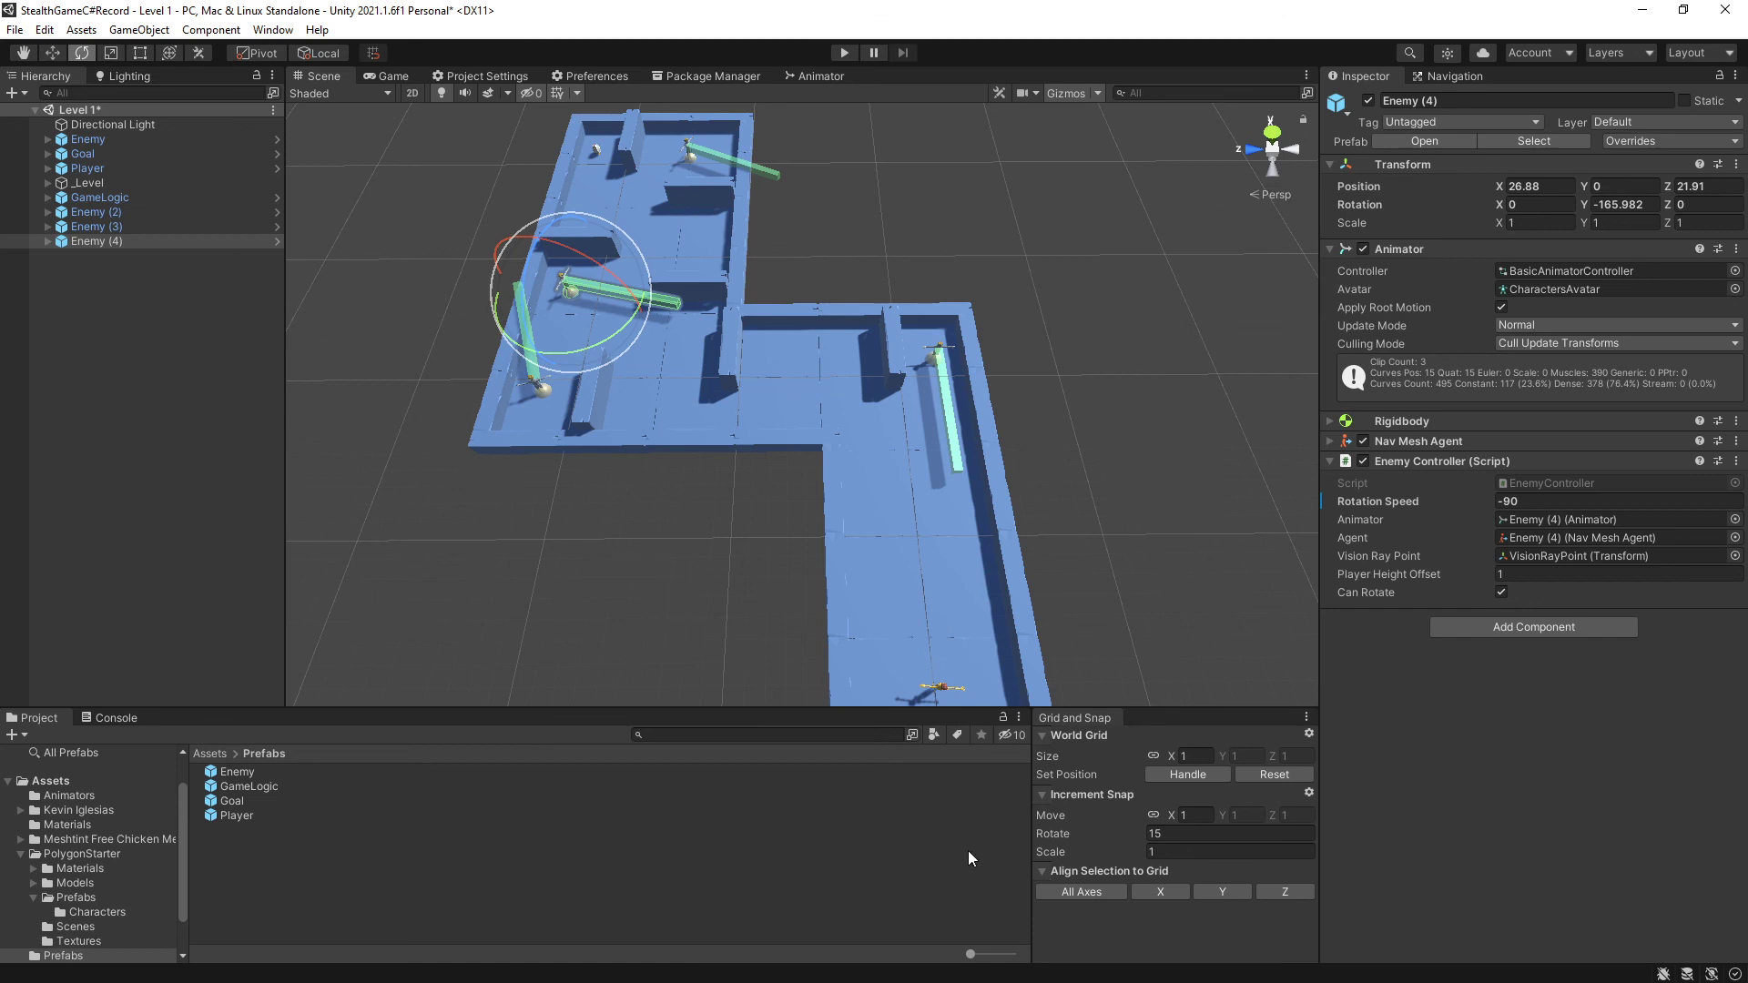